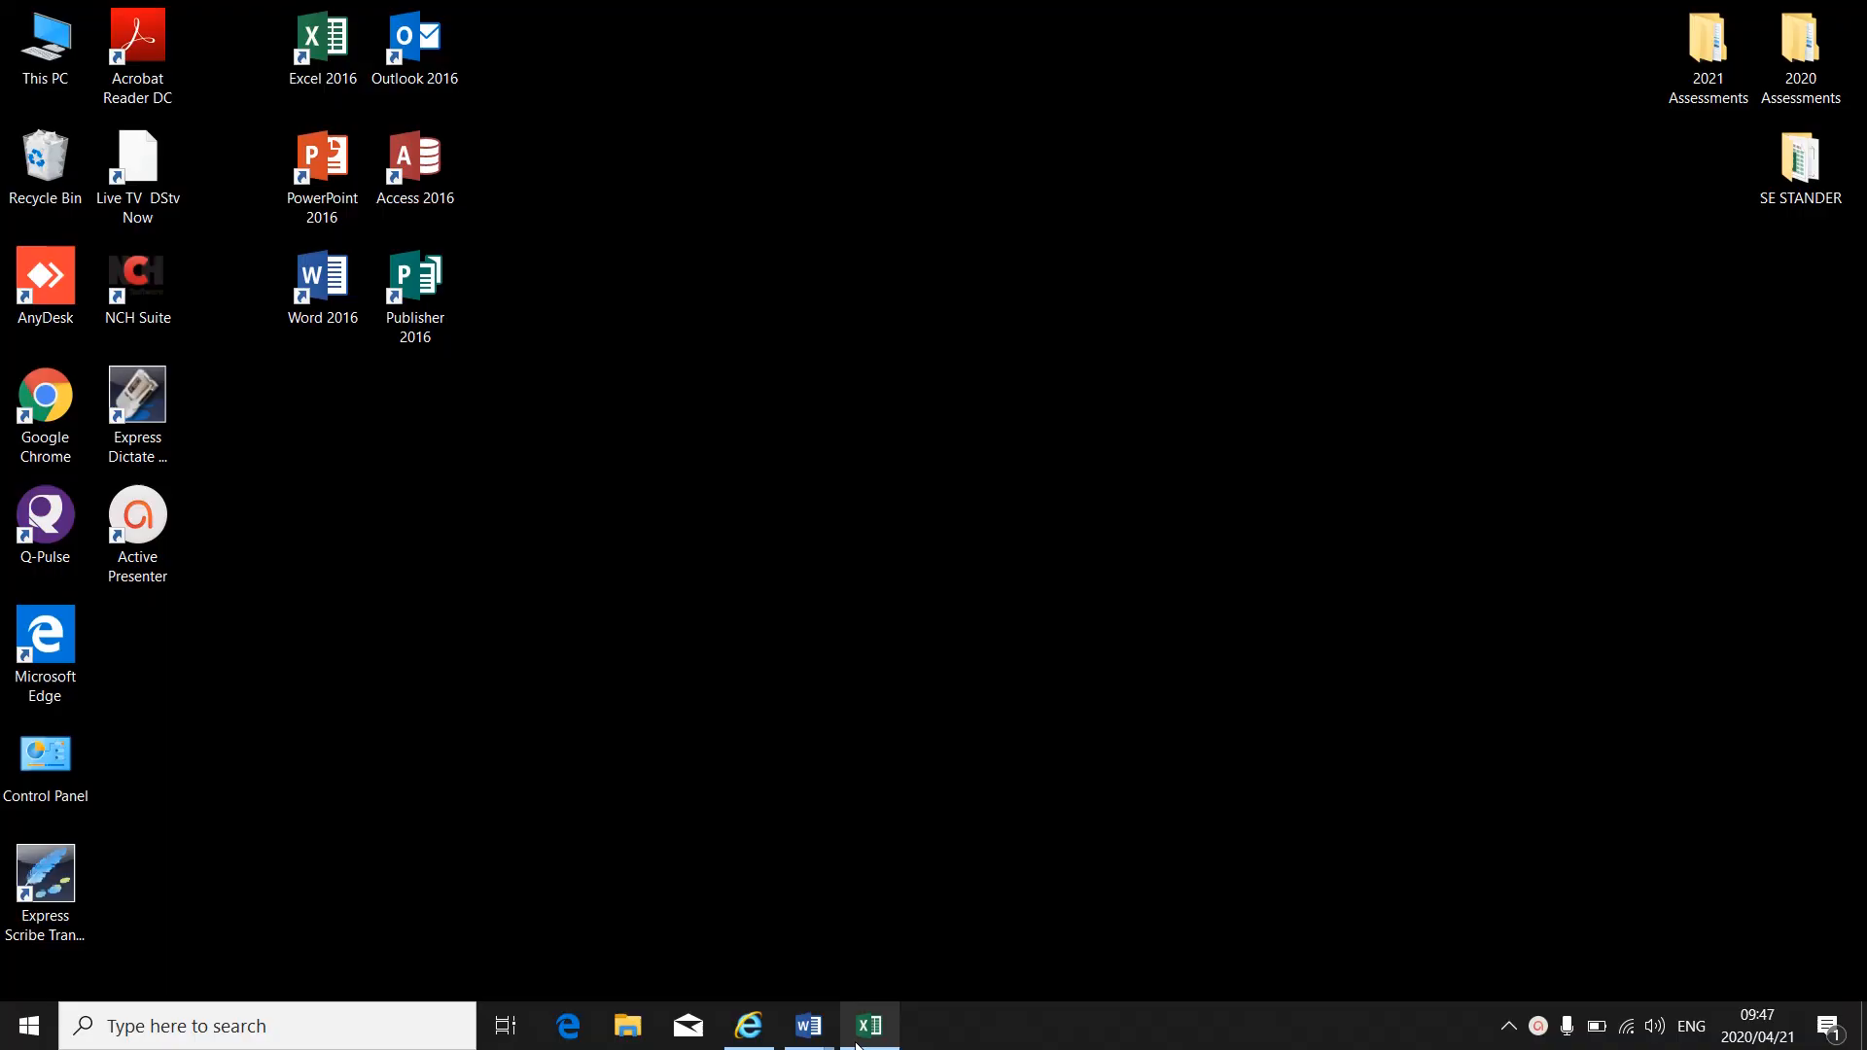
# - Bring the Costing workbook forward and inspect the mark-up formulas in C6, C5 and the MALLBREW name in A5
pyautogui.click(871, 1025)
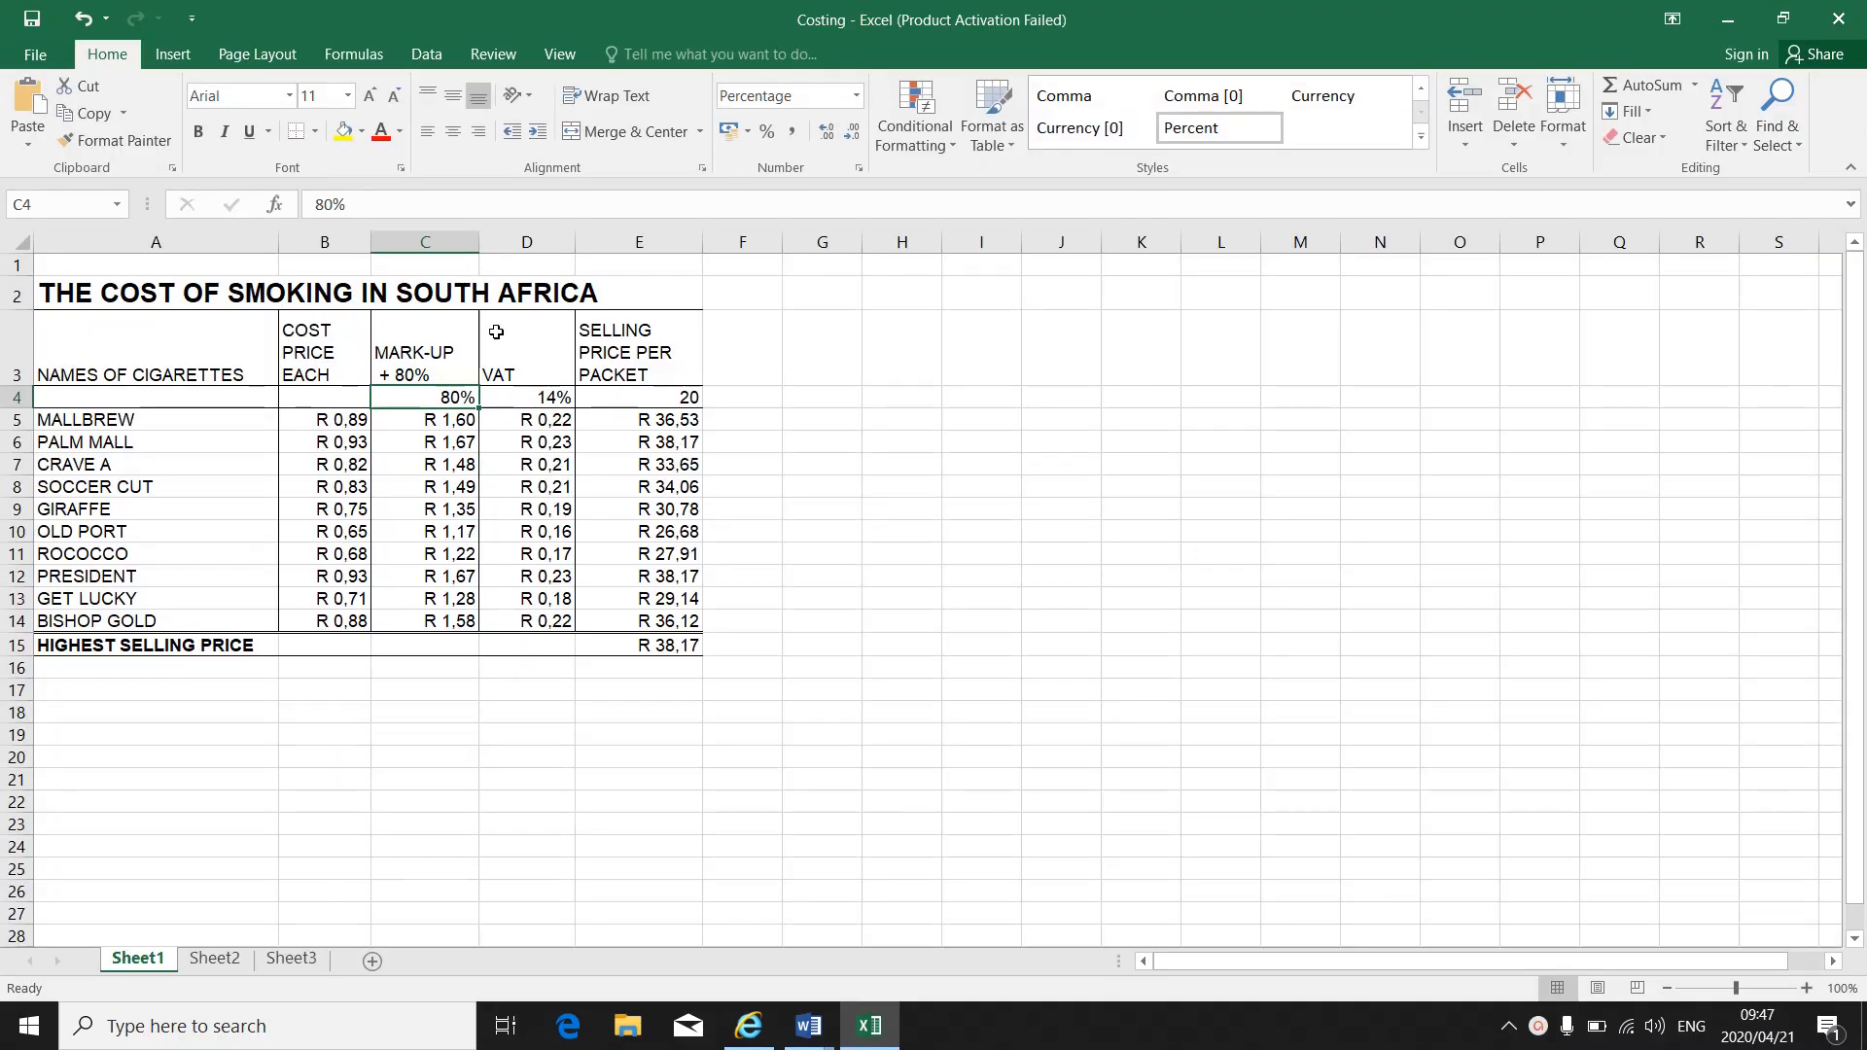
pyautogui.moveTo(442, 416)
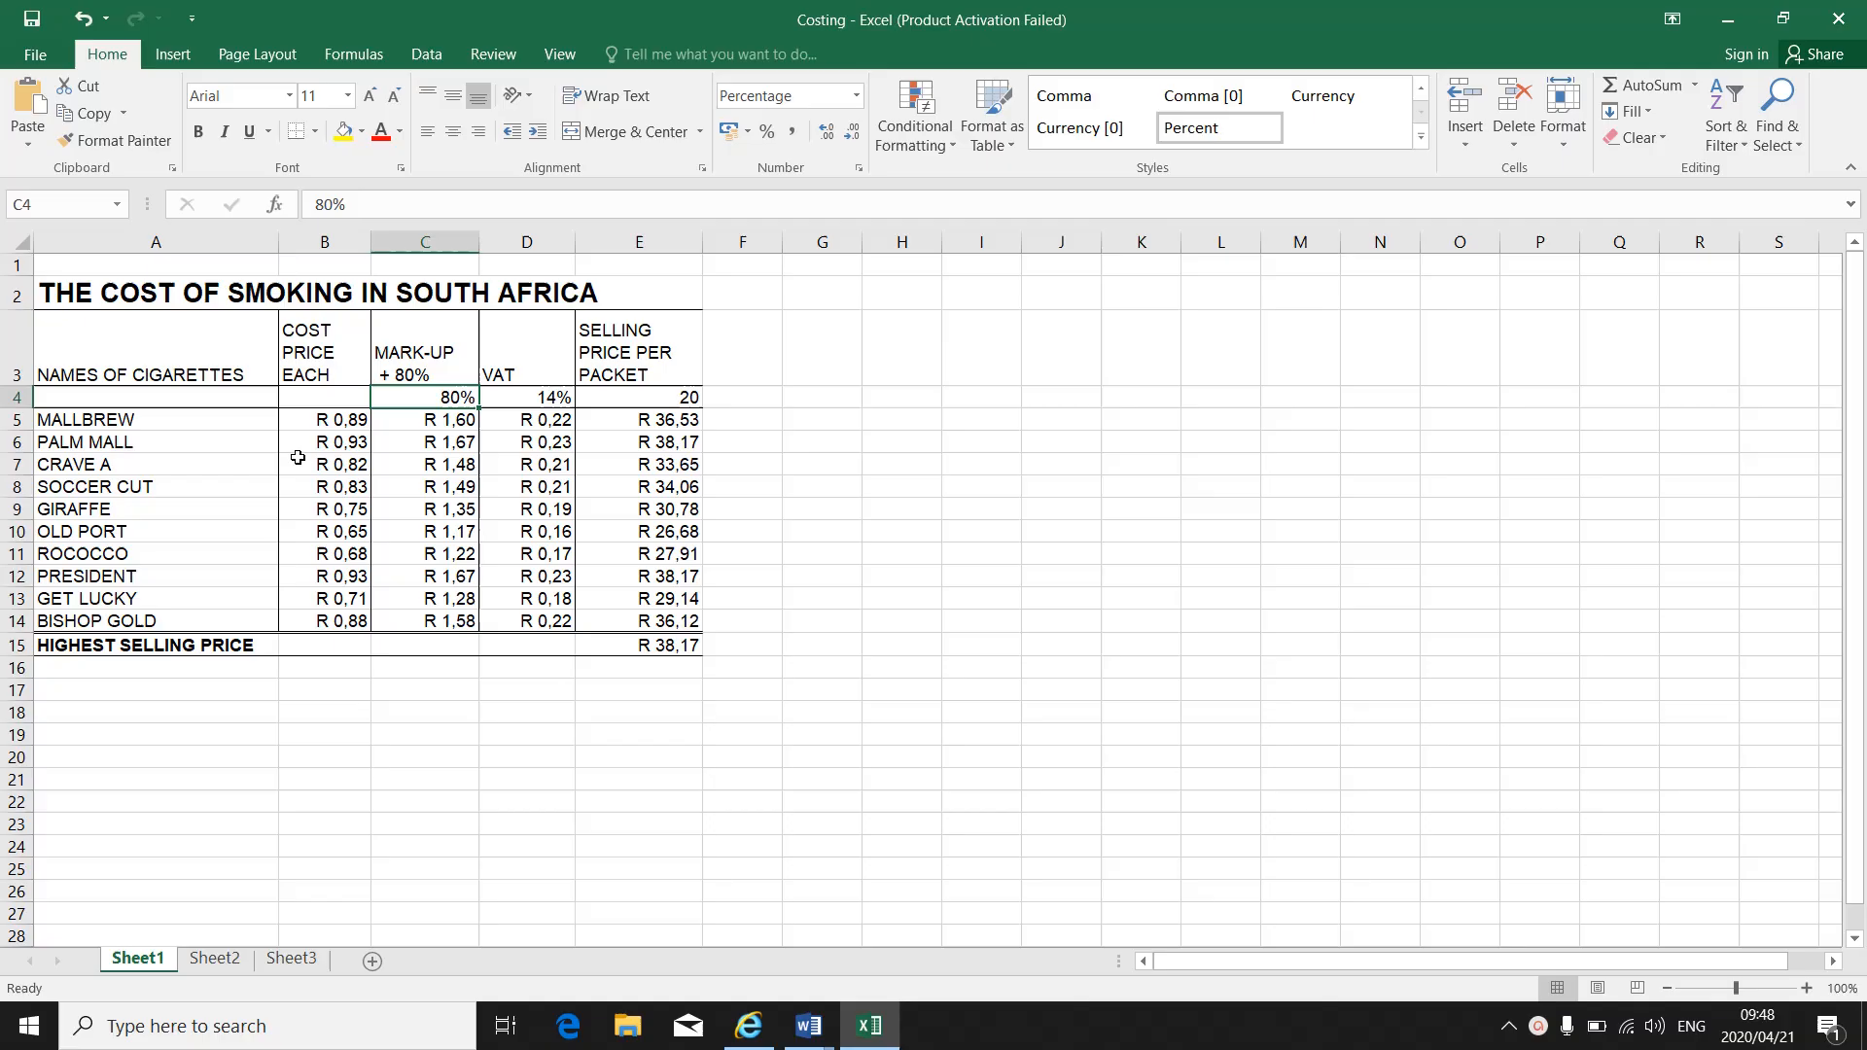
pyautogui.click(424, 442)
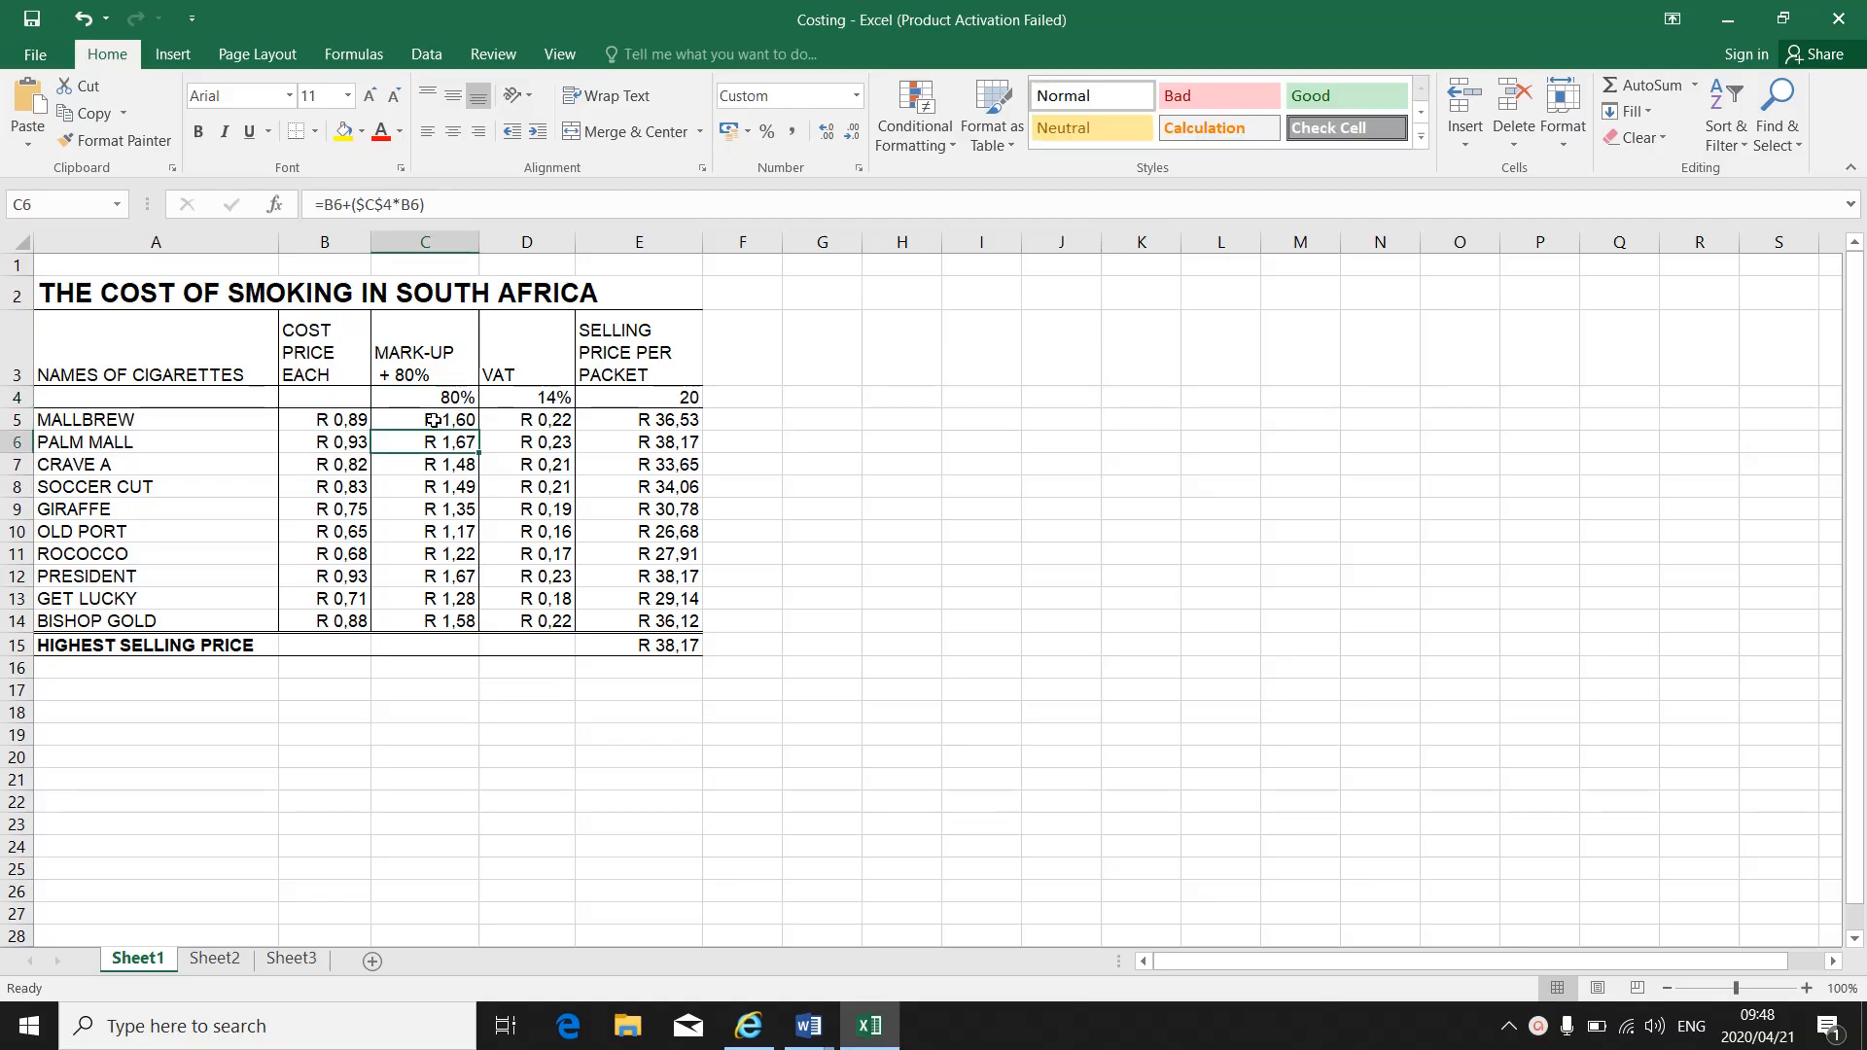
pyautogui.click(424, 421)
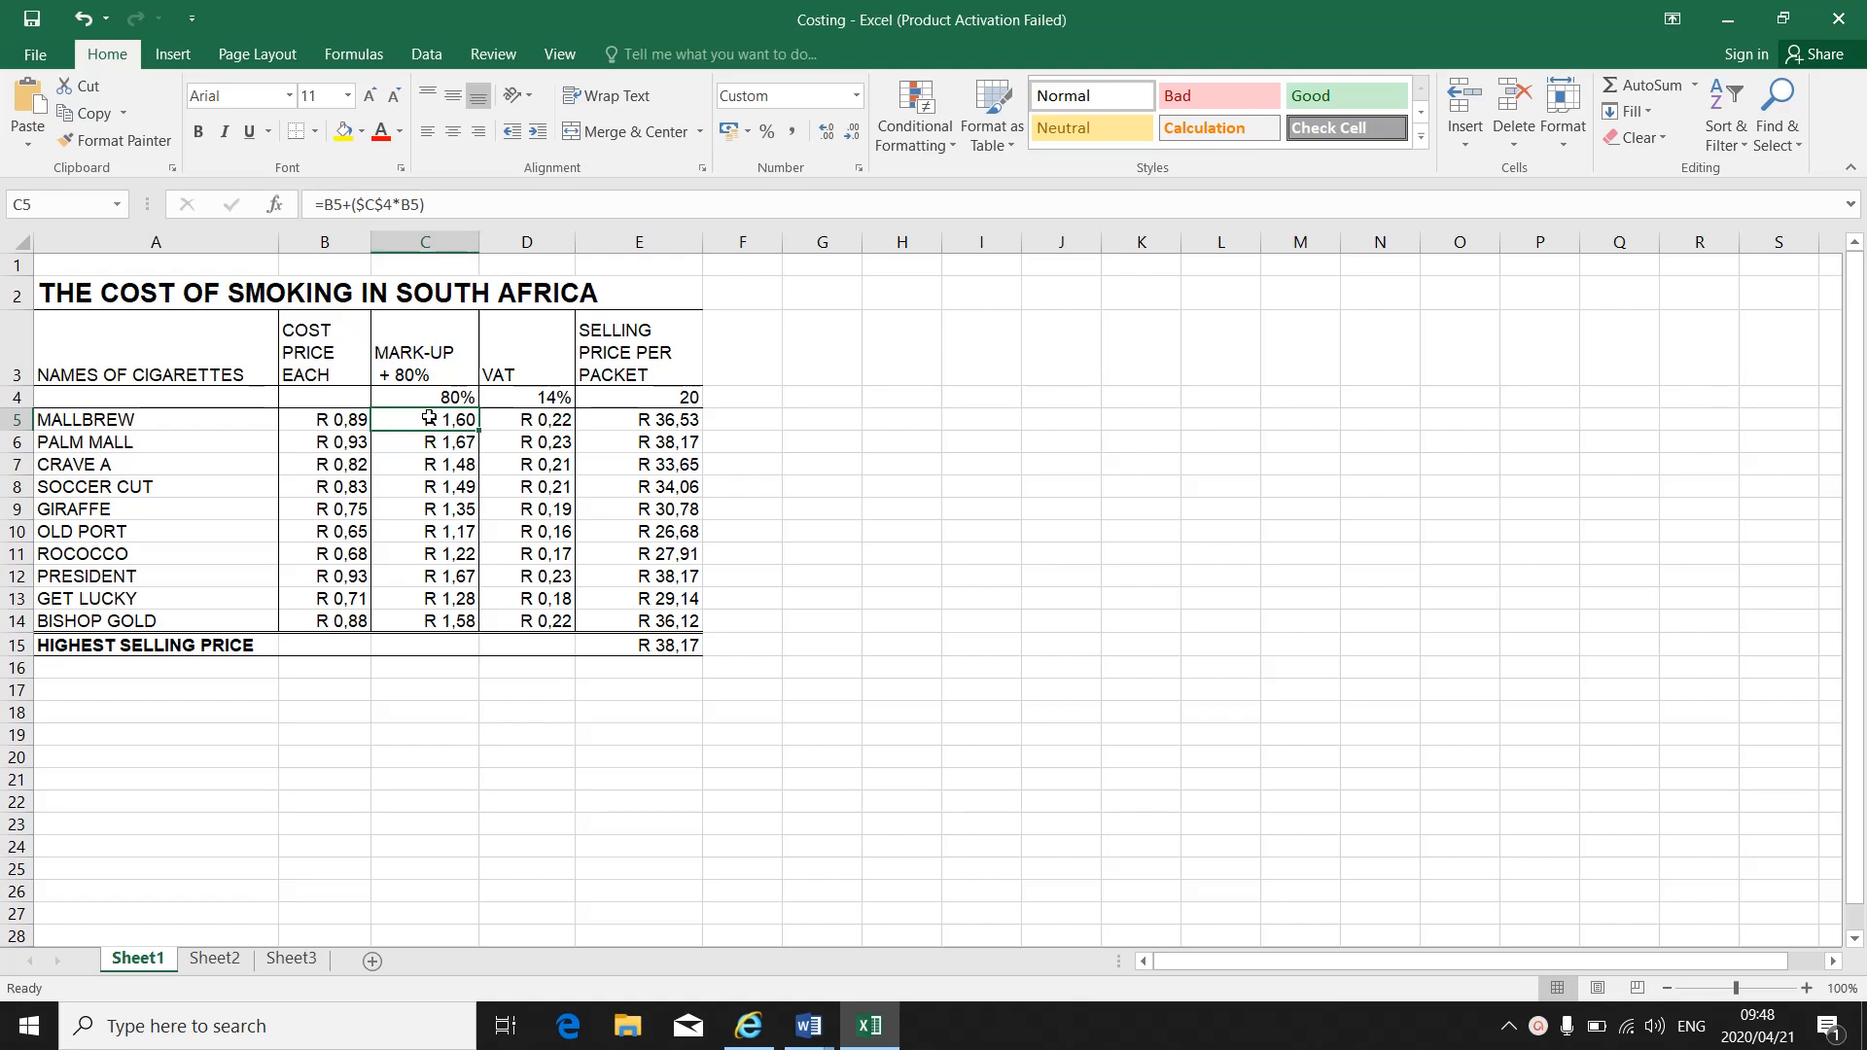
pyautogui.click(422, 397)
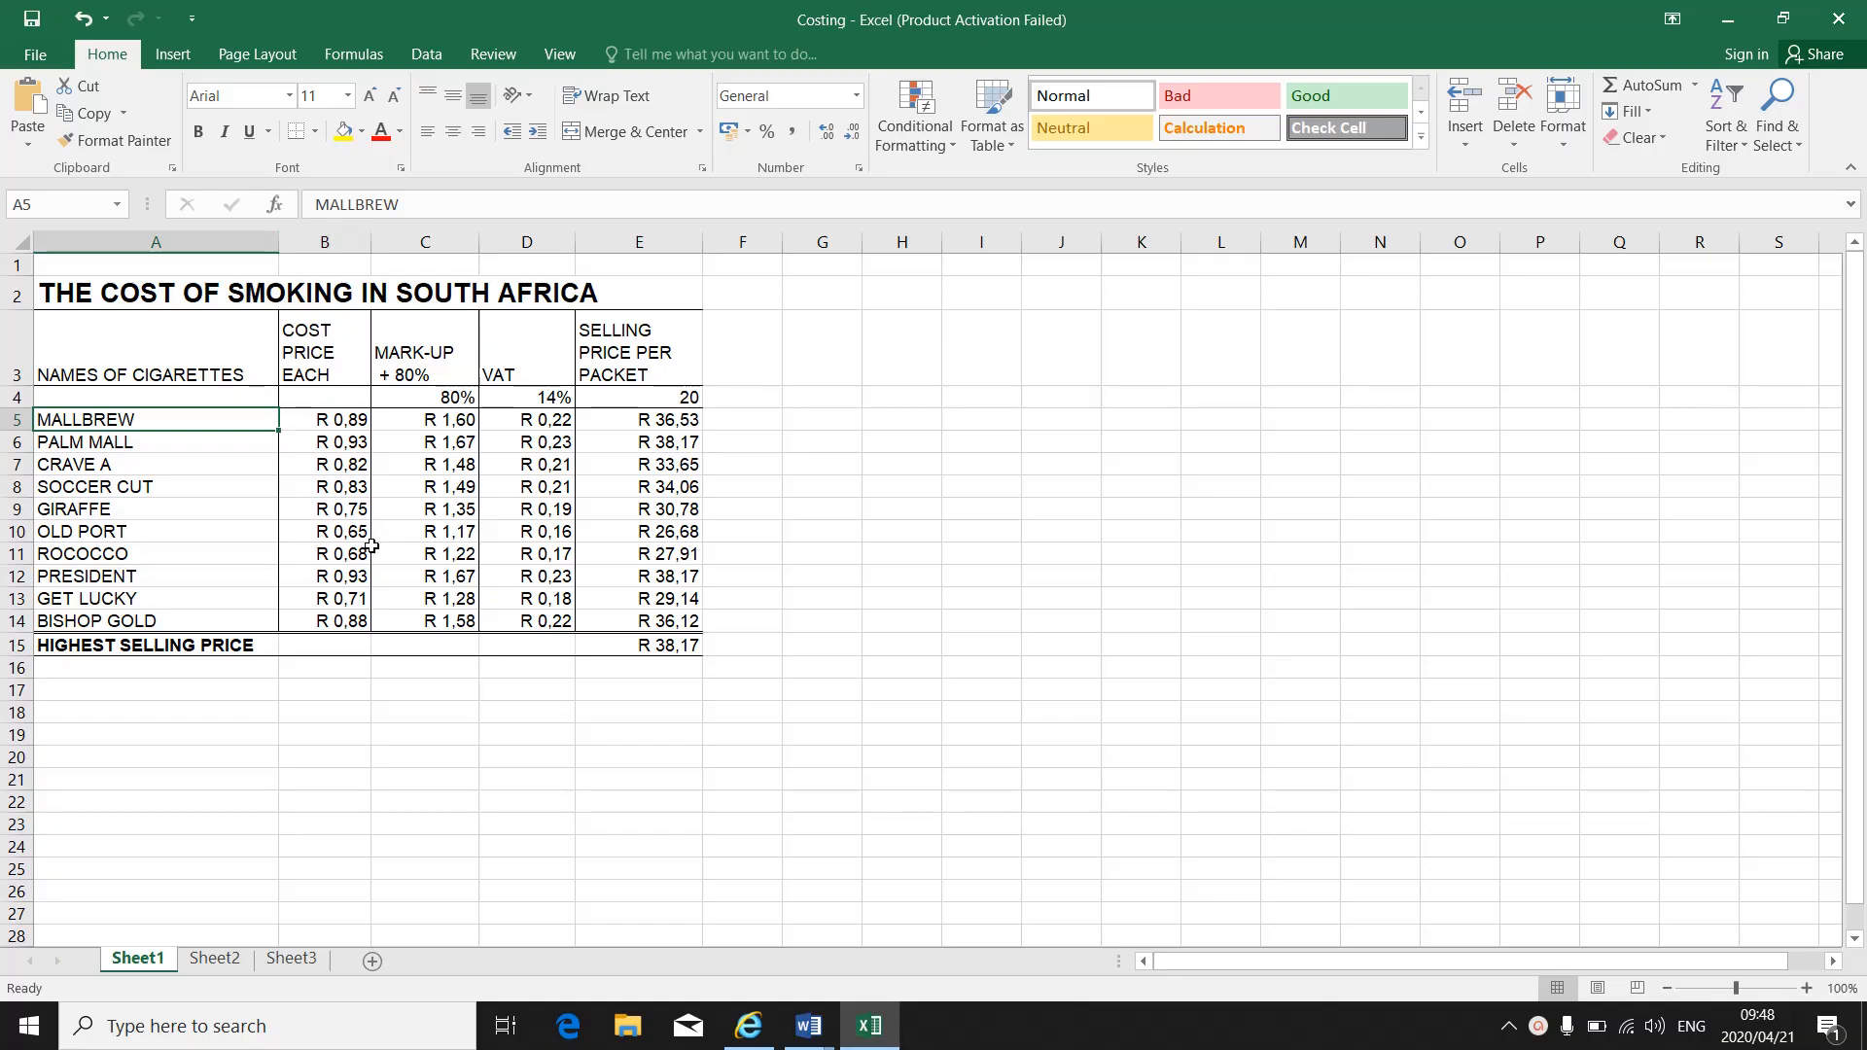
pyautogui.moveTo(453, 313)
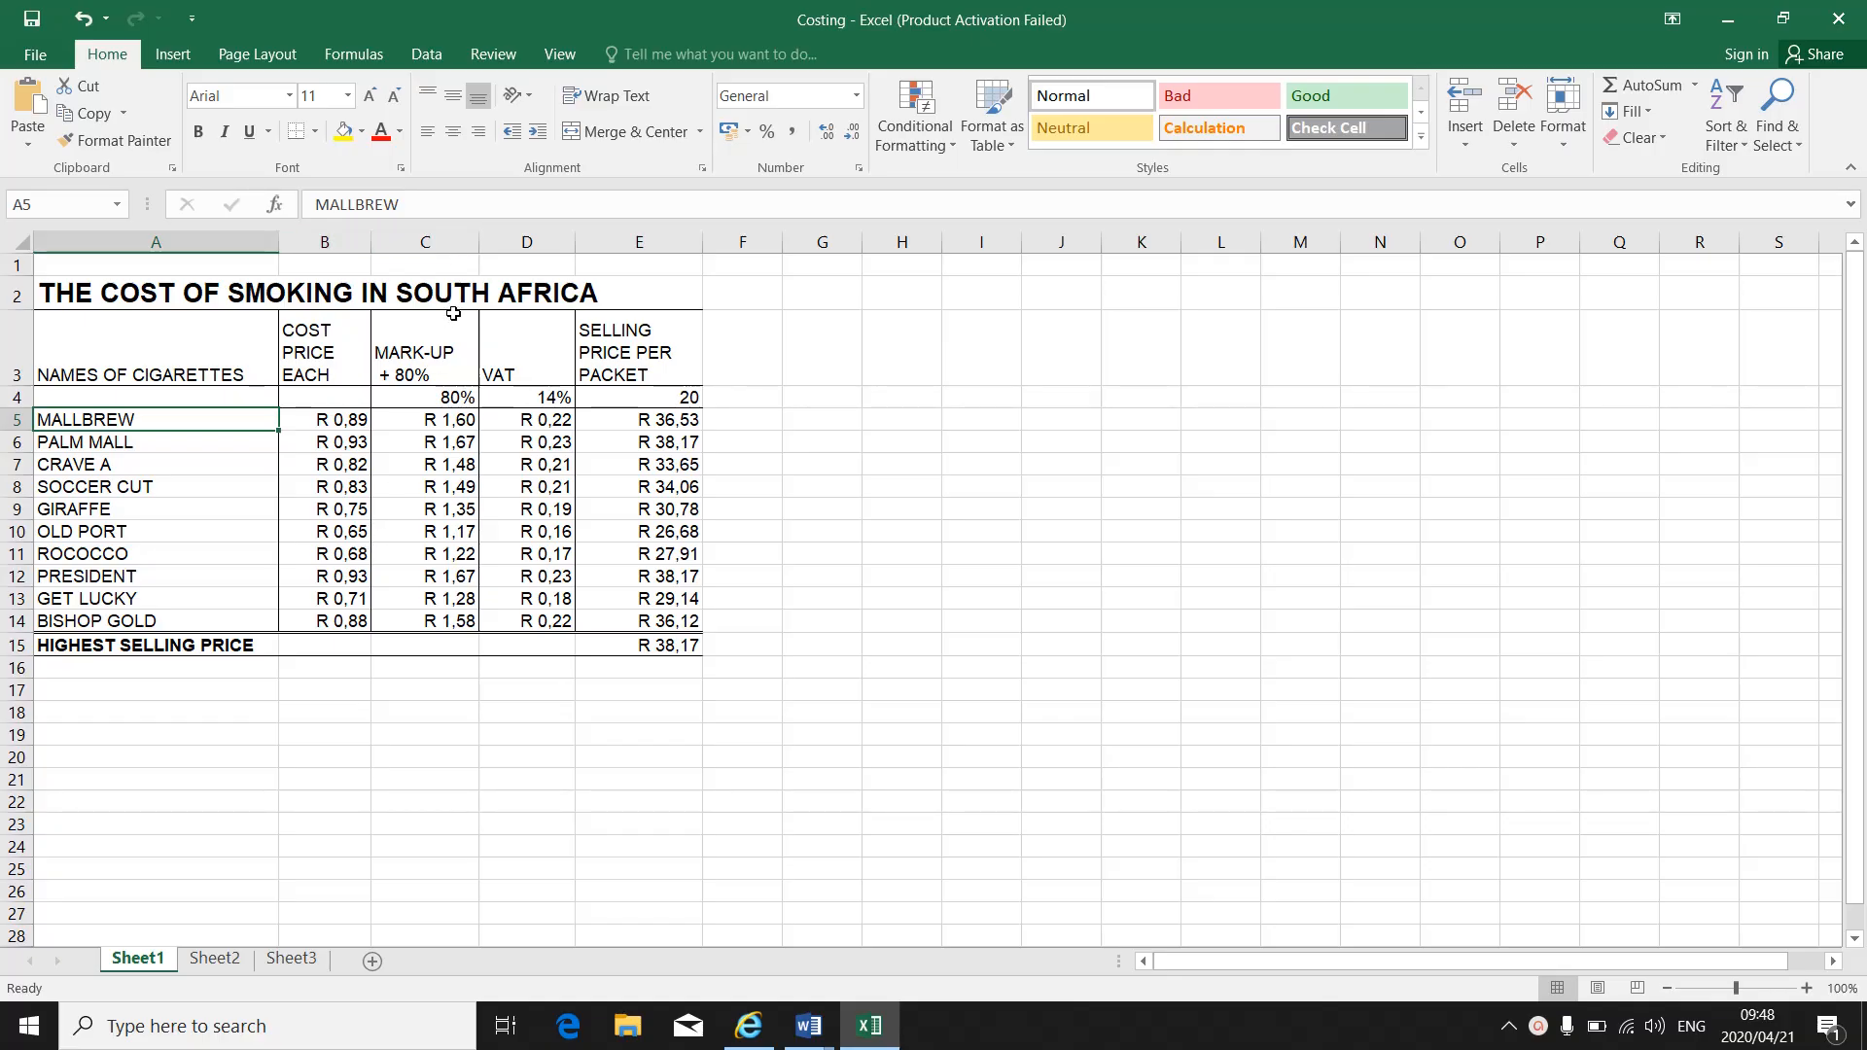
pyautogui.moveTo(438, 262)
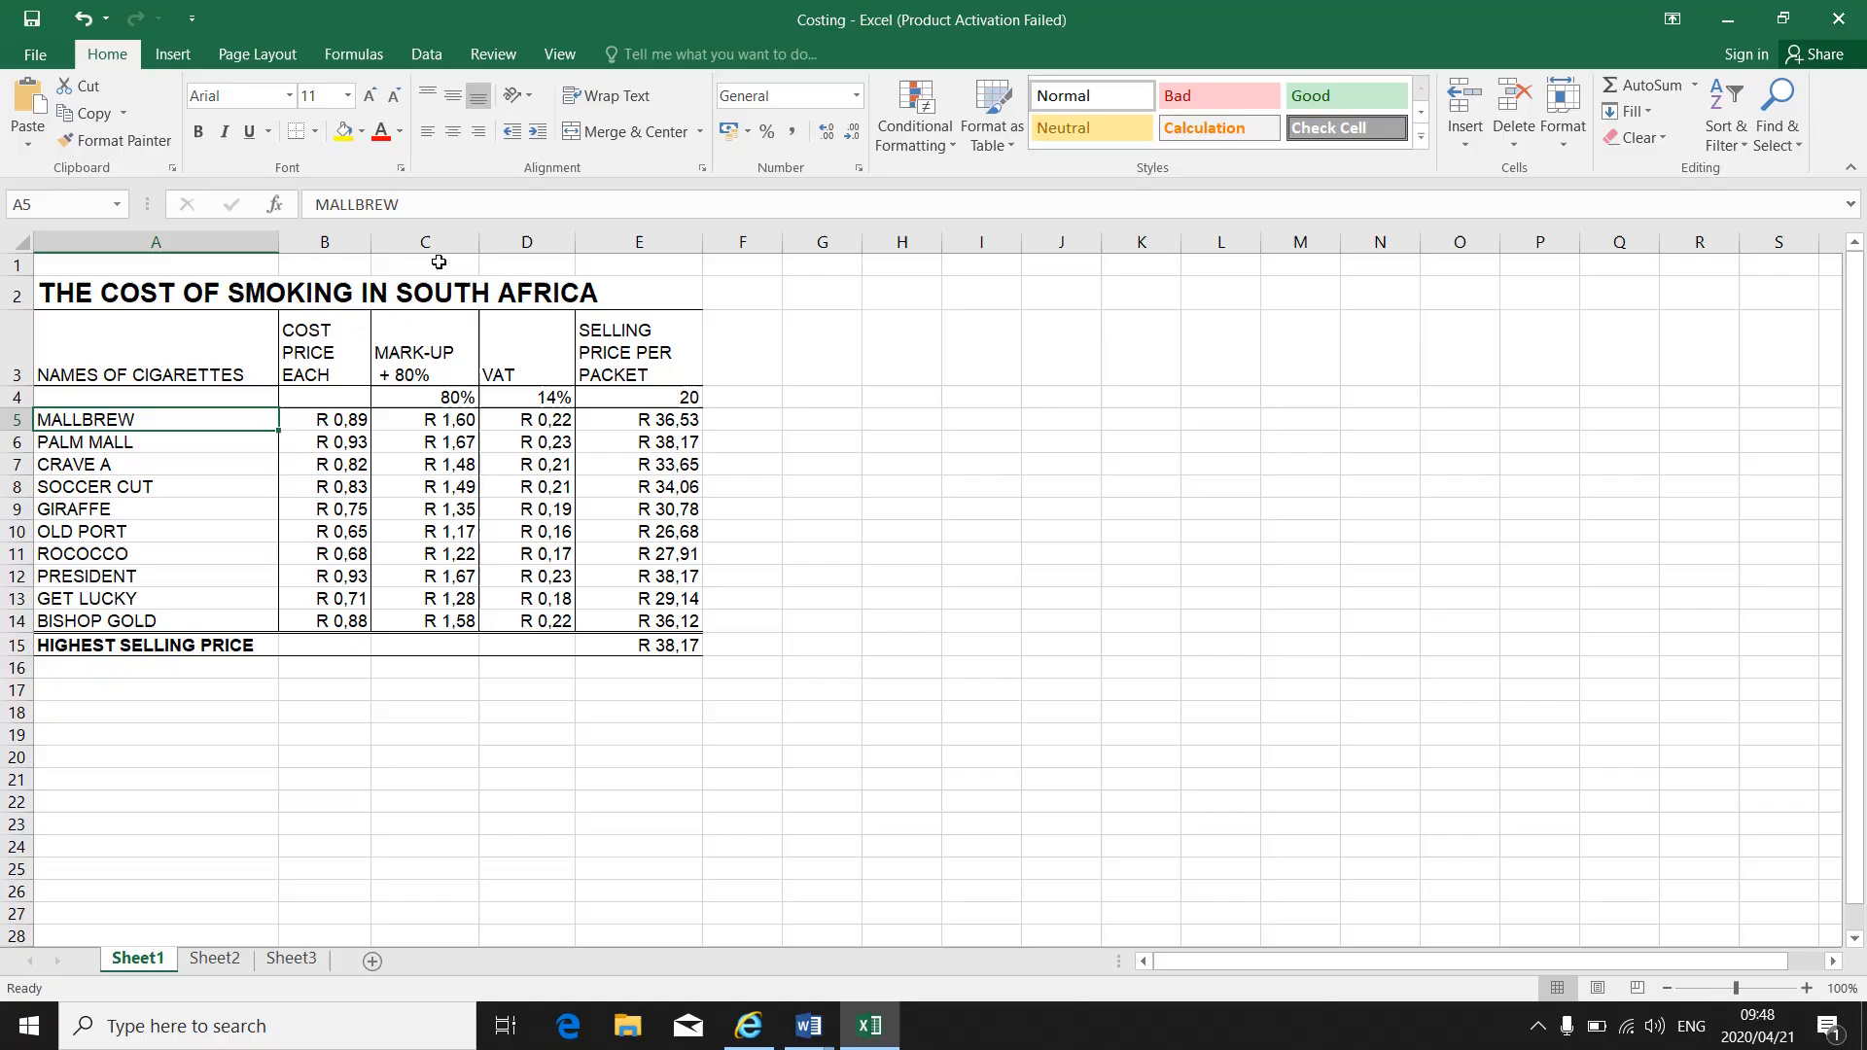
# - Attach a new empty comment to the 80% mark-up cell C4 via Review > New Comment
pyautogui.click(424, 396)
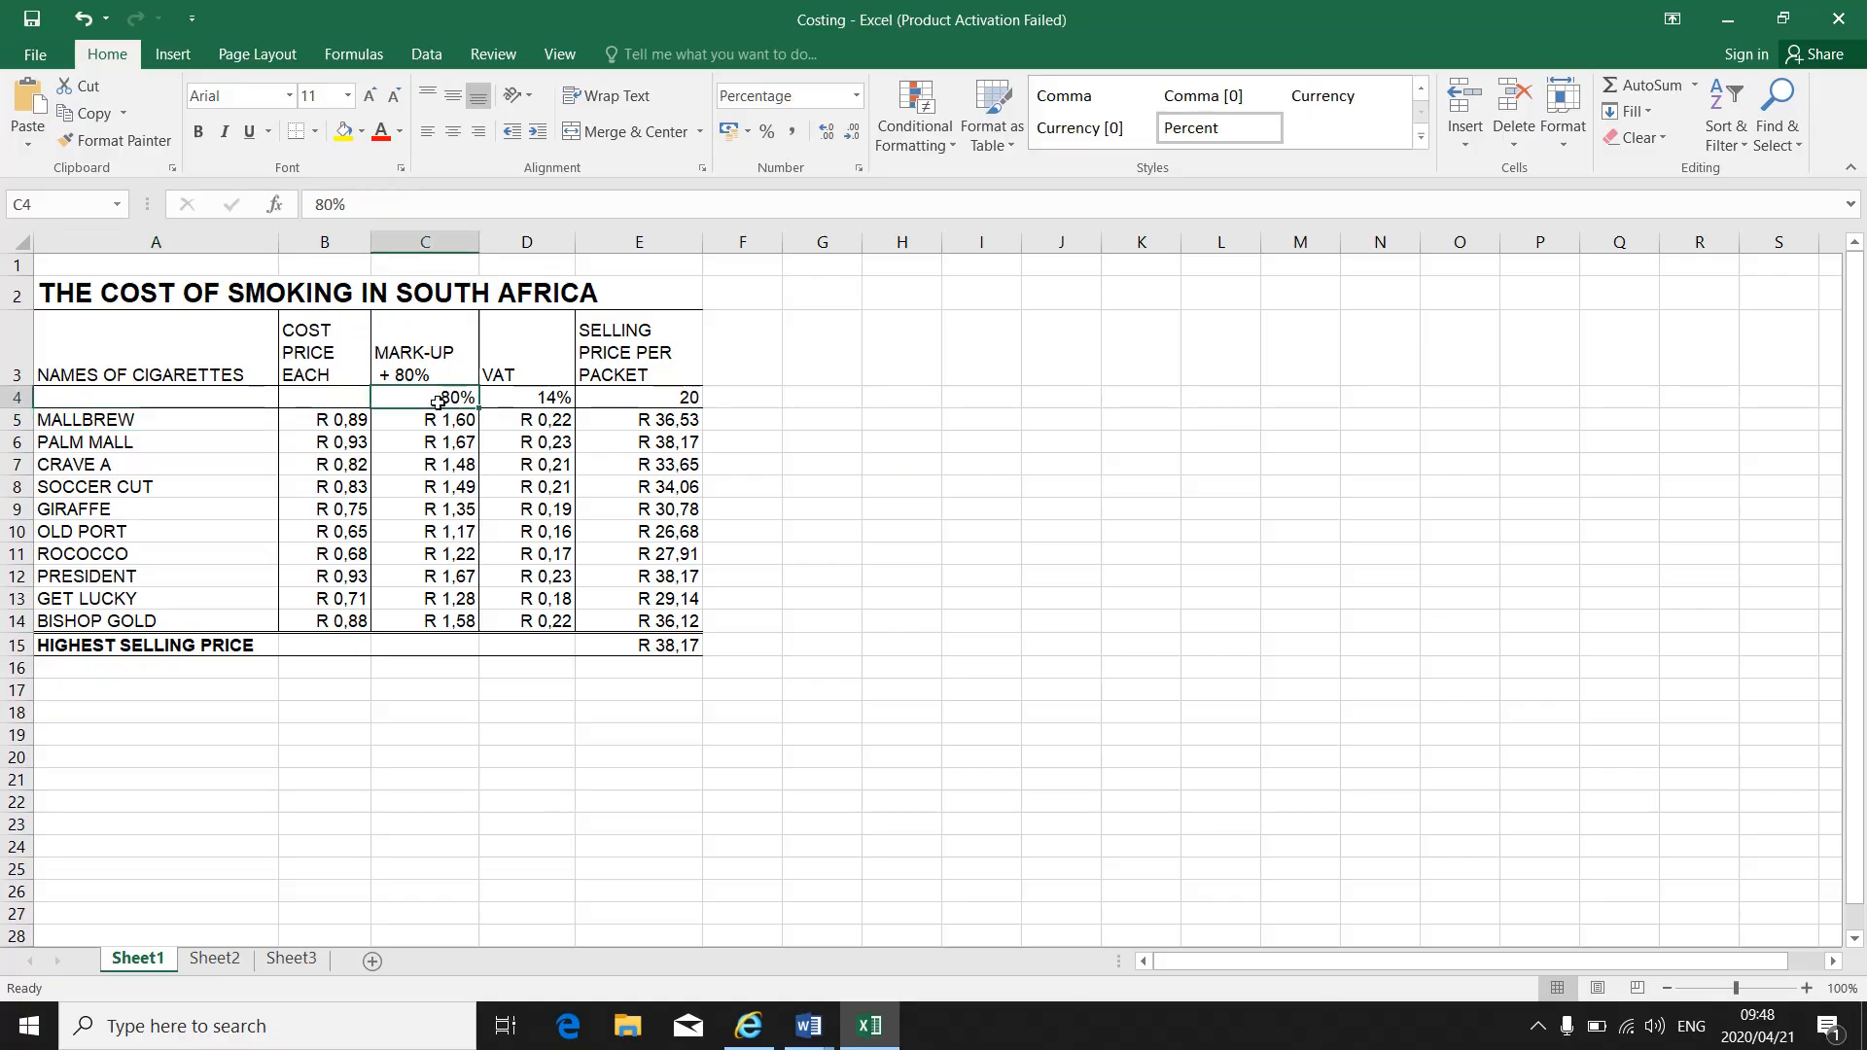
pyautogui.moveTo(492, 54)
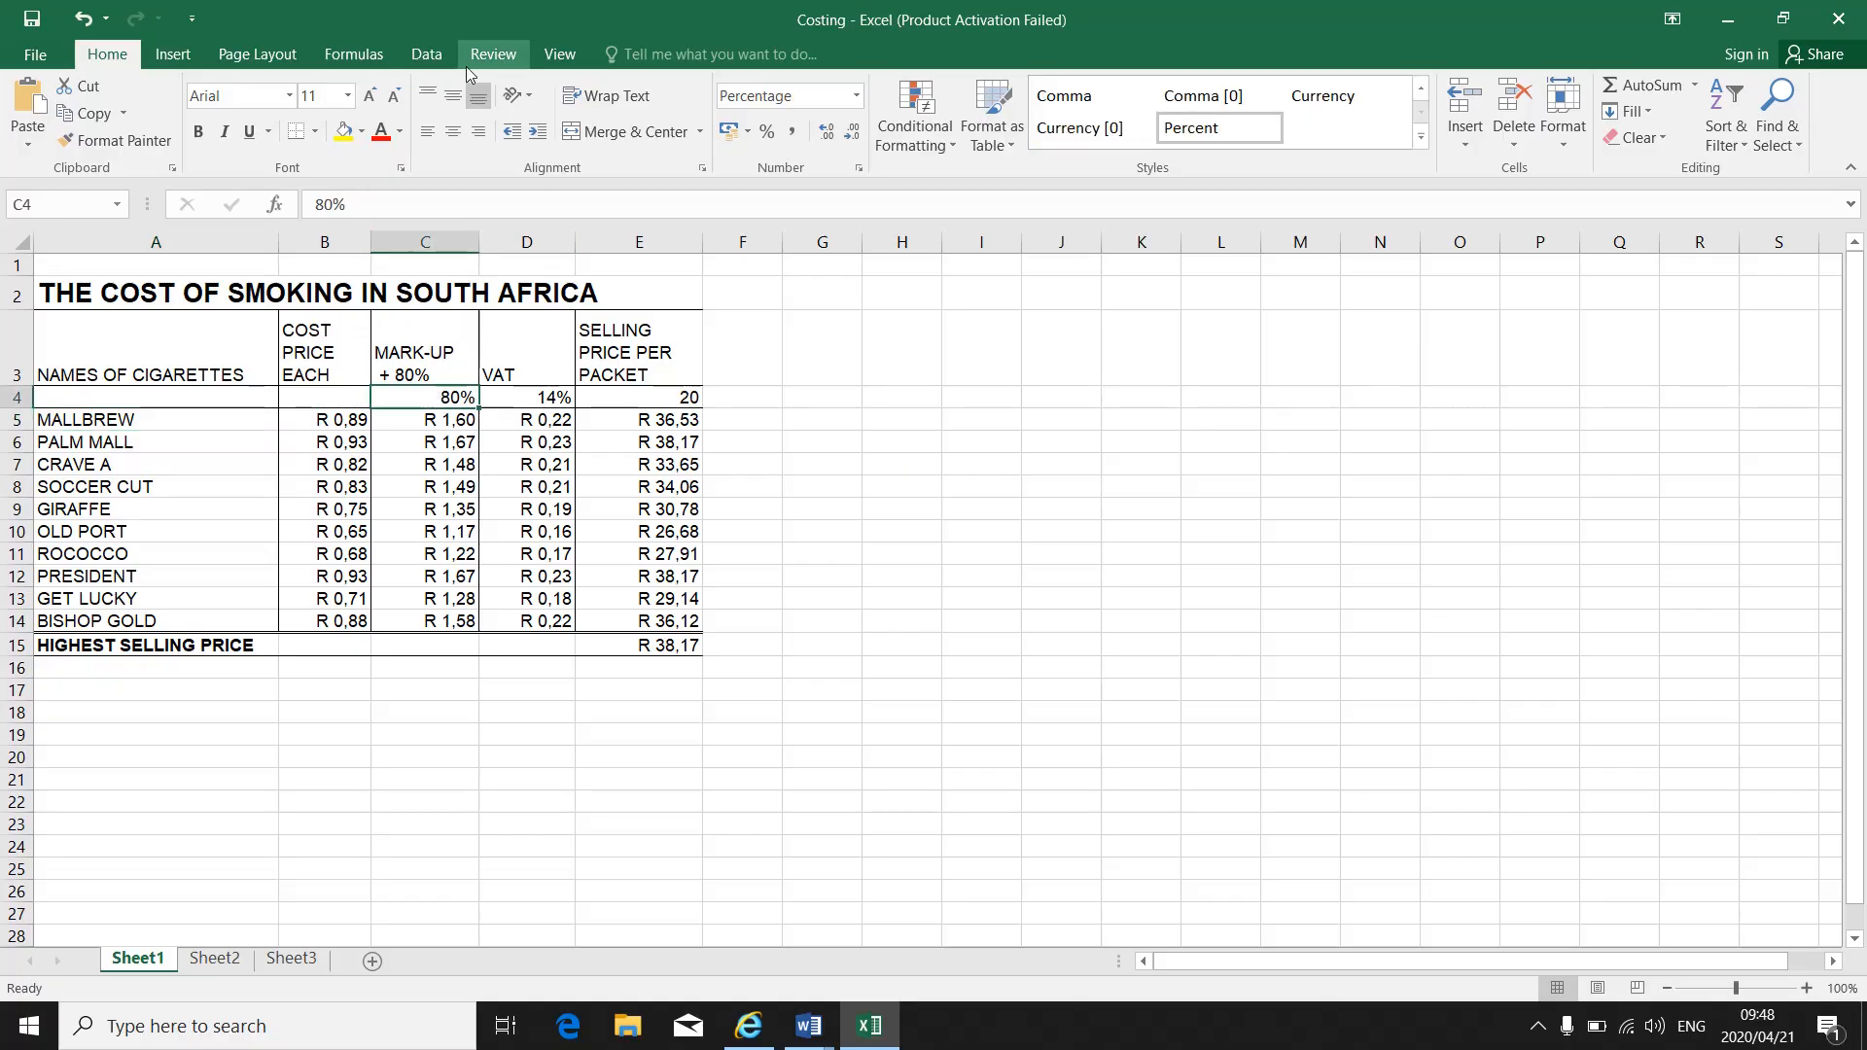
pyautogui.click(492, 55)
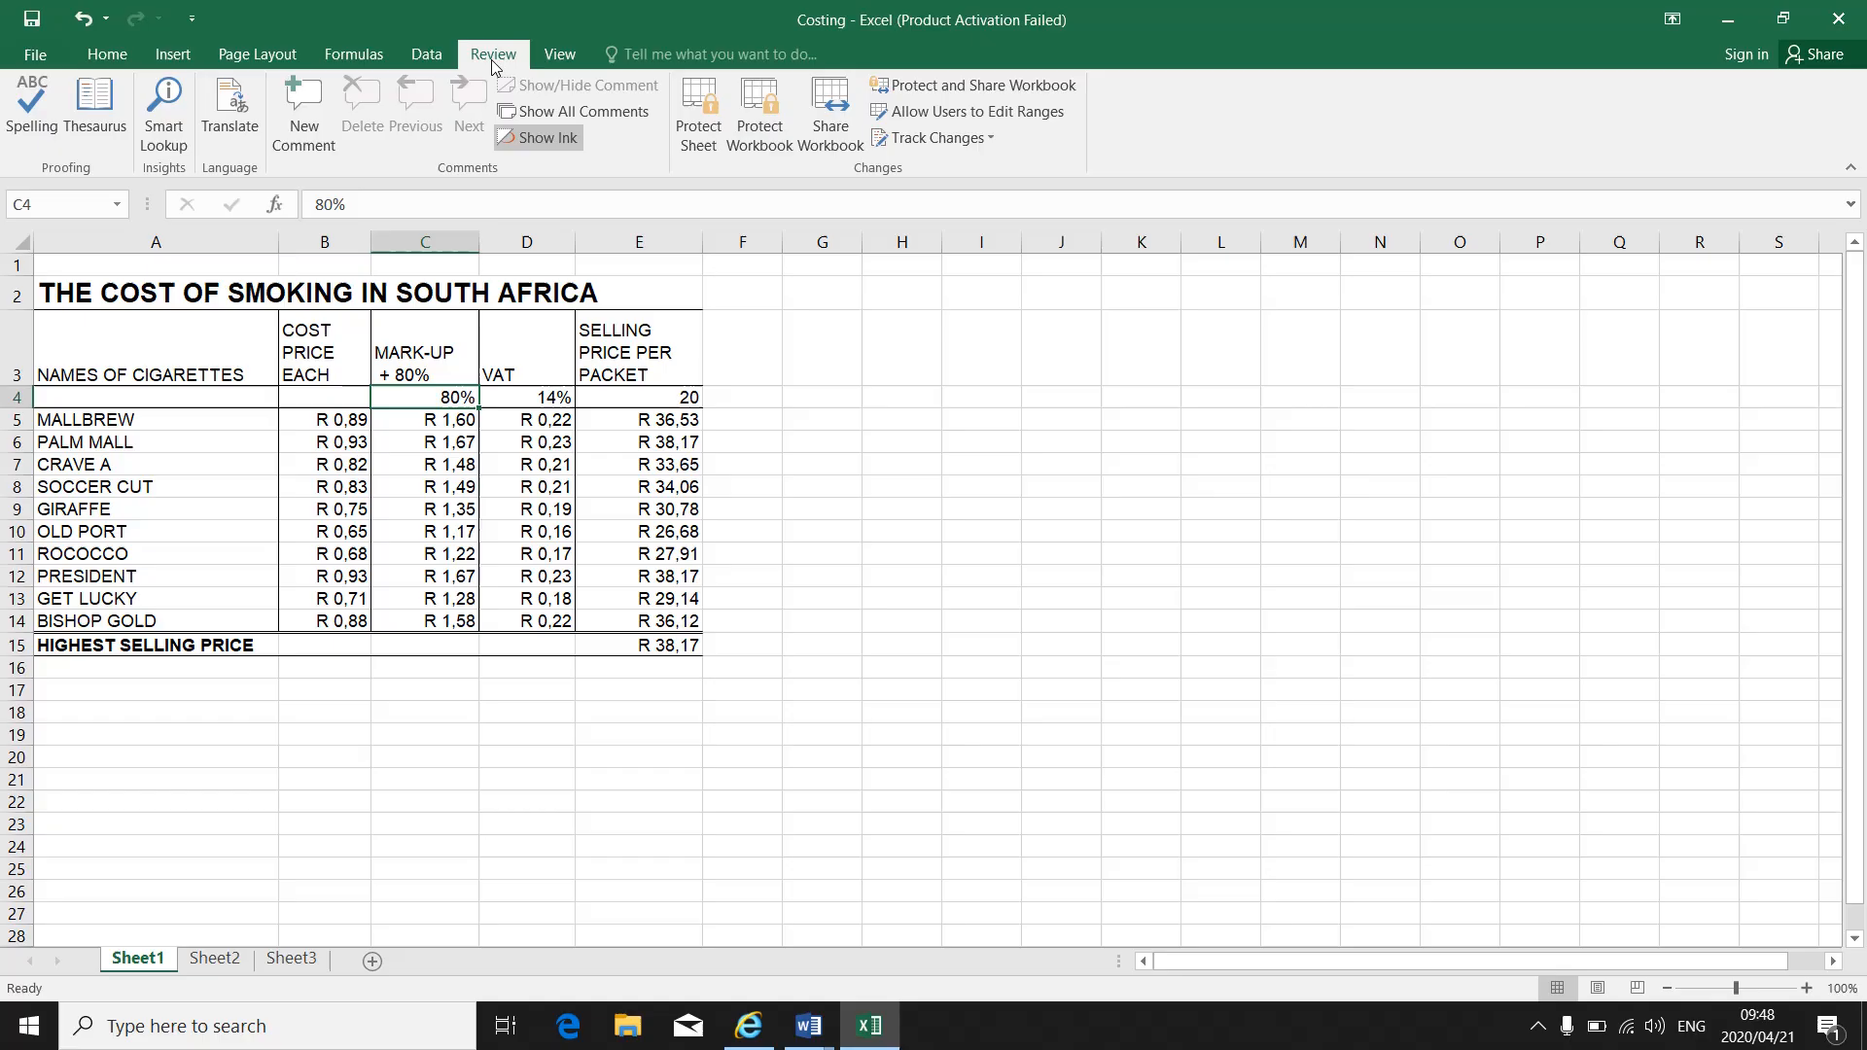
pyautogui.moveTo(480, 398)
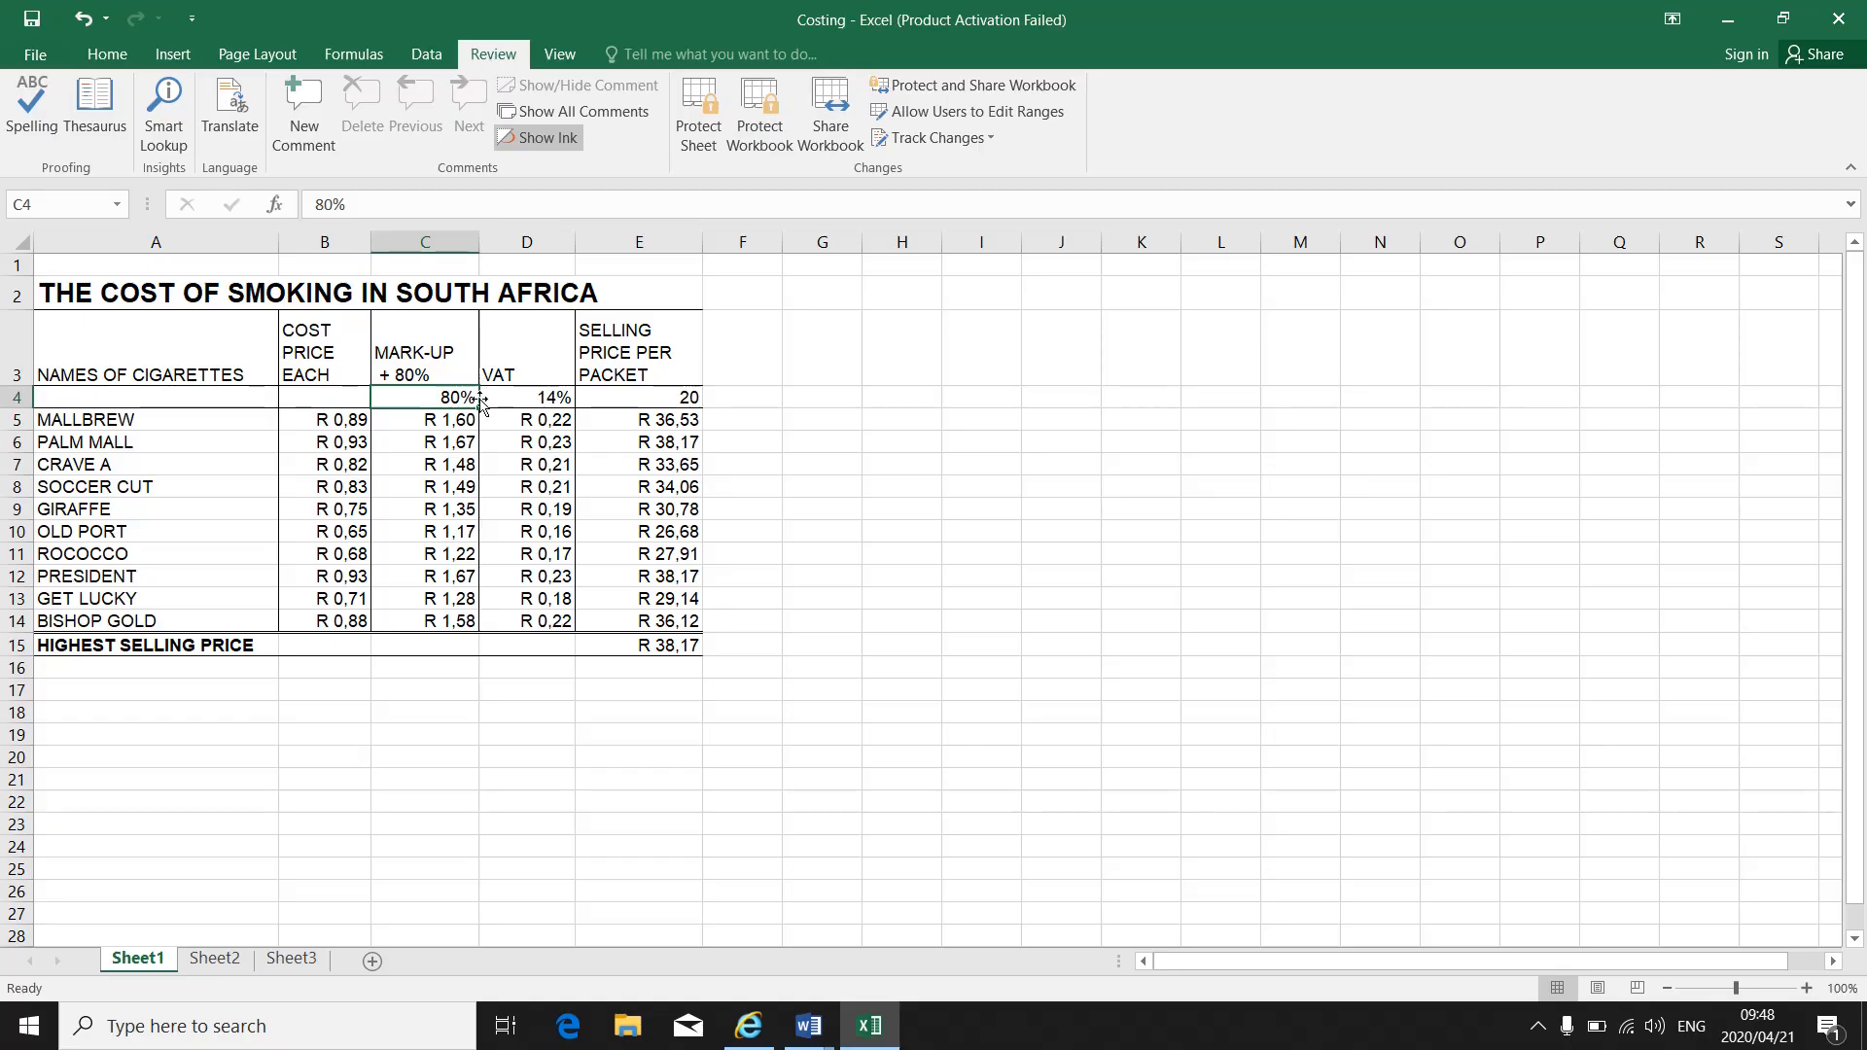
pyautogui.moveTo(304, 113)
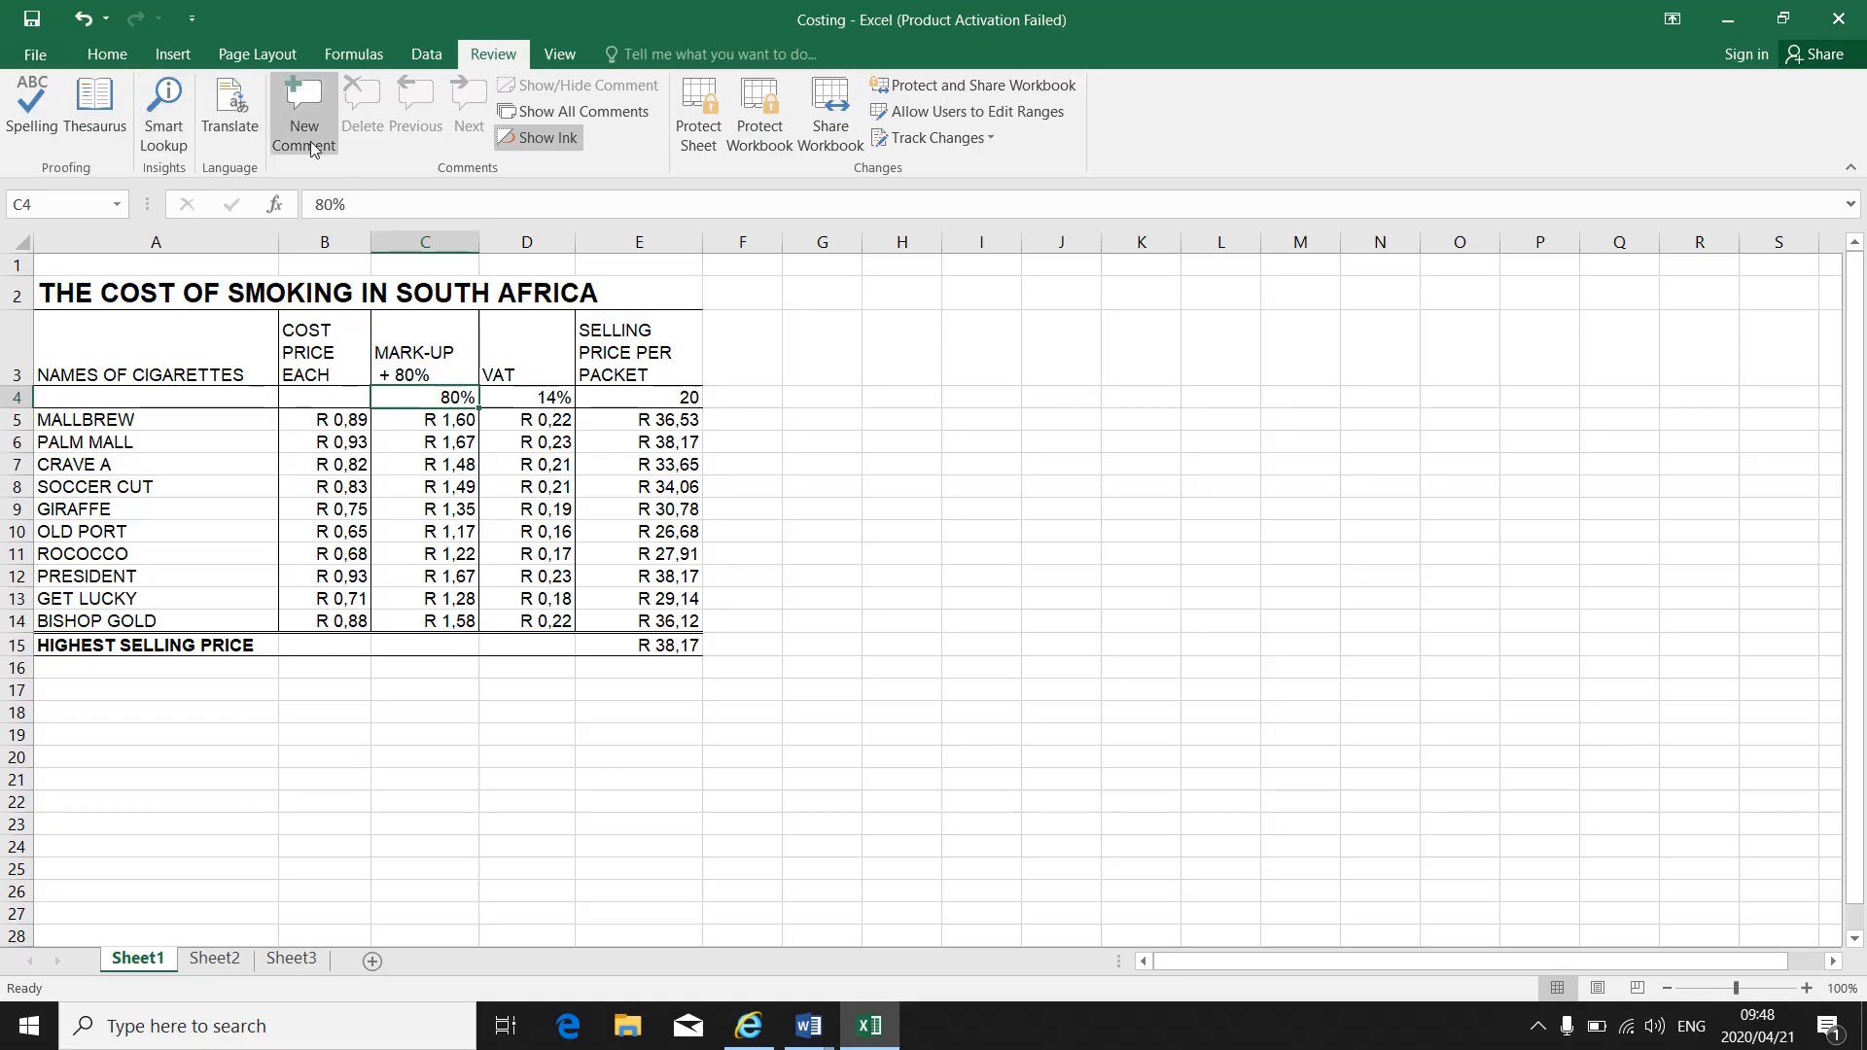
pyautogui.moveTo(304, 113)
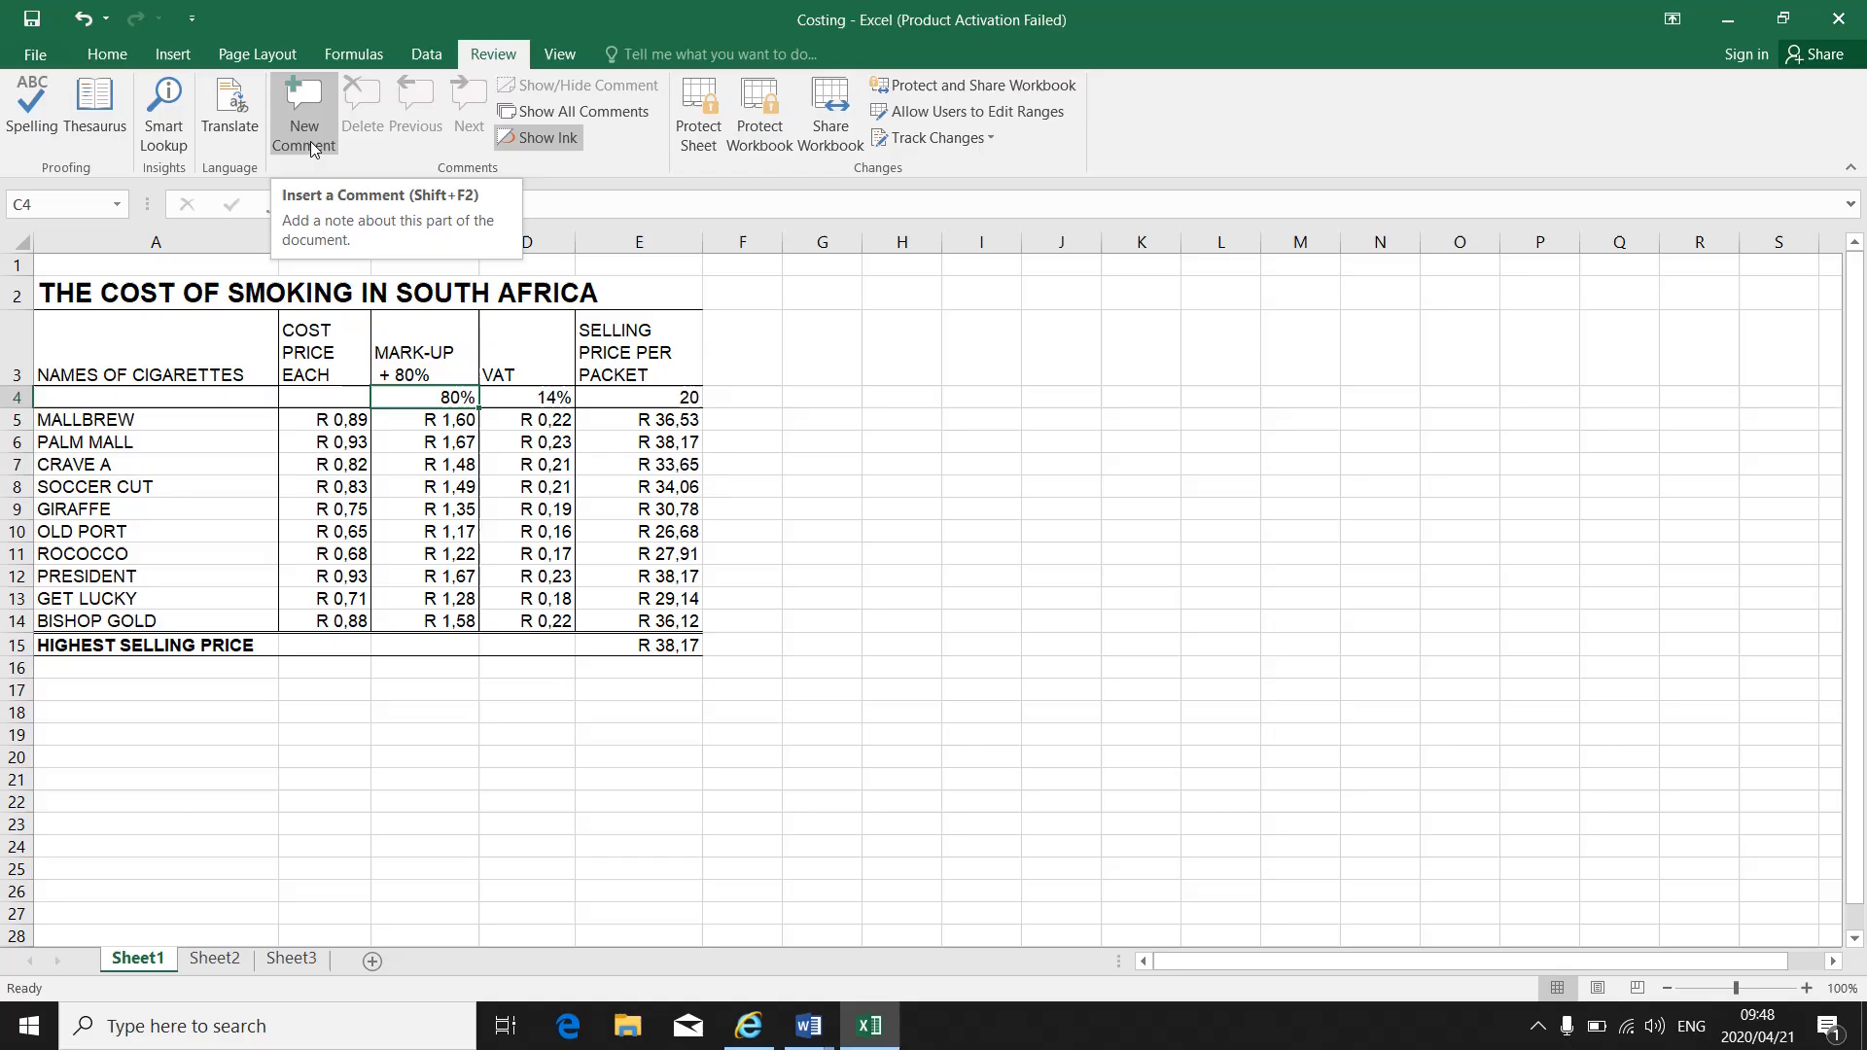
pyautogui.click(304, 113)
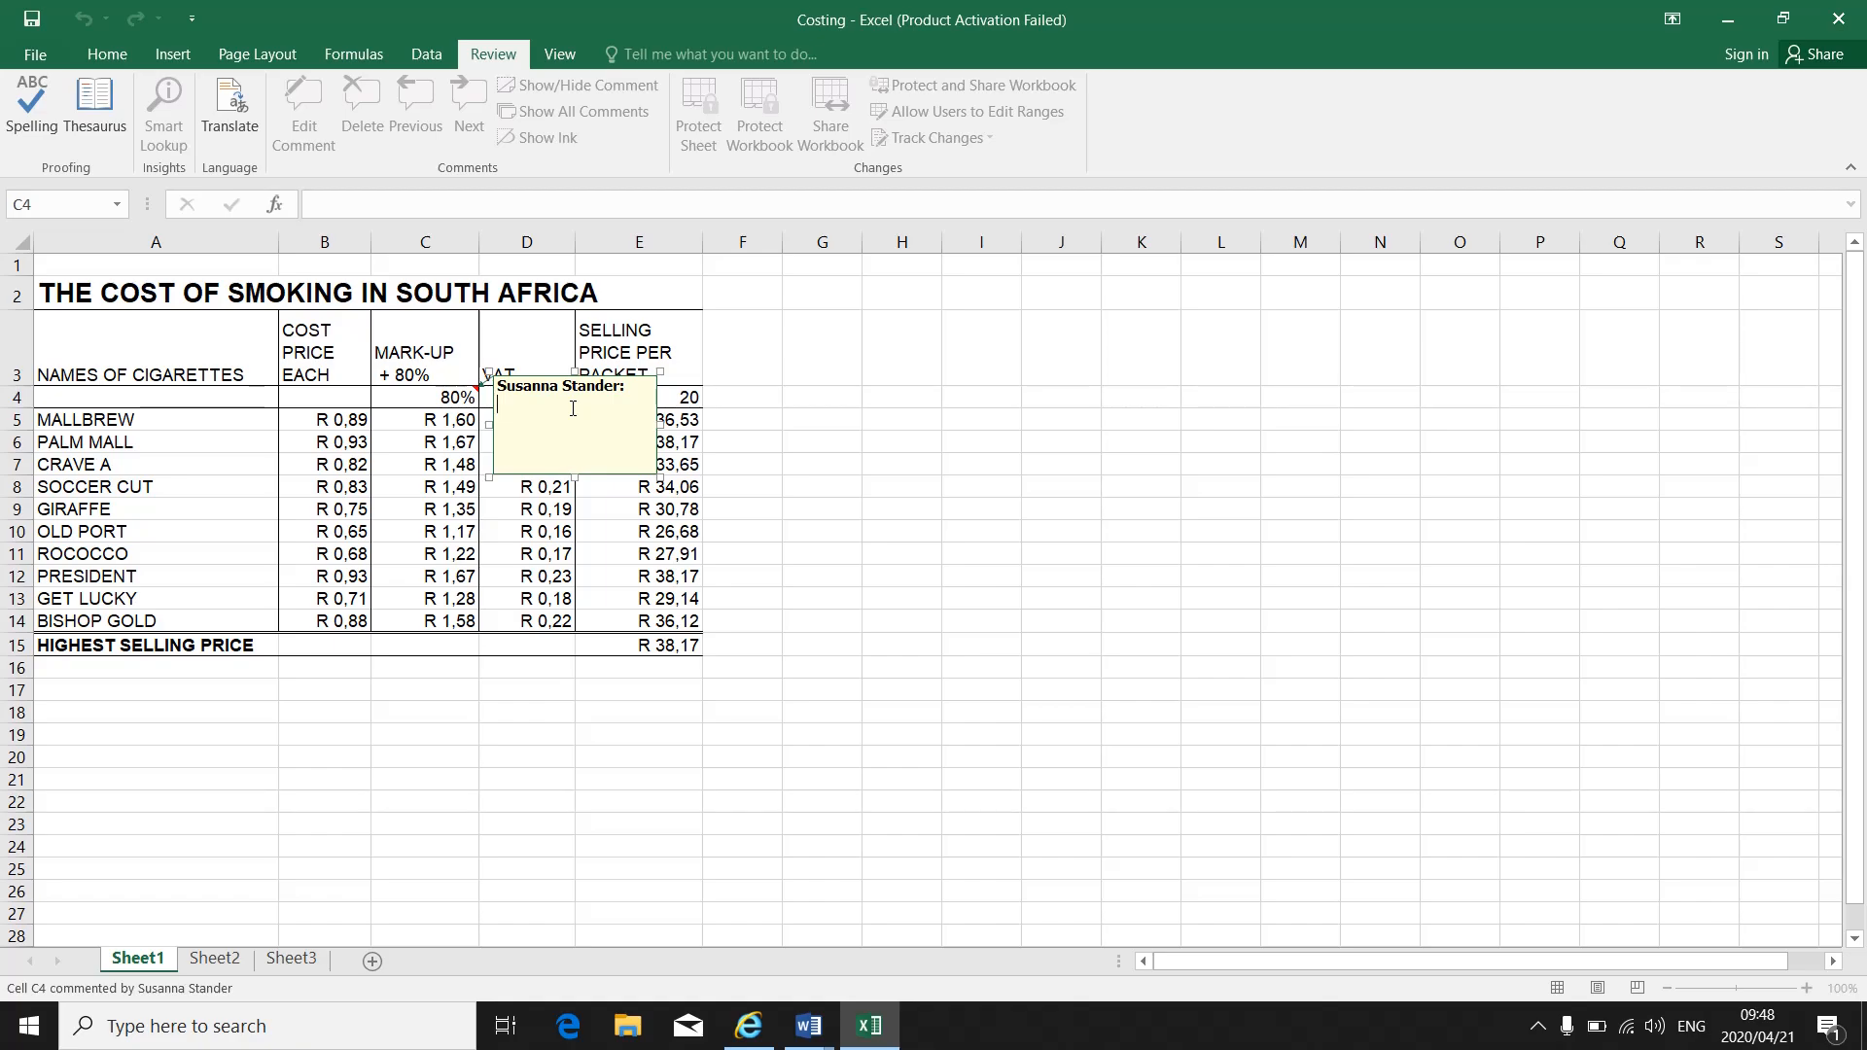
# - Enter "Markup for each cigarette" as the C4 comment text
pyautogui.write('Markup')
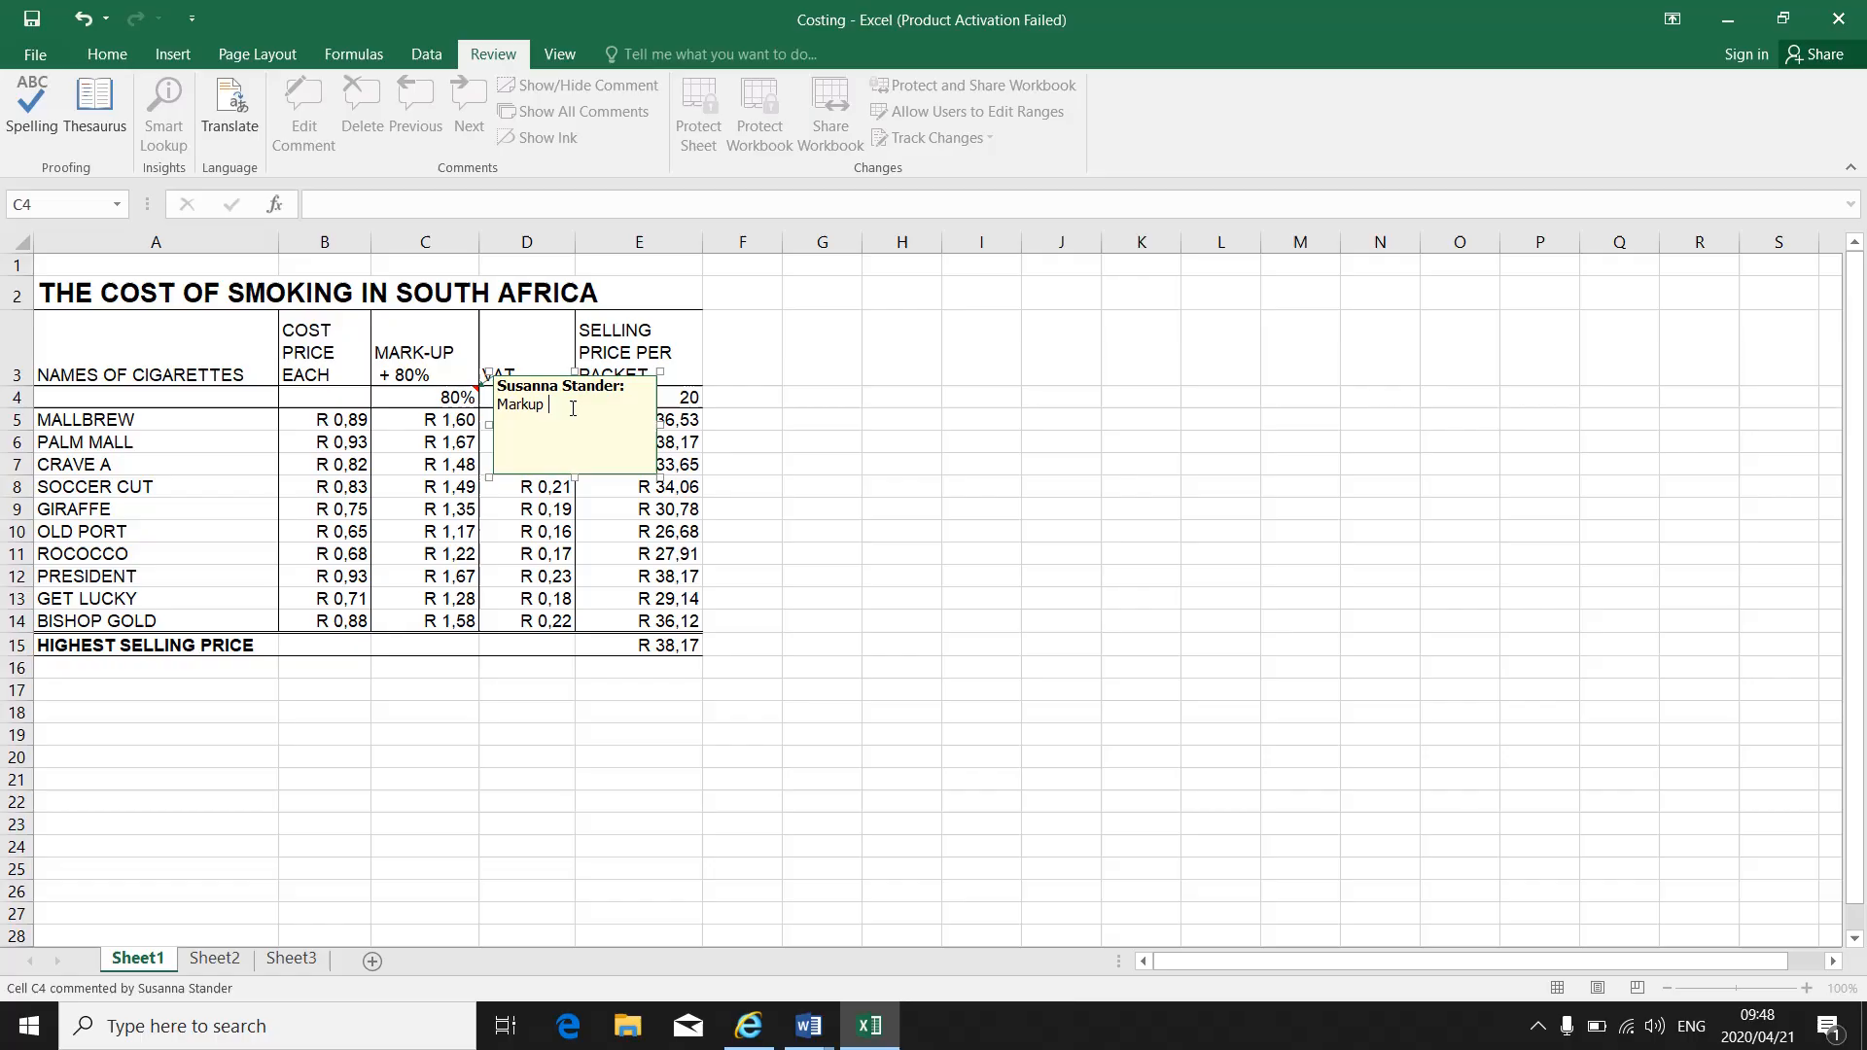
pyautogui.write('for')
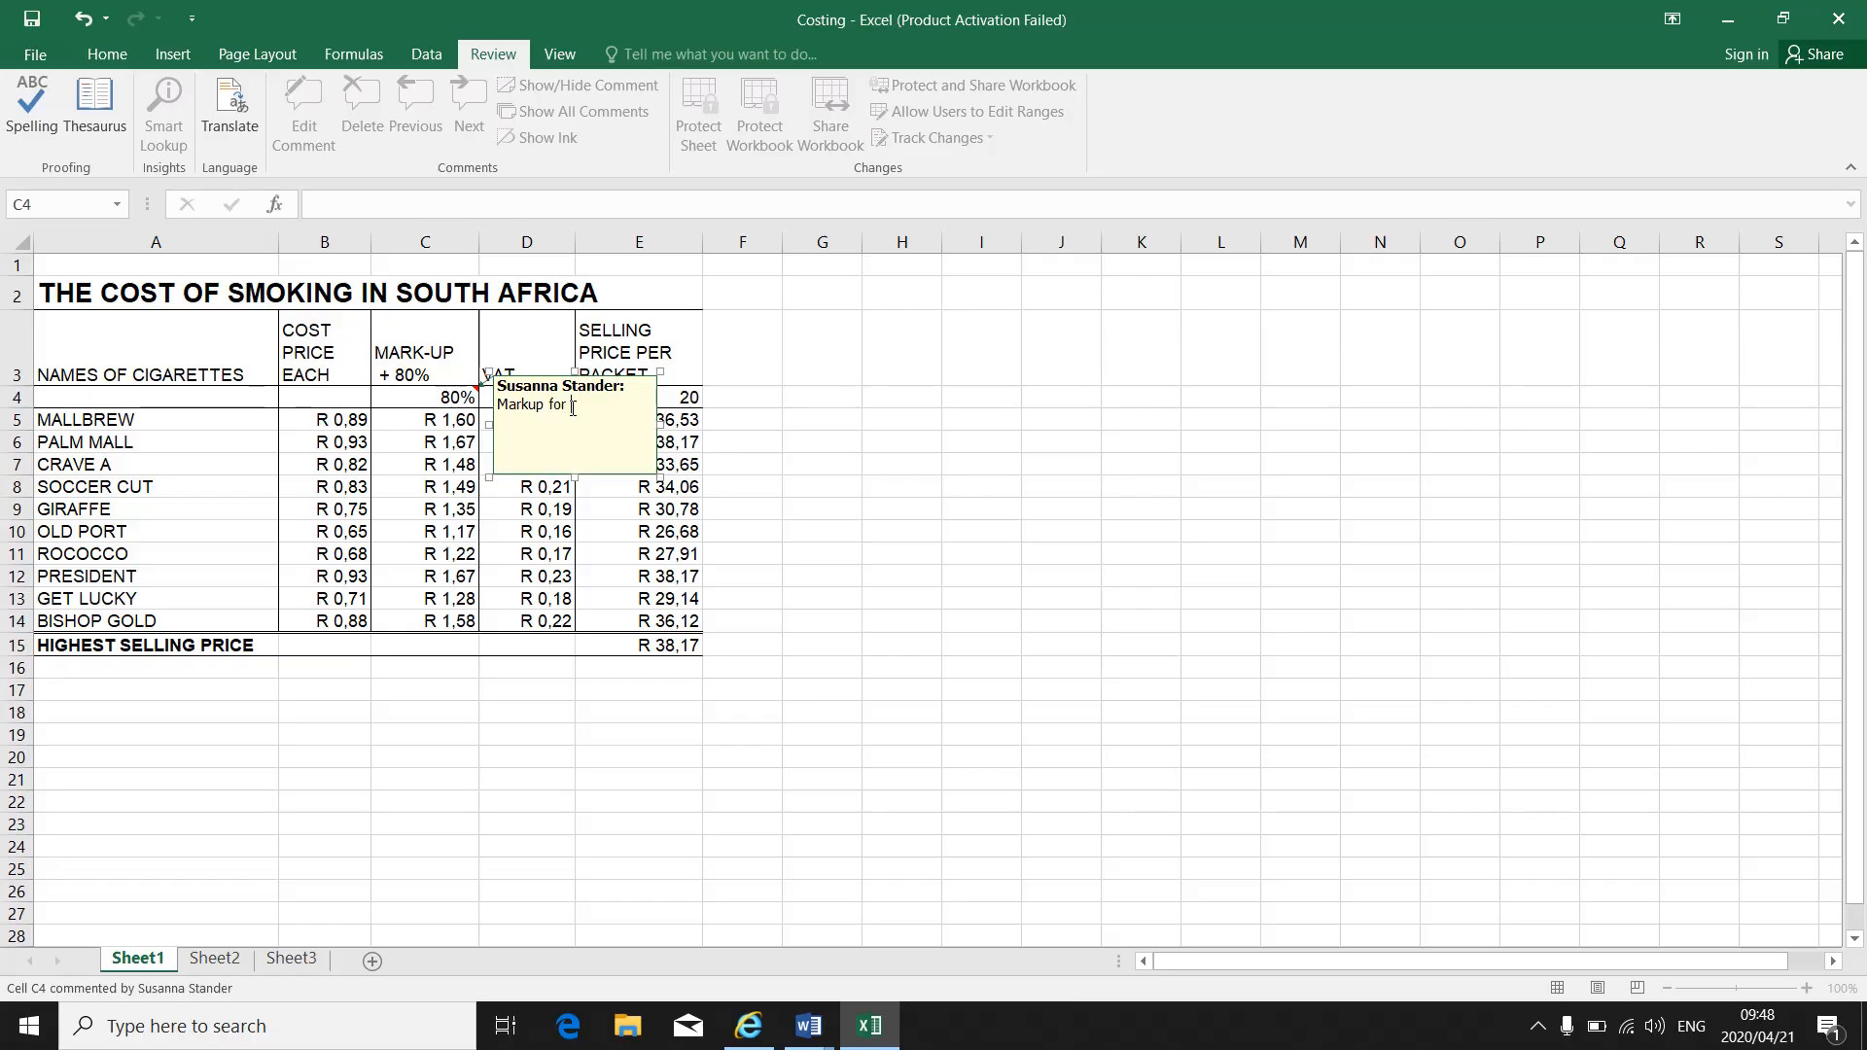
pyautogui.write('each cigarette')
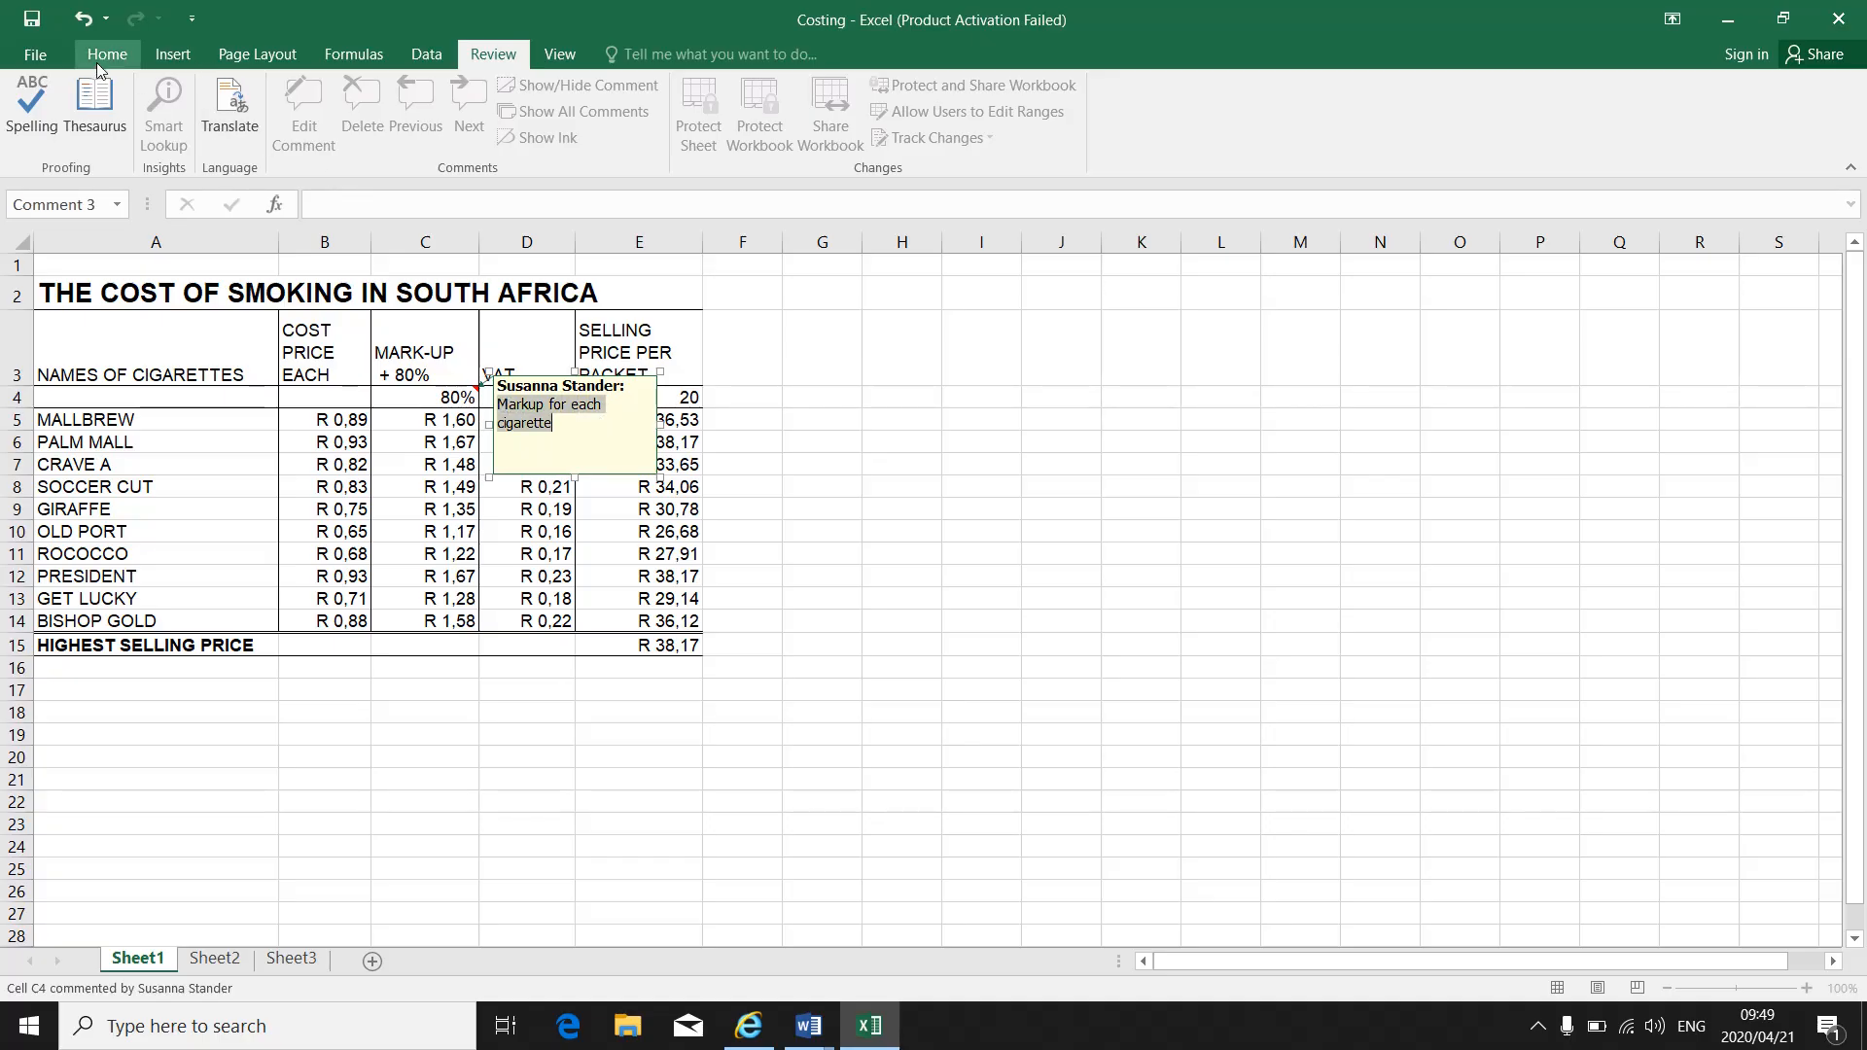
# - Make the C4 comment text bold and set its font to Segoe UI Black
pyautogui.click(105, 54)
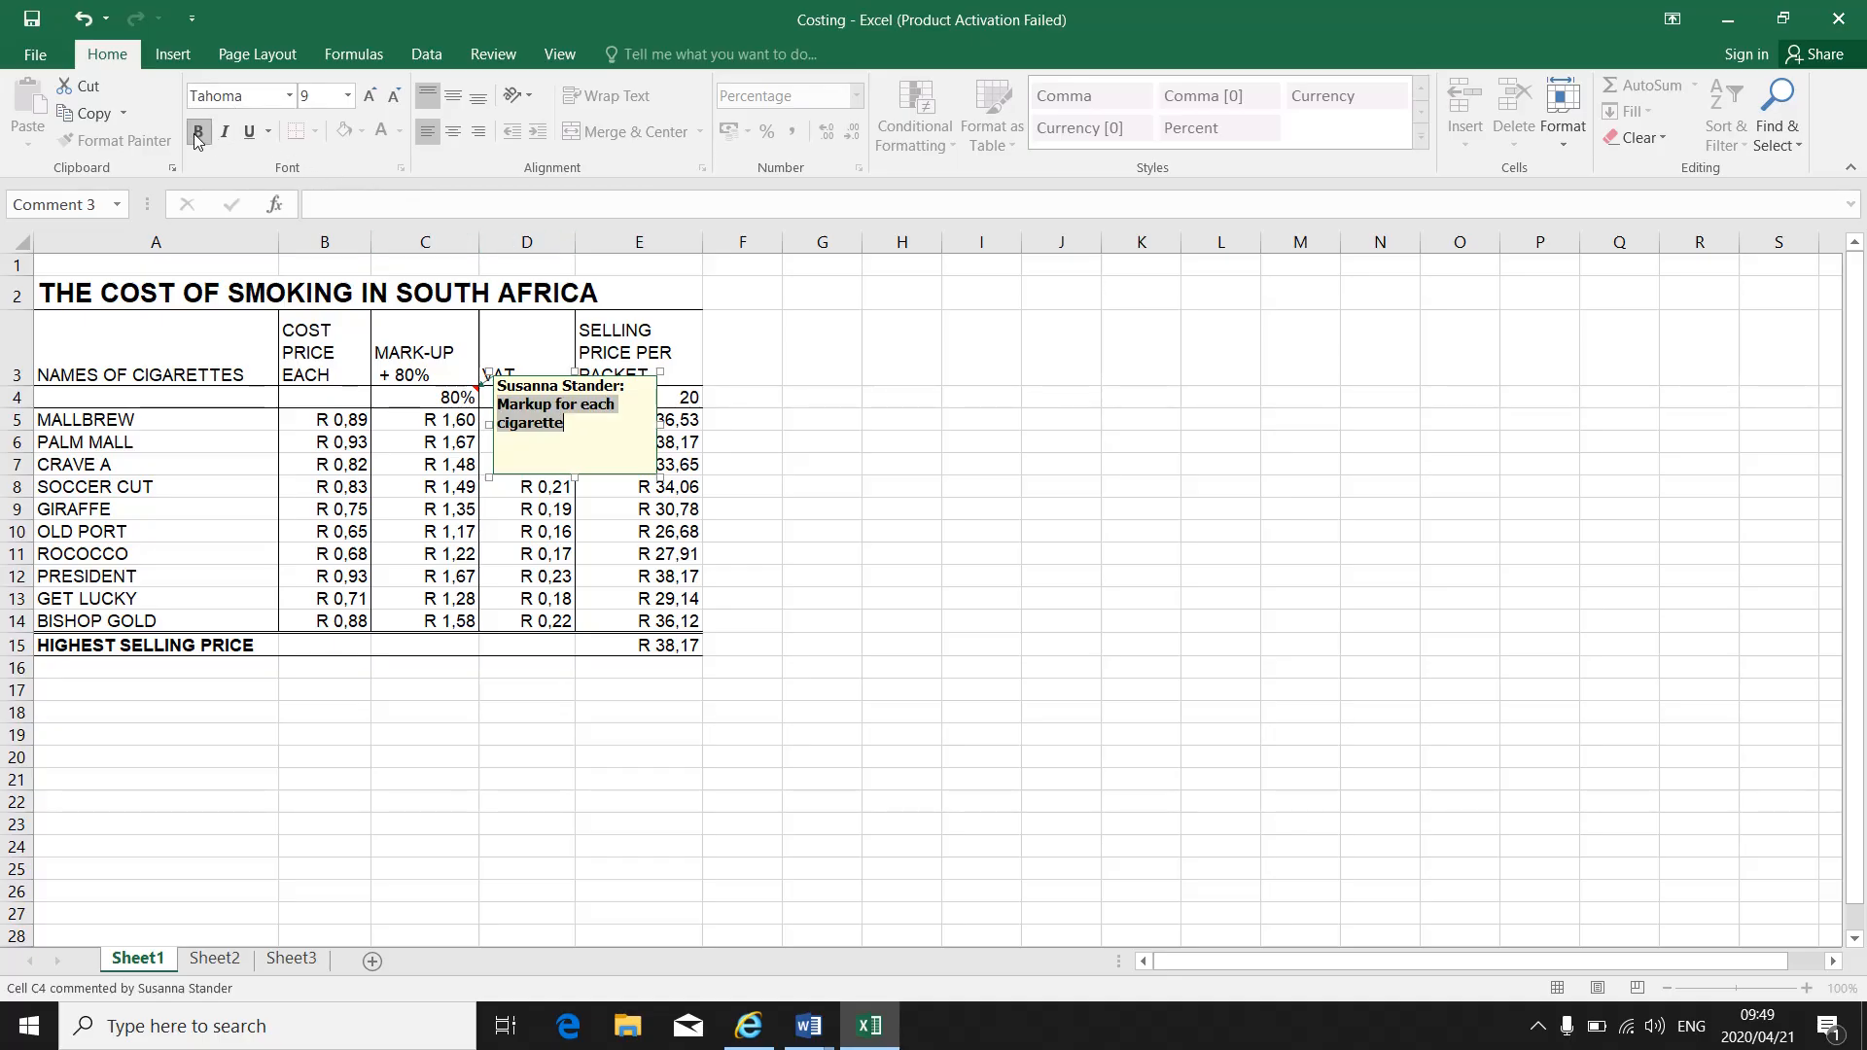
pyautogui.click(224, 130)
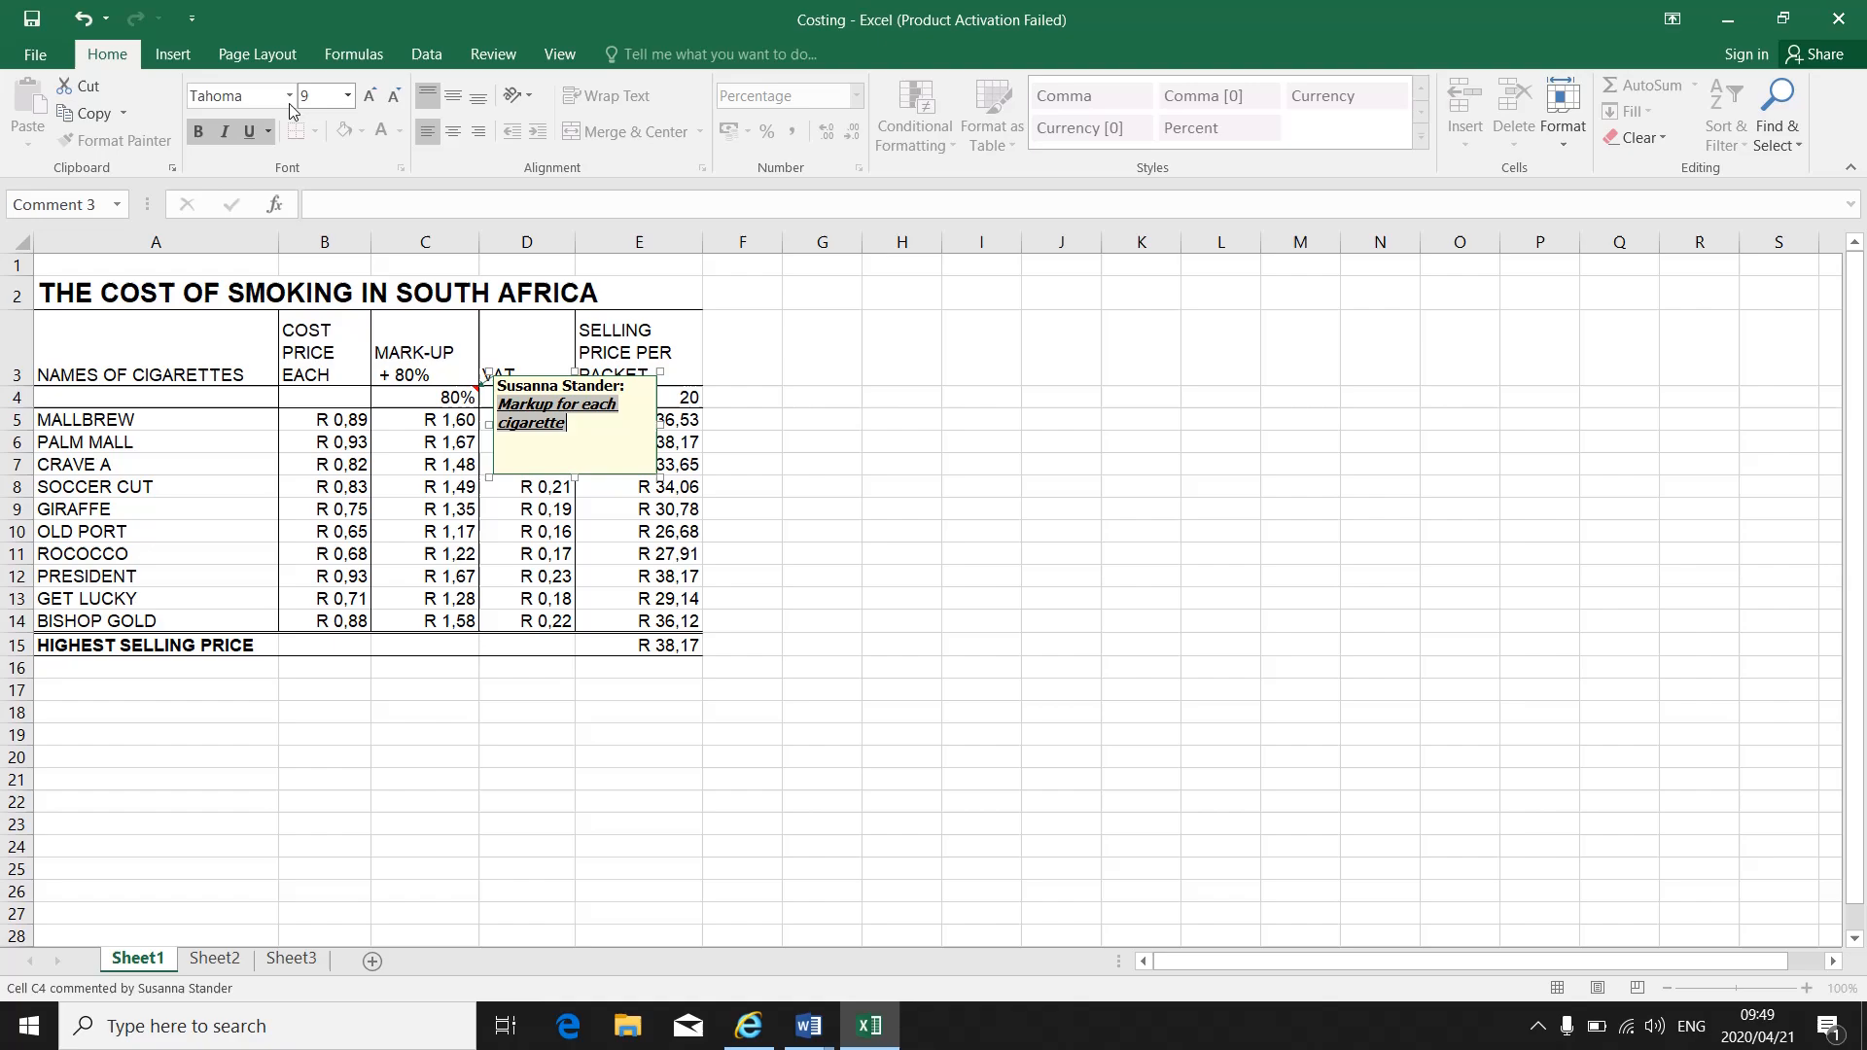
pyautogui.click(288, 95)
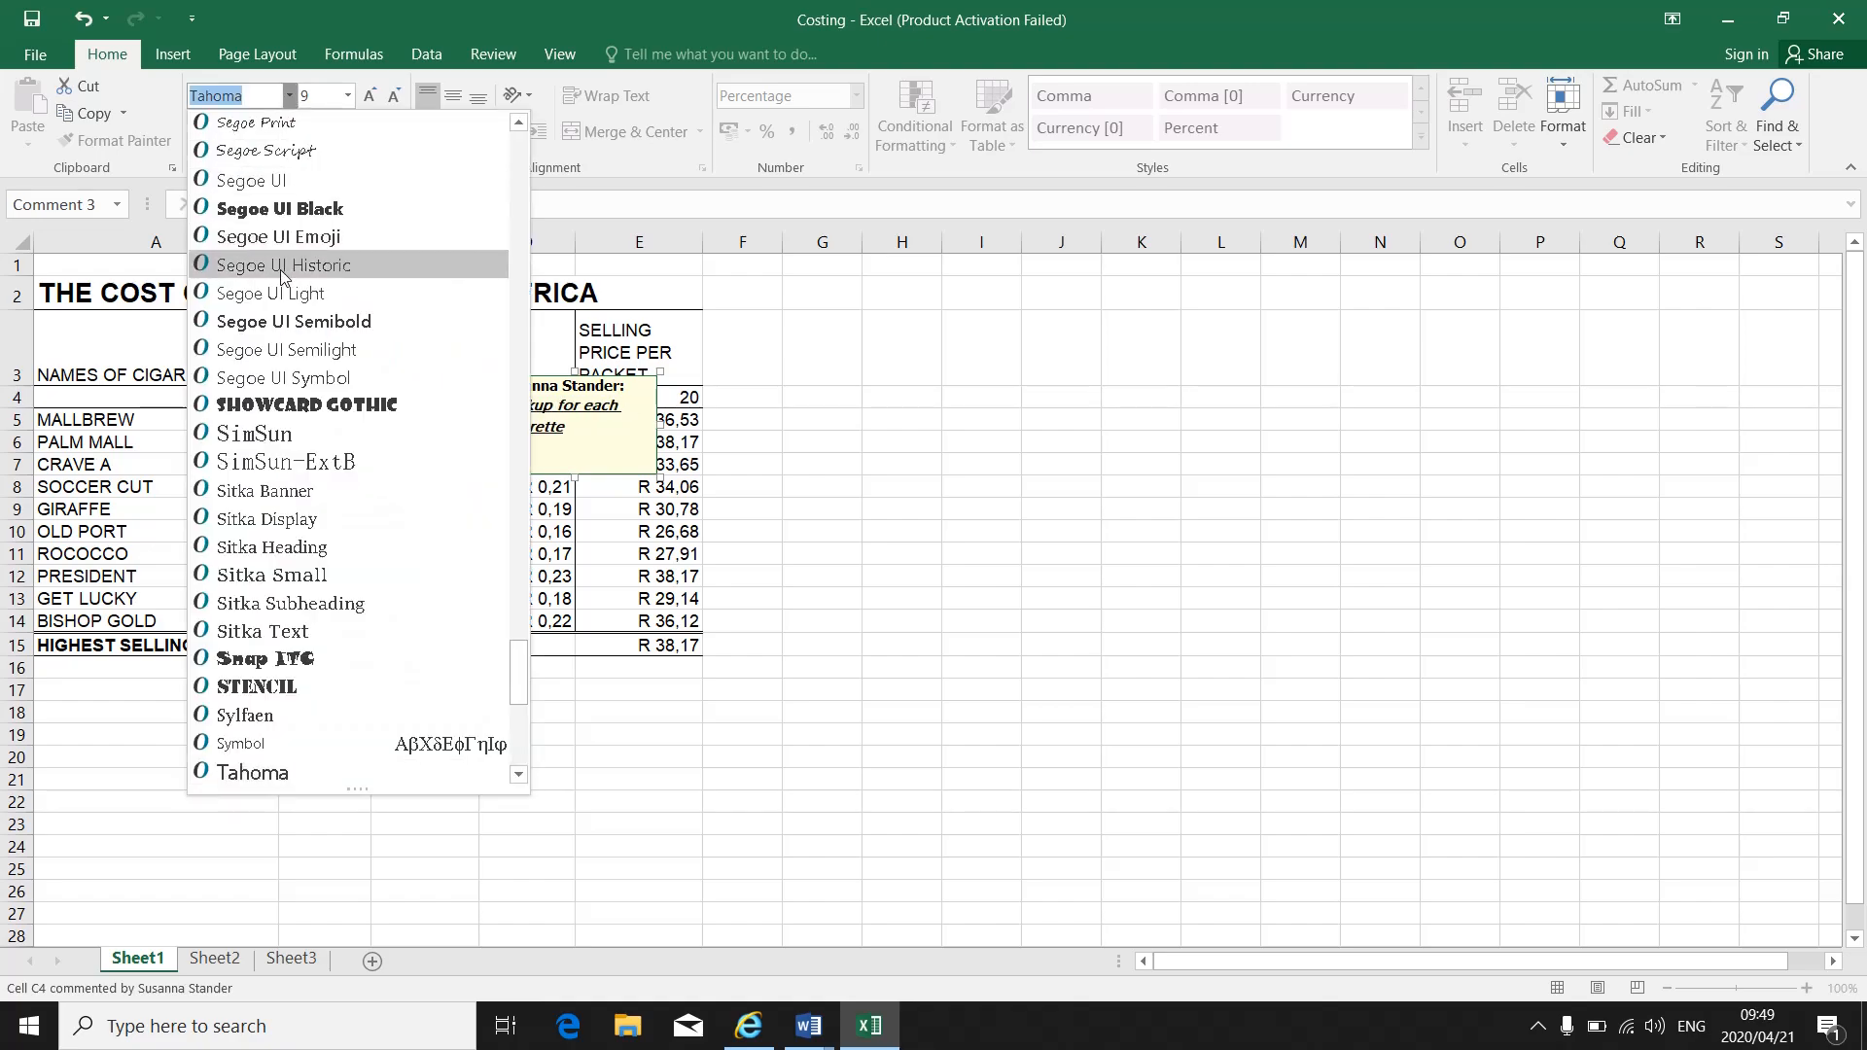
pyautogui.click(278, 208)
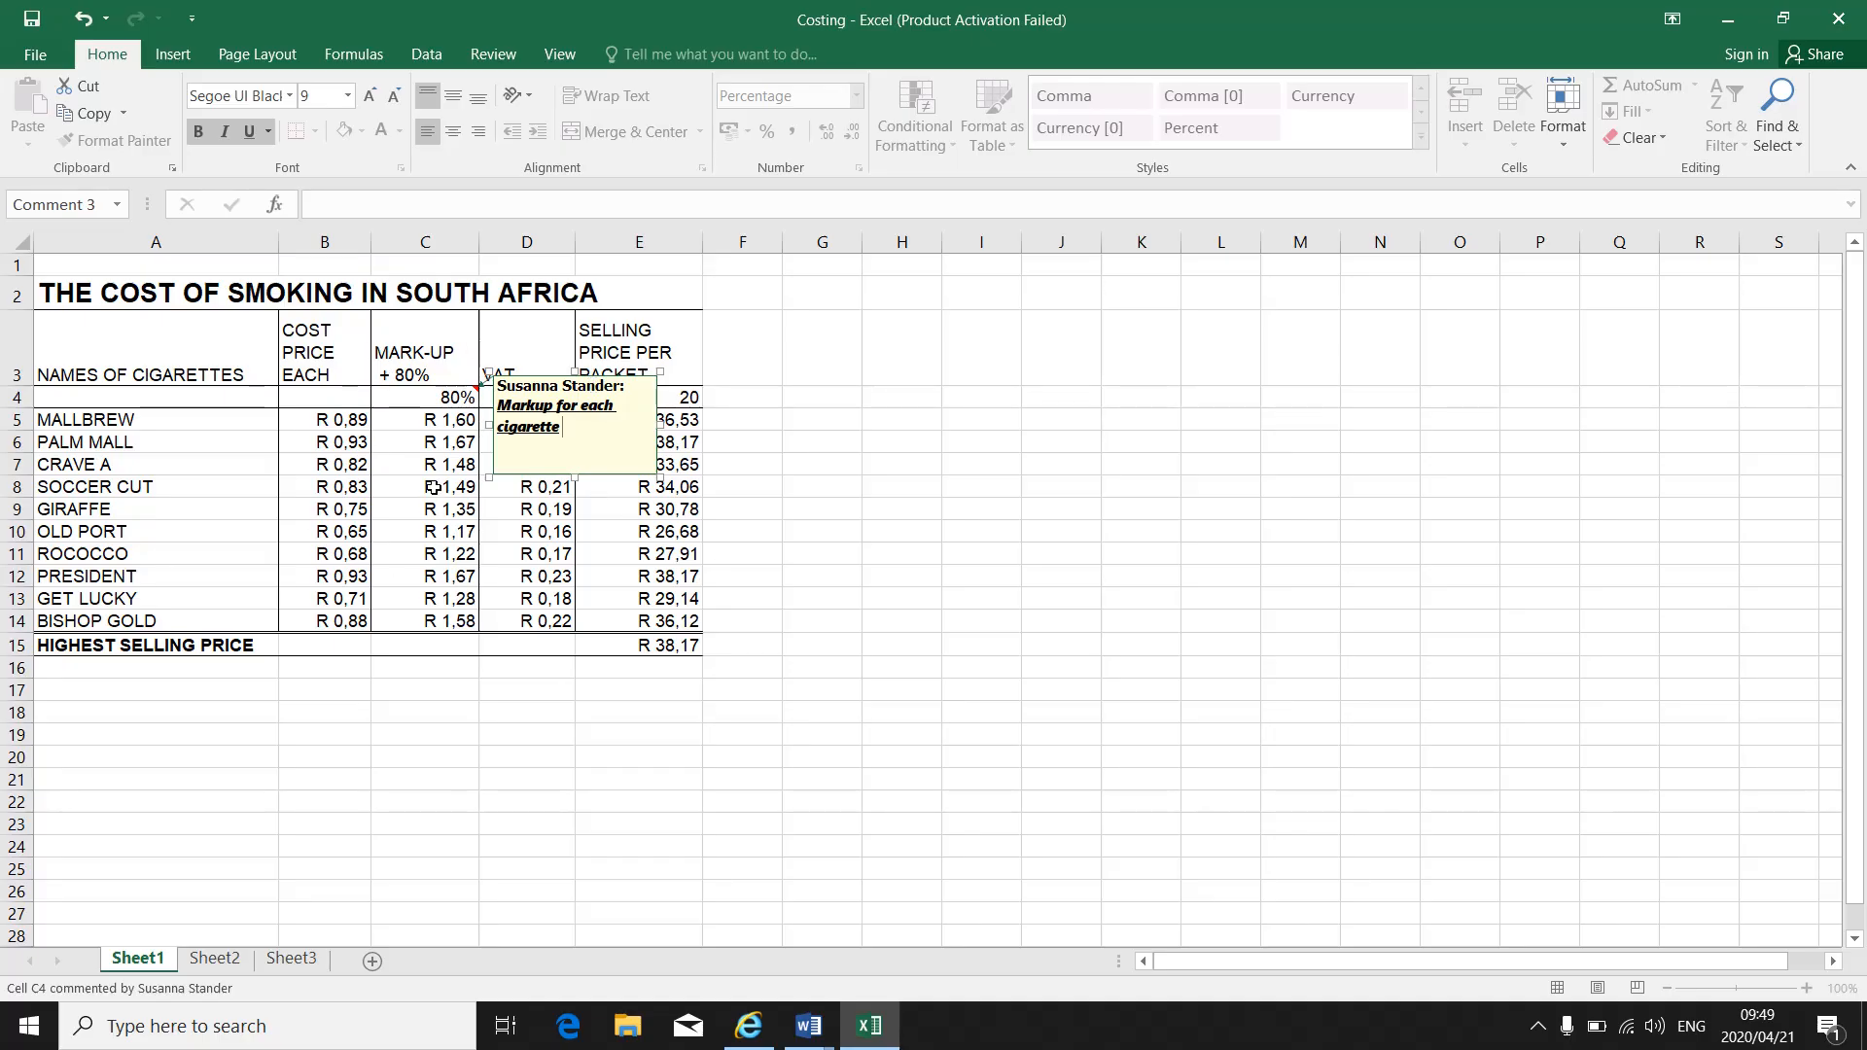
pyautogui.moveTo(449, 508)
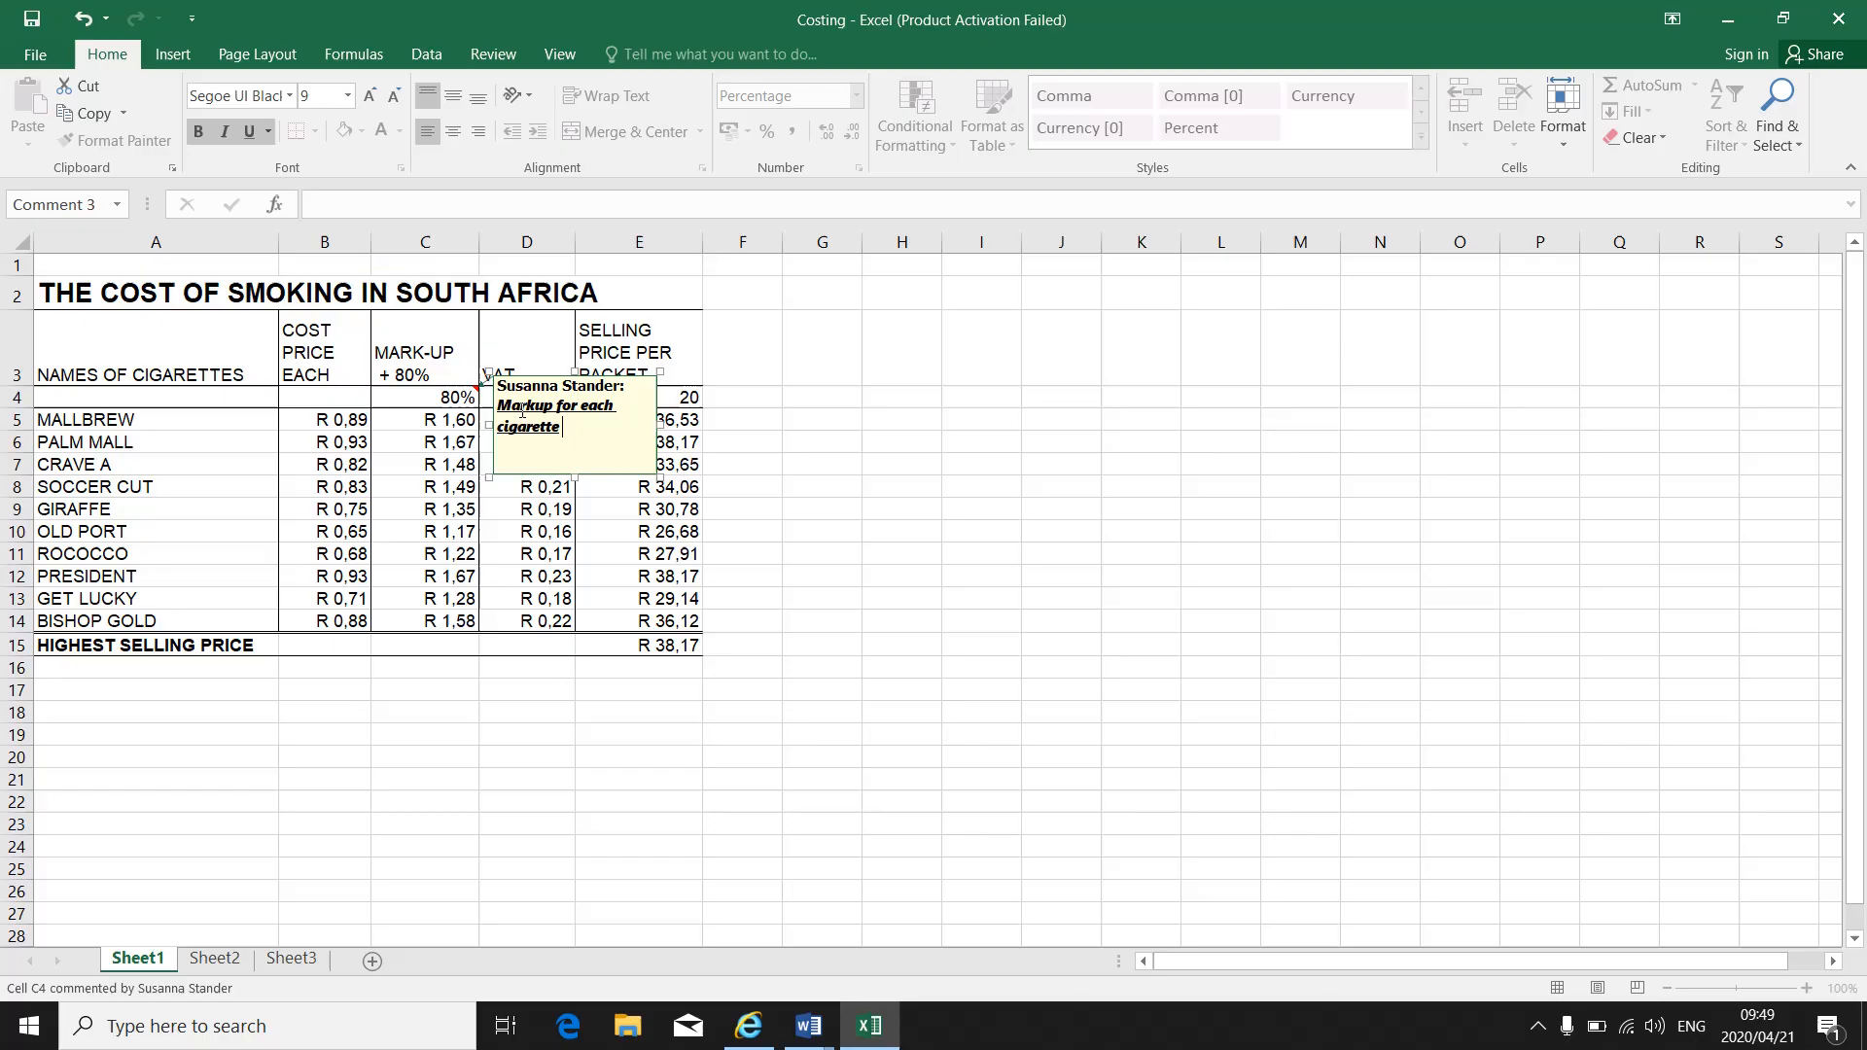
pyautogui.moveTo(597, 468)
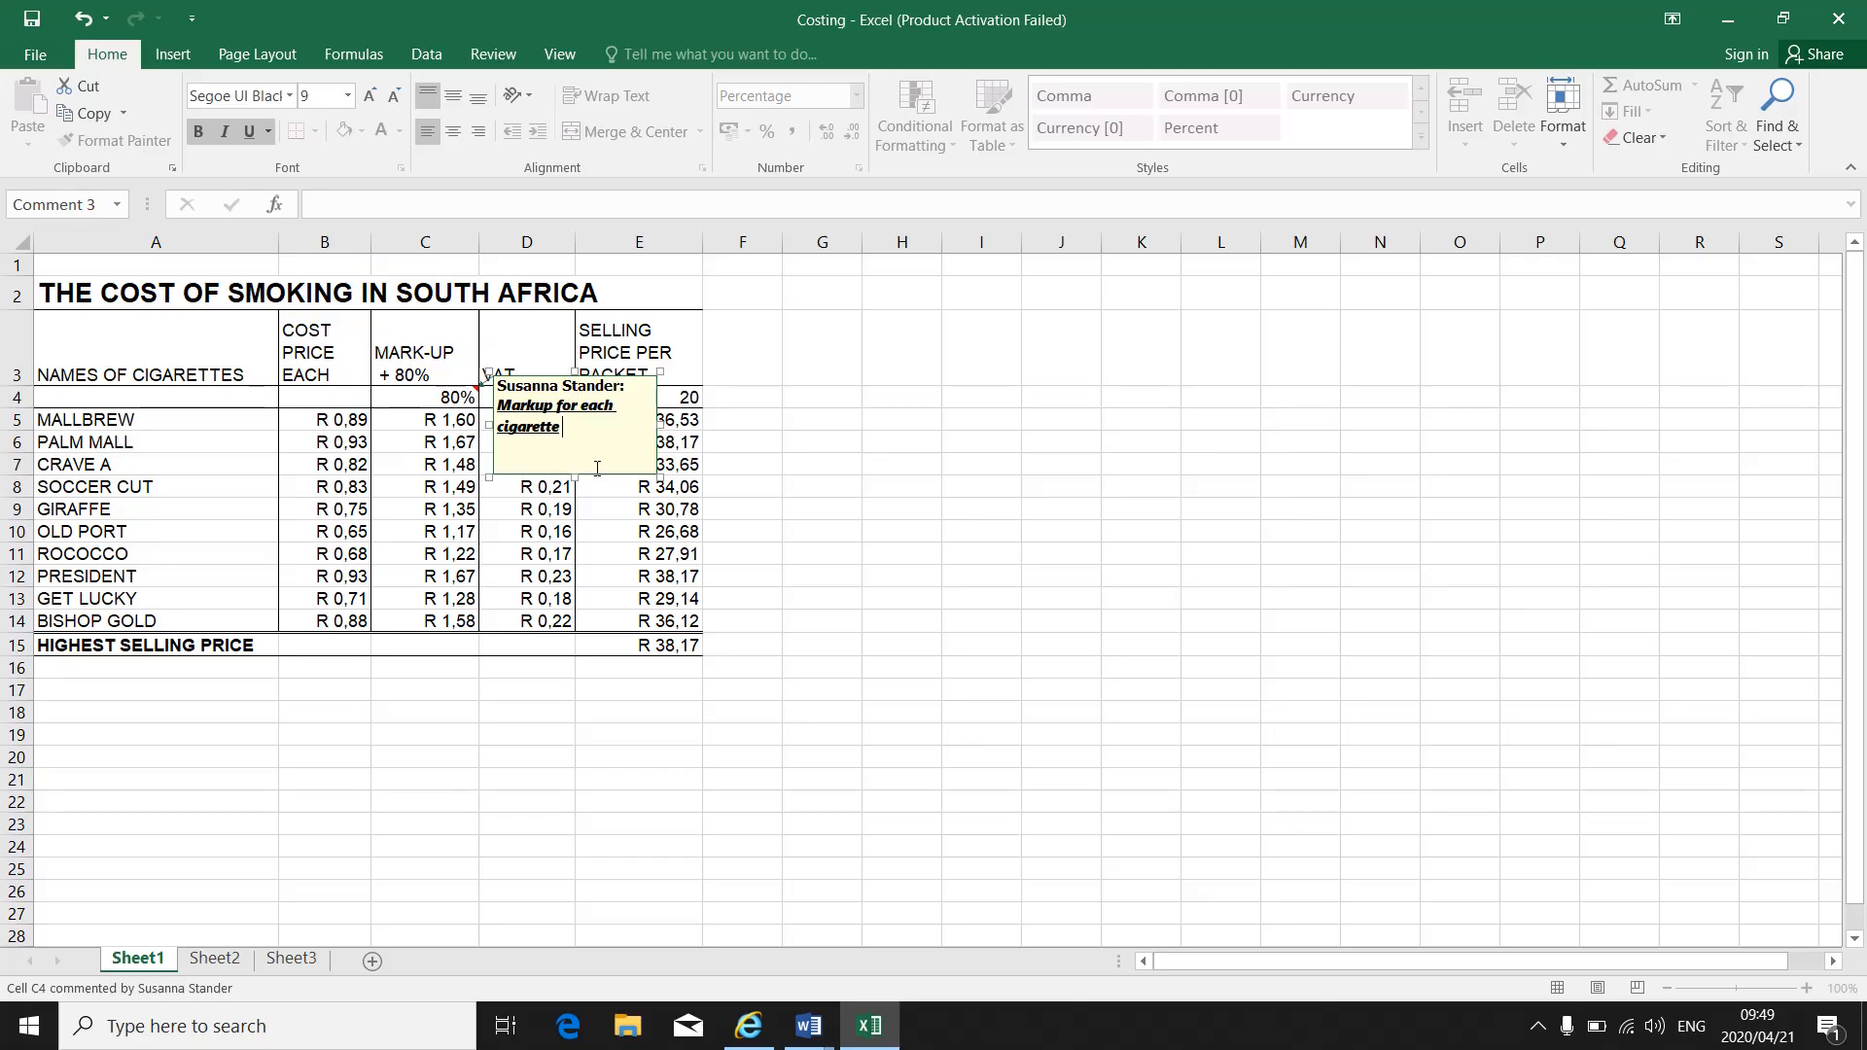
pyautogui.moveTo(539, 469)
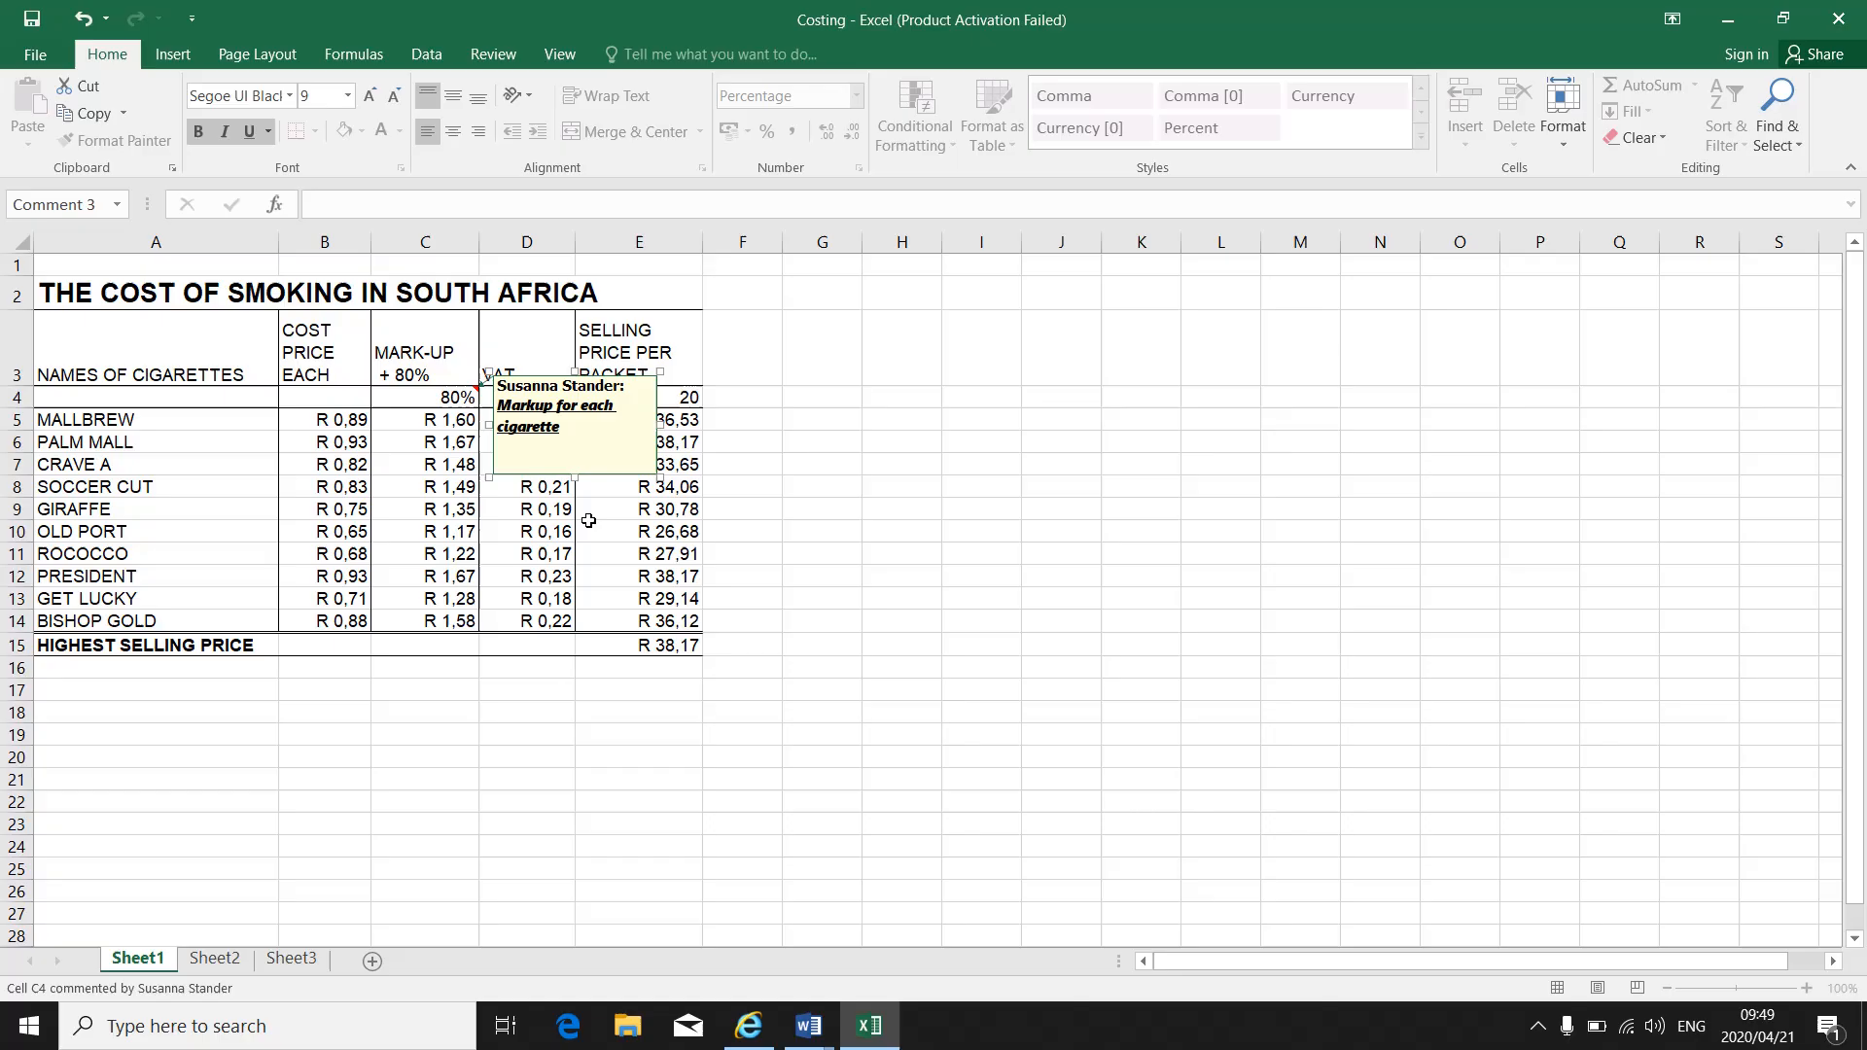
pyautogui.moveTo(487, 555)
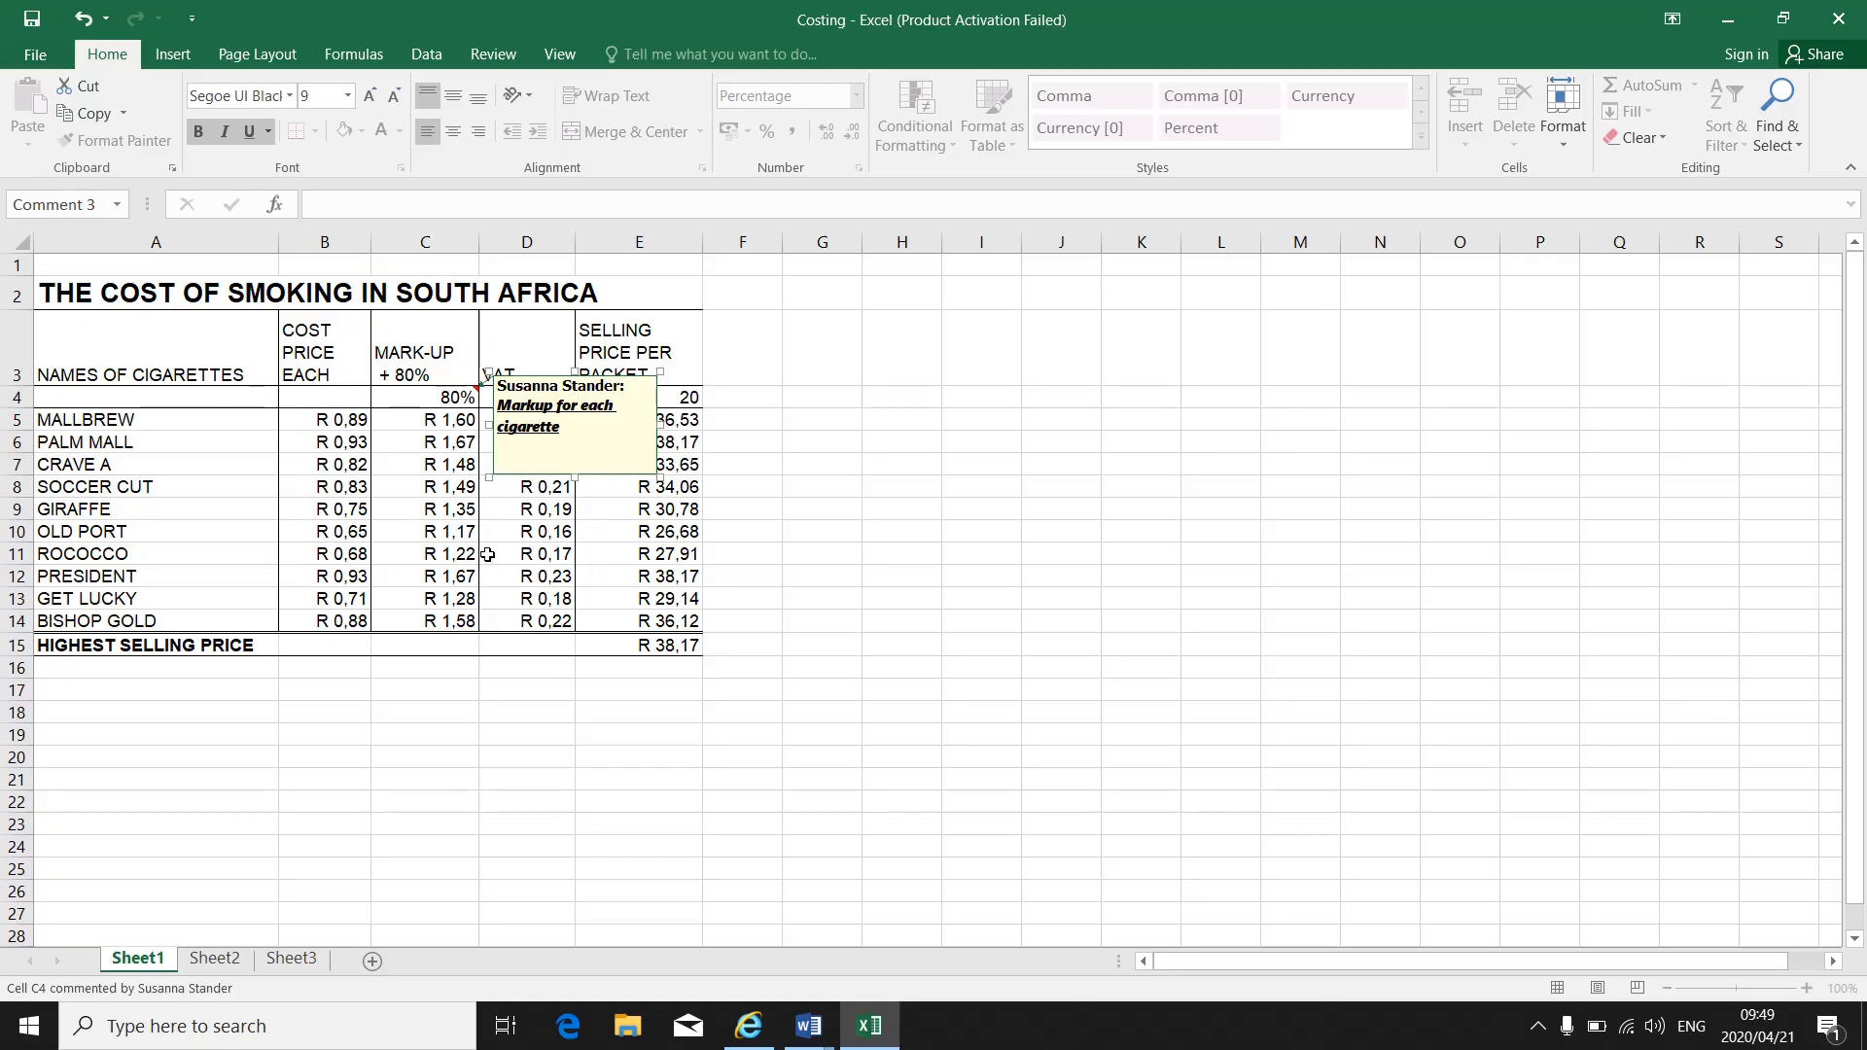
pyautogui.moveTo(558, 502)
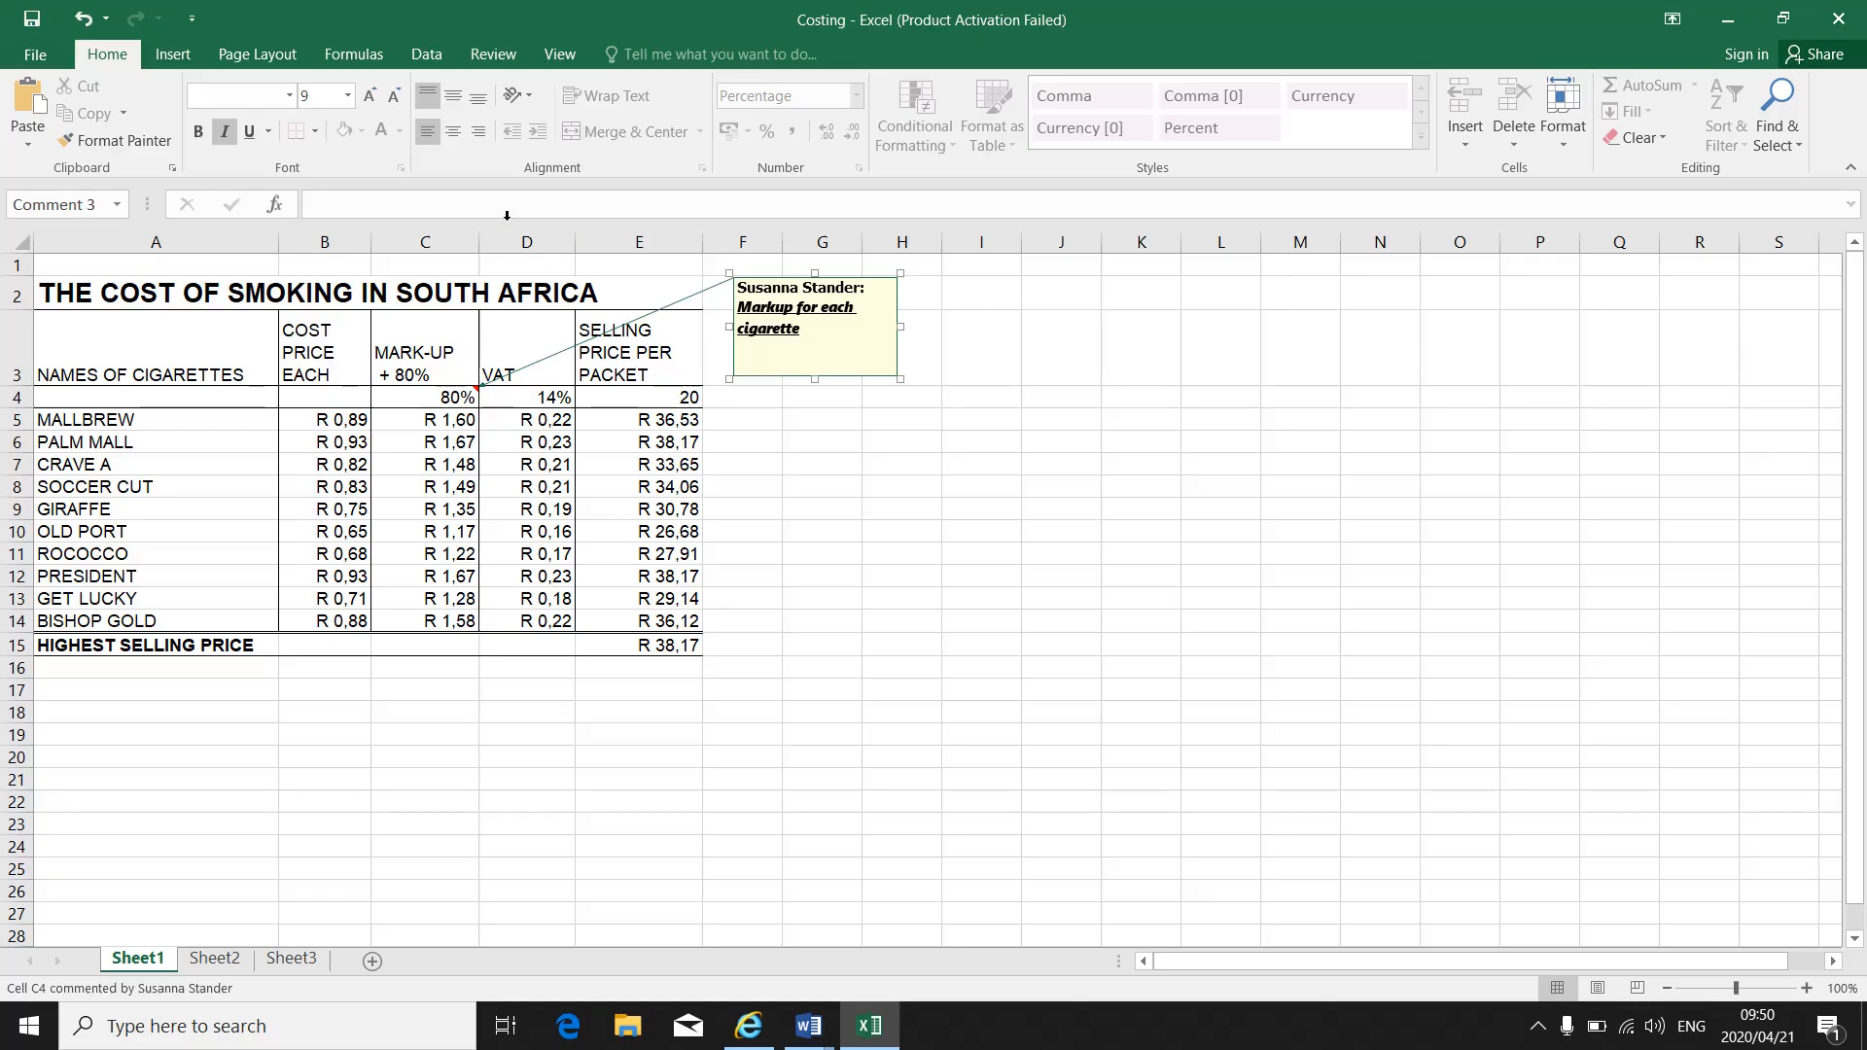
pyautogui.moveTo(492, 54)
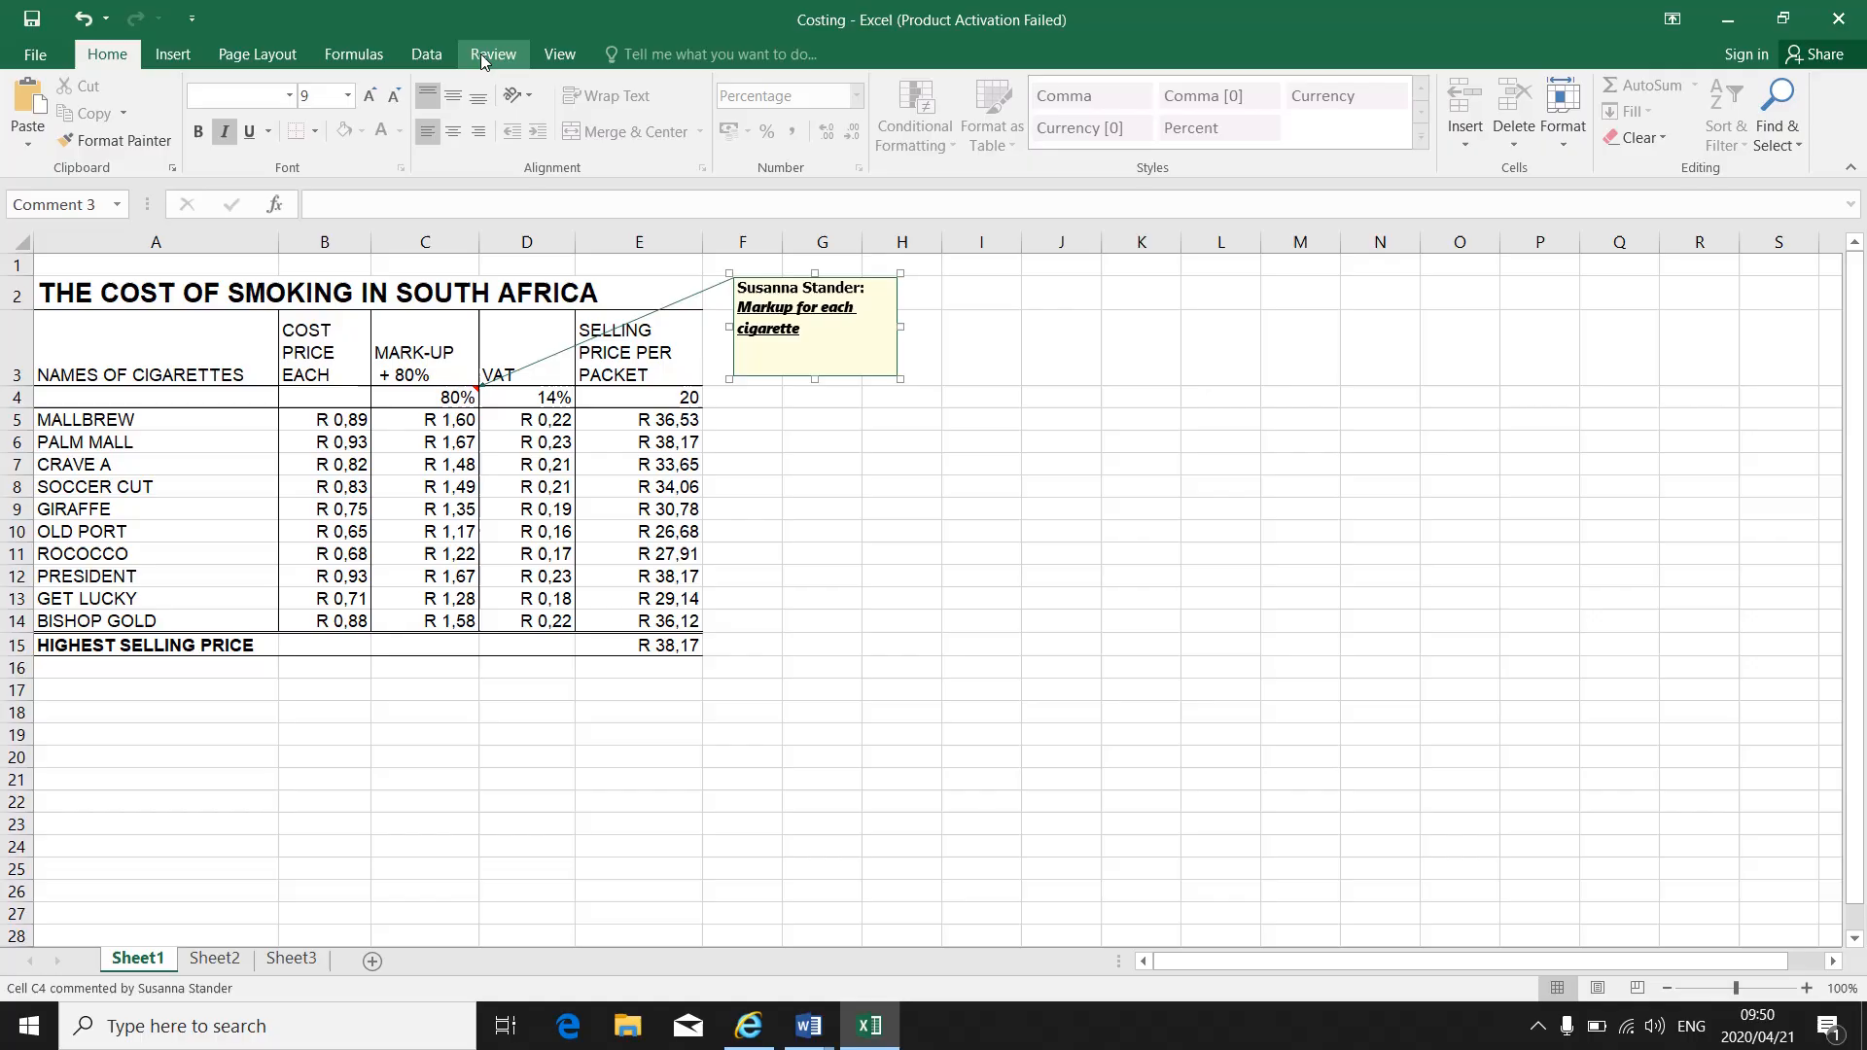
# - Turn off Show All Comments so the C4 note is hidden, then move focus to cell C9
pyautogui.click(492, 55)
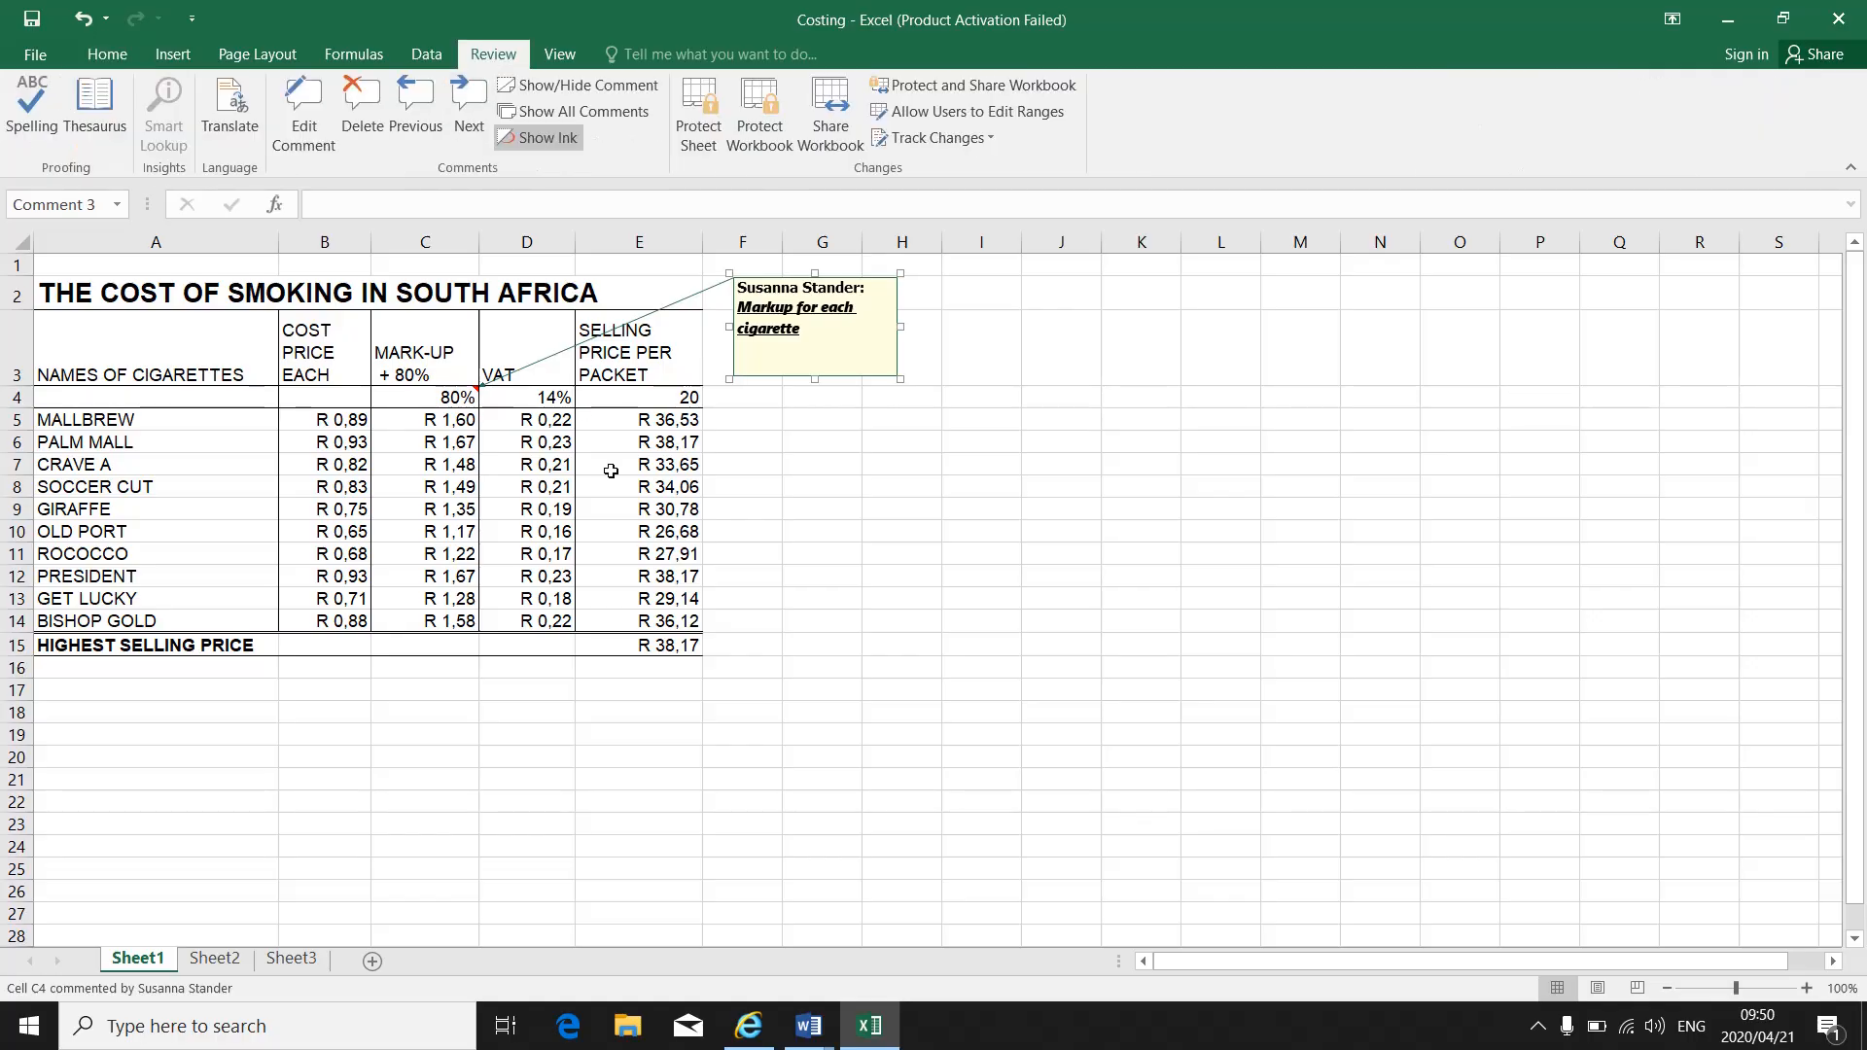
pyautogui.moveTo(688, 447)
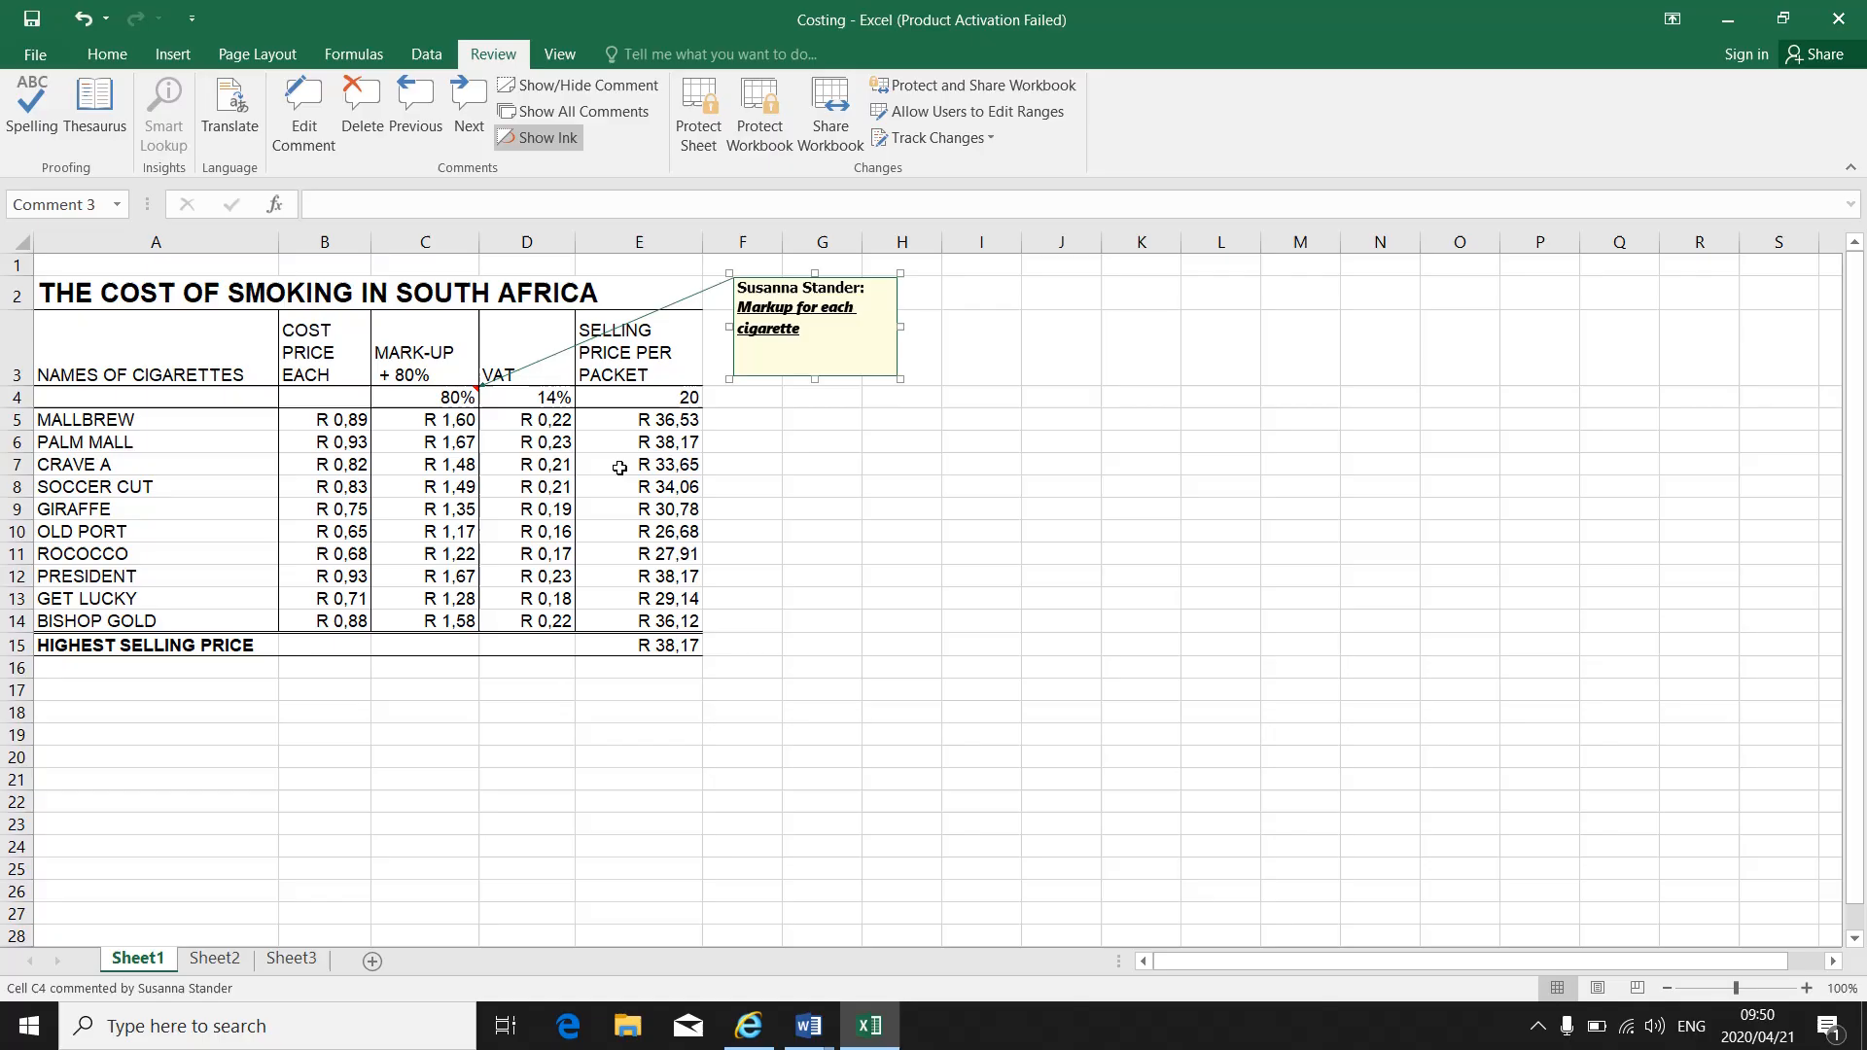
pyautogui.moveTo(467, 107)
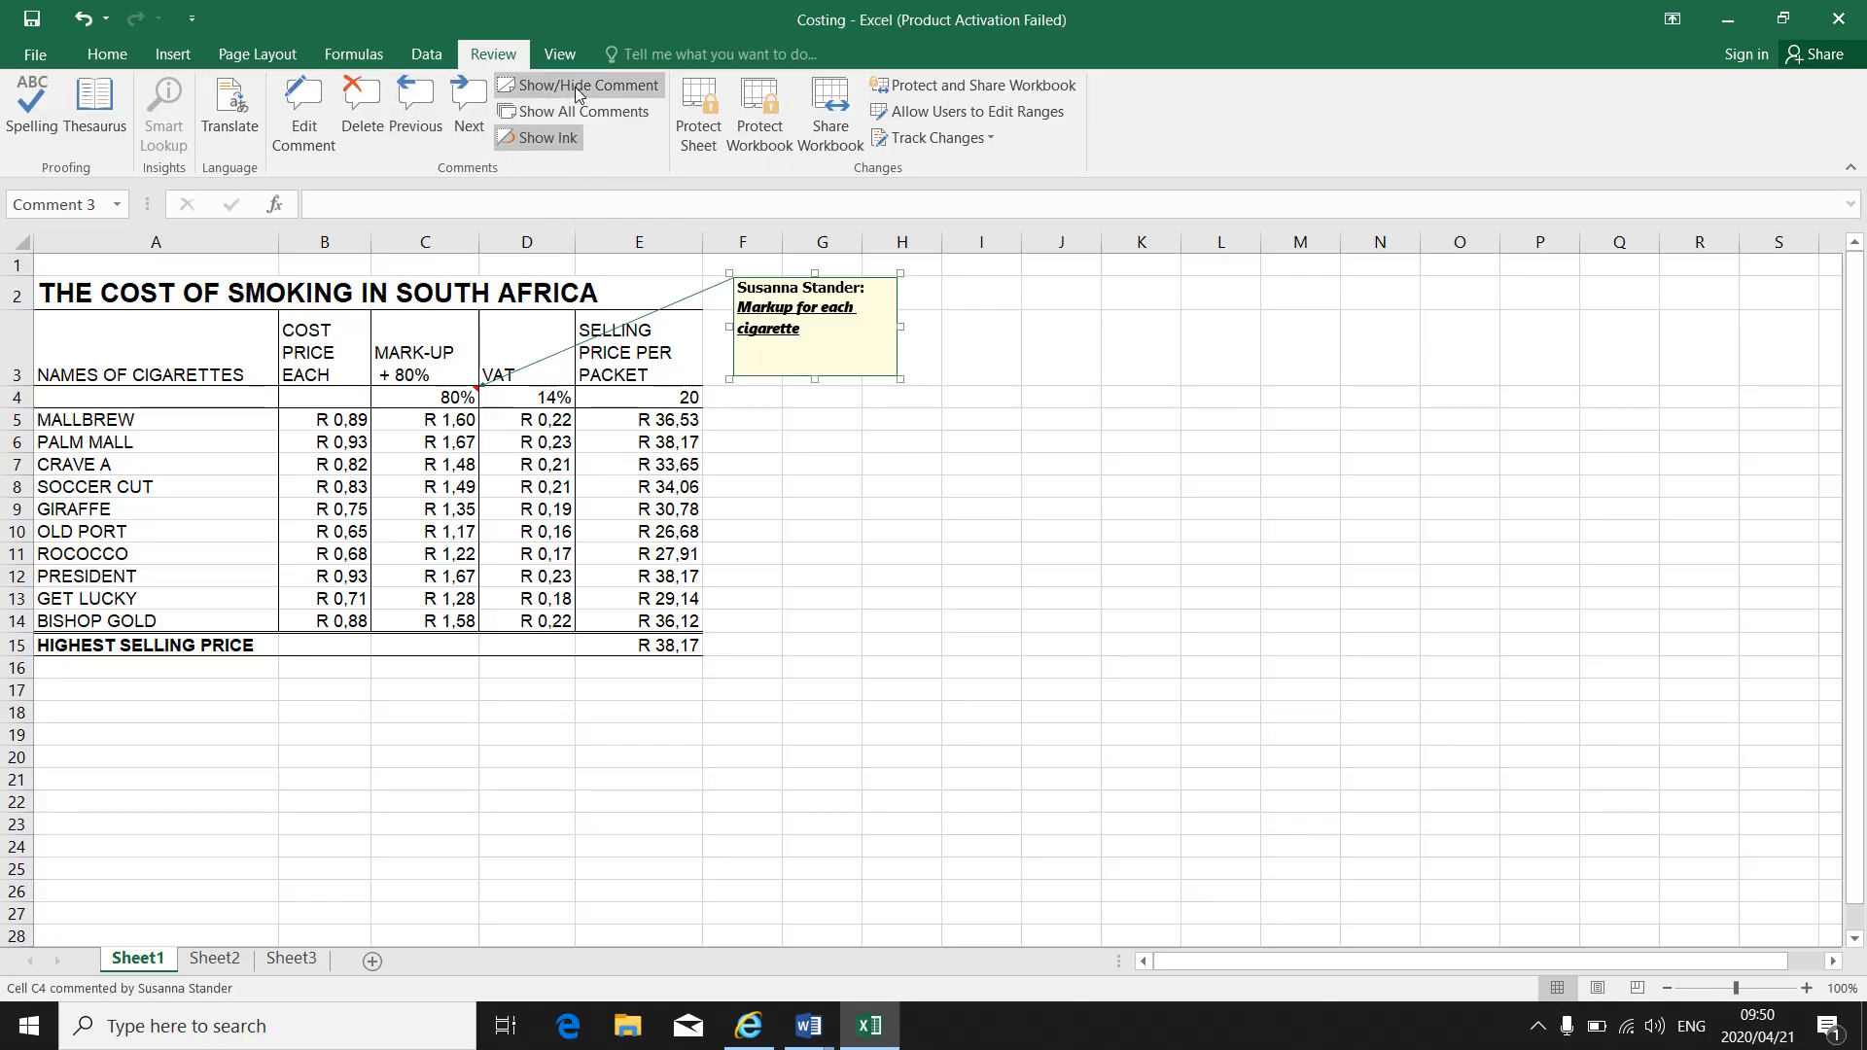
pyautogui.moveTo(549, 137)
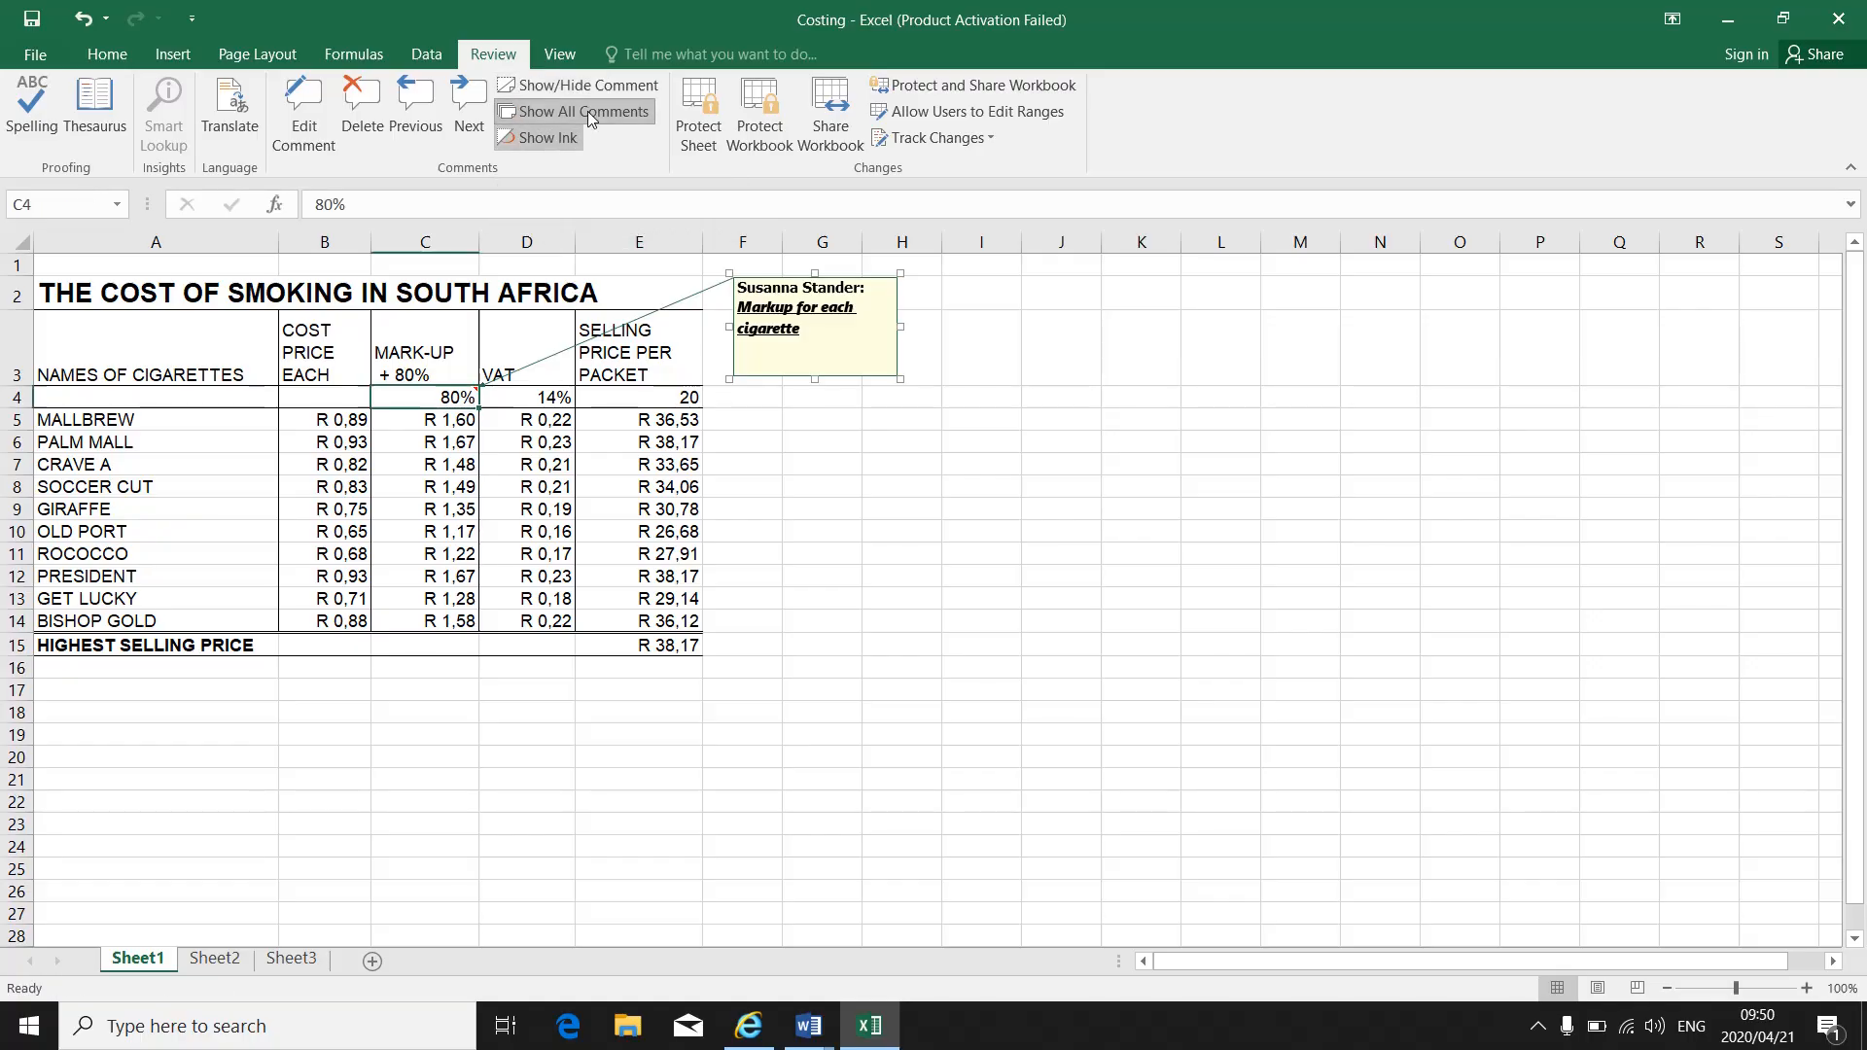
pyautogui.click(581, 111)
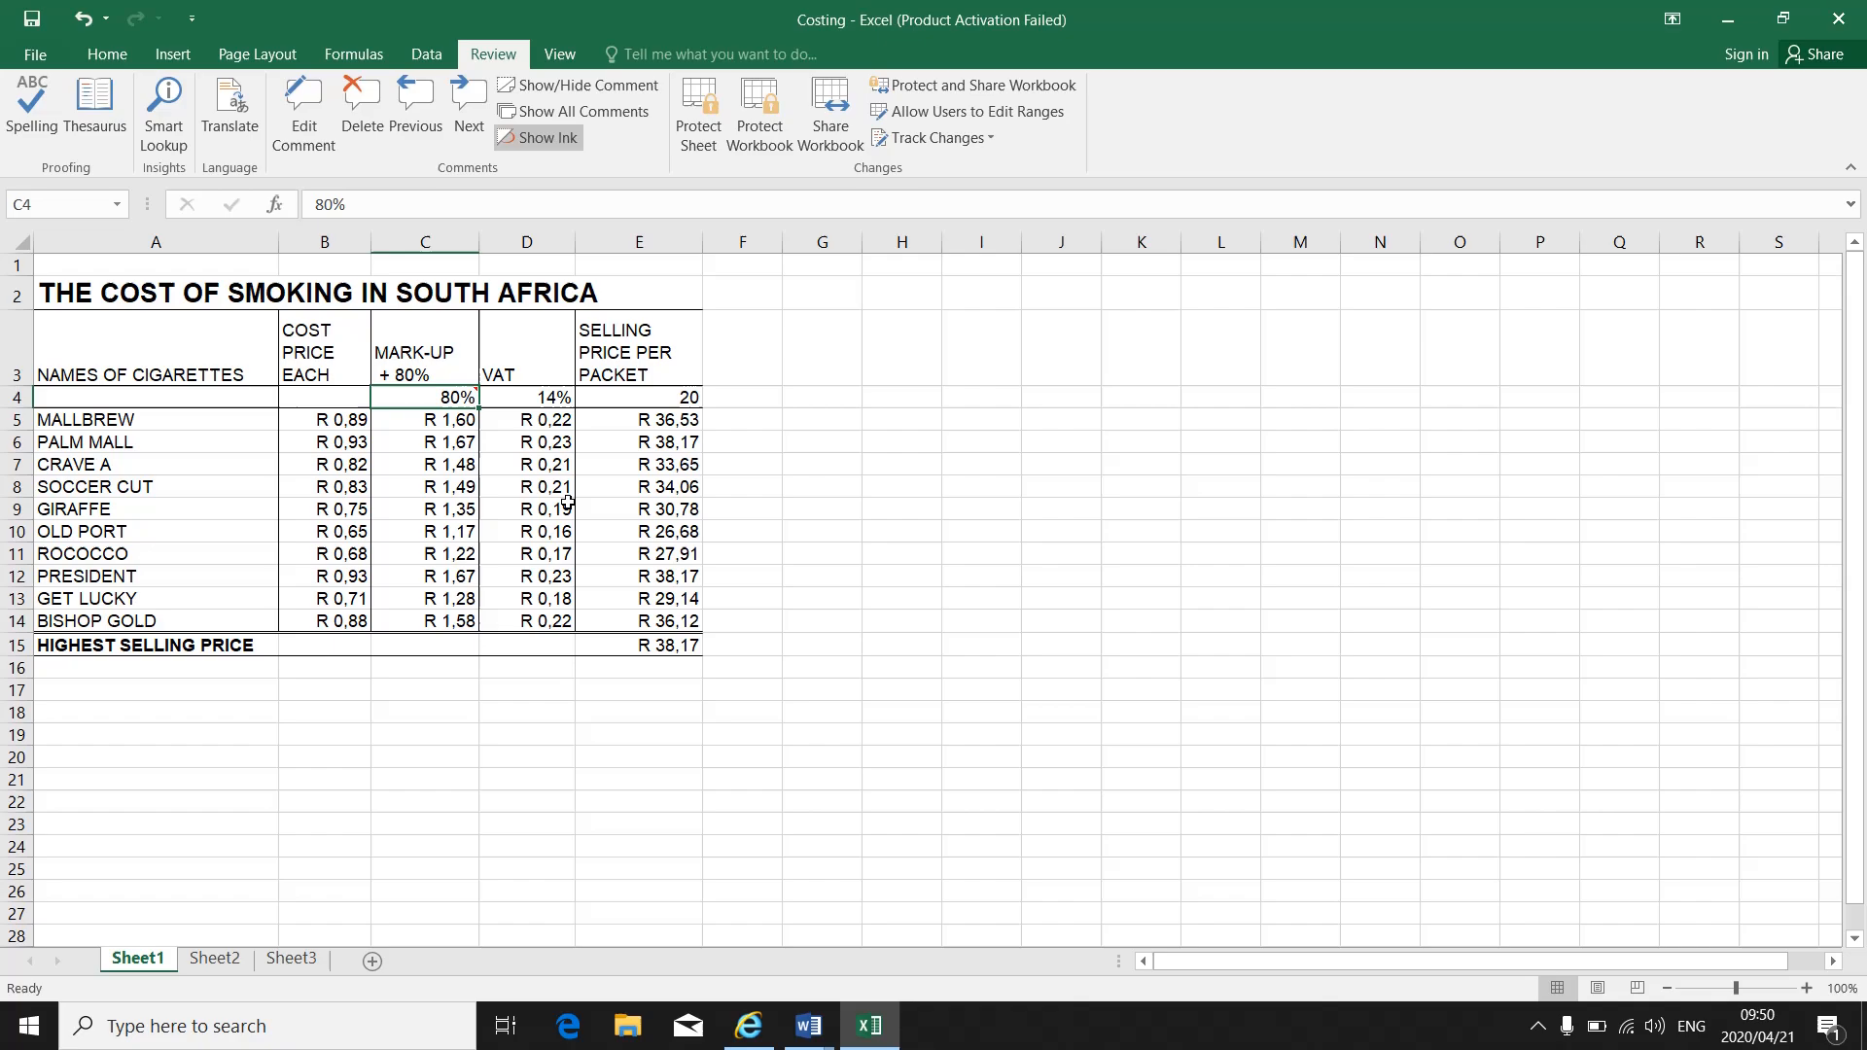
pyautogui.click(426, 507)
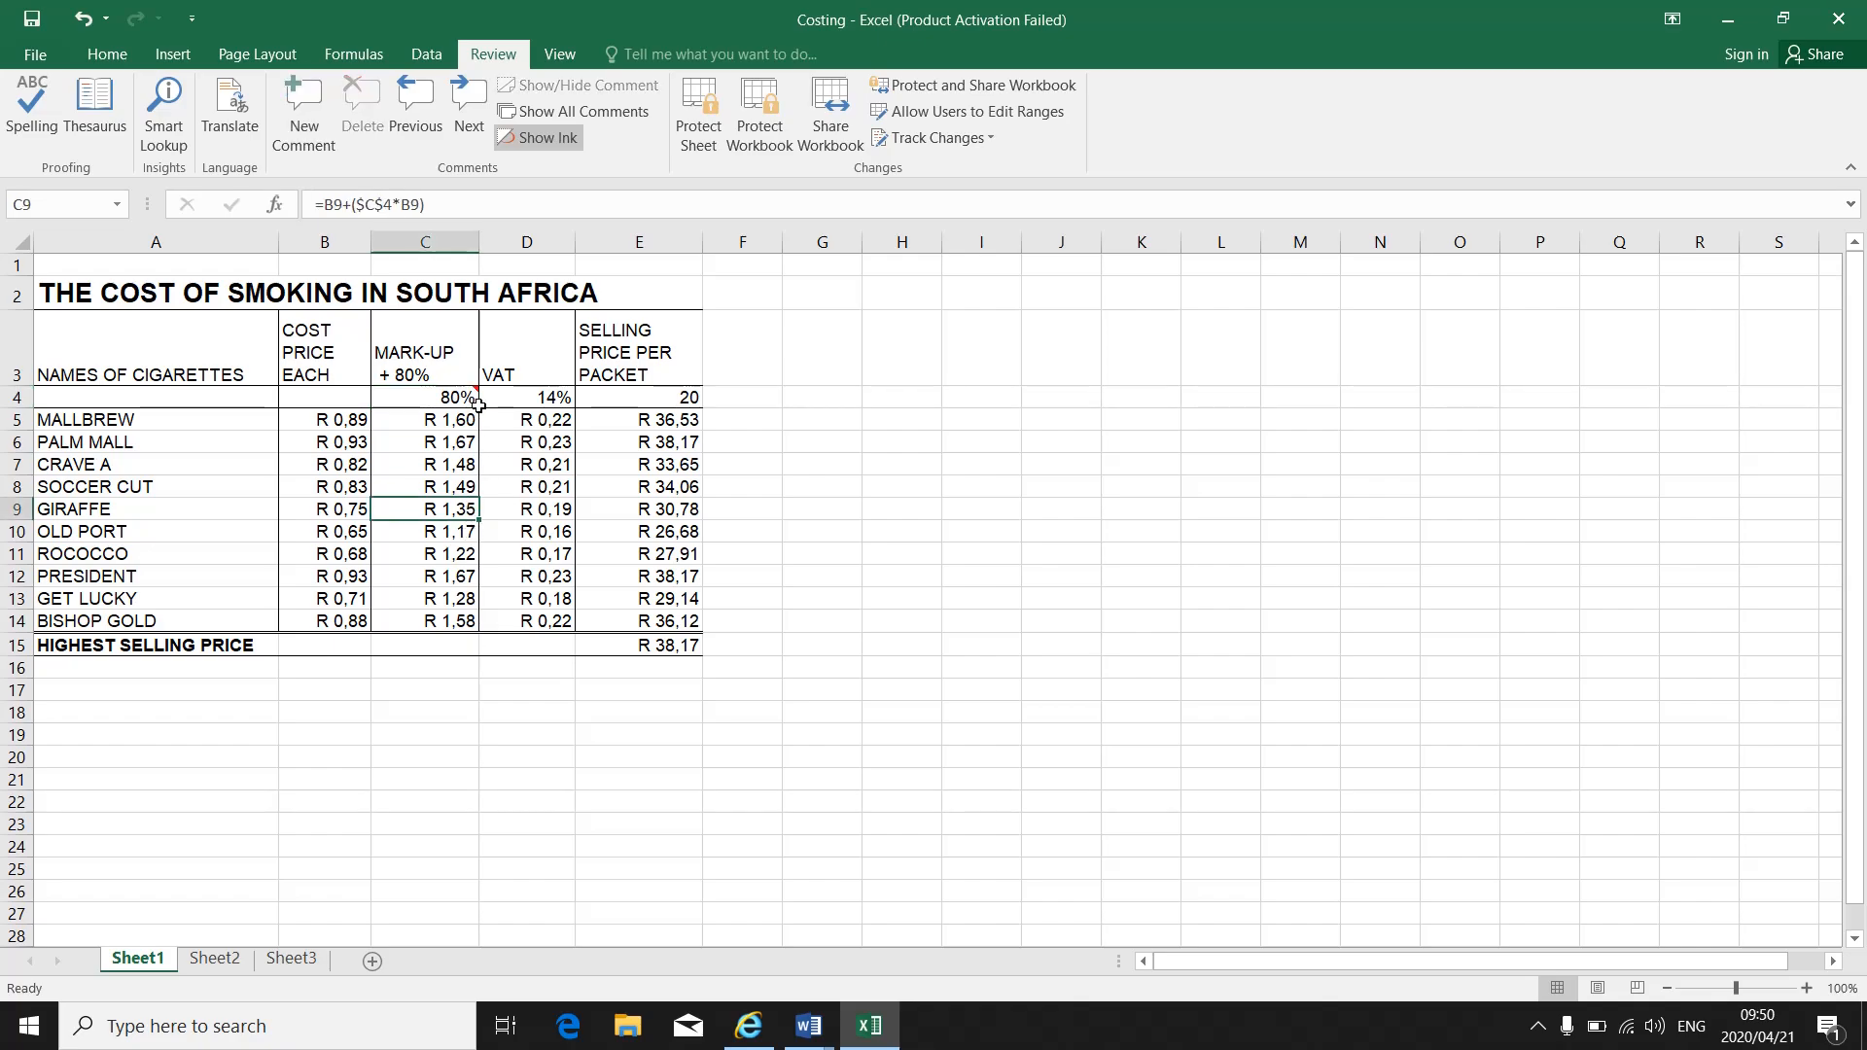
# - Zoom the sheet in from the status bar so the cost table fills more of the window
pyautogui.click(1809, 988)
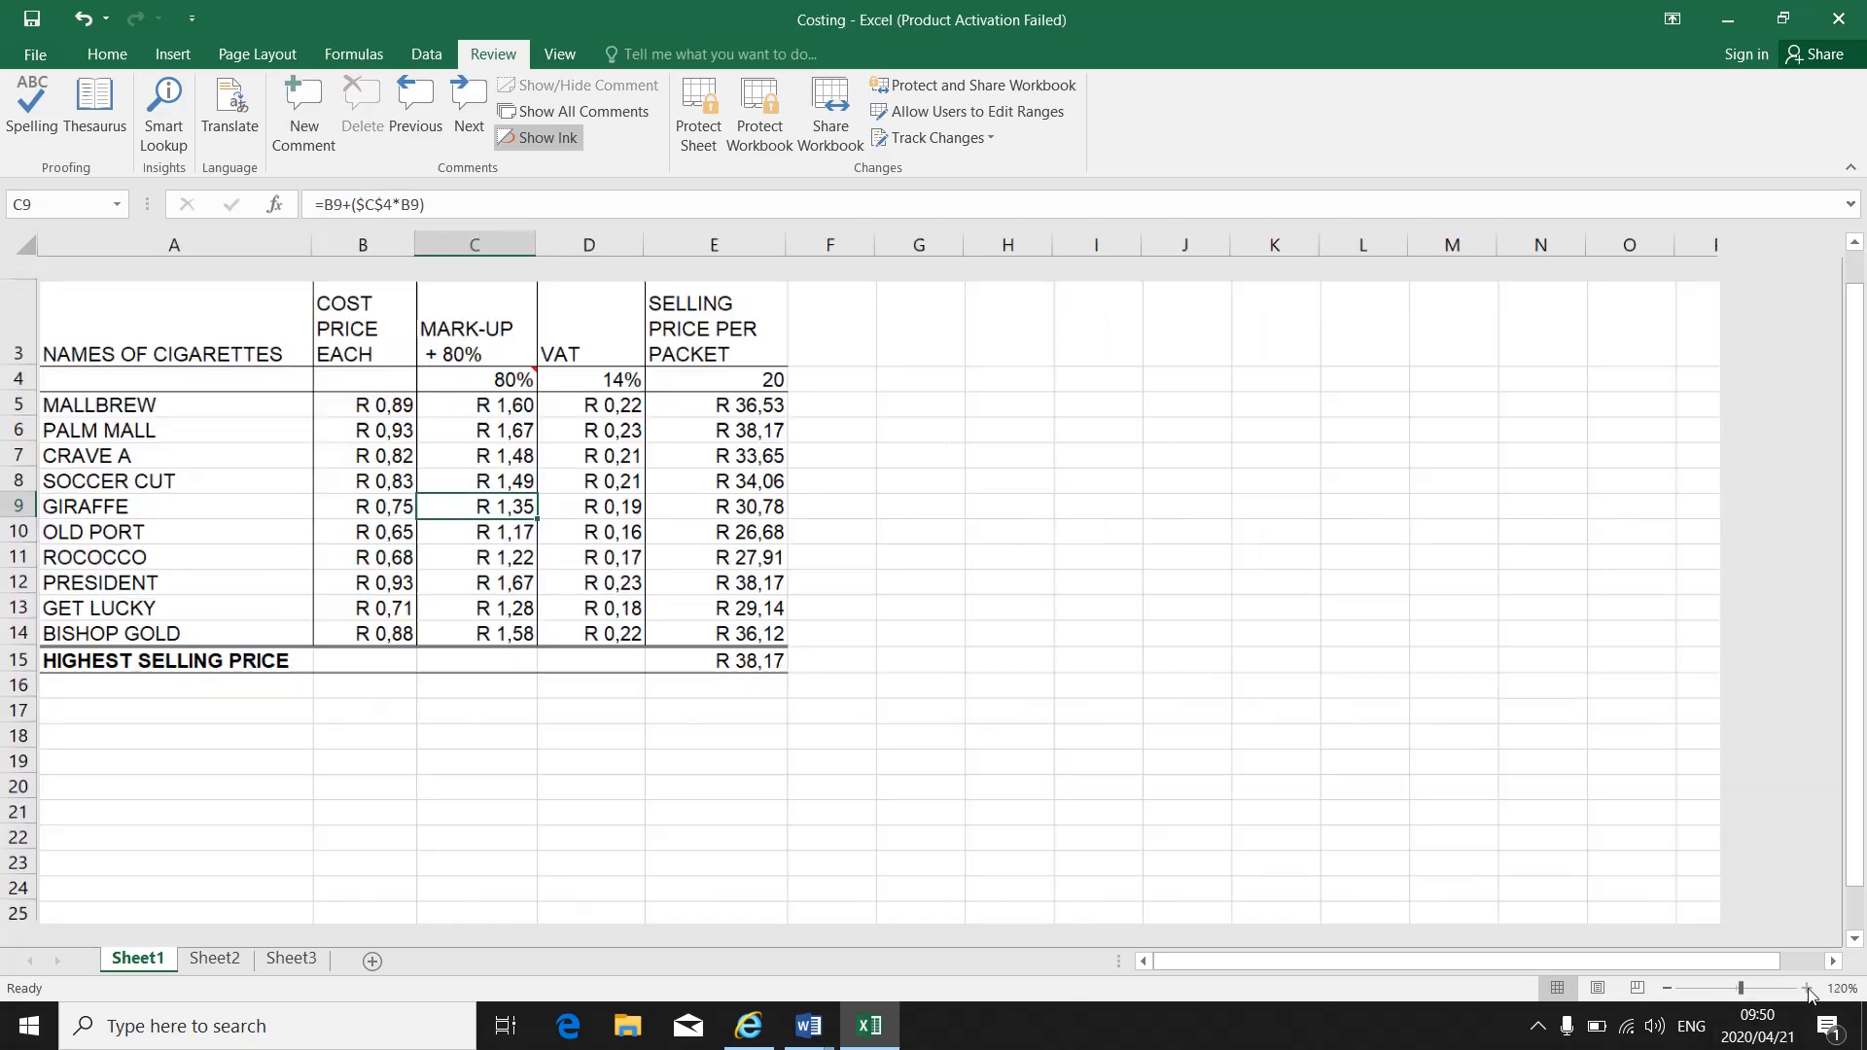
pyautogui.click(1807, 989)
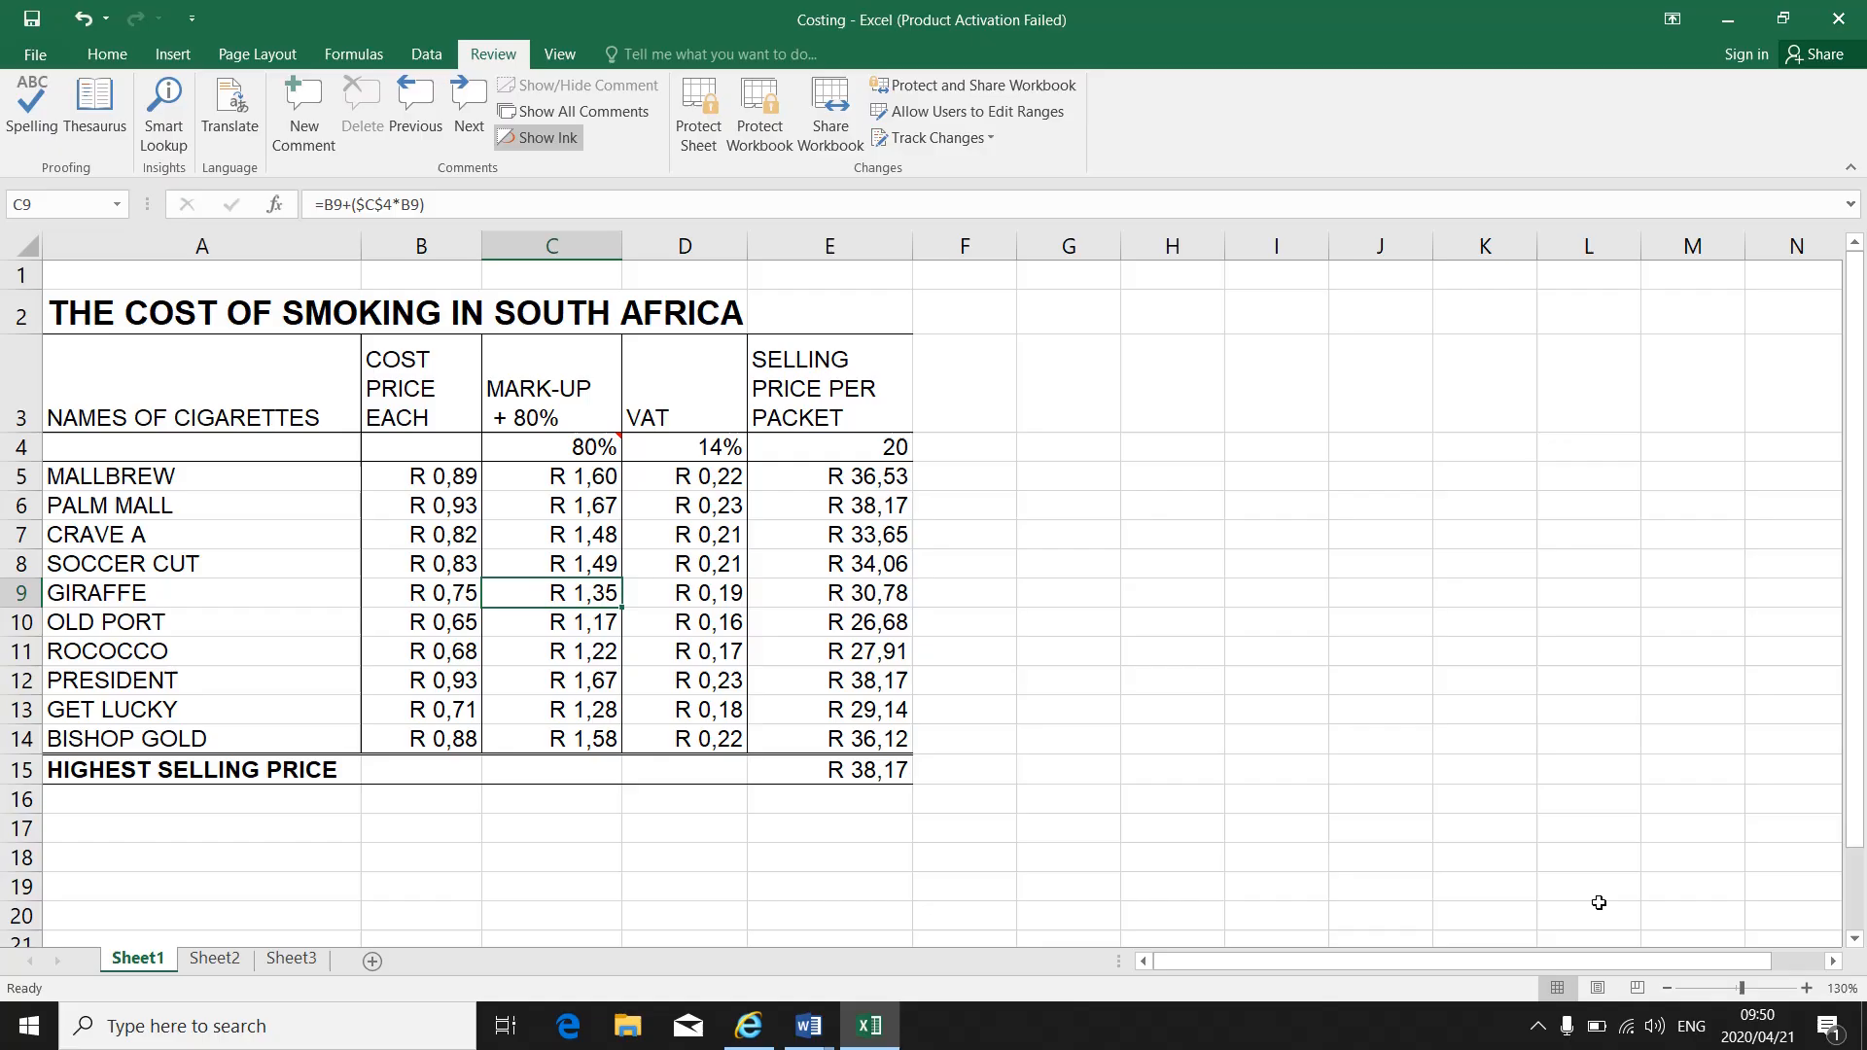
pyautogui.click(1809, 988)
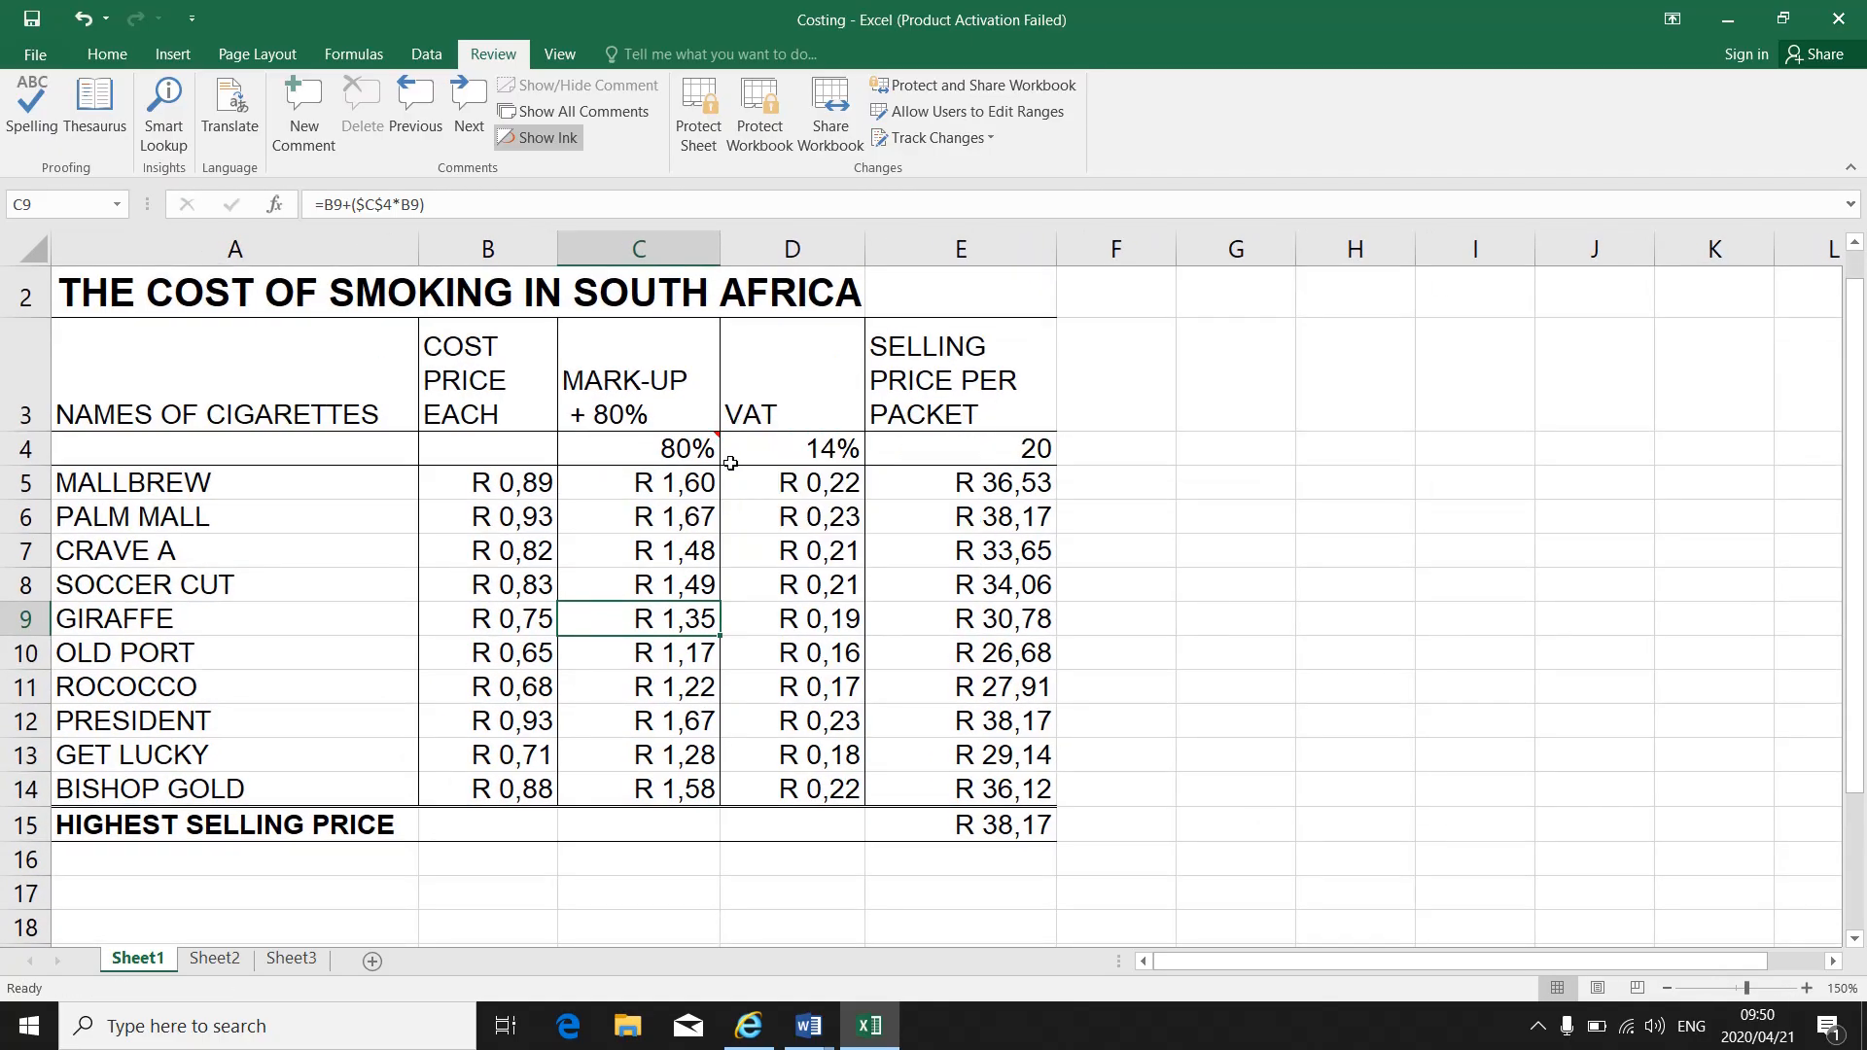
pyautogui.moveTo(656, 511)
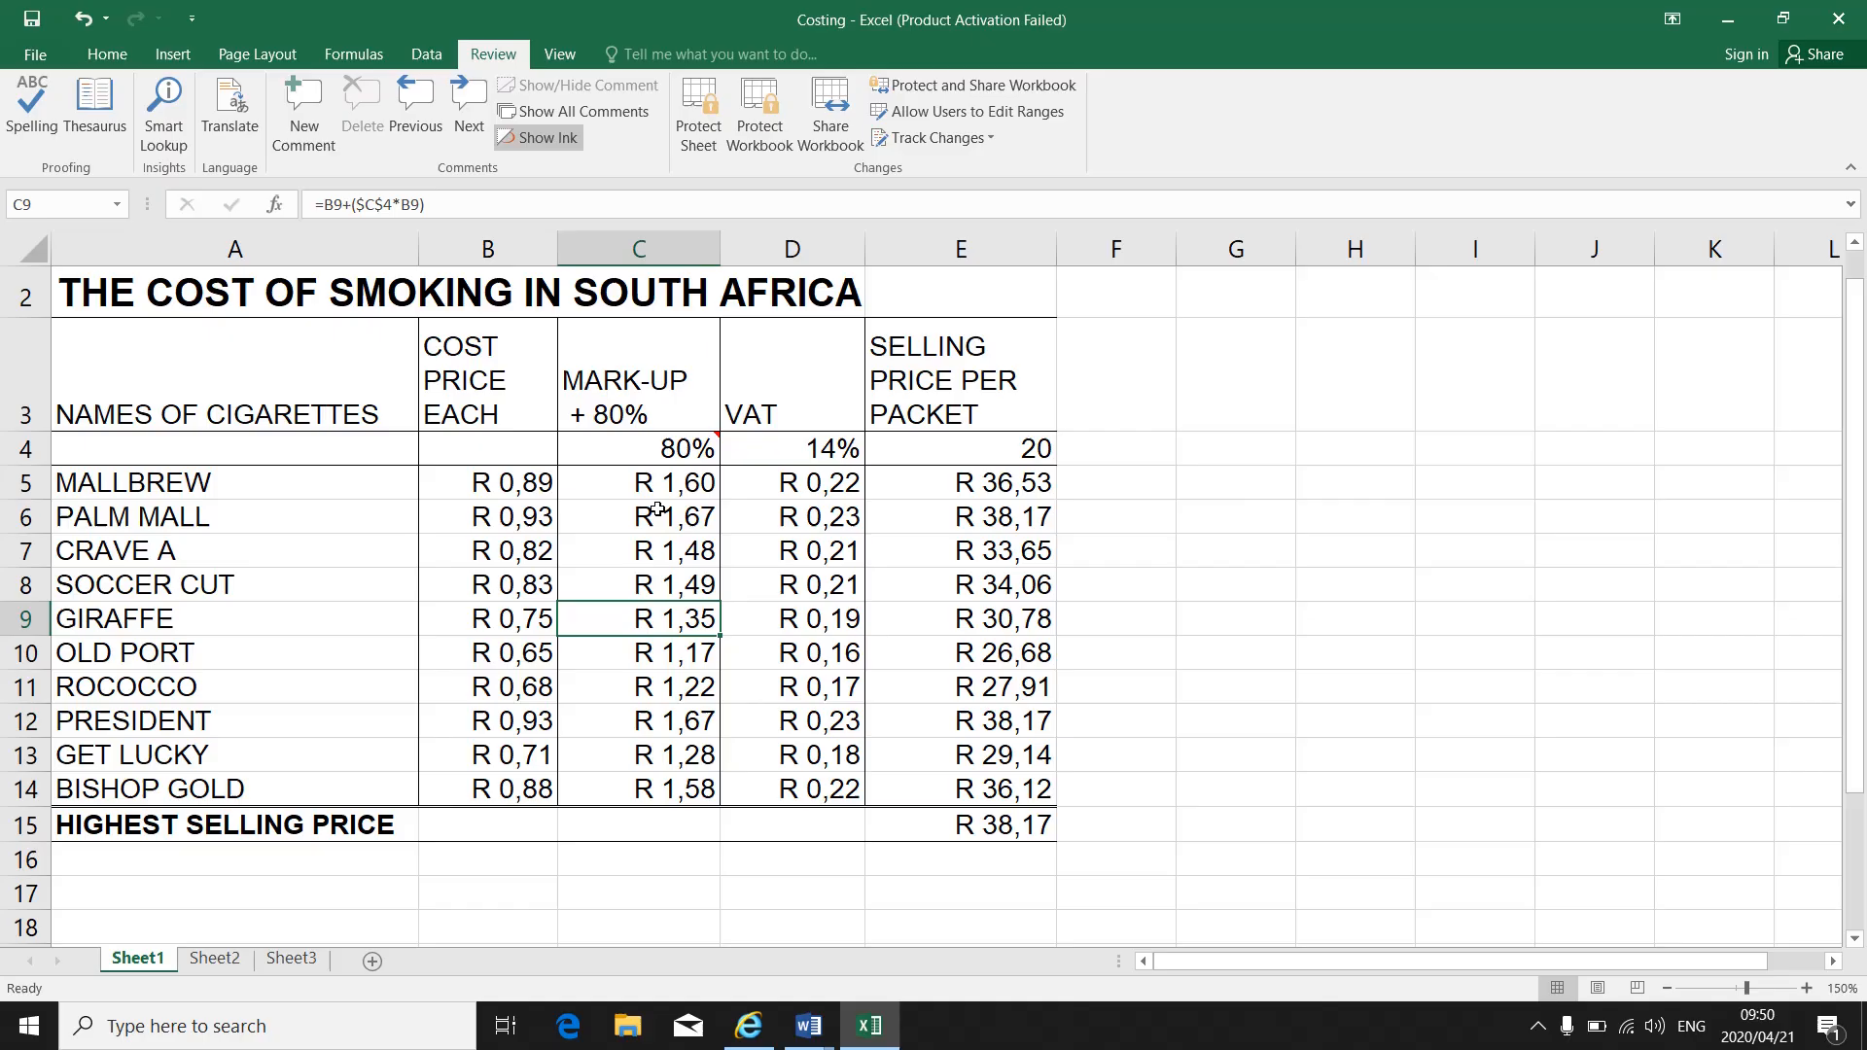
pyautogui.moveTo(677, 449)
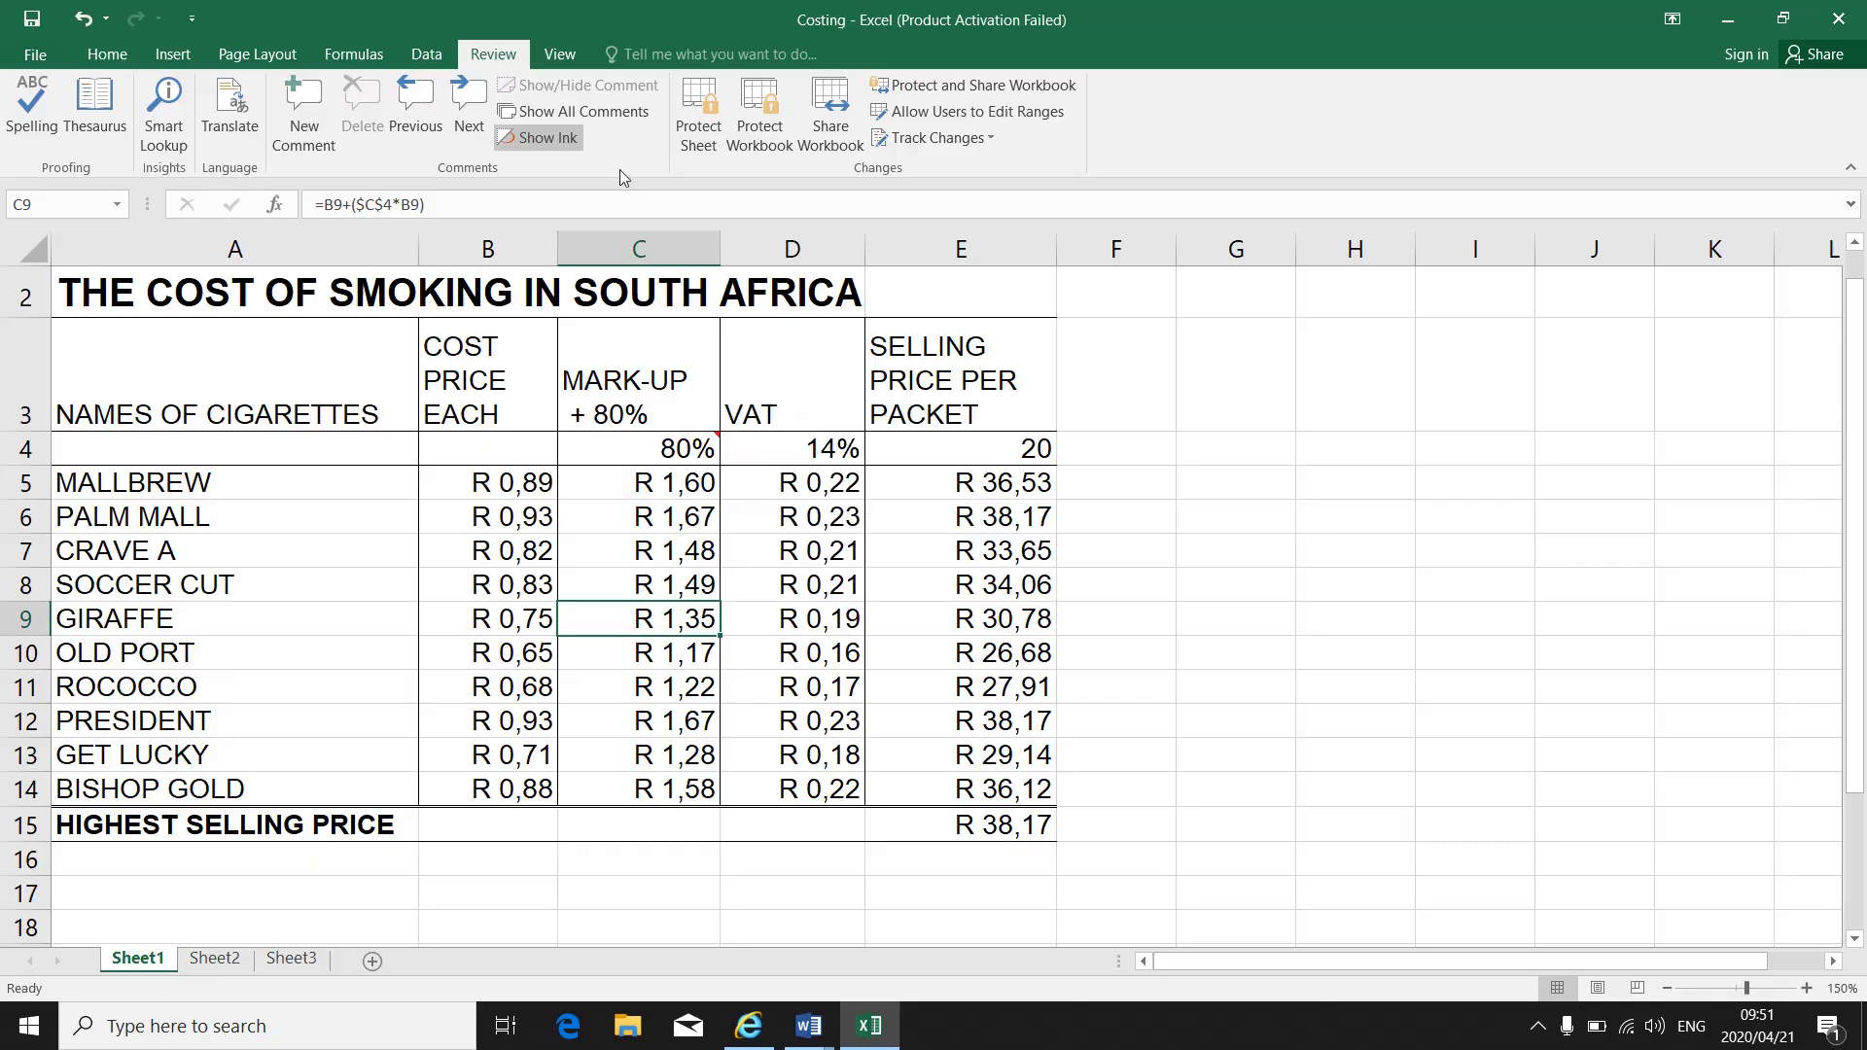
# - Toggle Show All Comments on, off and on again so the C4 comment stays displayed
pyautogui.click(584, 111)
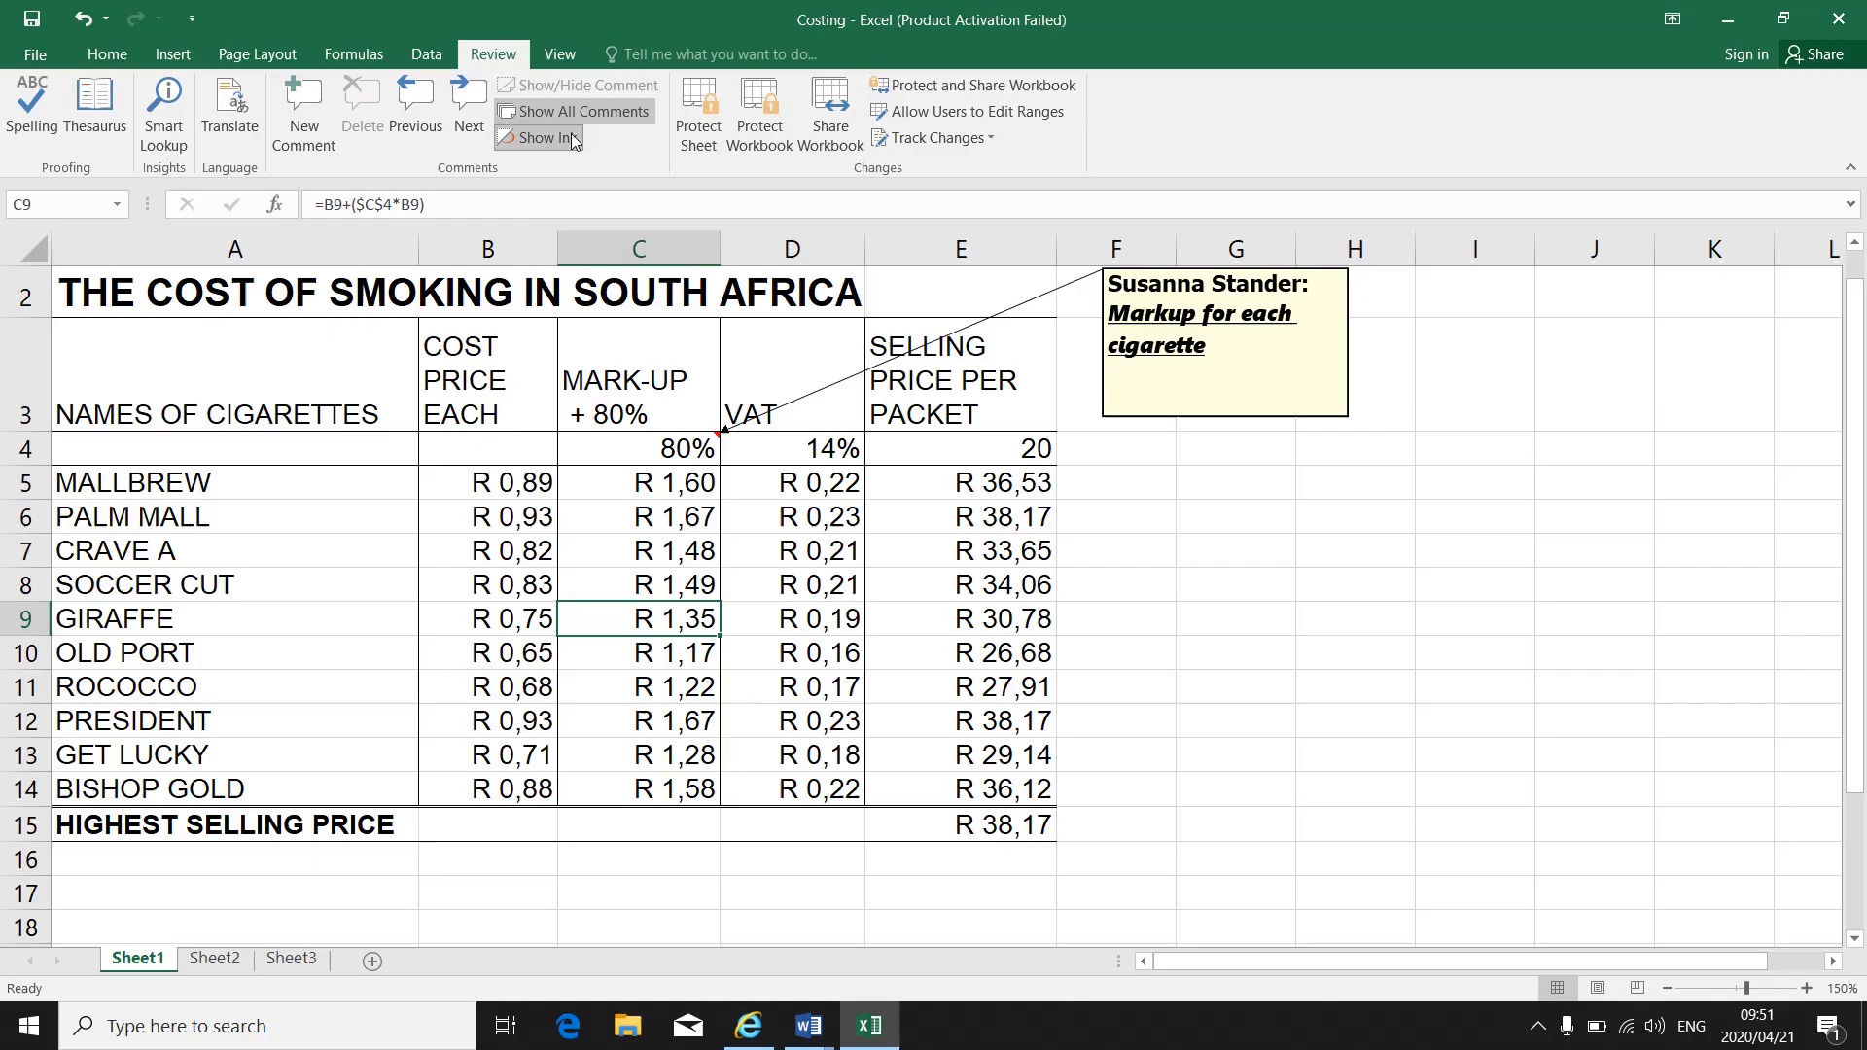
pyautogui.click(583, 111)
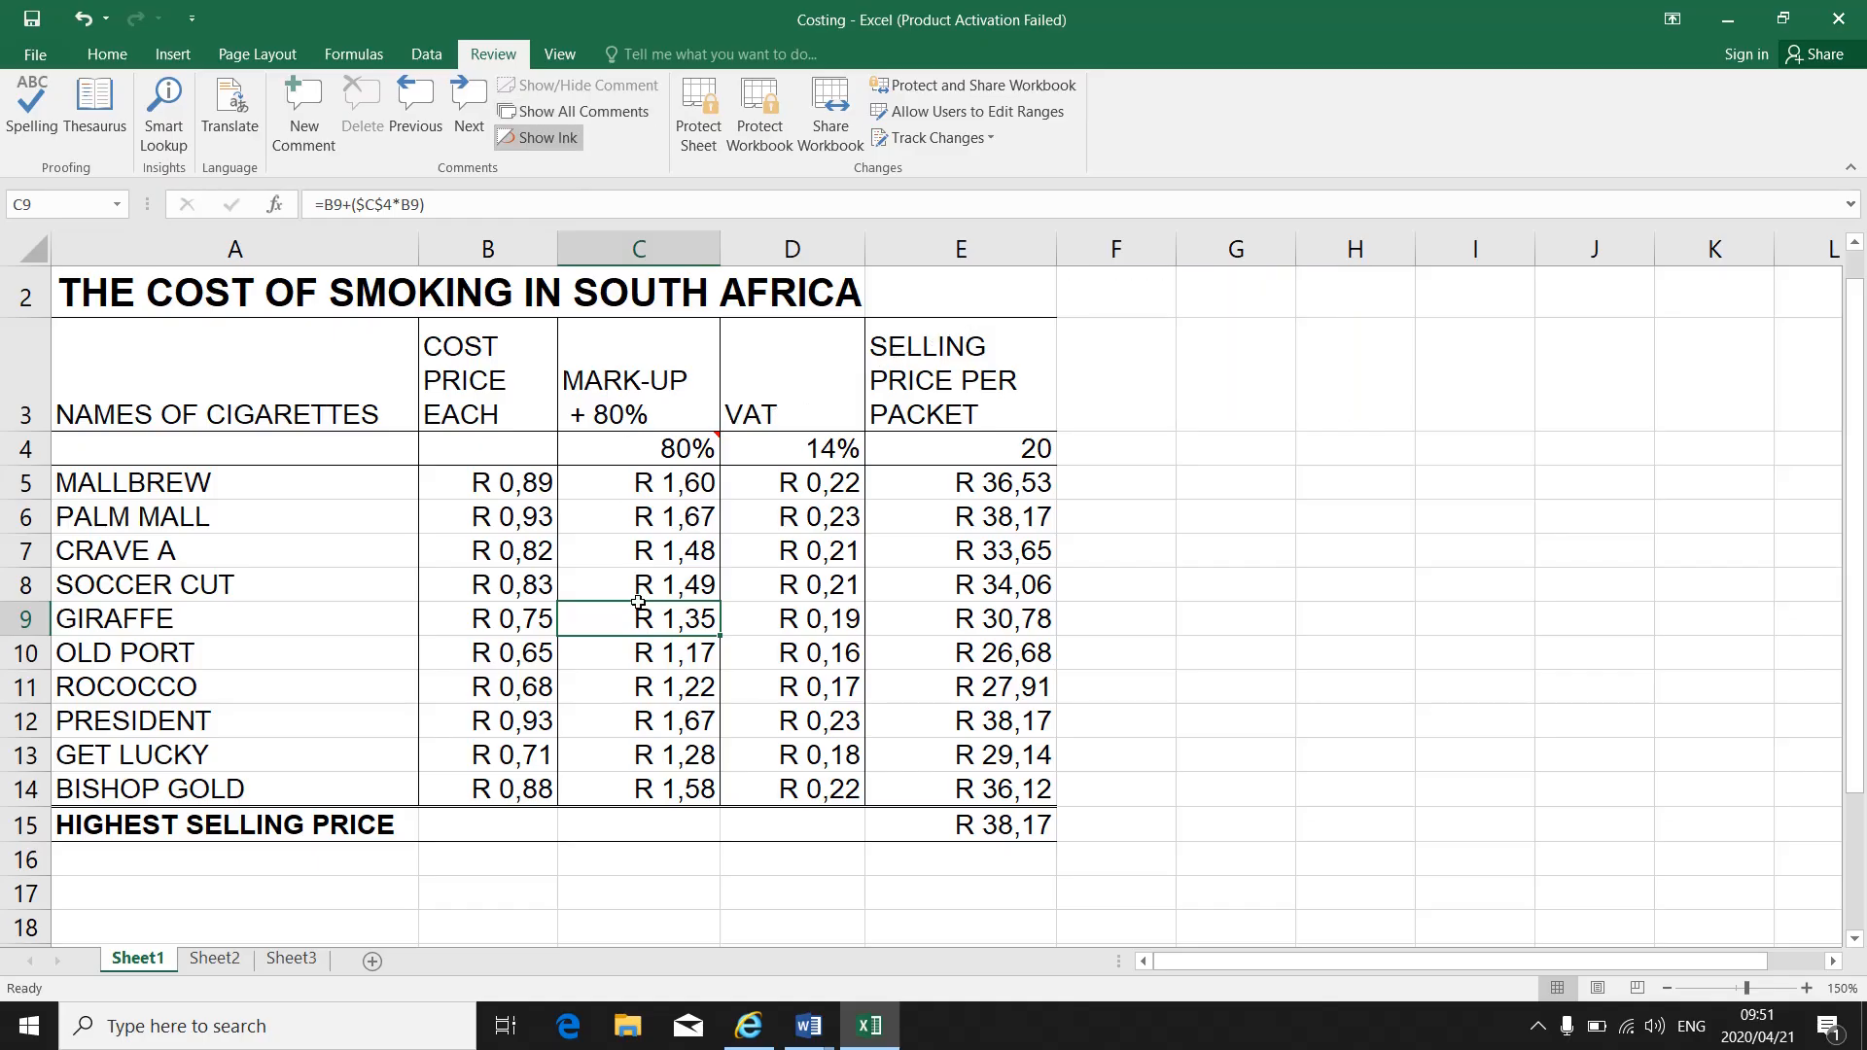
pyautogui.moveTo(620, 583)
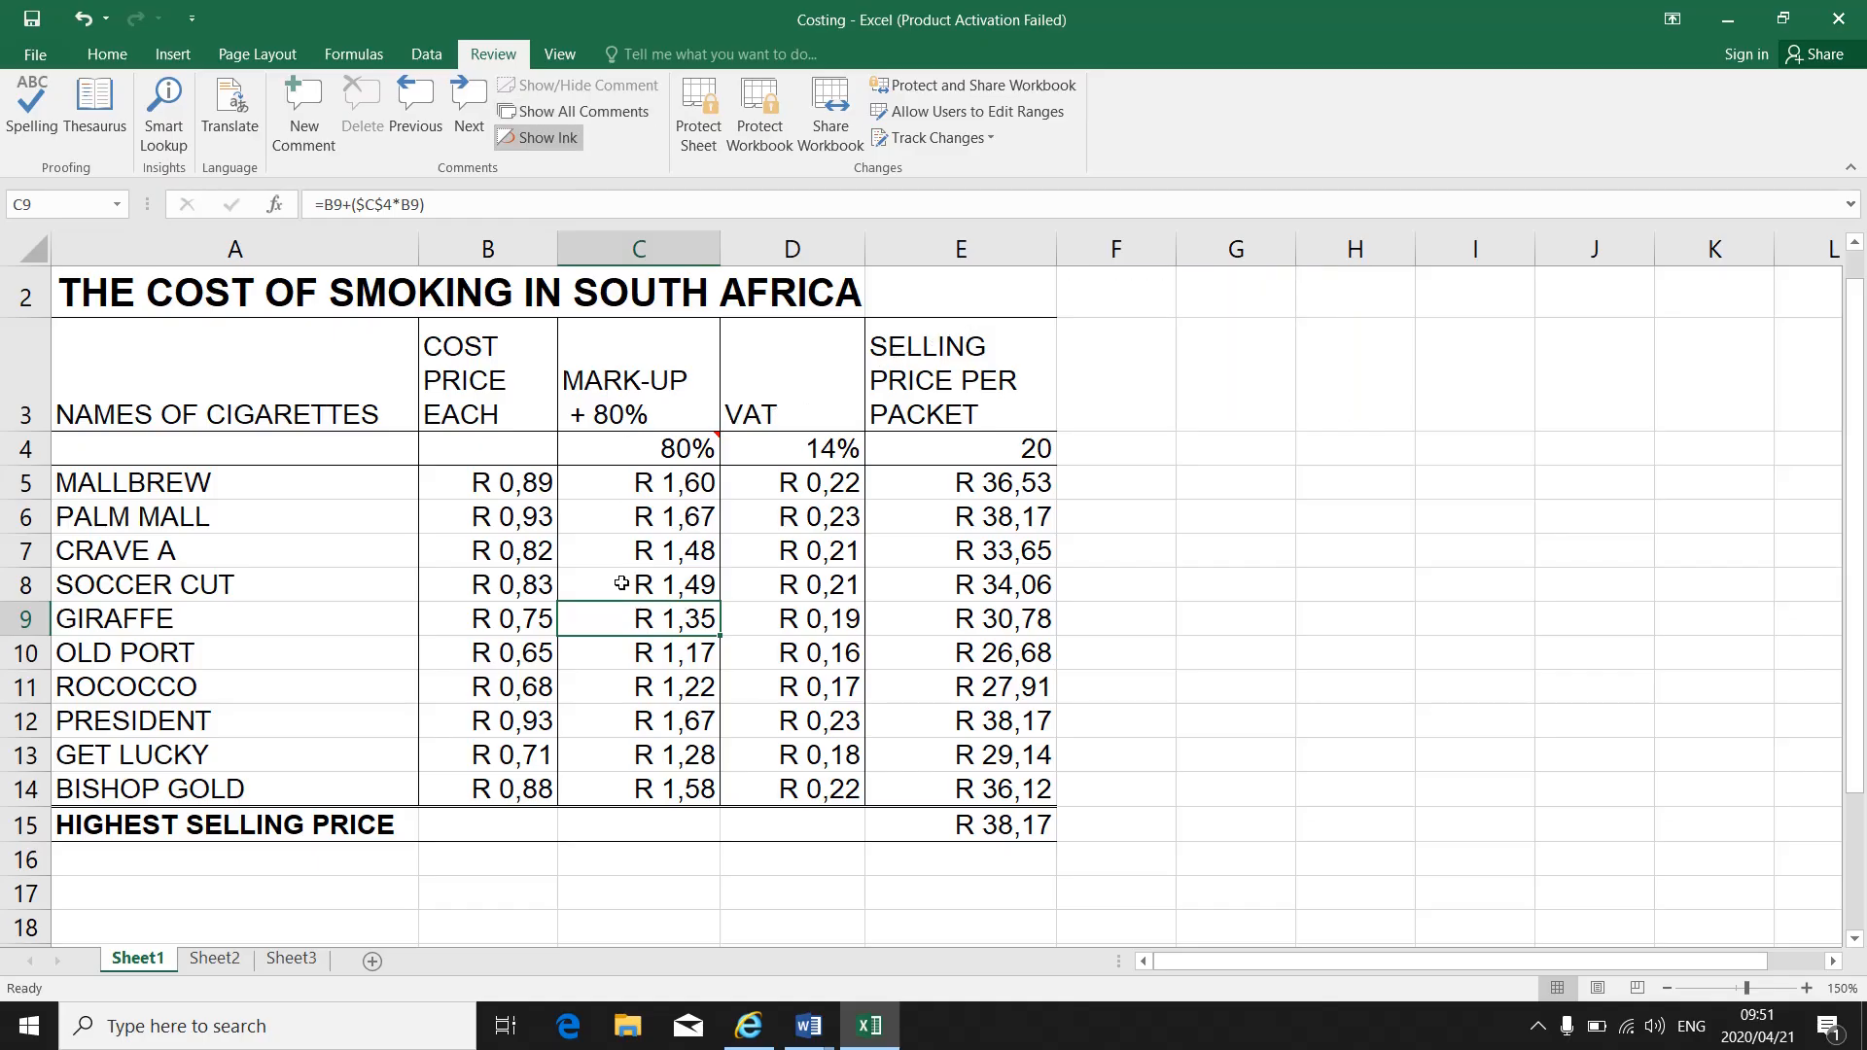
pyautogui.moveTo(702, 432)
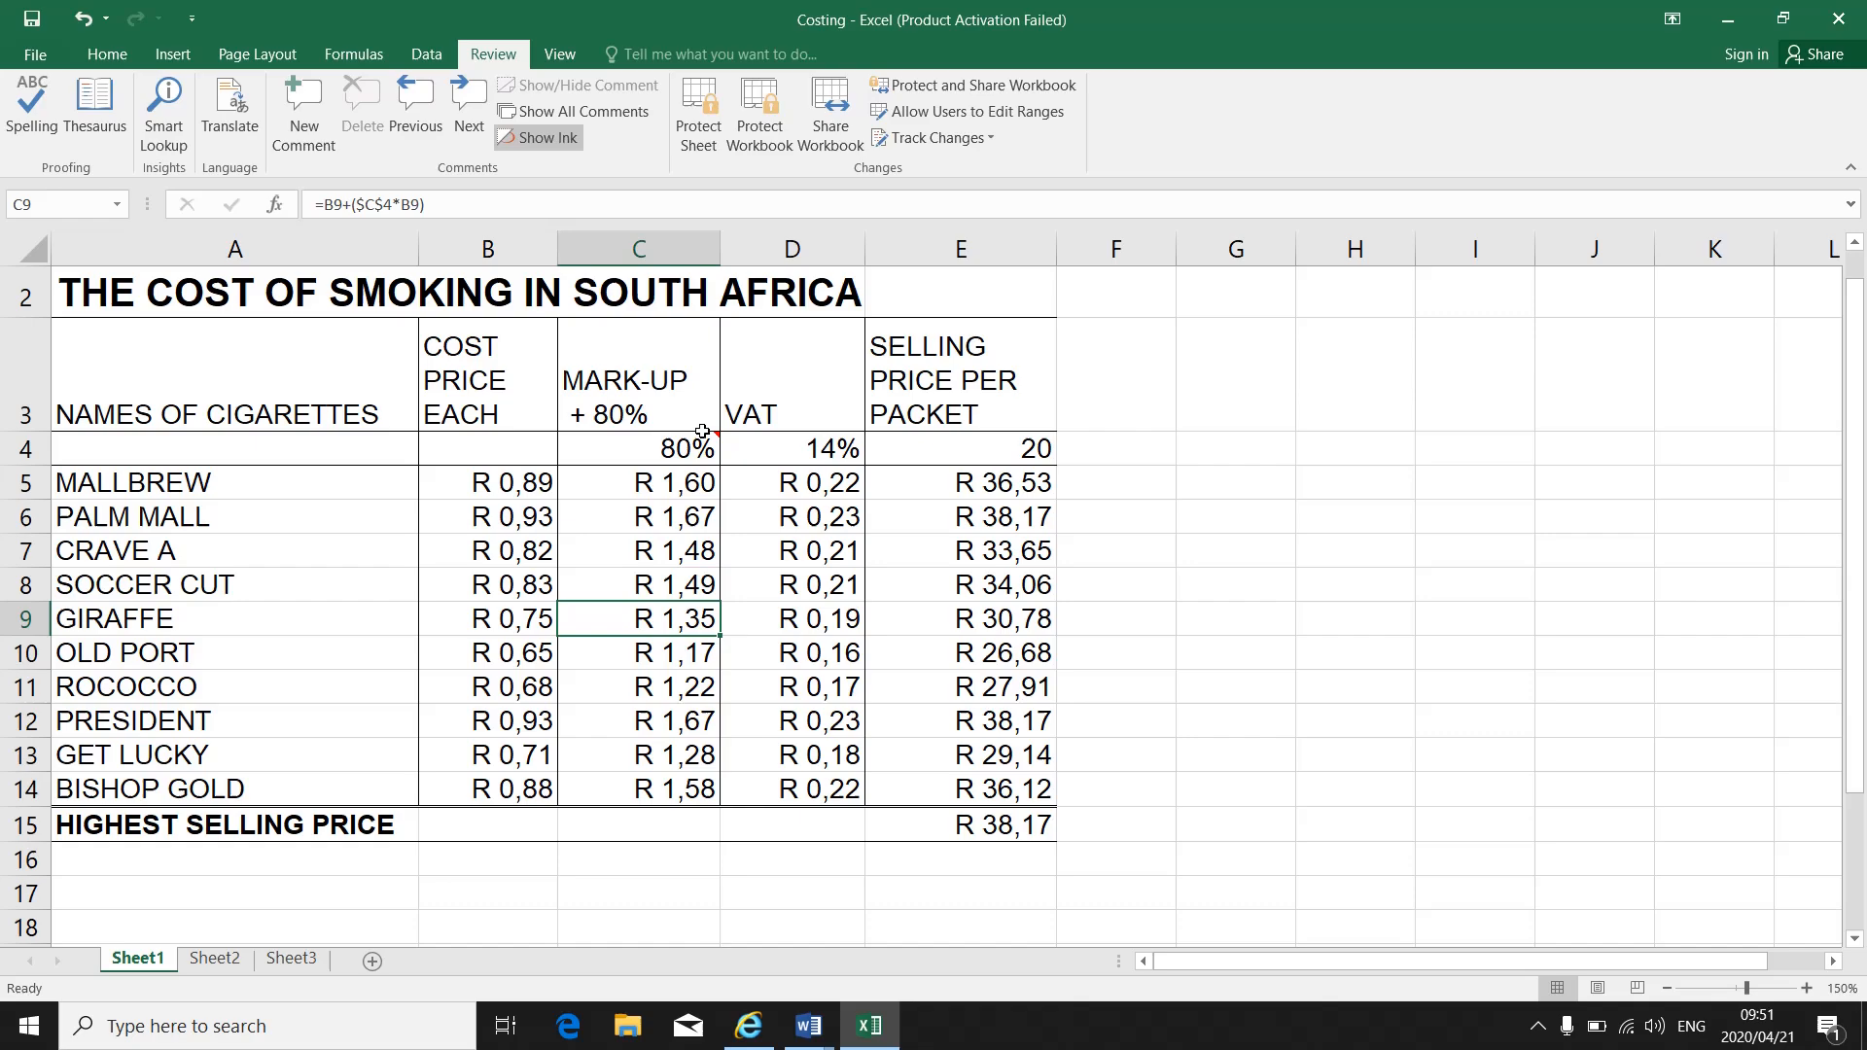
pyautogui.click(582, 111)
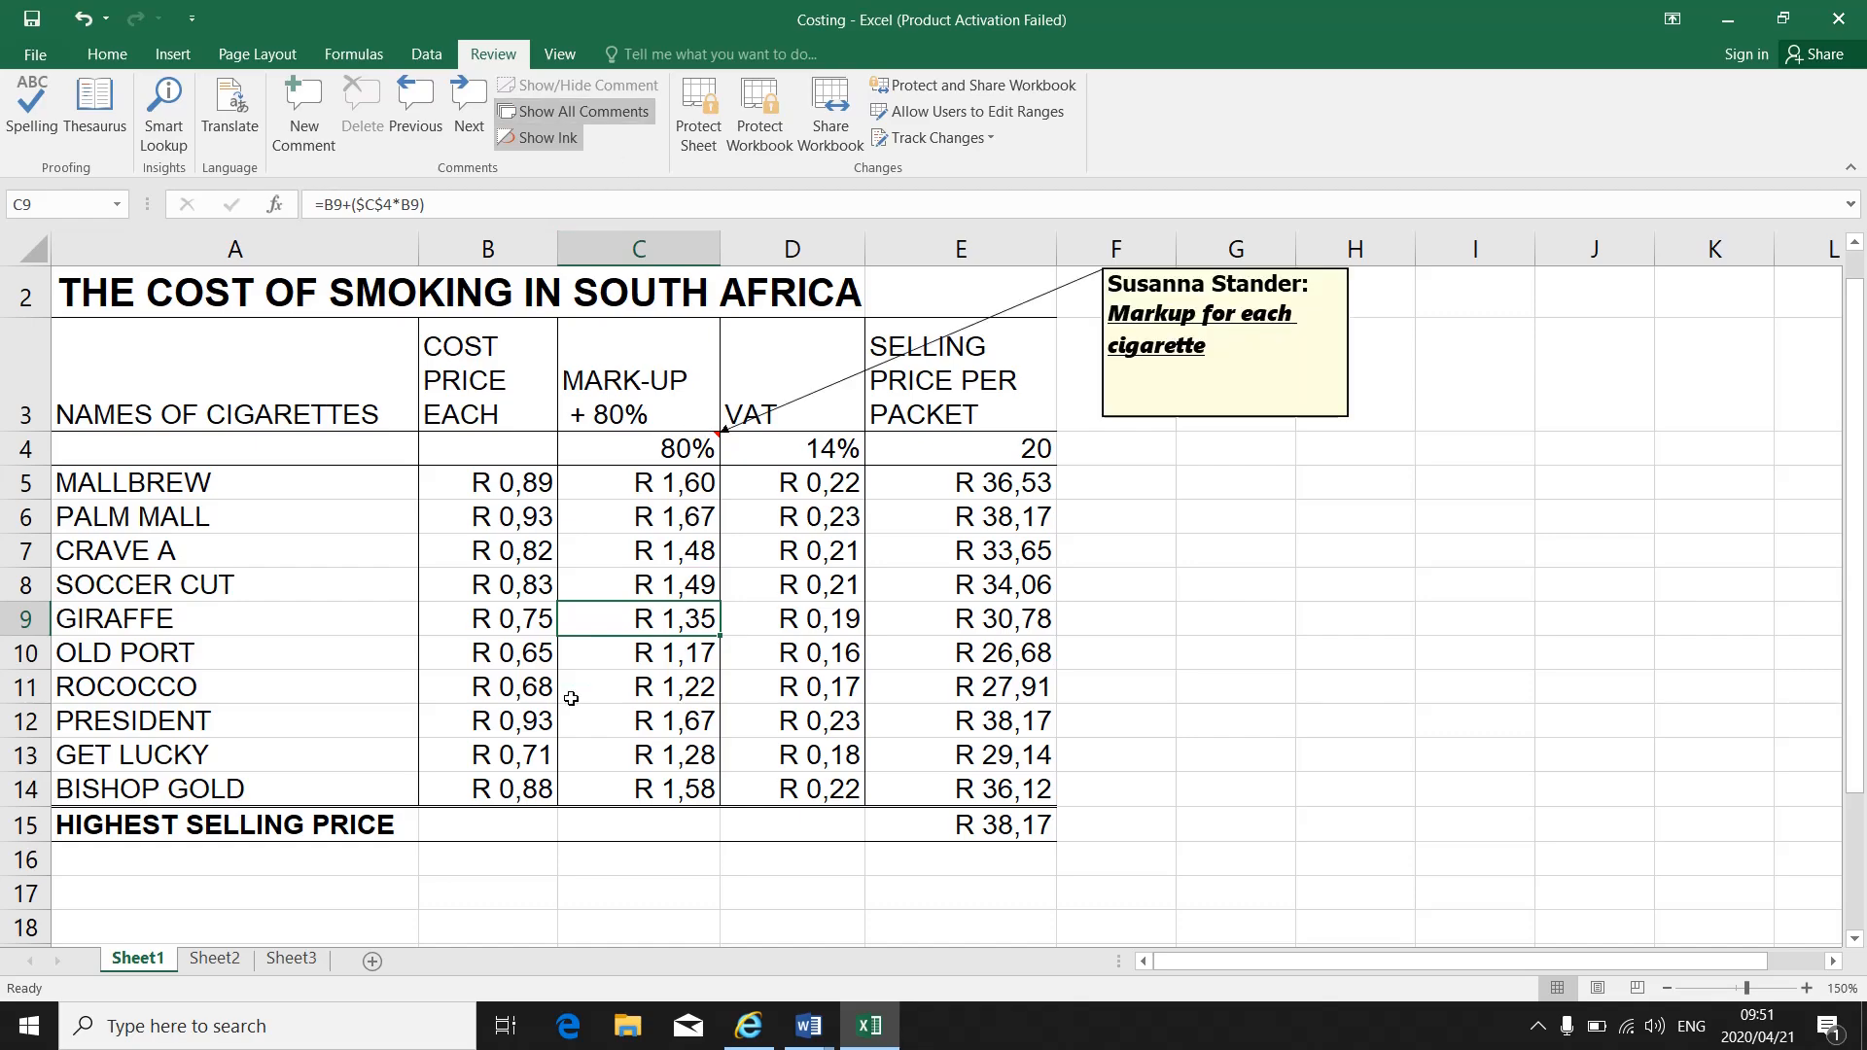
pyautogui.moveTo(1342, 338)
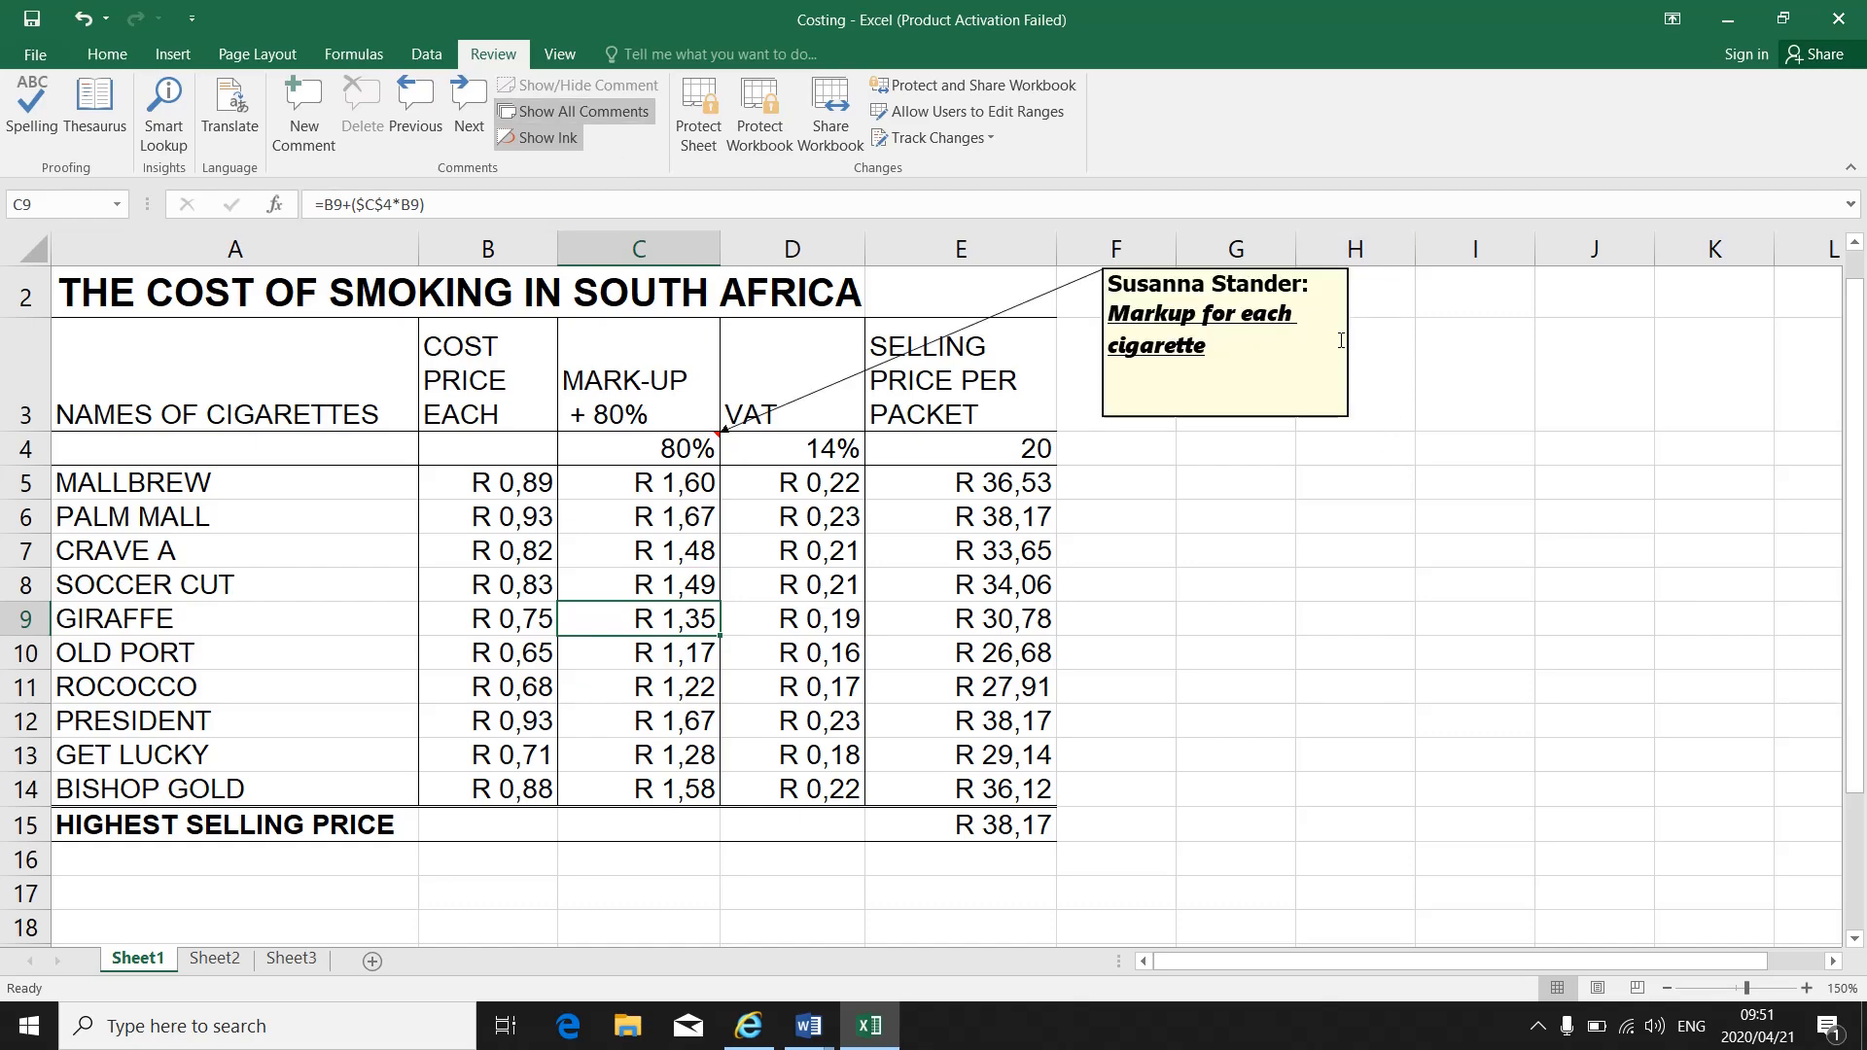
# - Drag the C4 comment box lower beside the table and select cell E14 for the next comment
pyautogui.click(1224, 343)
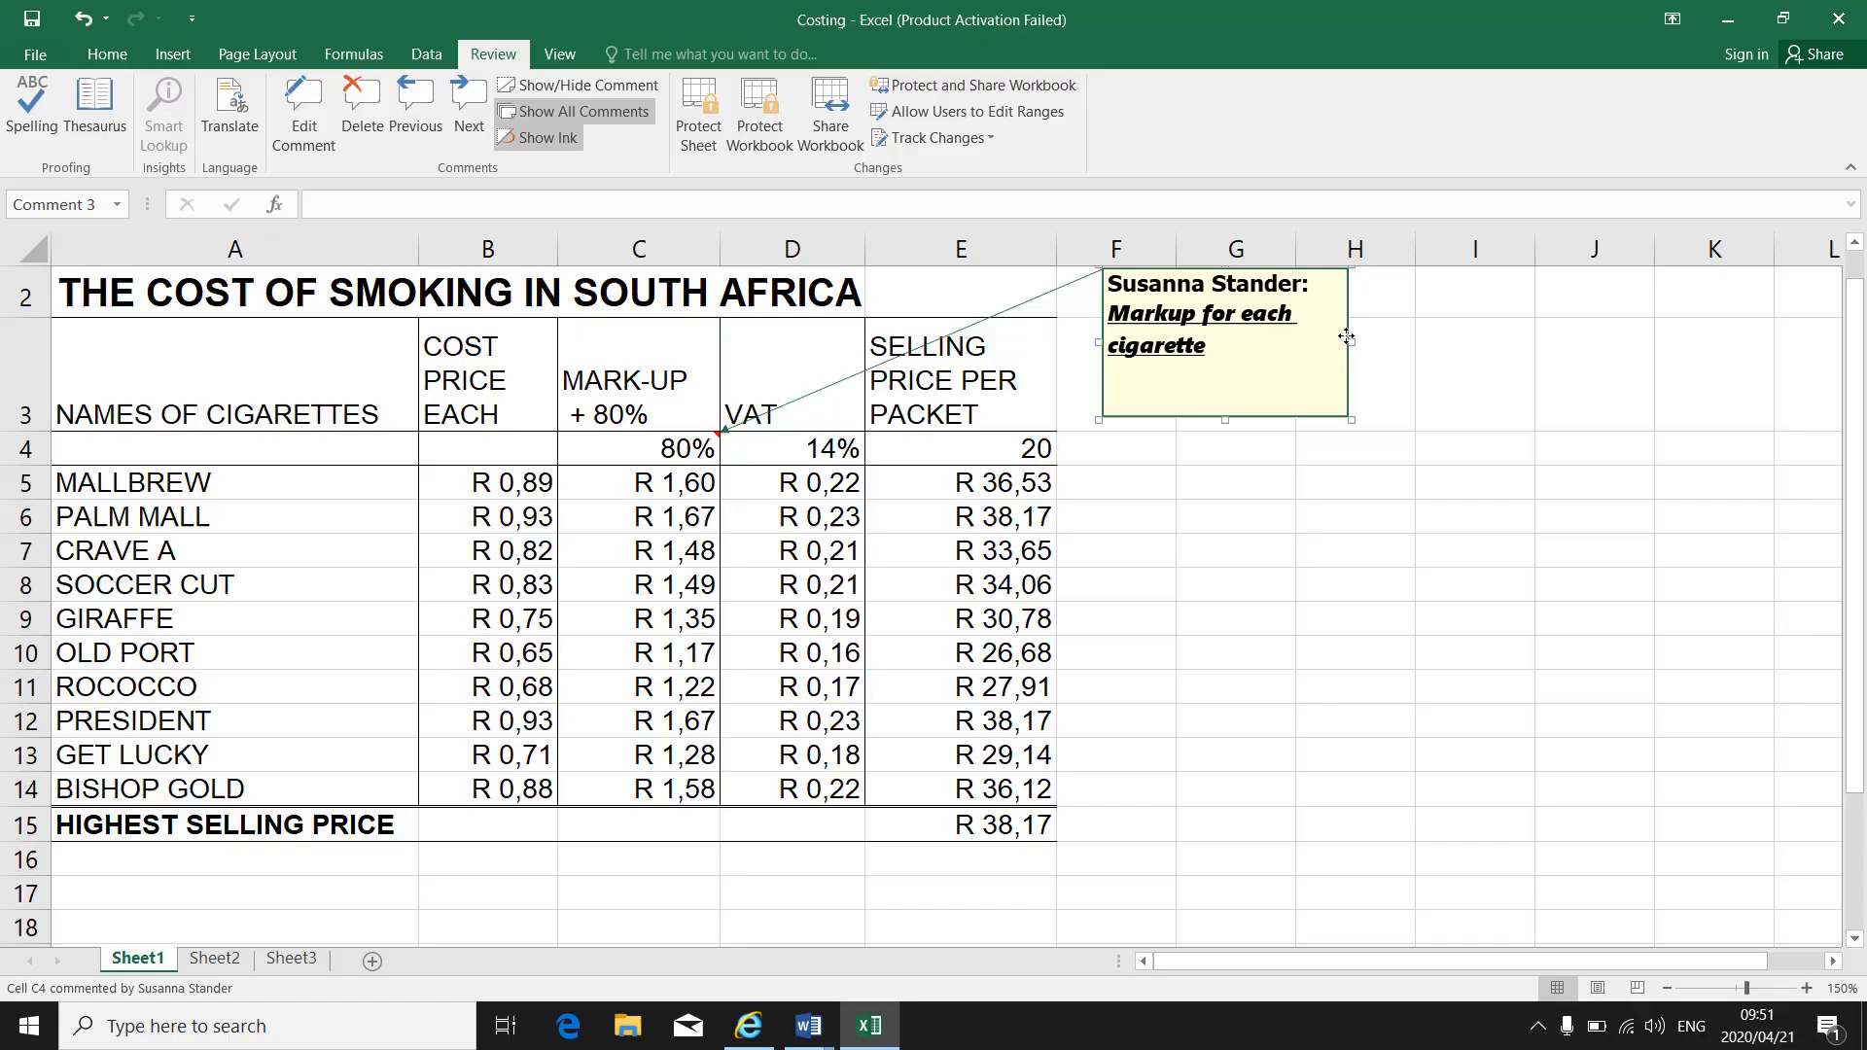
pyautogui.click(638, 619)
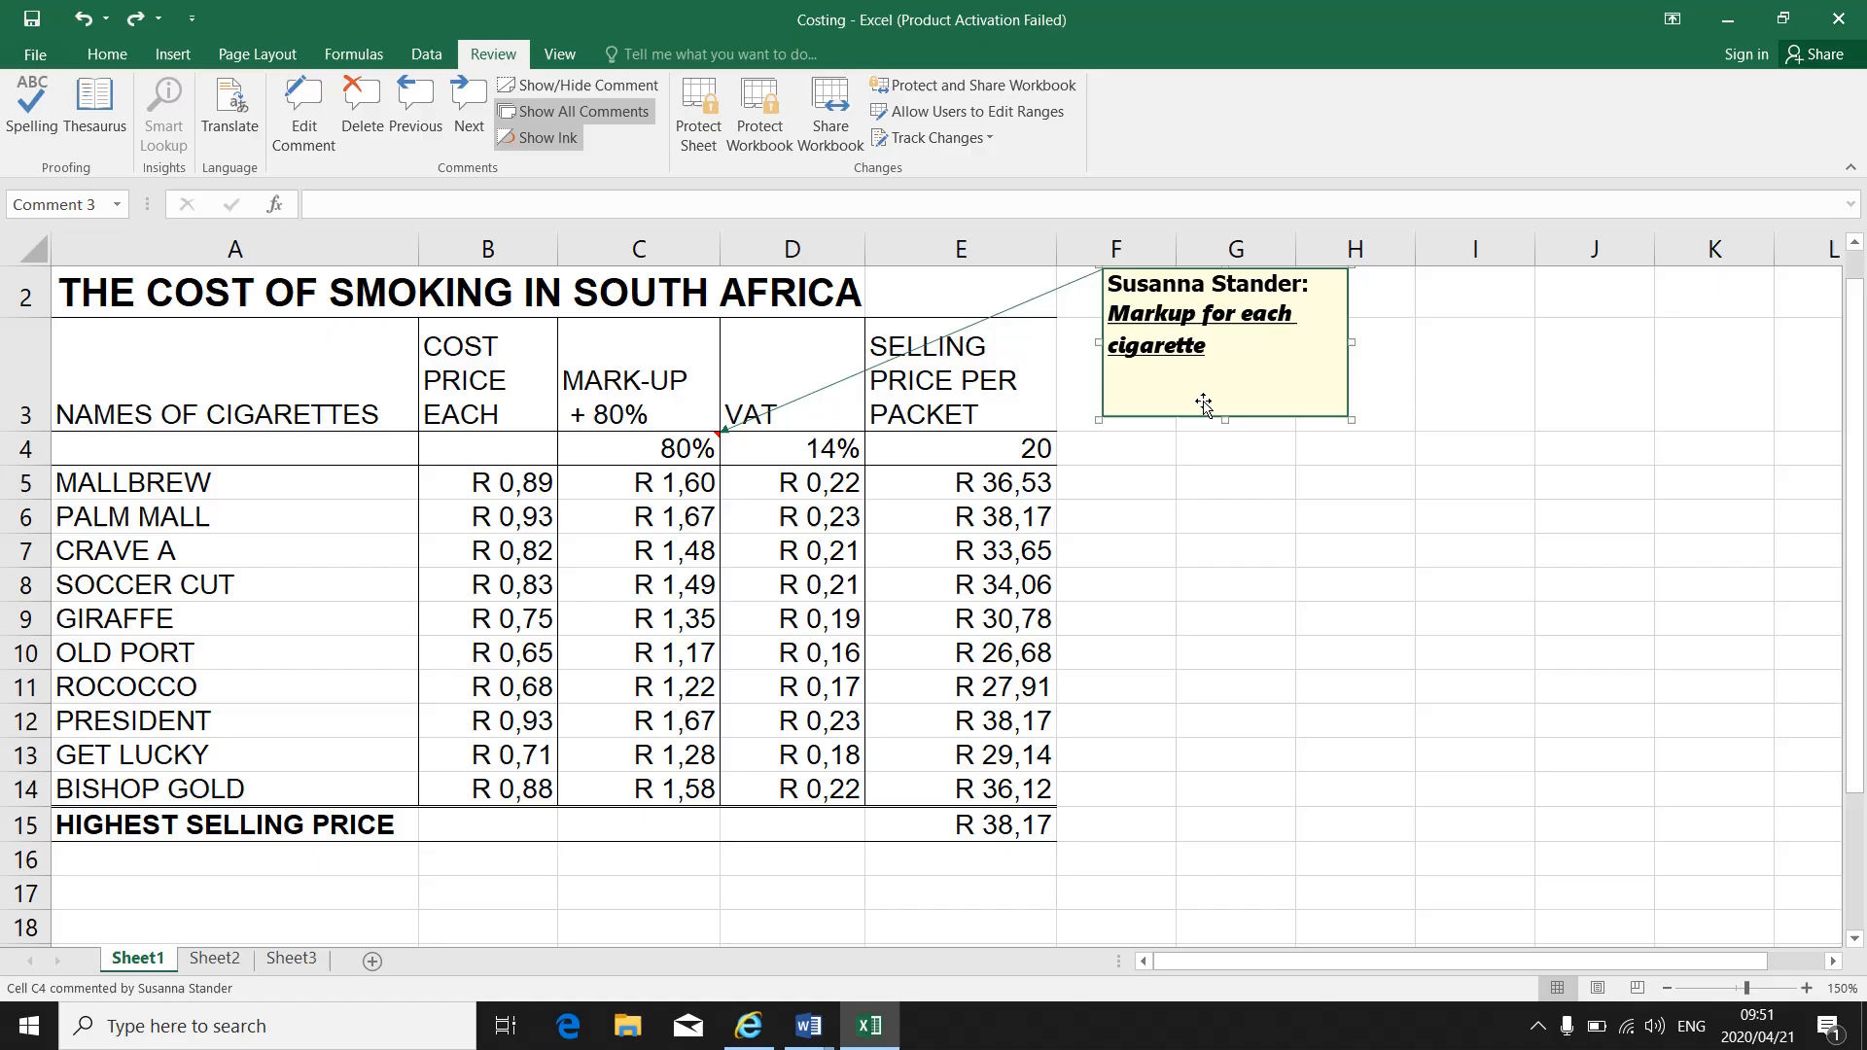
pyautogui.moveTo(1349, 317)
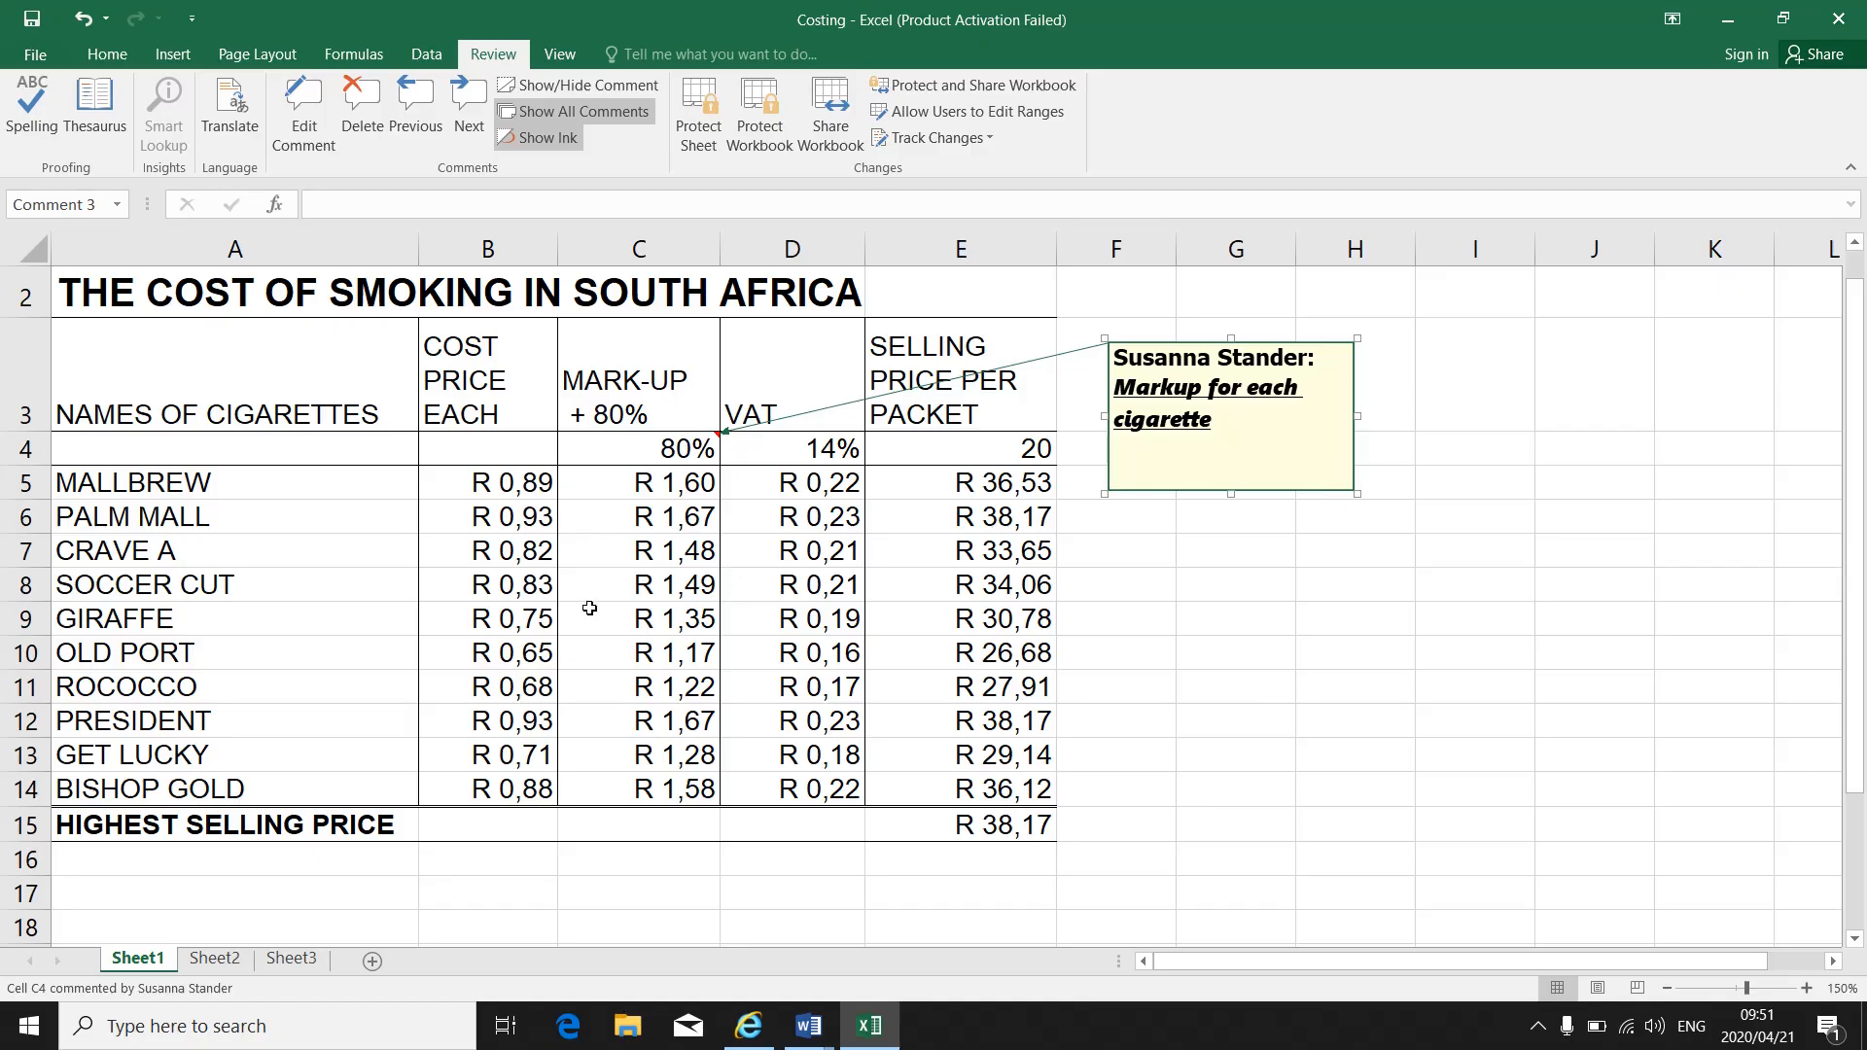
pyautogui.moveTo(945, 552)
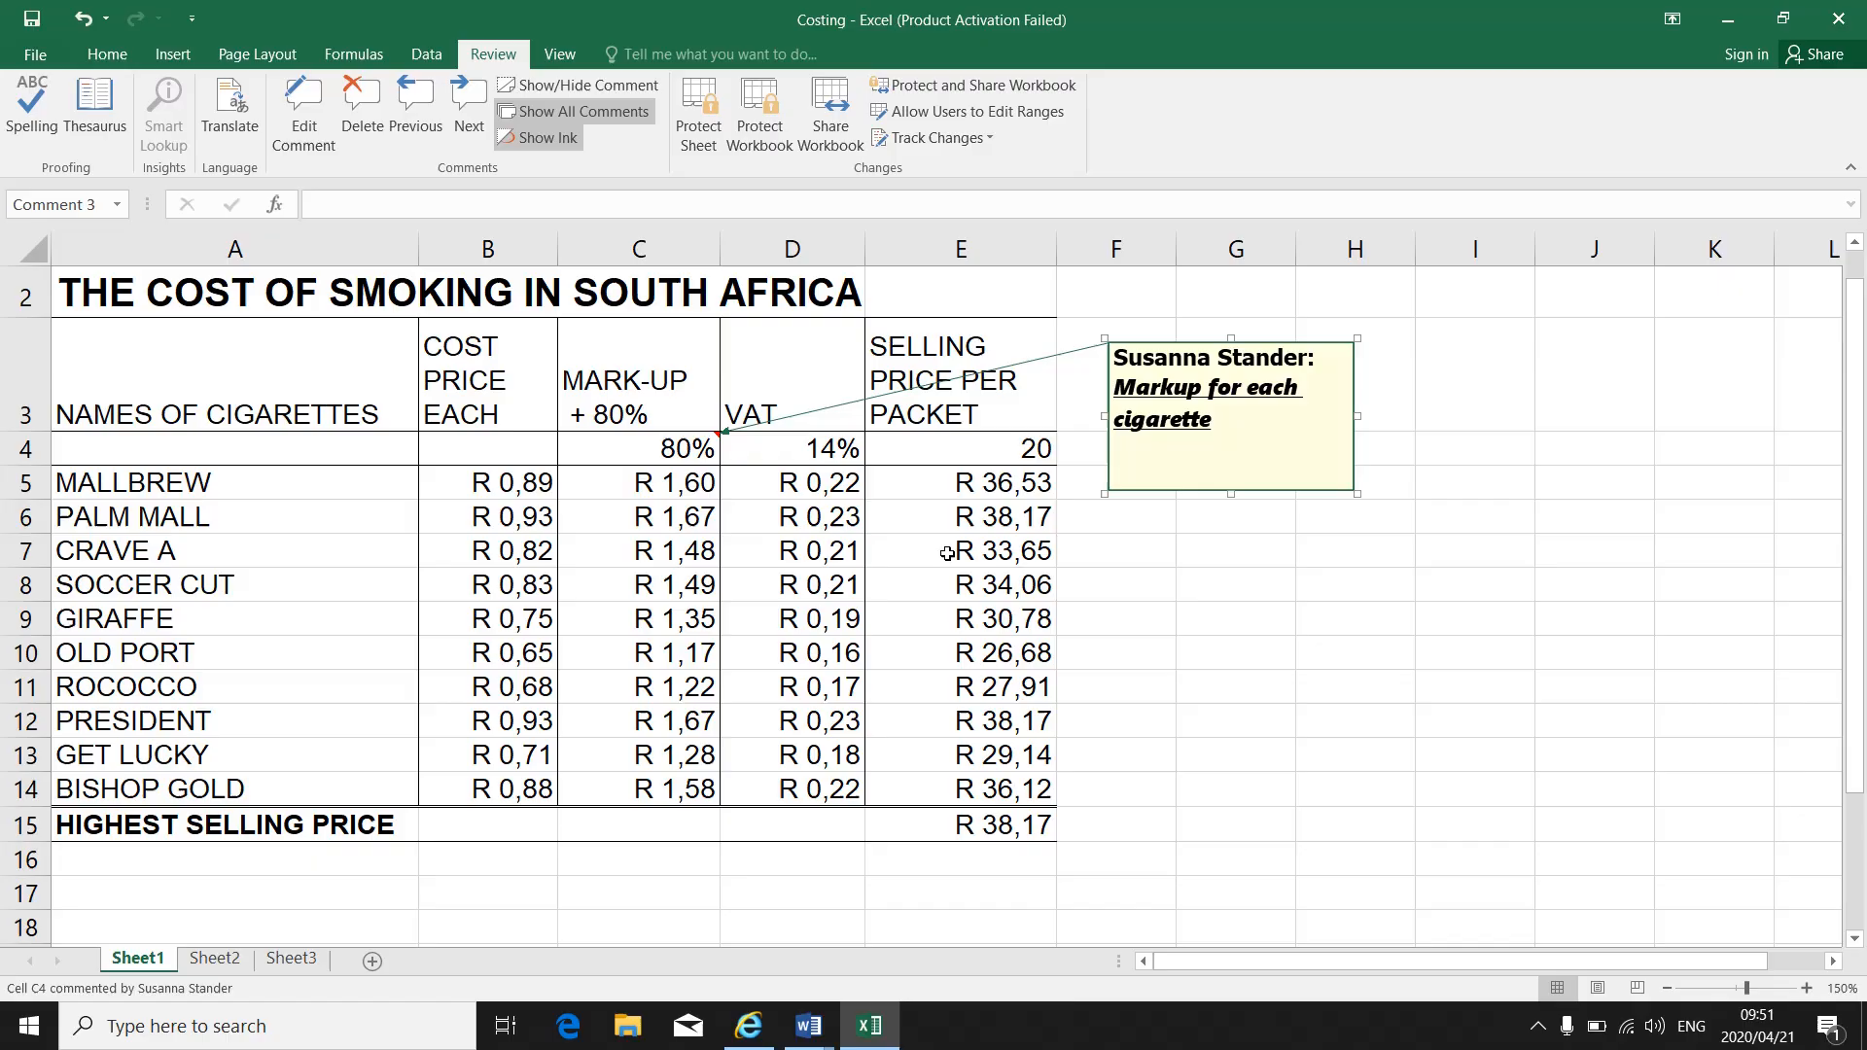
pyautogui.moveTo(576, 810)
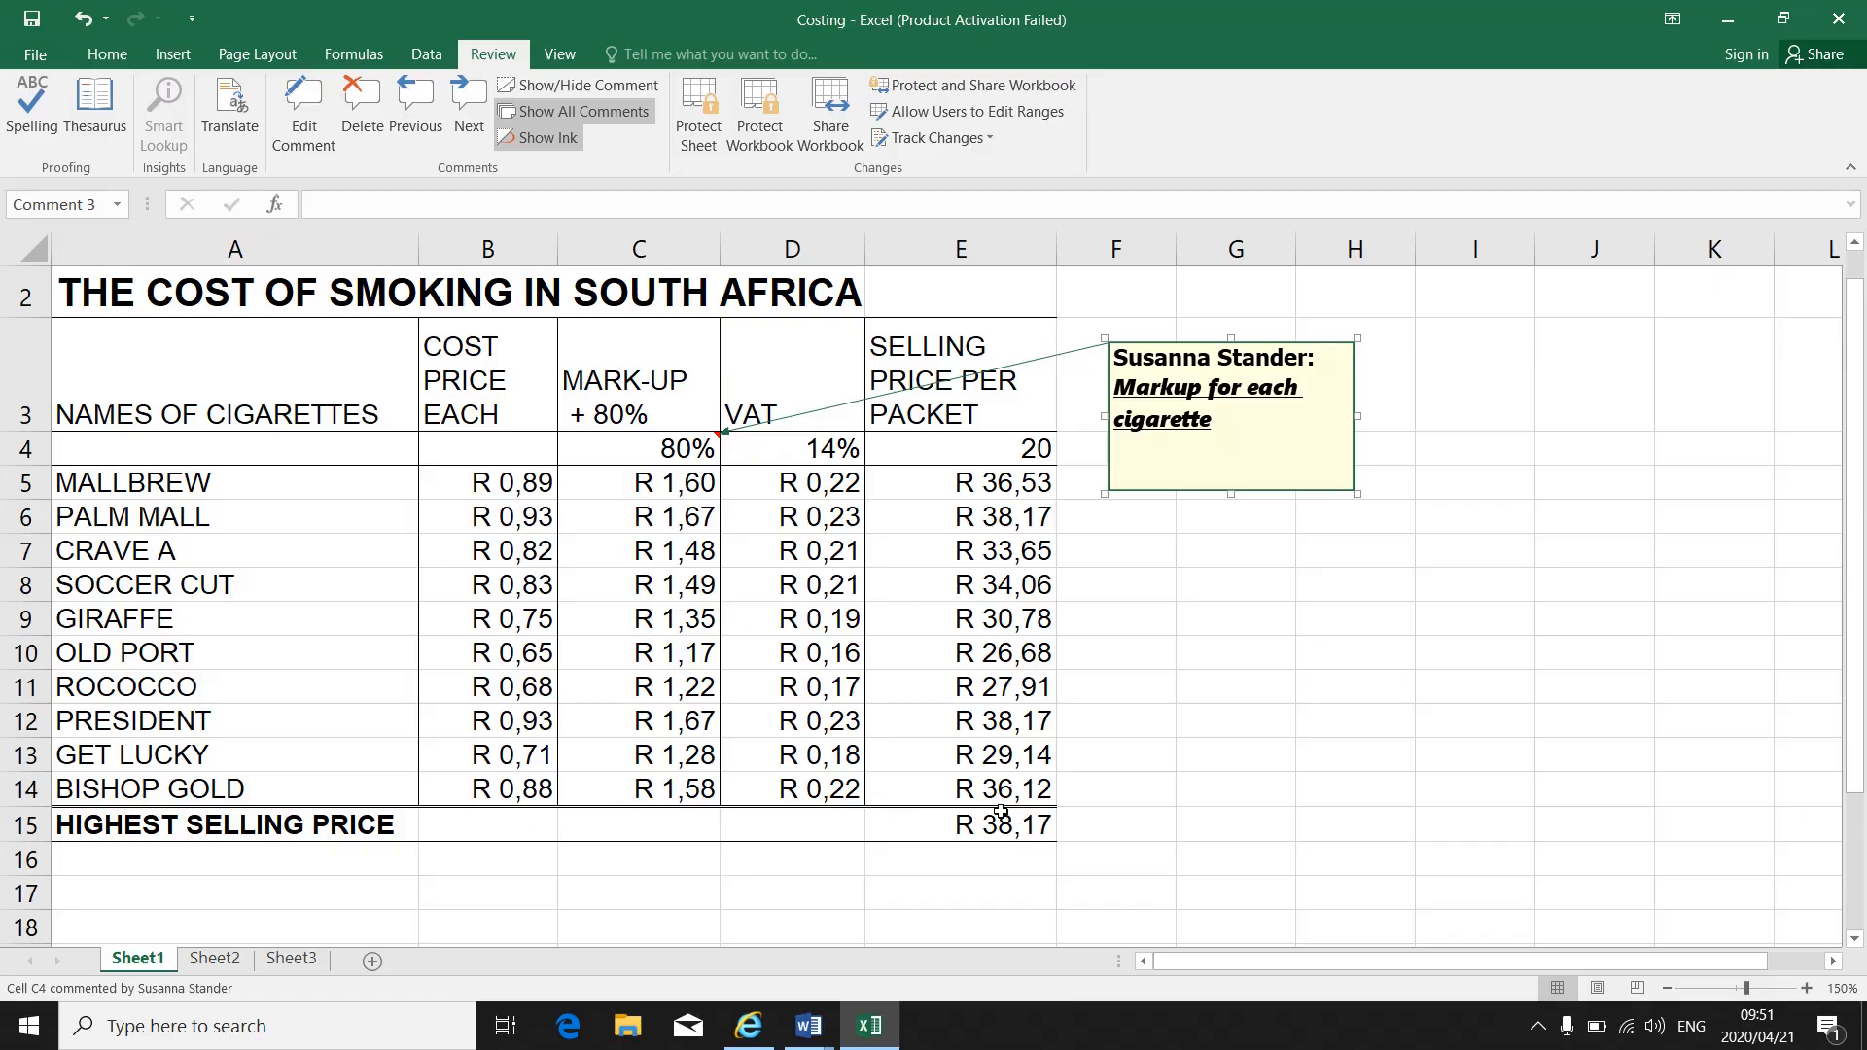
pyautogui.click(959, 787)
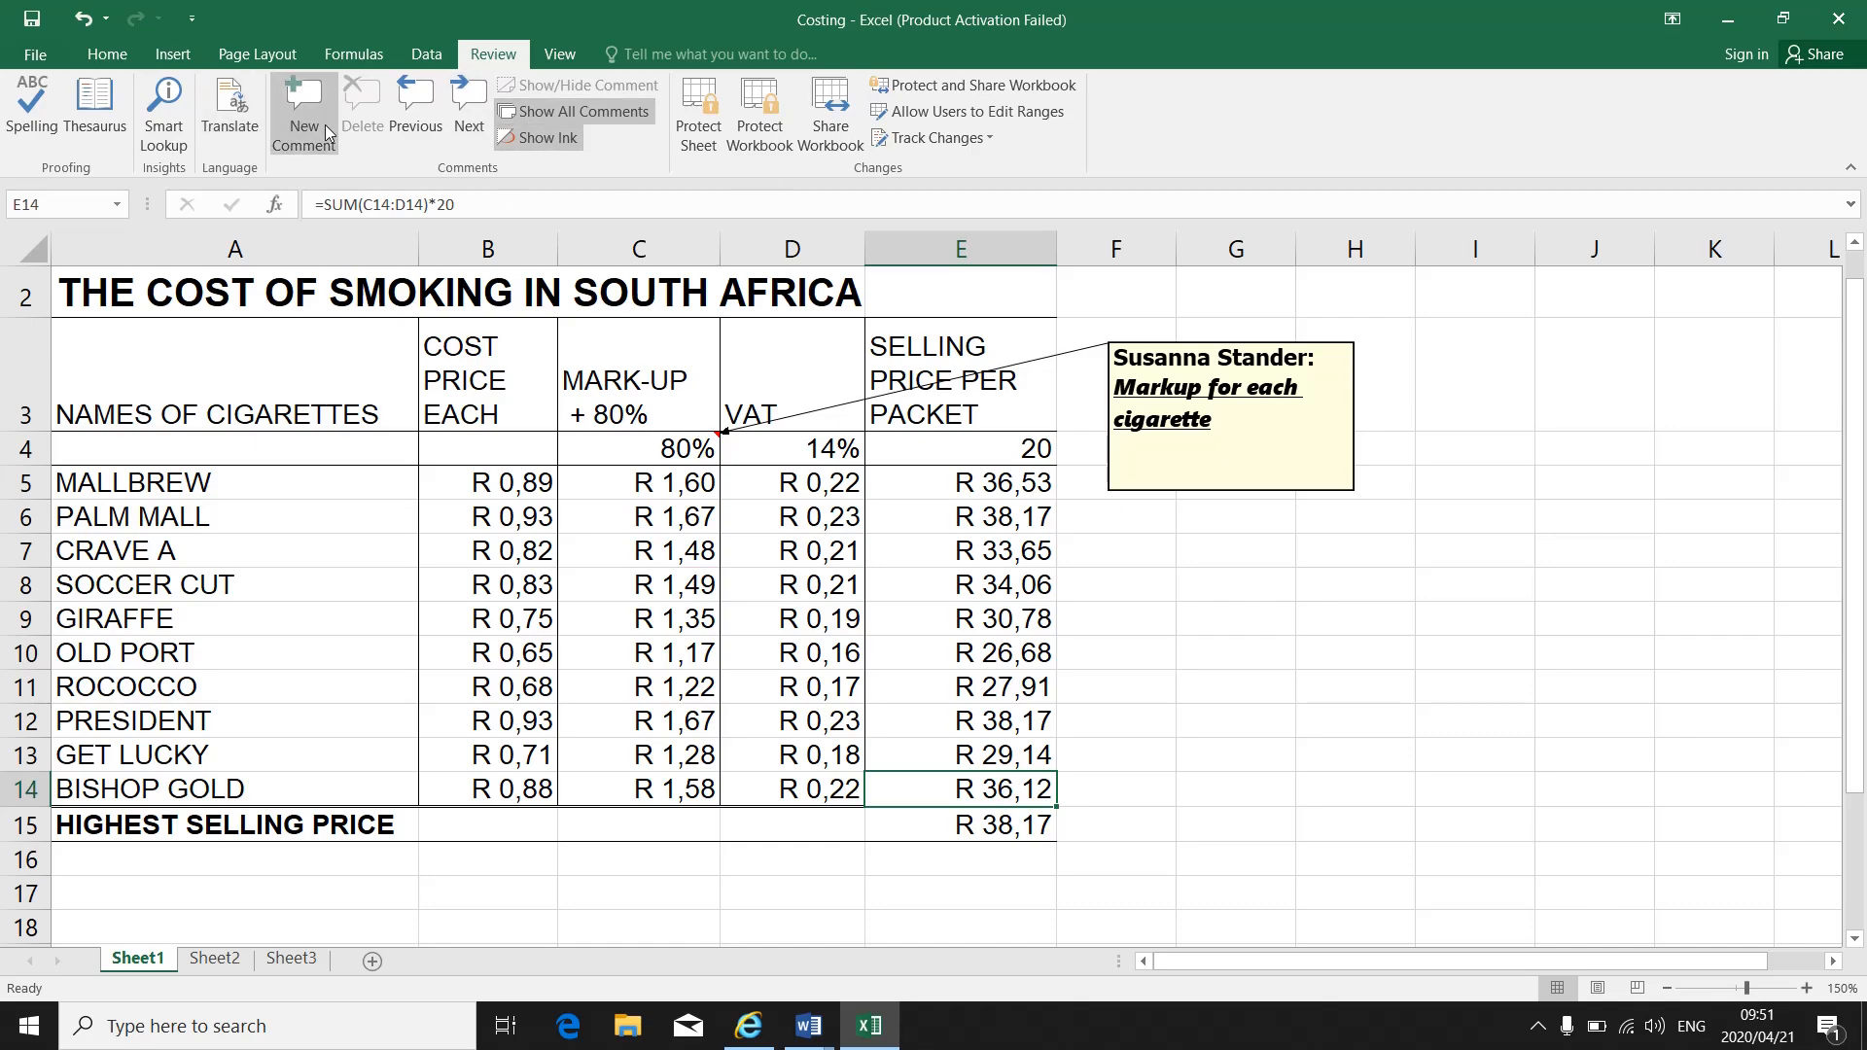
# - Add a "Selling price" comment to E14, leave it via G11, and reposition its box slightly
pyautogui.click(301, 113)
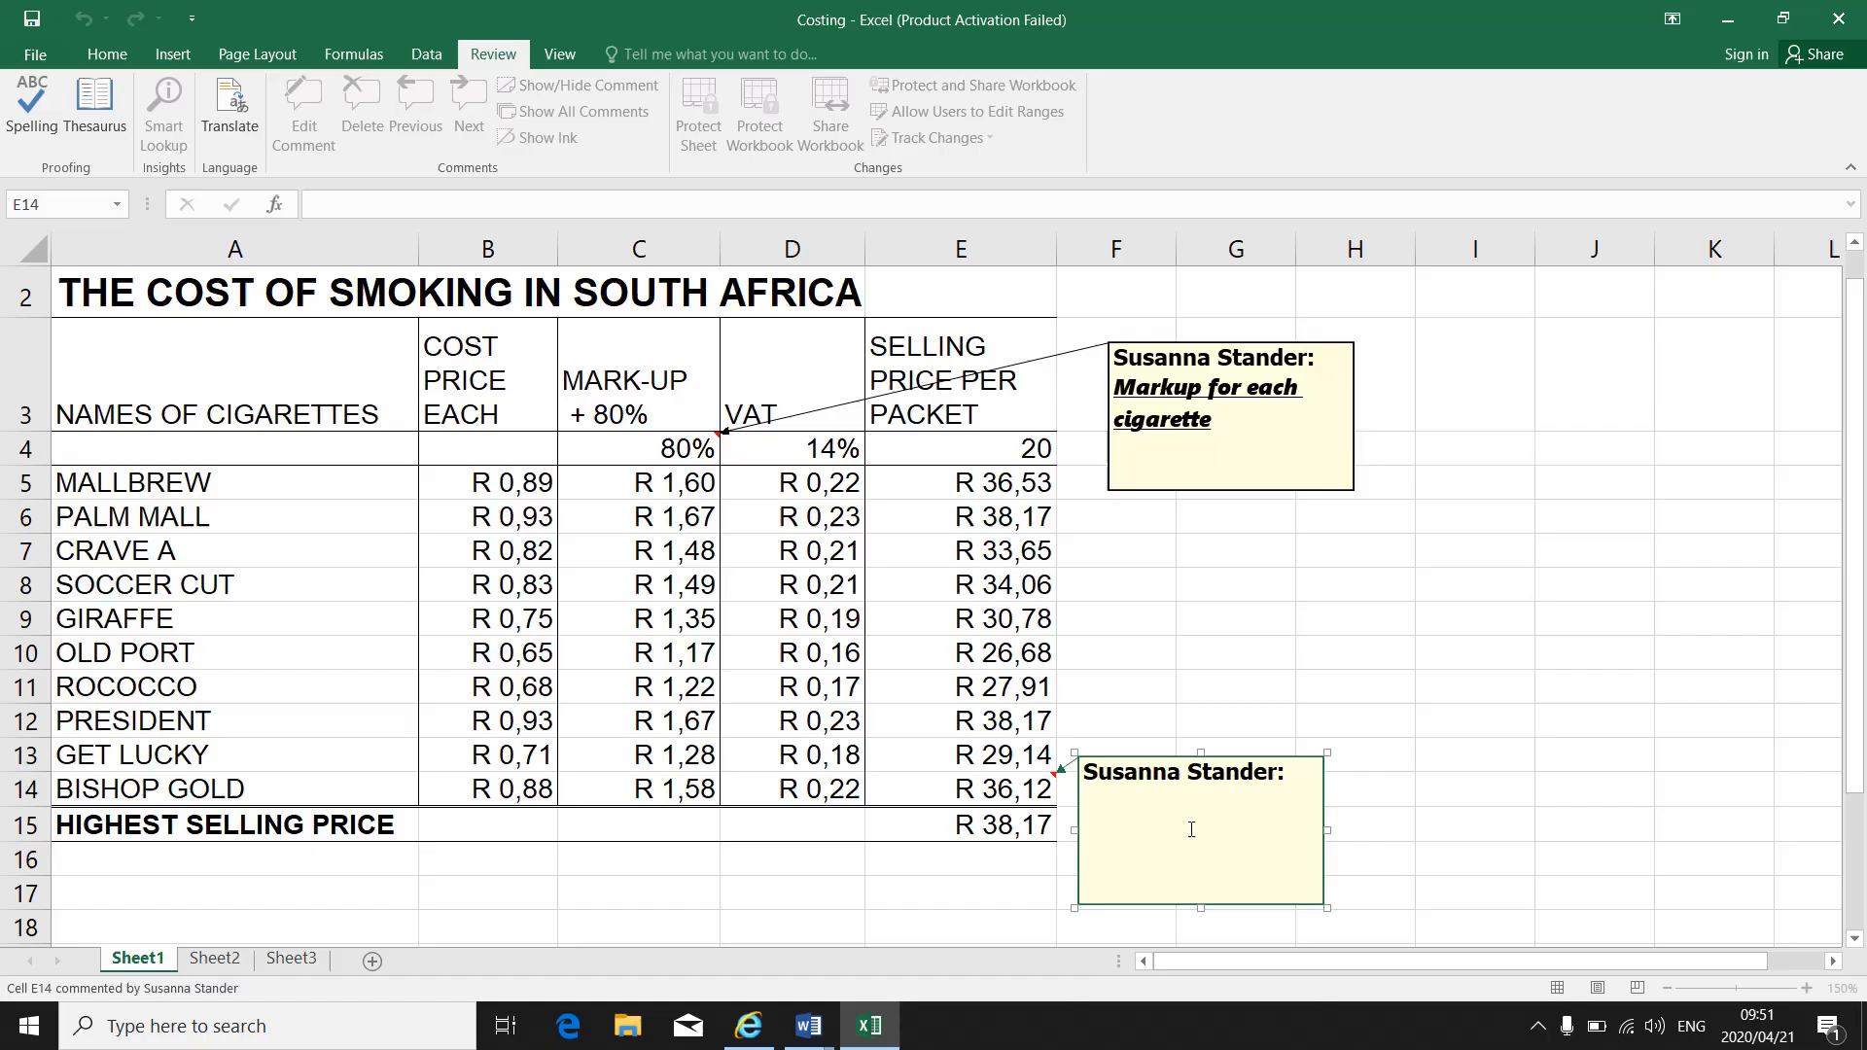
pyautogui.write('Sellin')
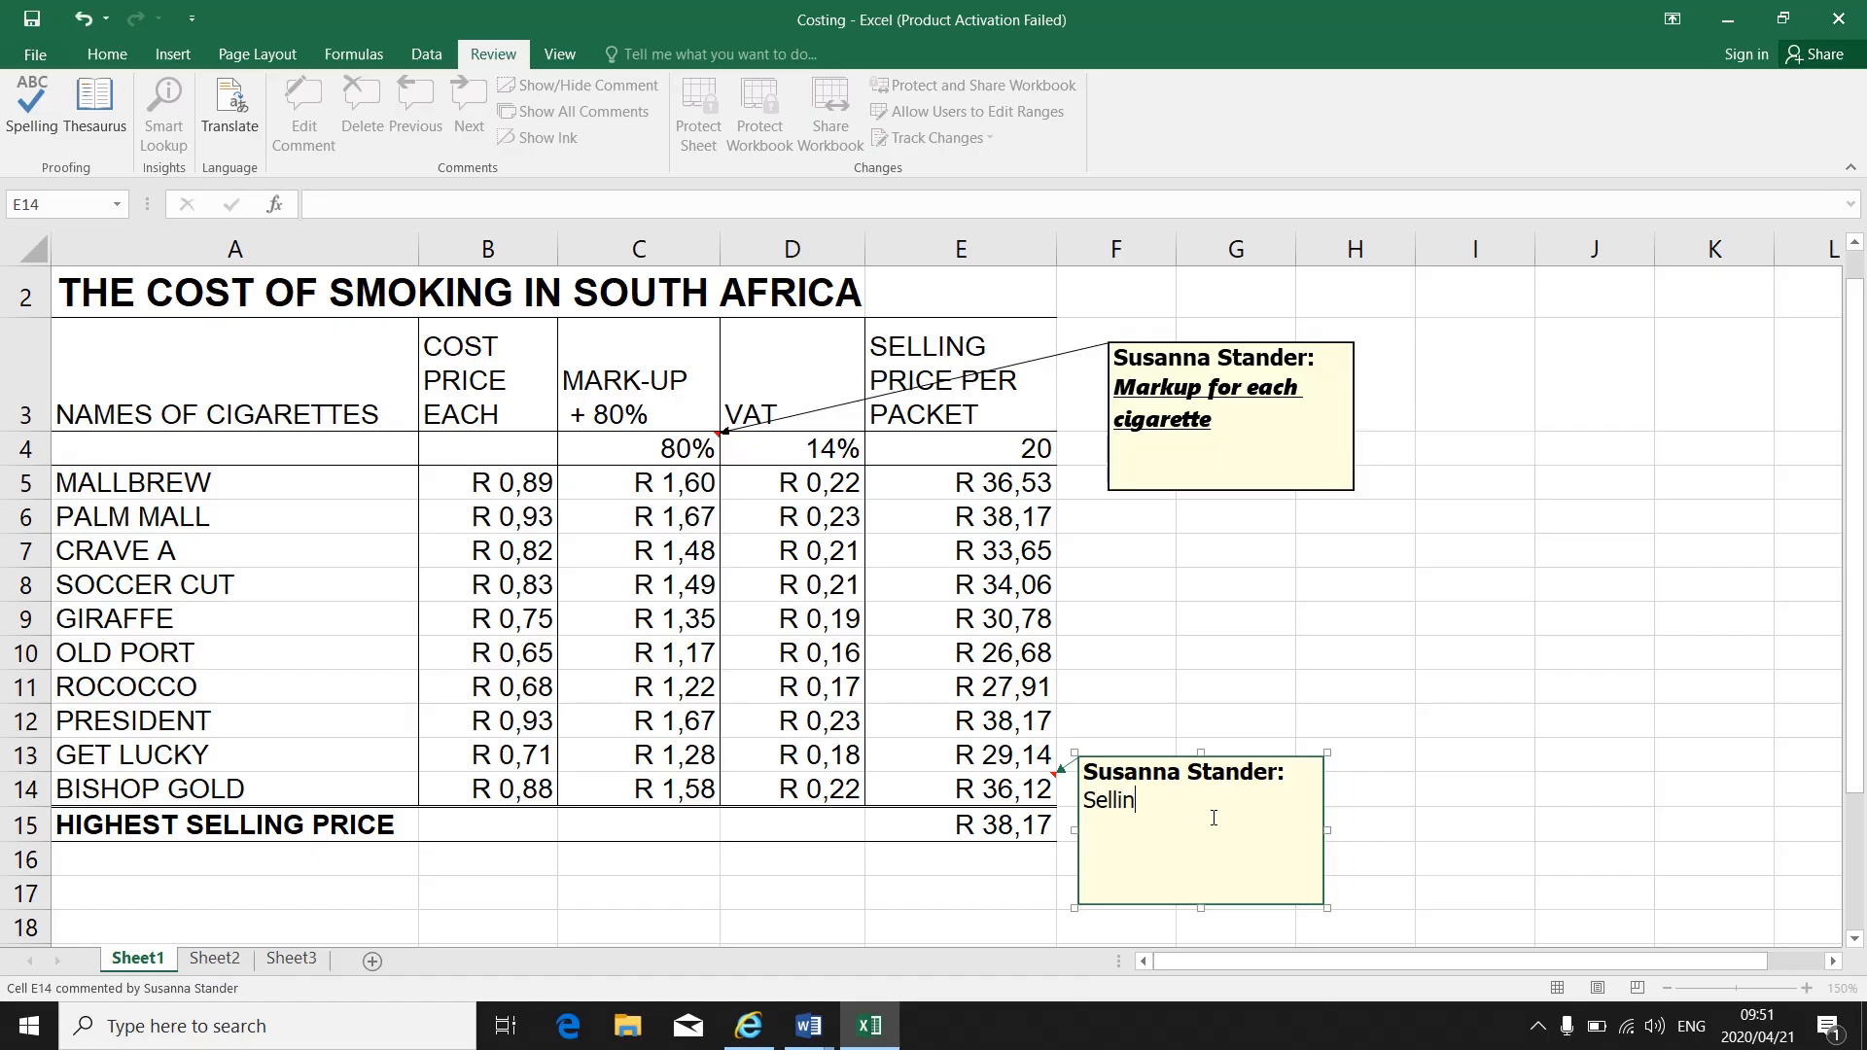
pyautogui.write('g price')
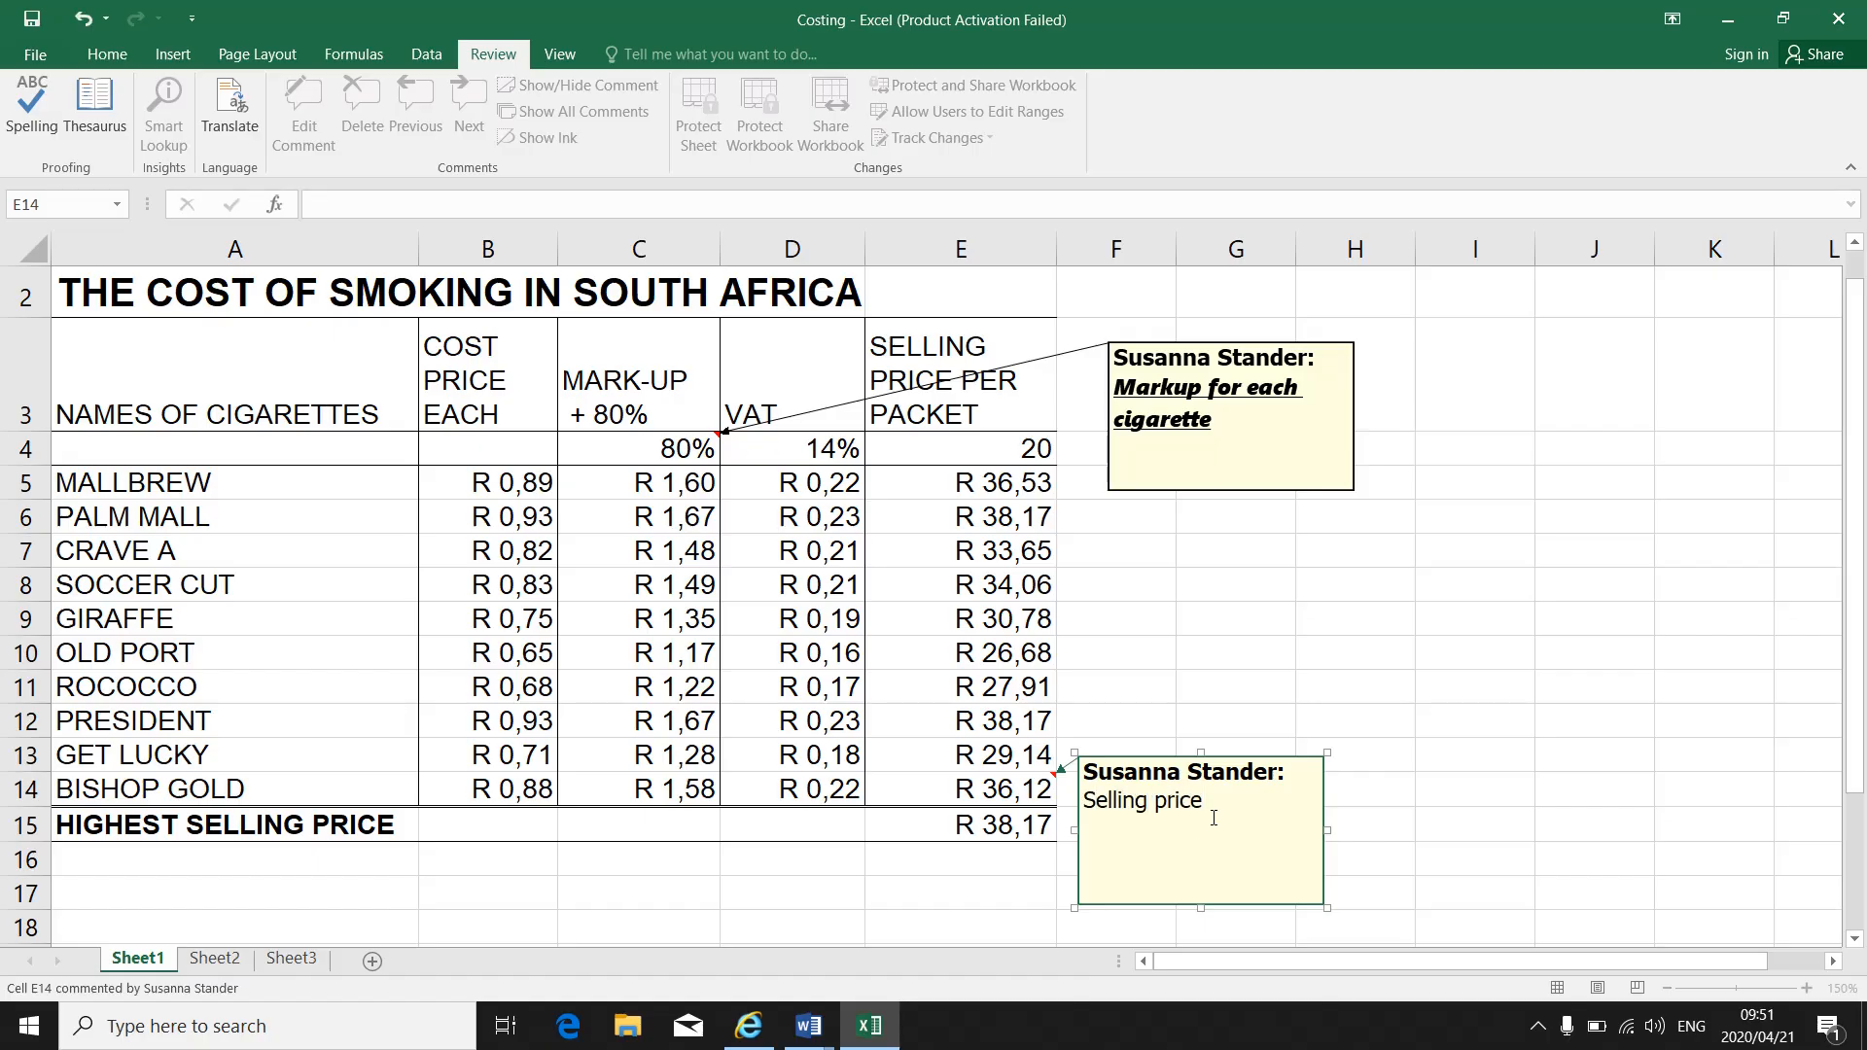
pyautogui.click(1235, 687)
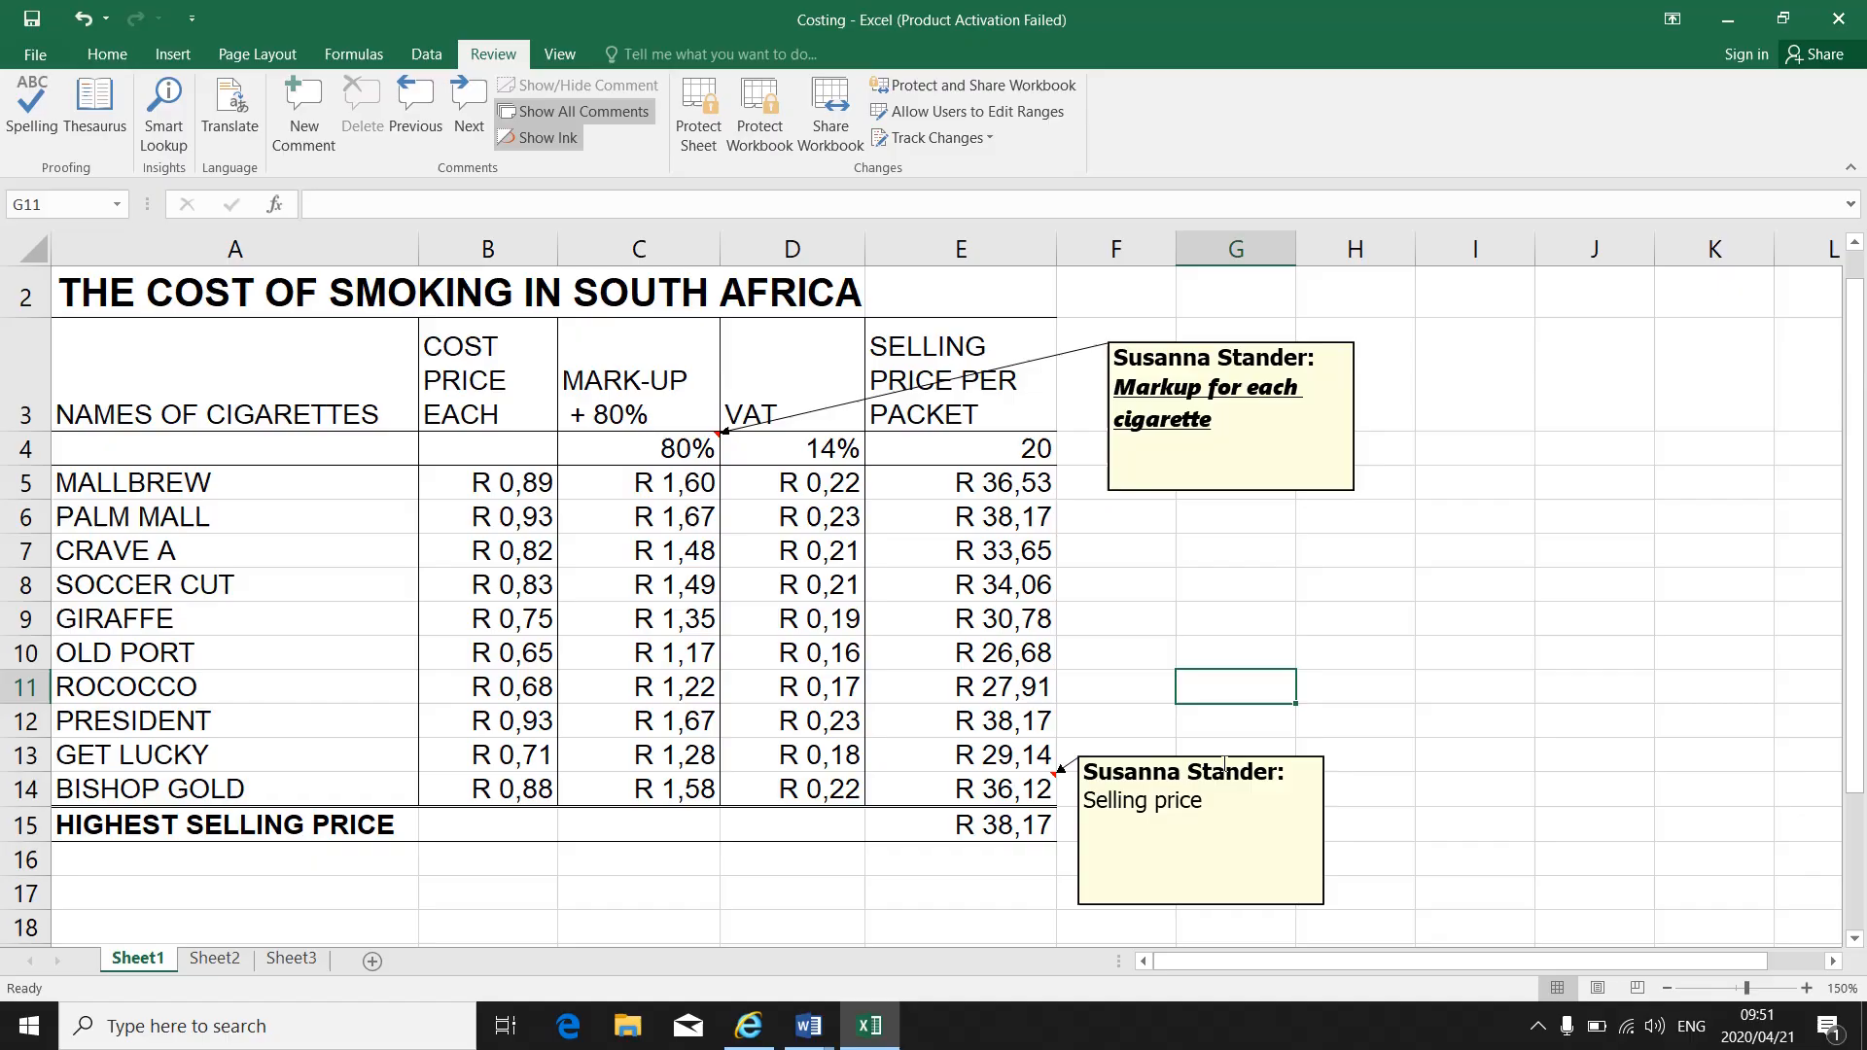
pyautogui.click(1200, 800)
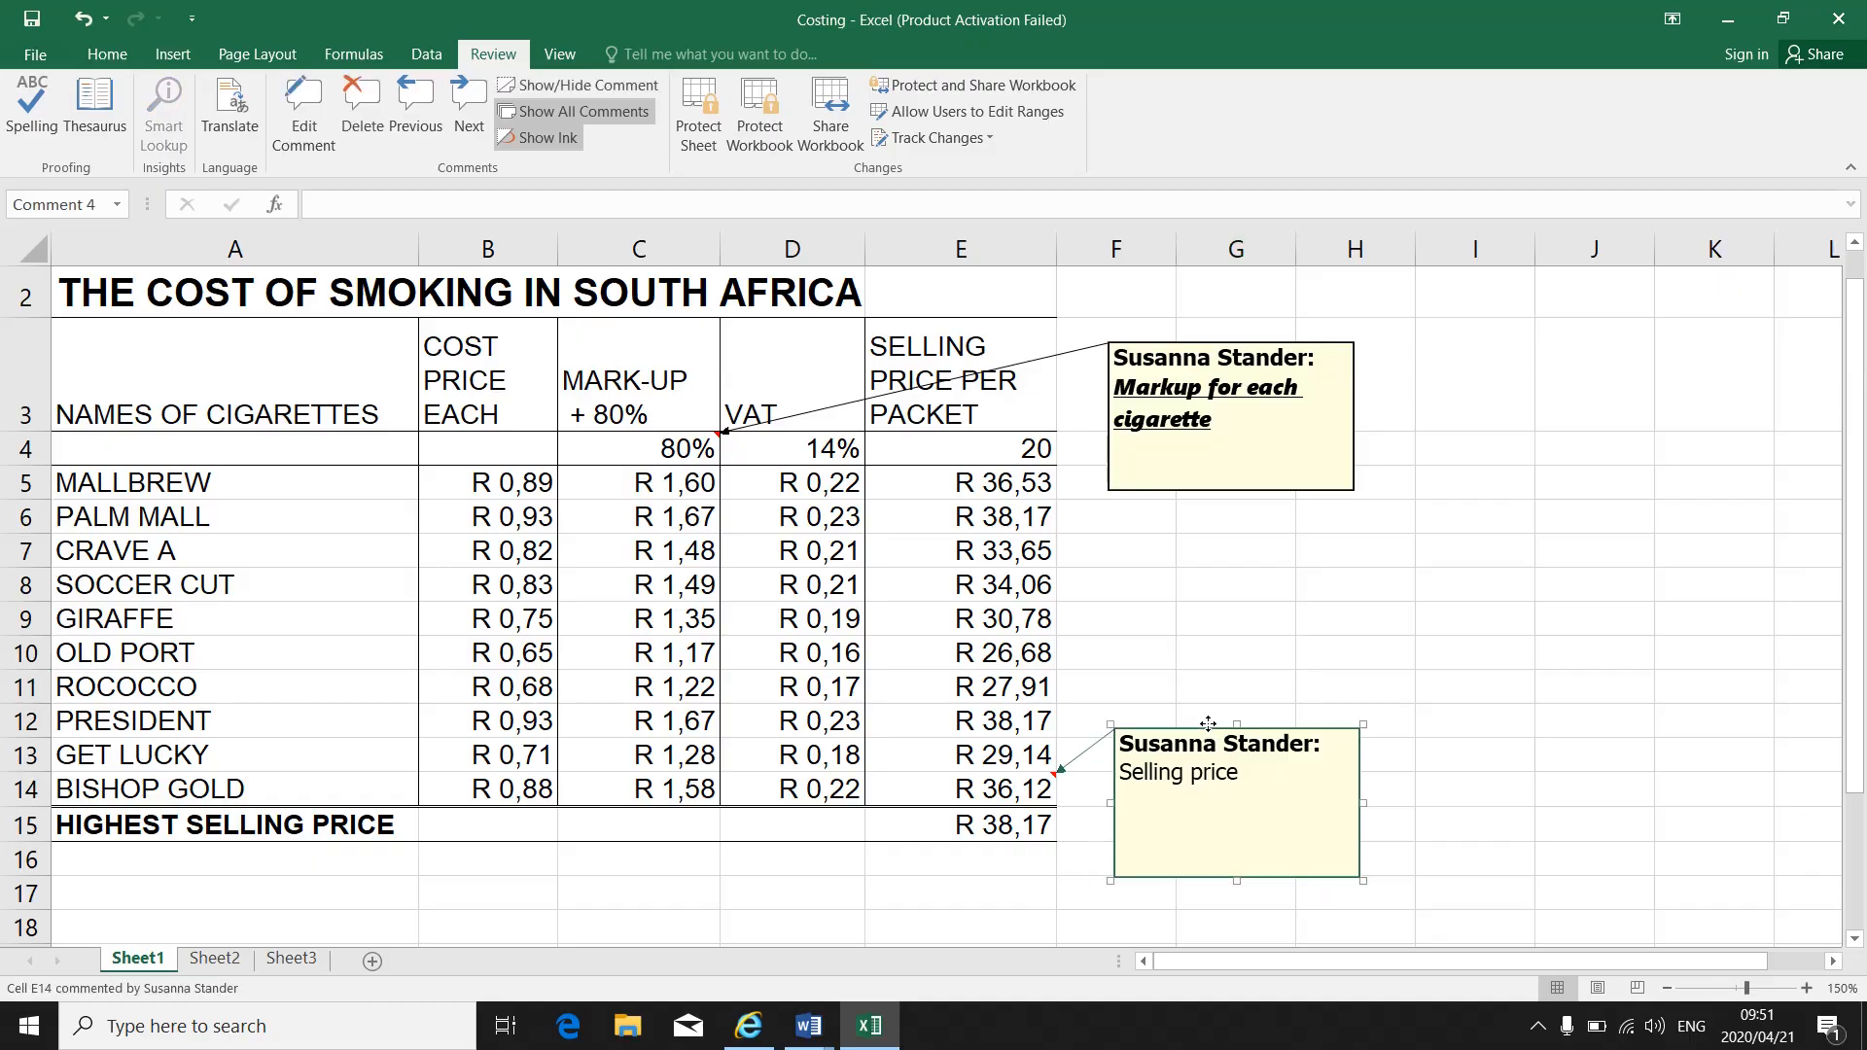
pyautogui.moveTo(112, 383)
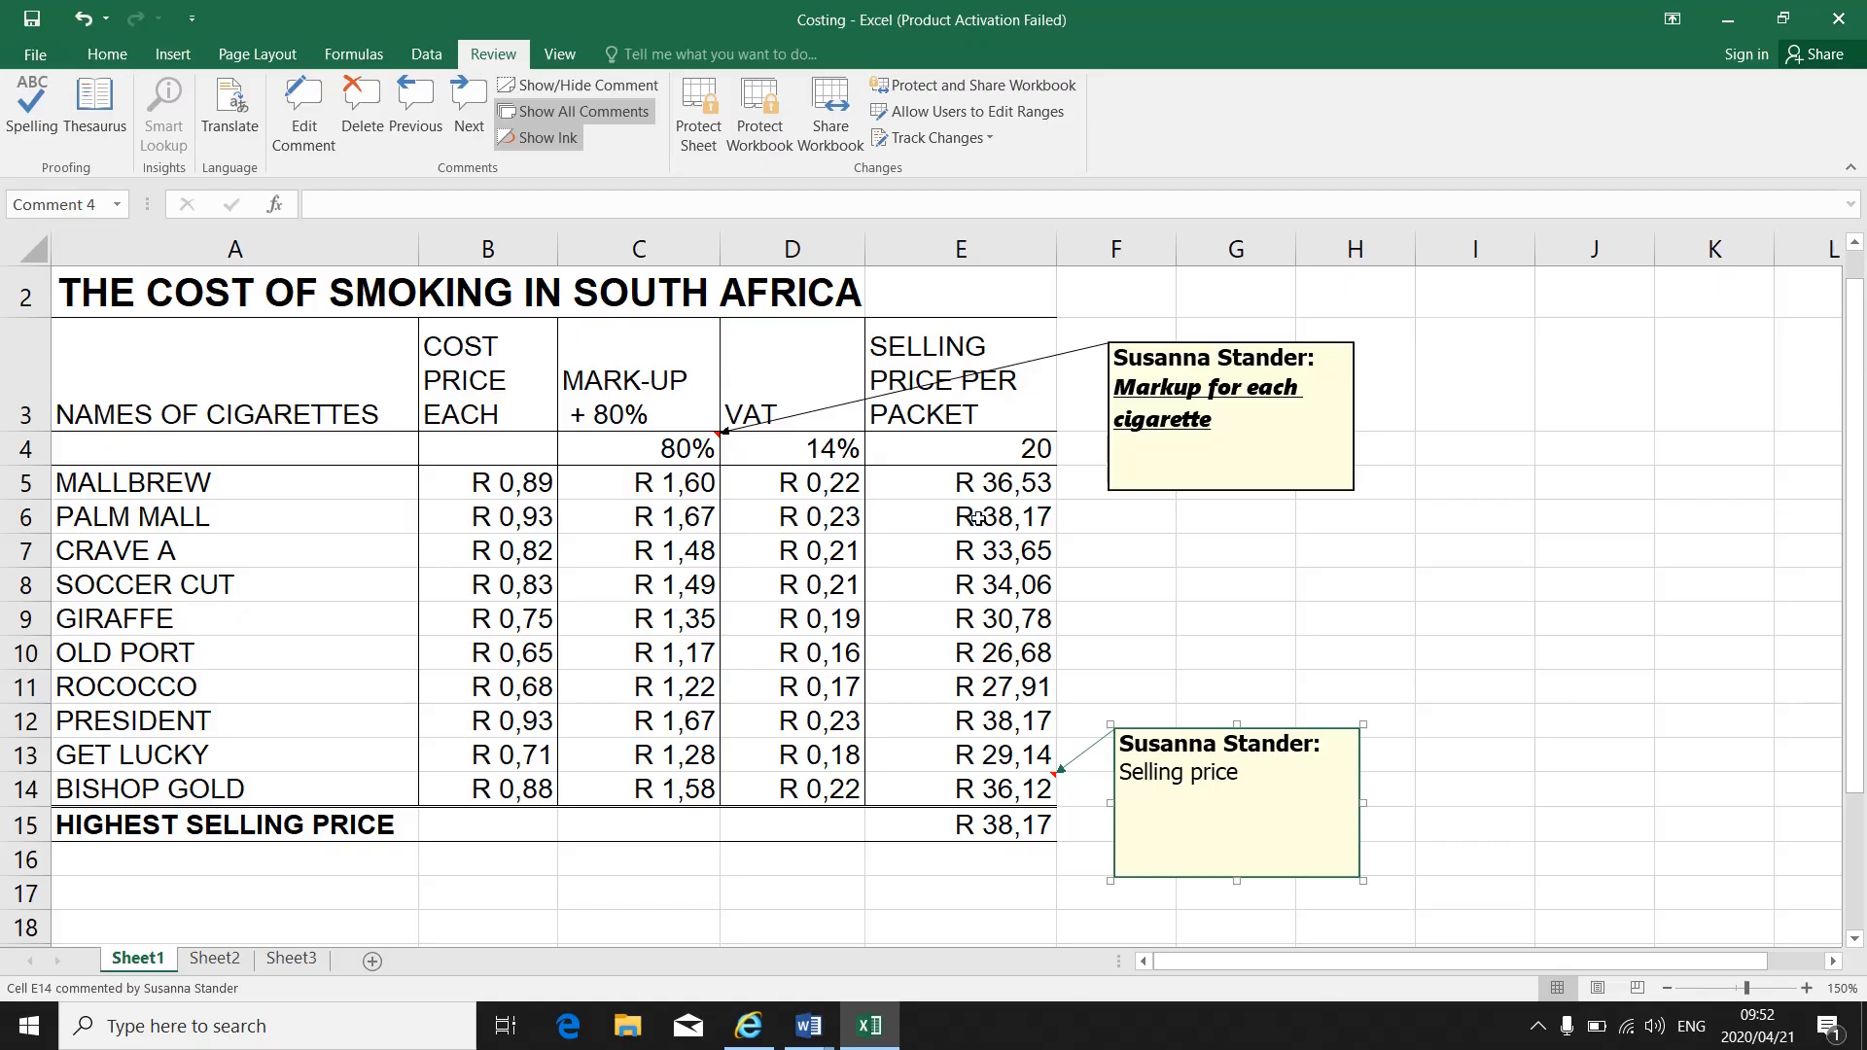
pyautogui.moveTo(792, 338)
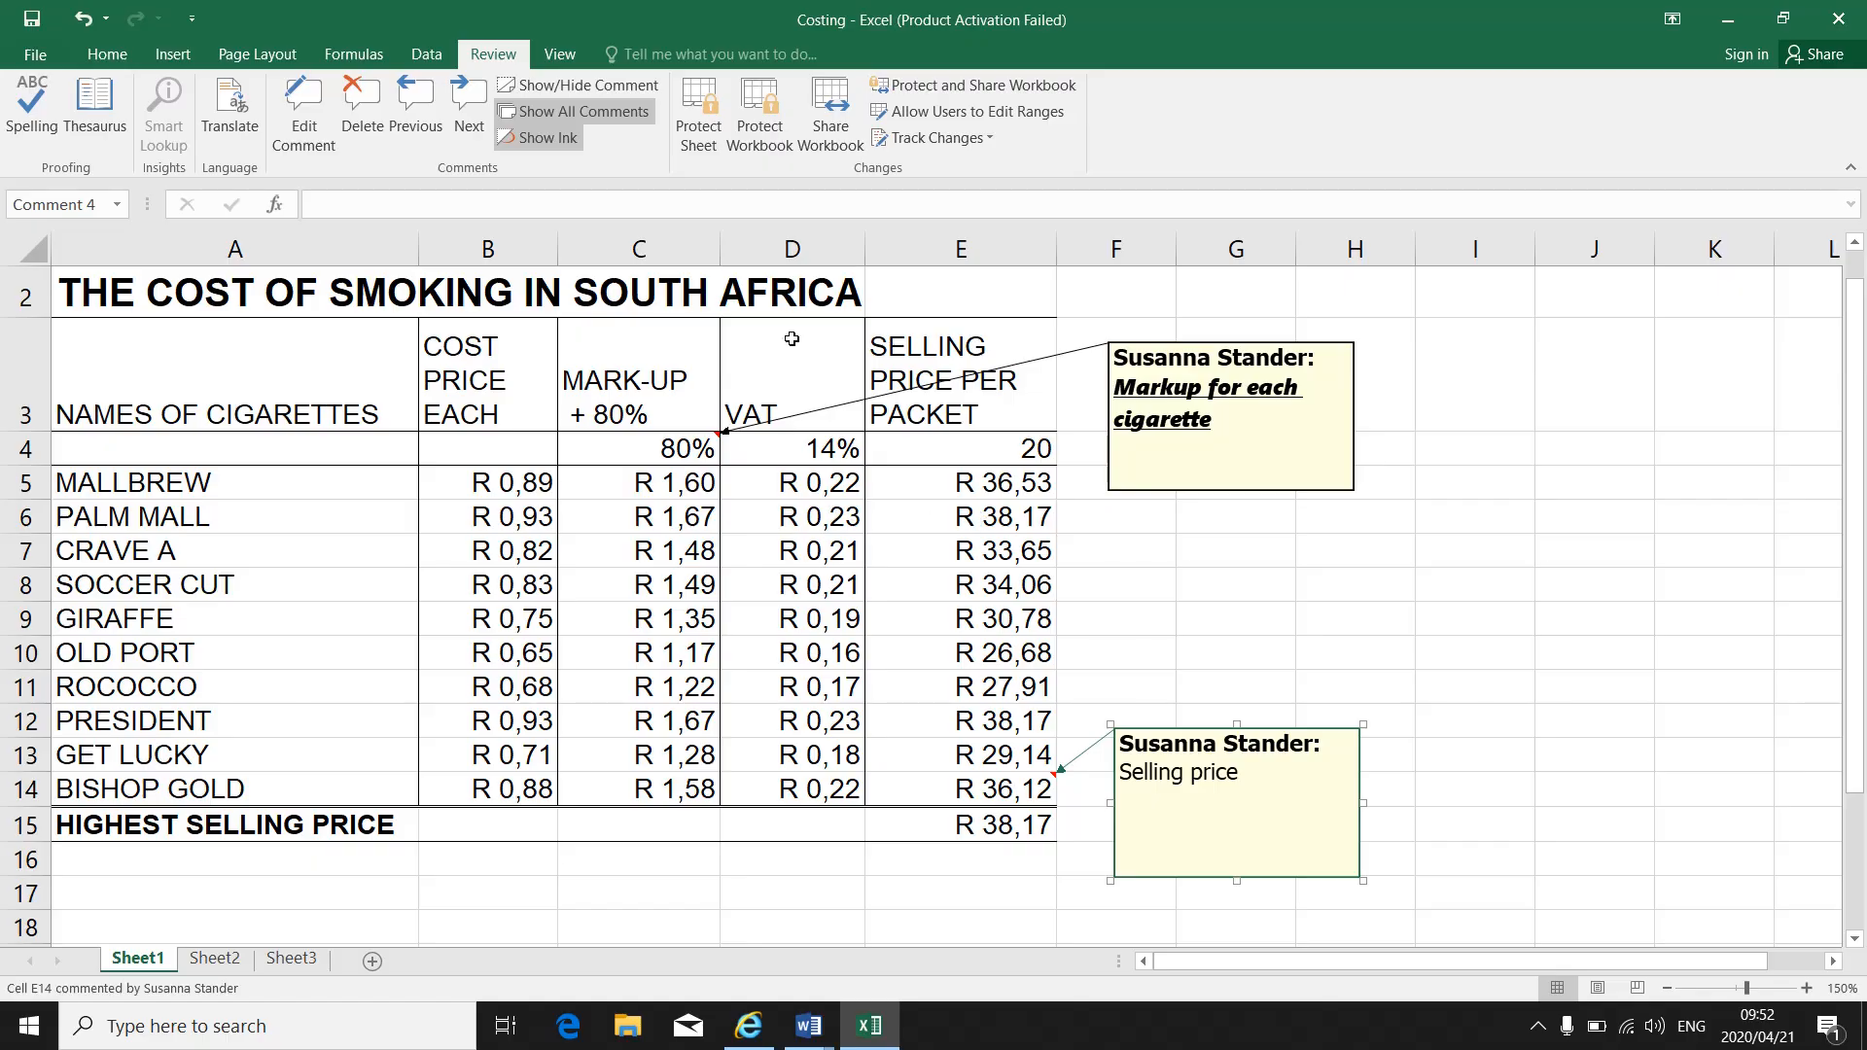
# - Scroll down over the empty rows below the cost table and back up
pyautogui.scroll(-3)
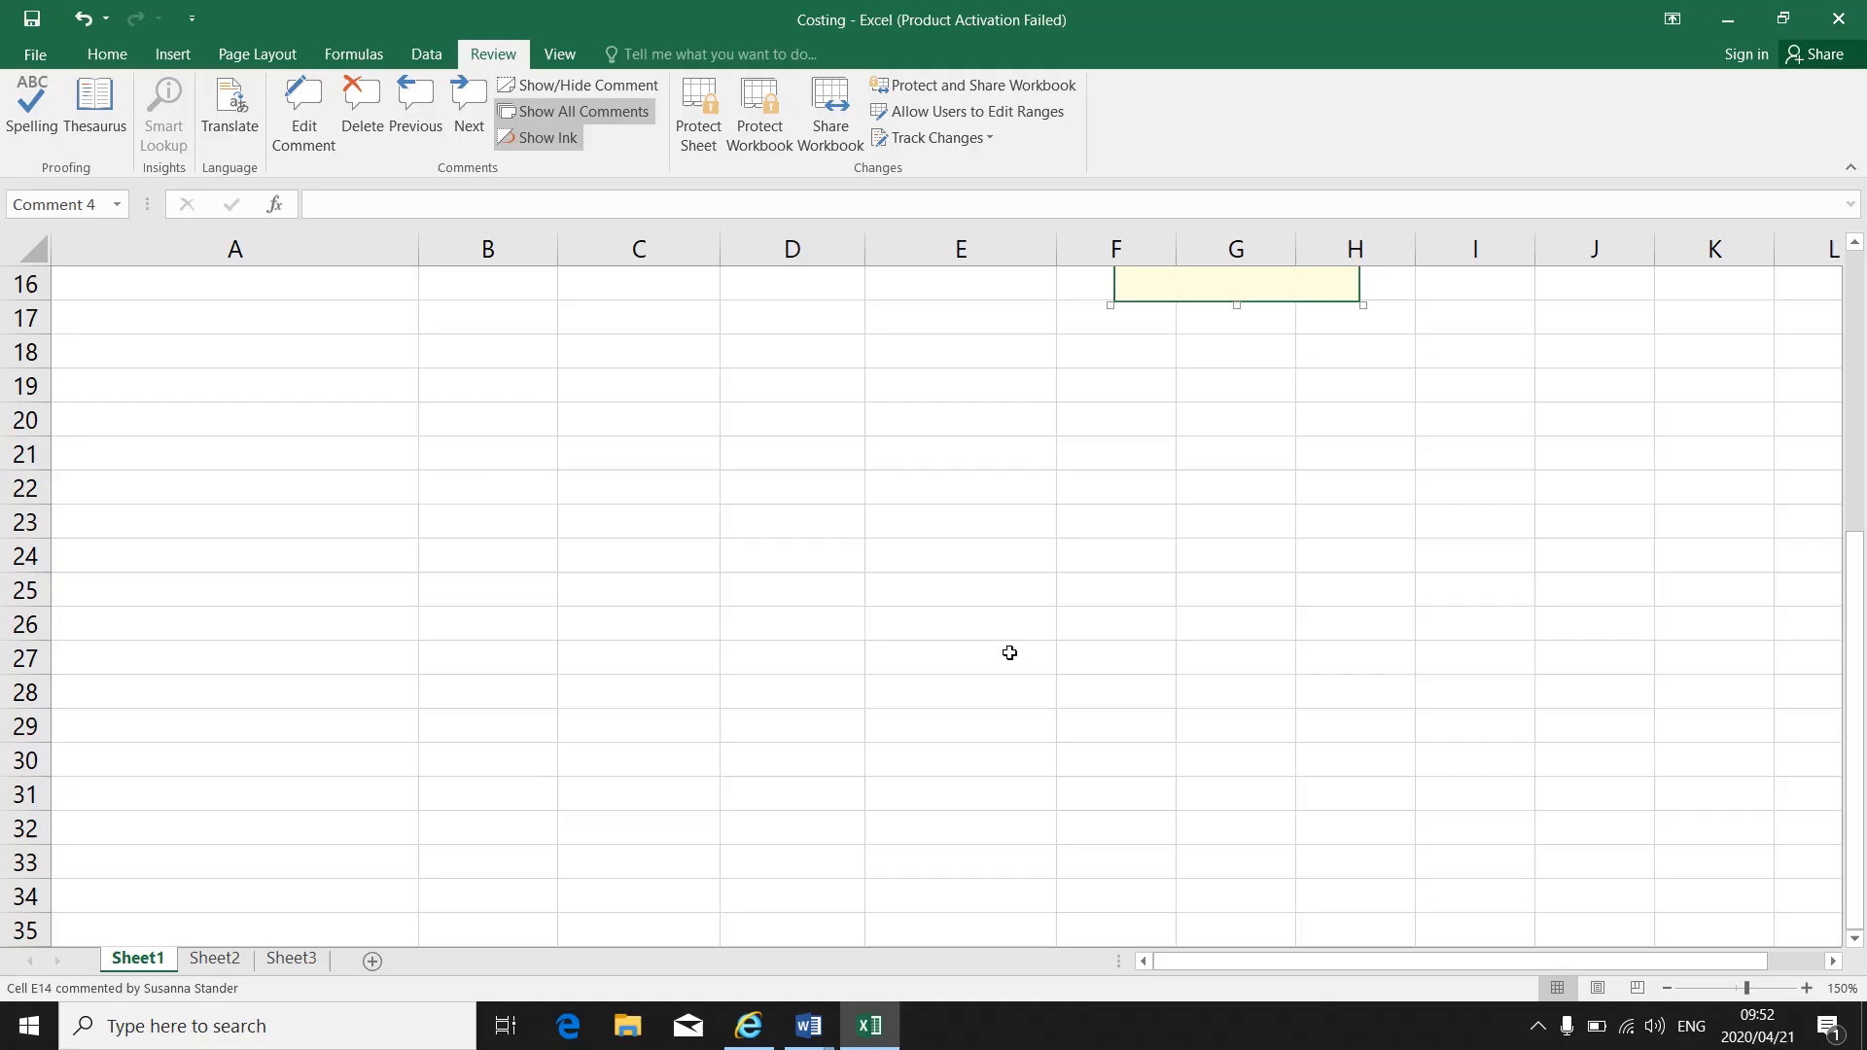
pyautogui.scroll(3)
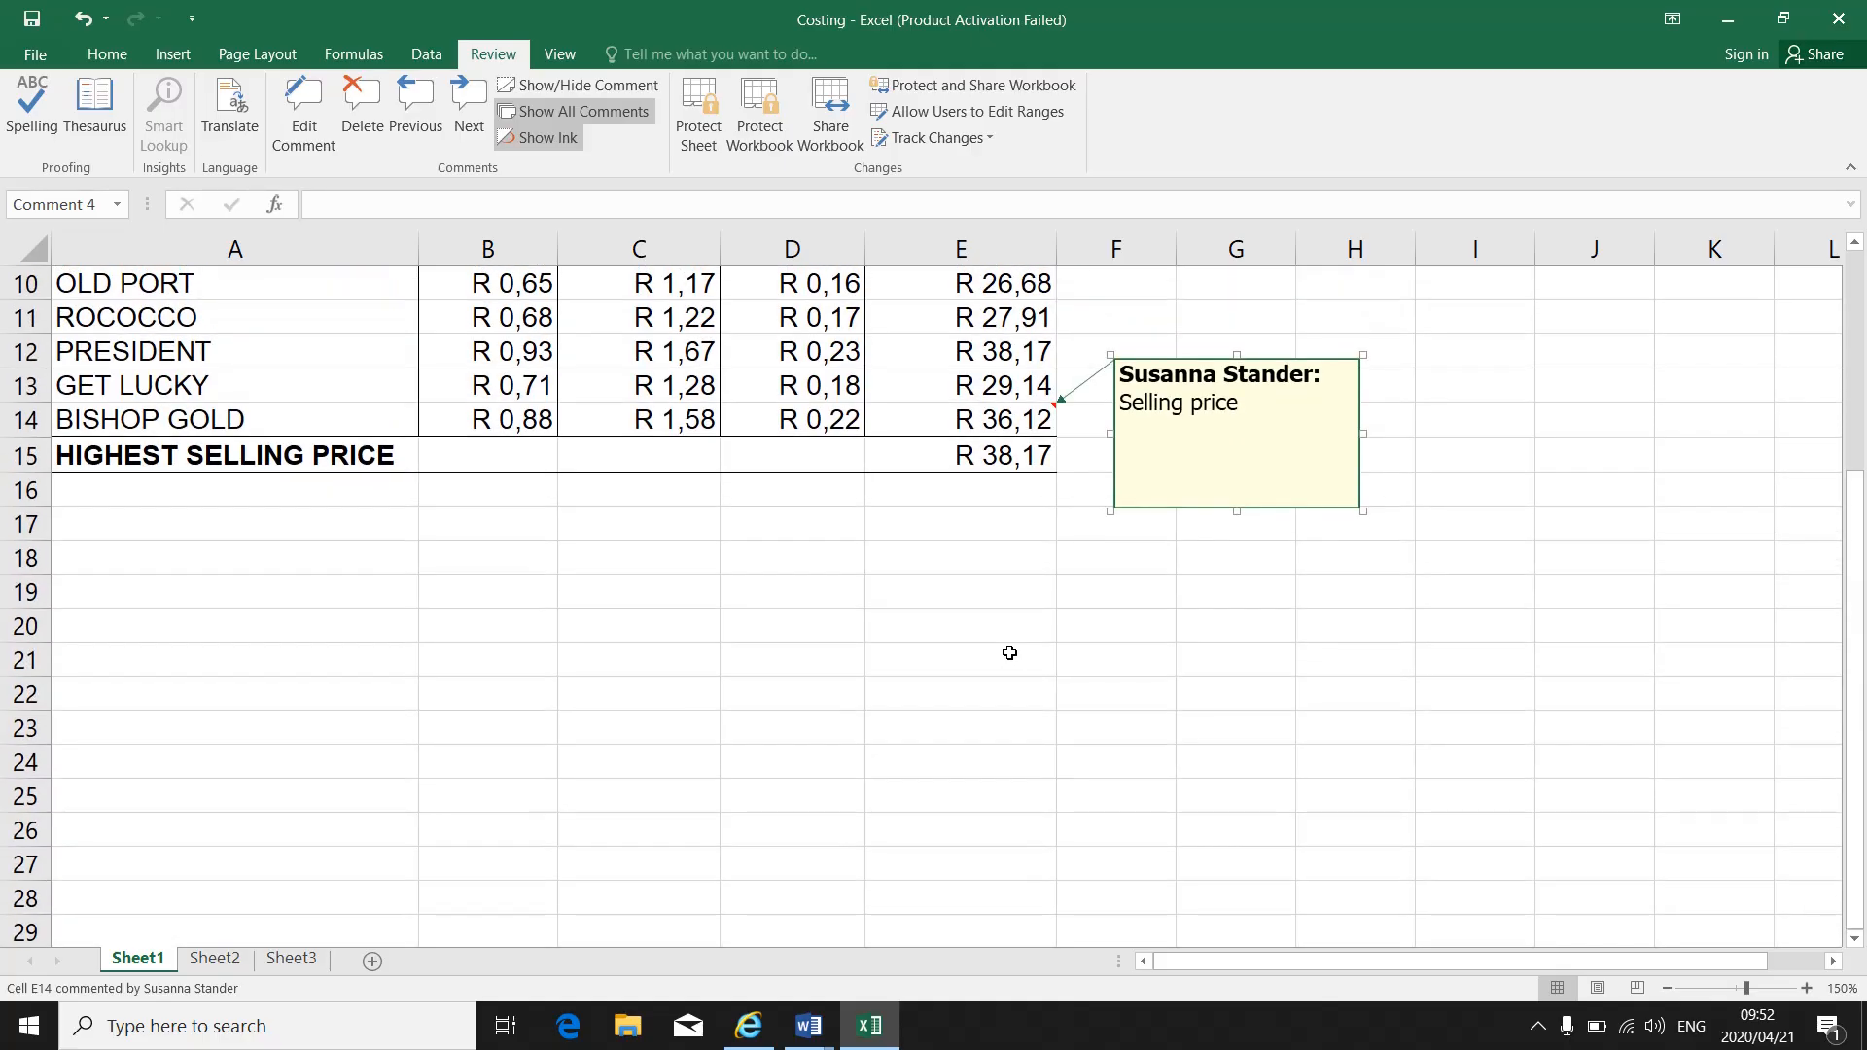
pyautogui.scroll(-3)
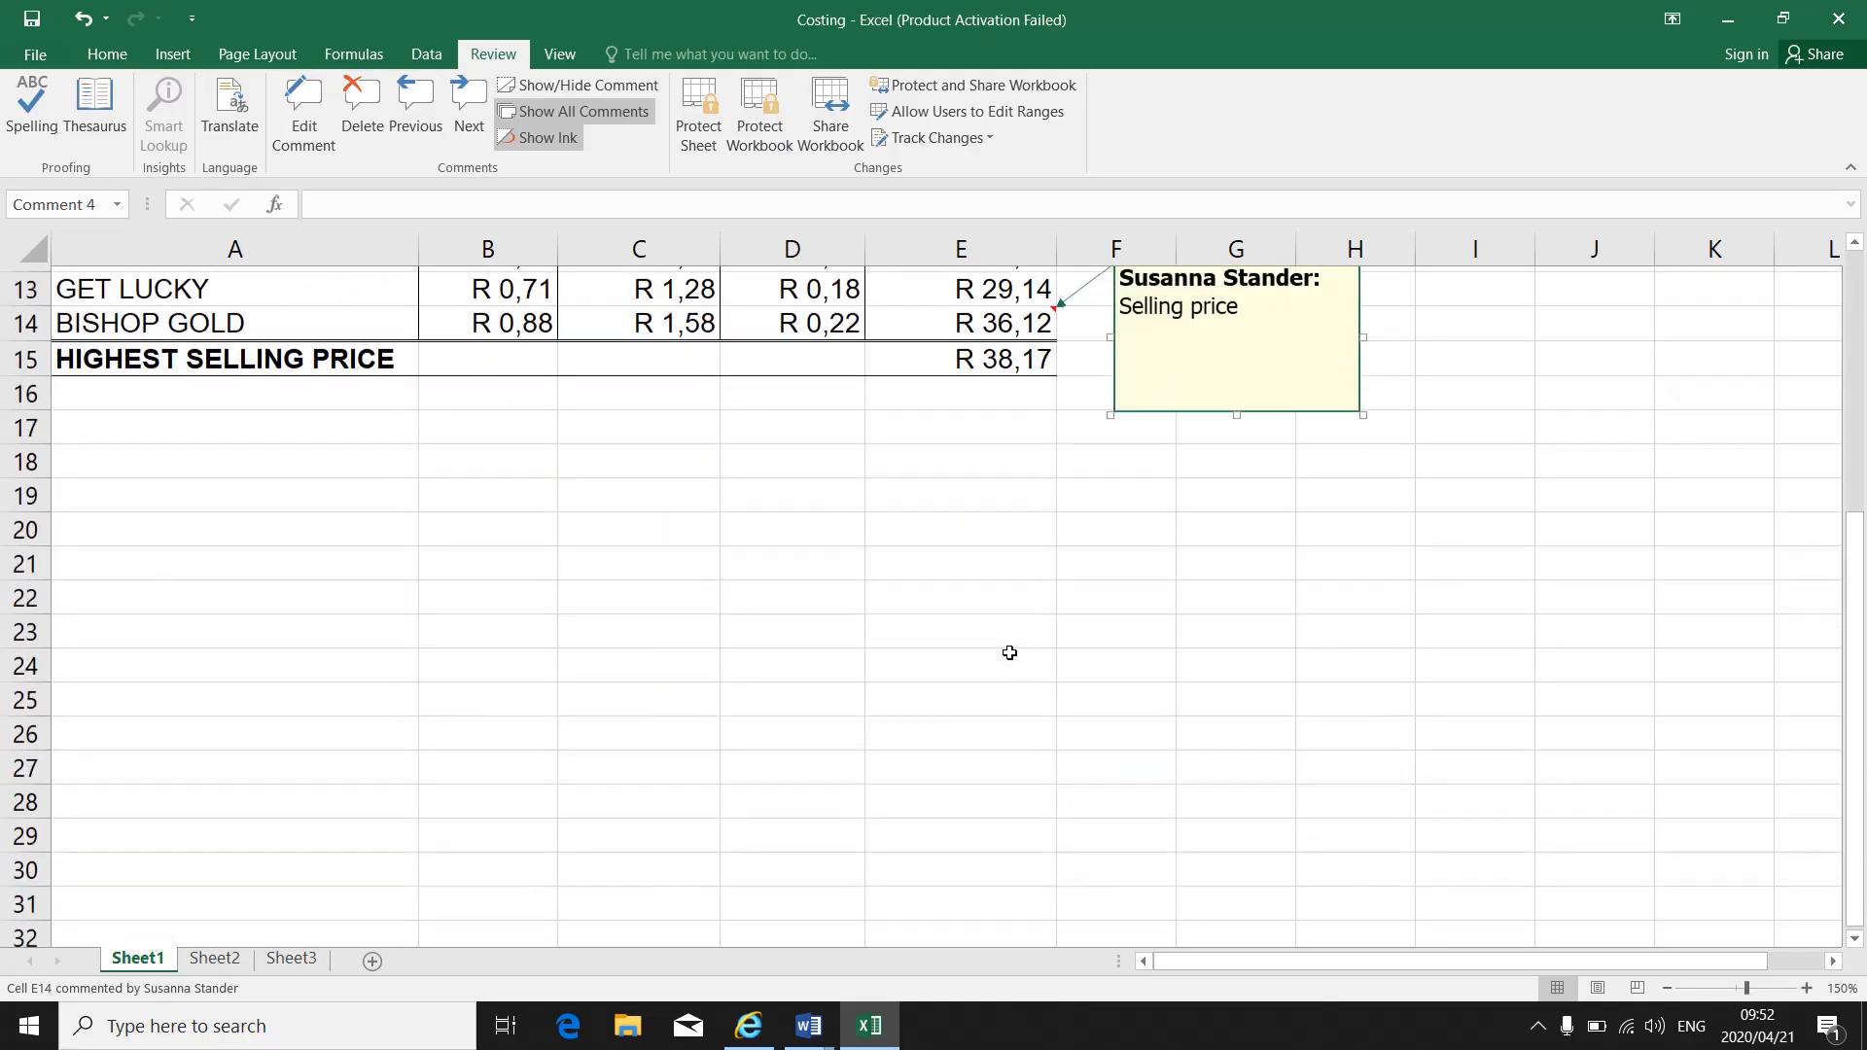
pyautogui.scroll(3)
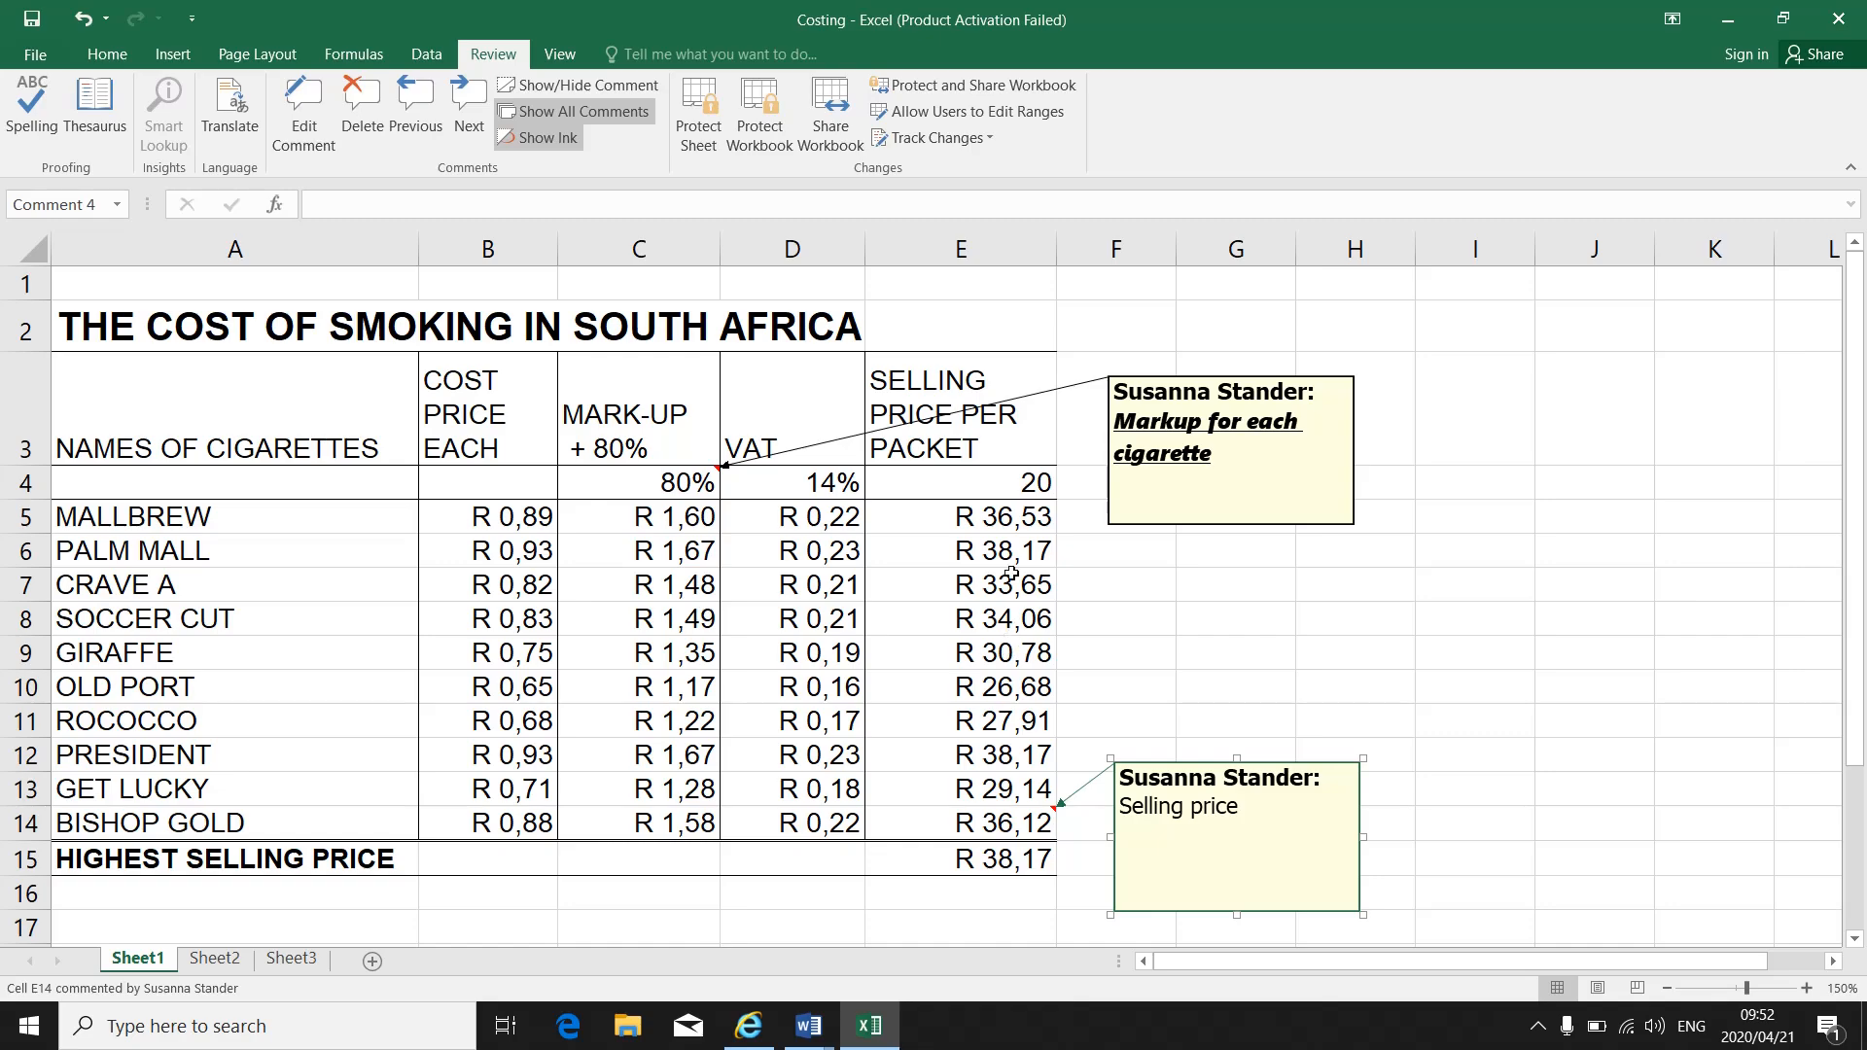
pyautogui.moveTo(1084, 496)
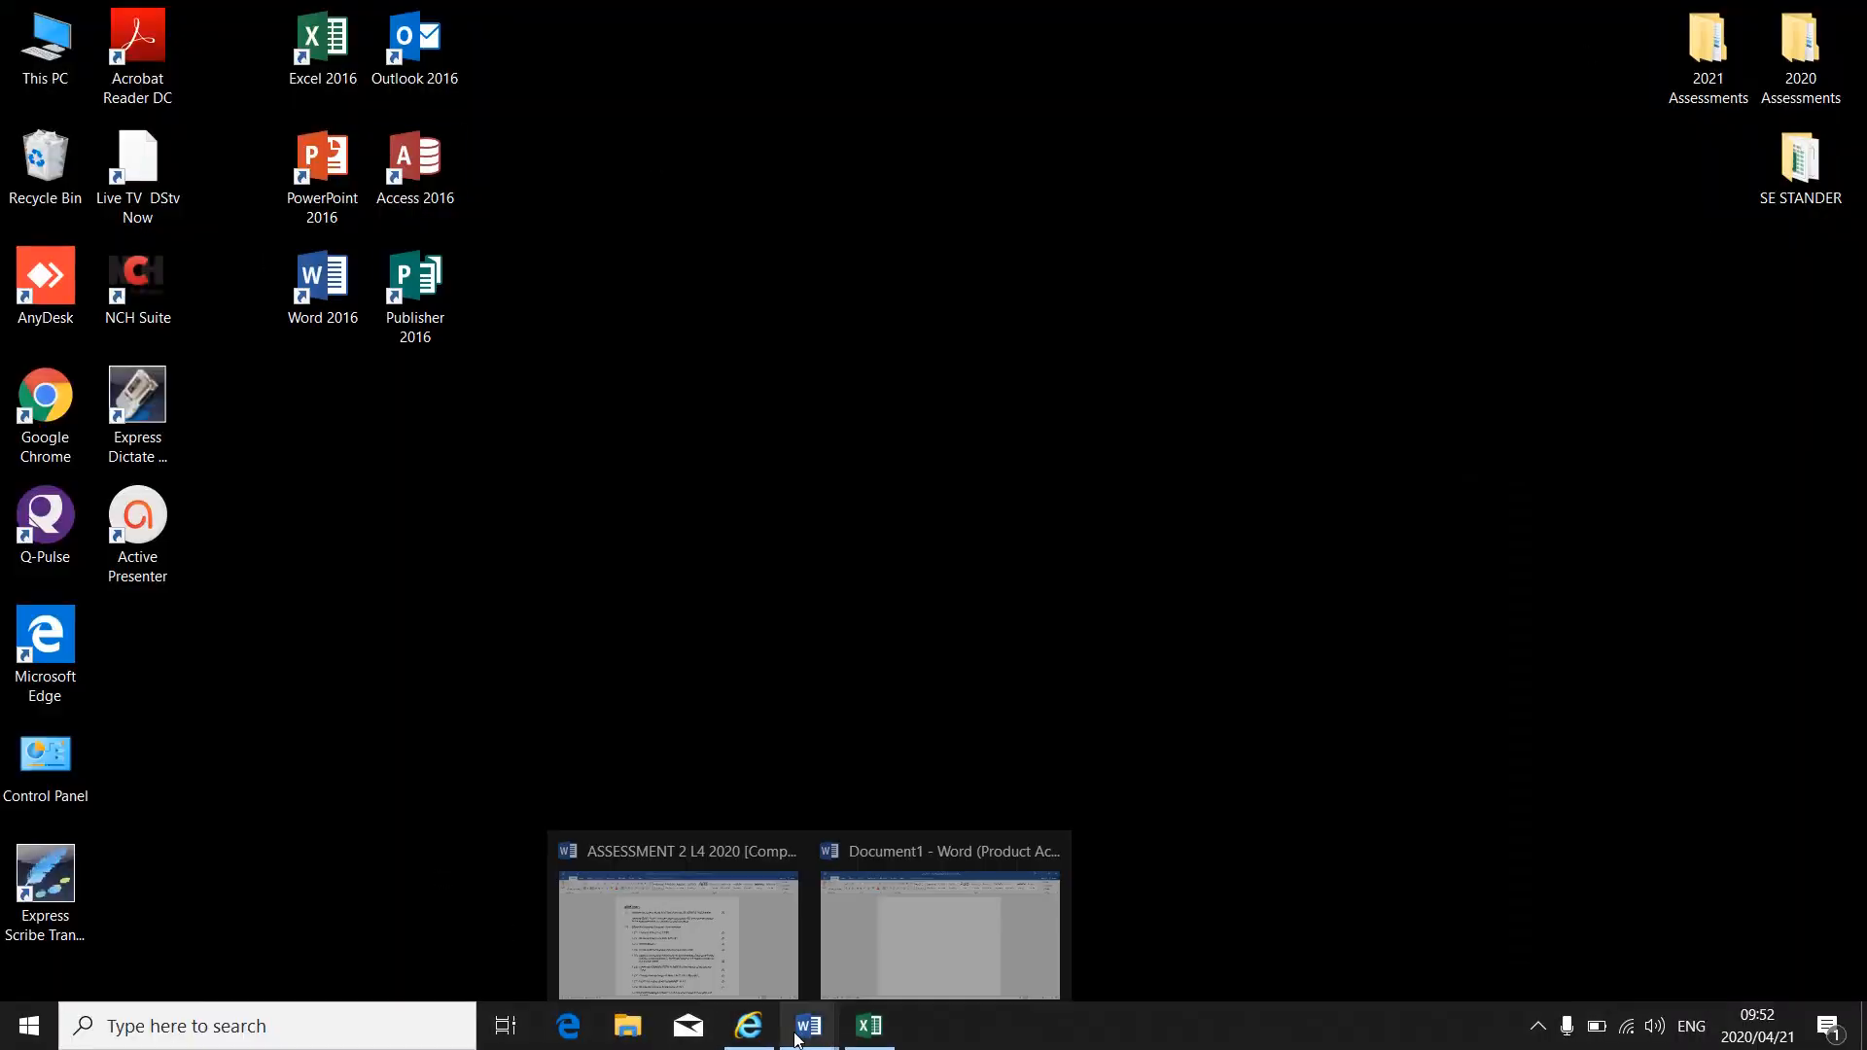
# - Paste the spreadsheet screenshot into the blank Word Document1 and return to the Costing workbook
pyautogui.click(937, 935)
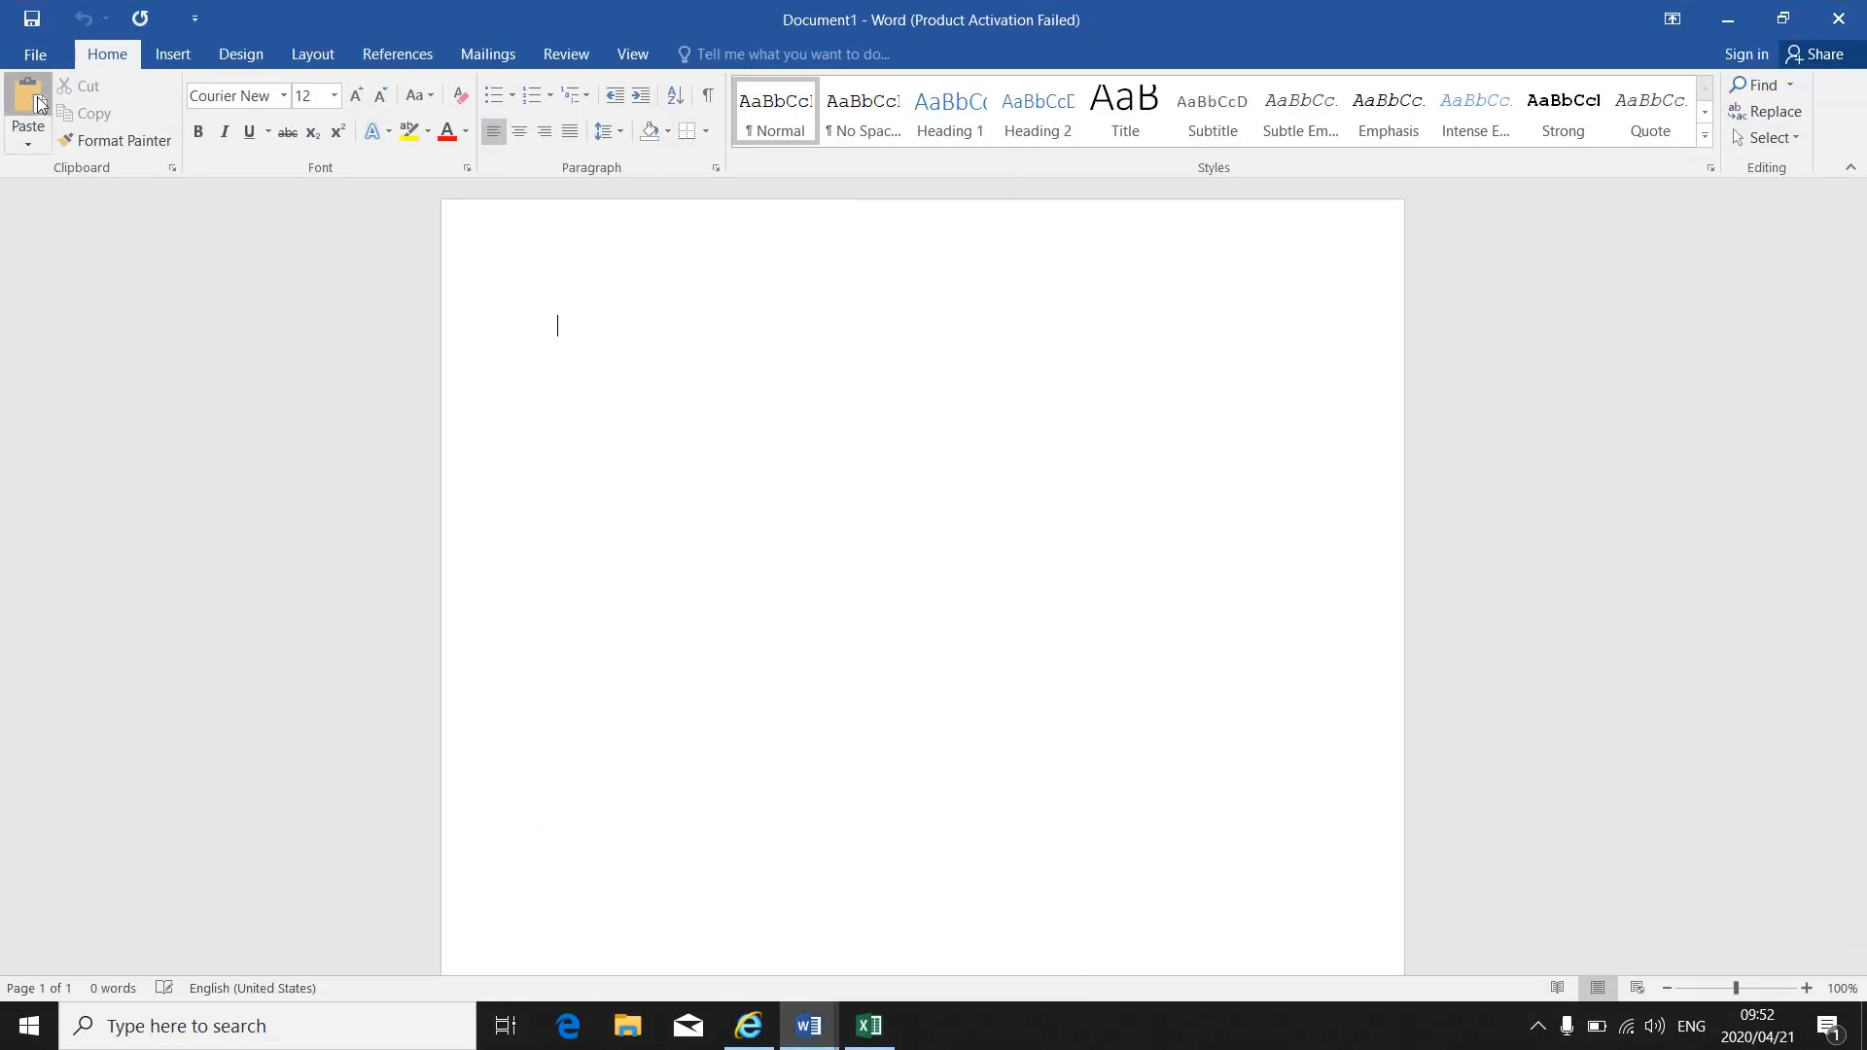
pyautogui.click(26, 101)
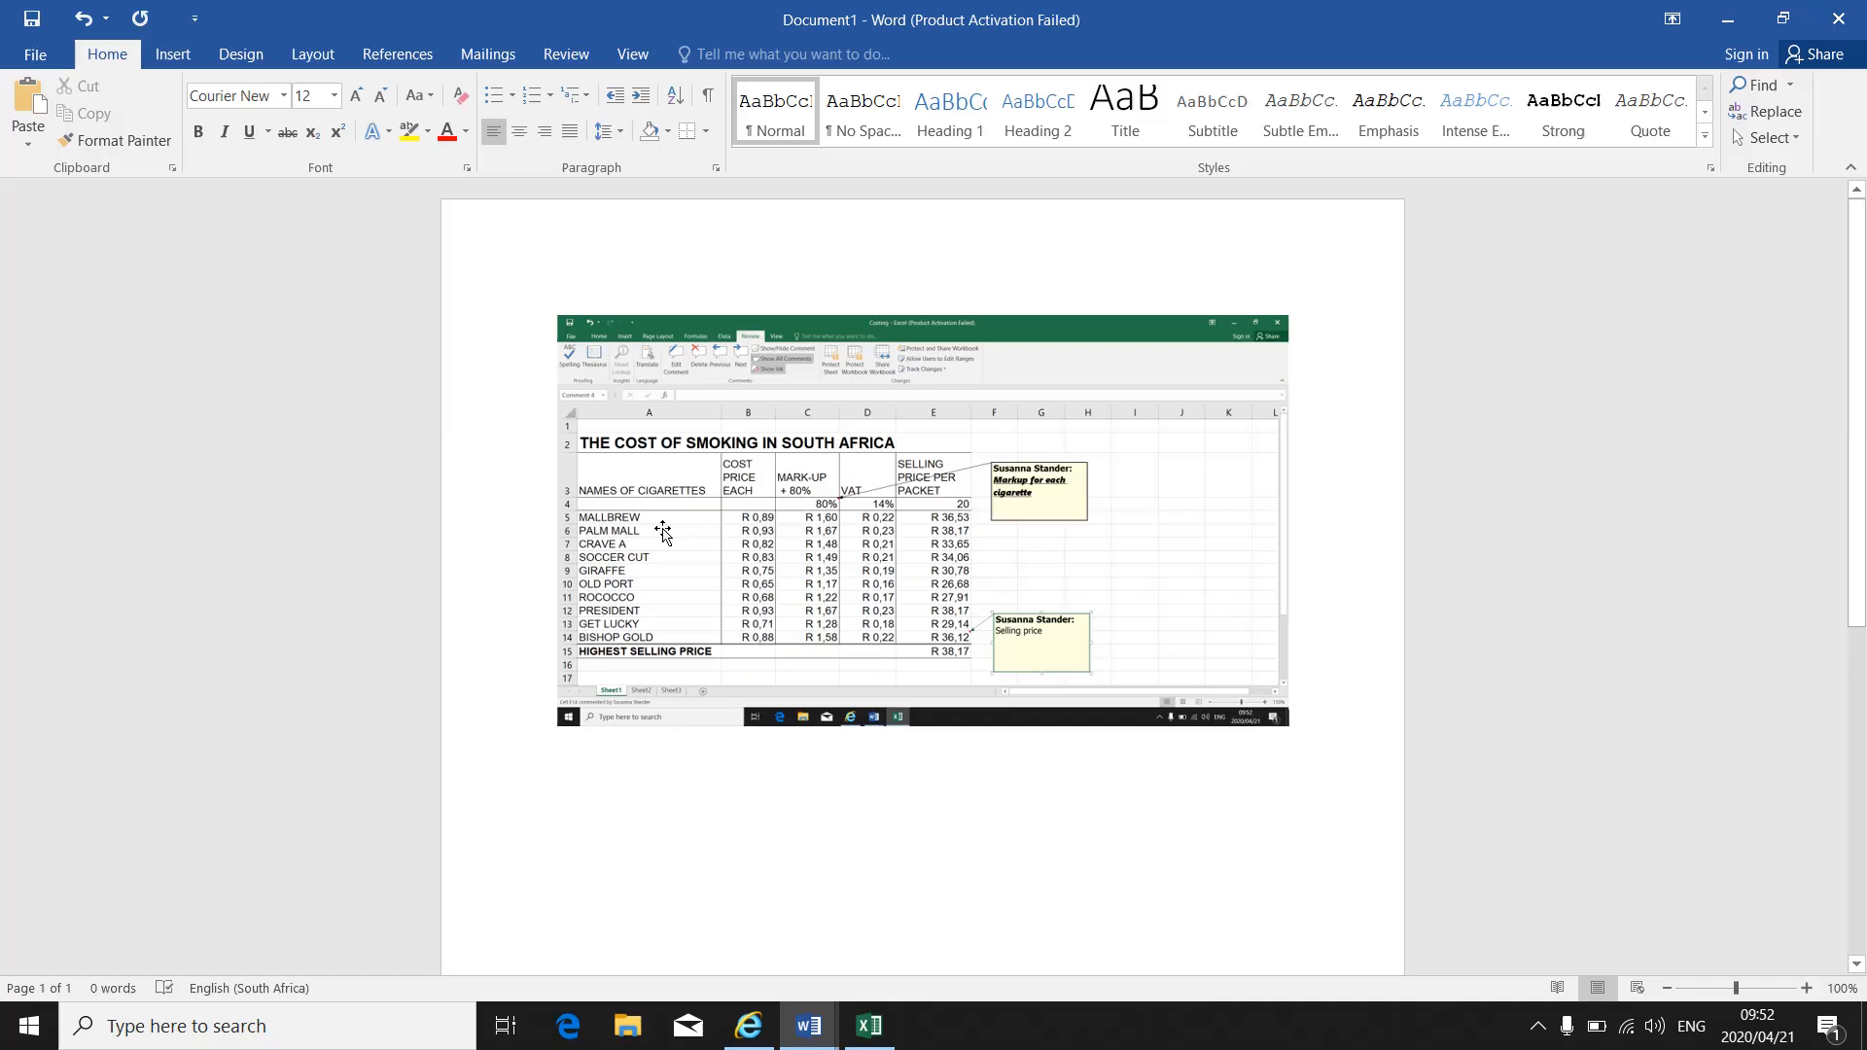
pyautogui.moveTo(1043, 529)
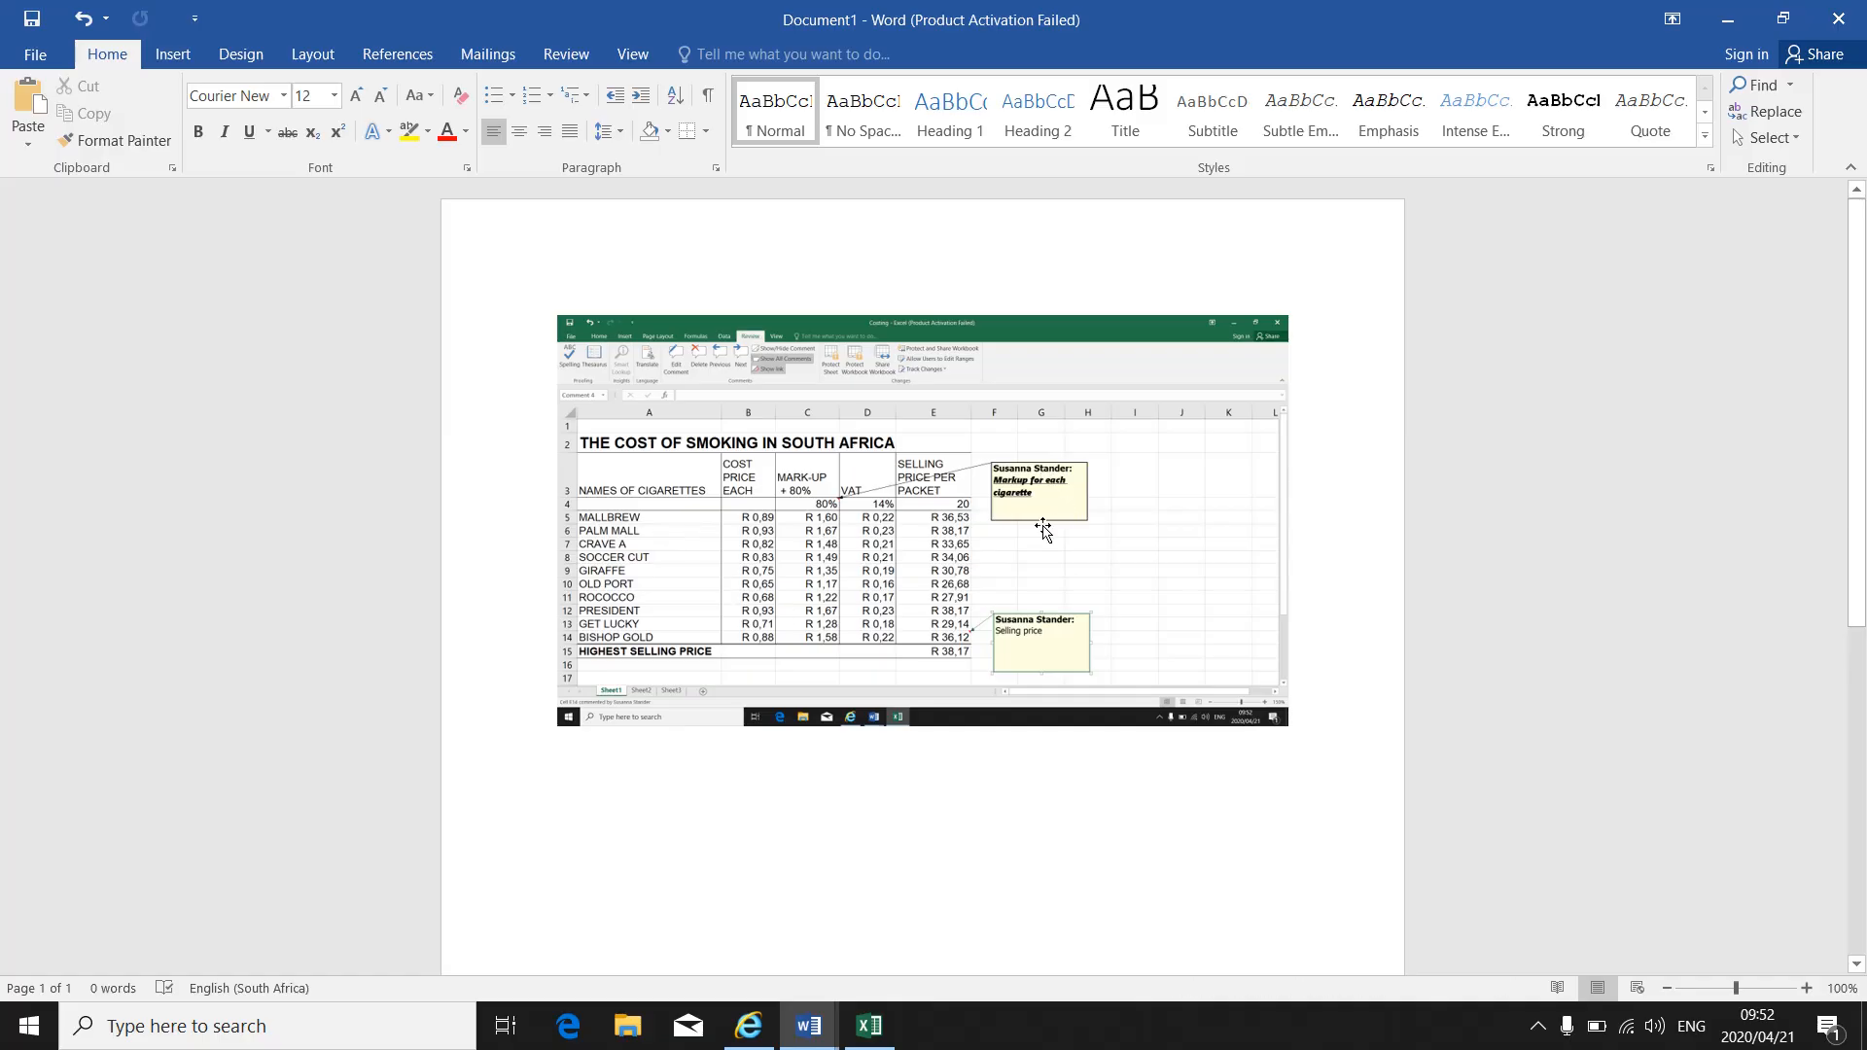
pyautogui.moveTo(846, 693)
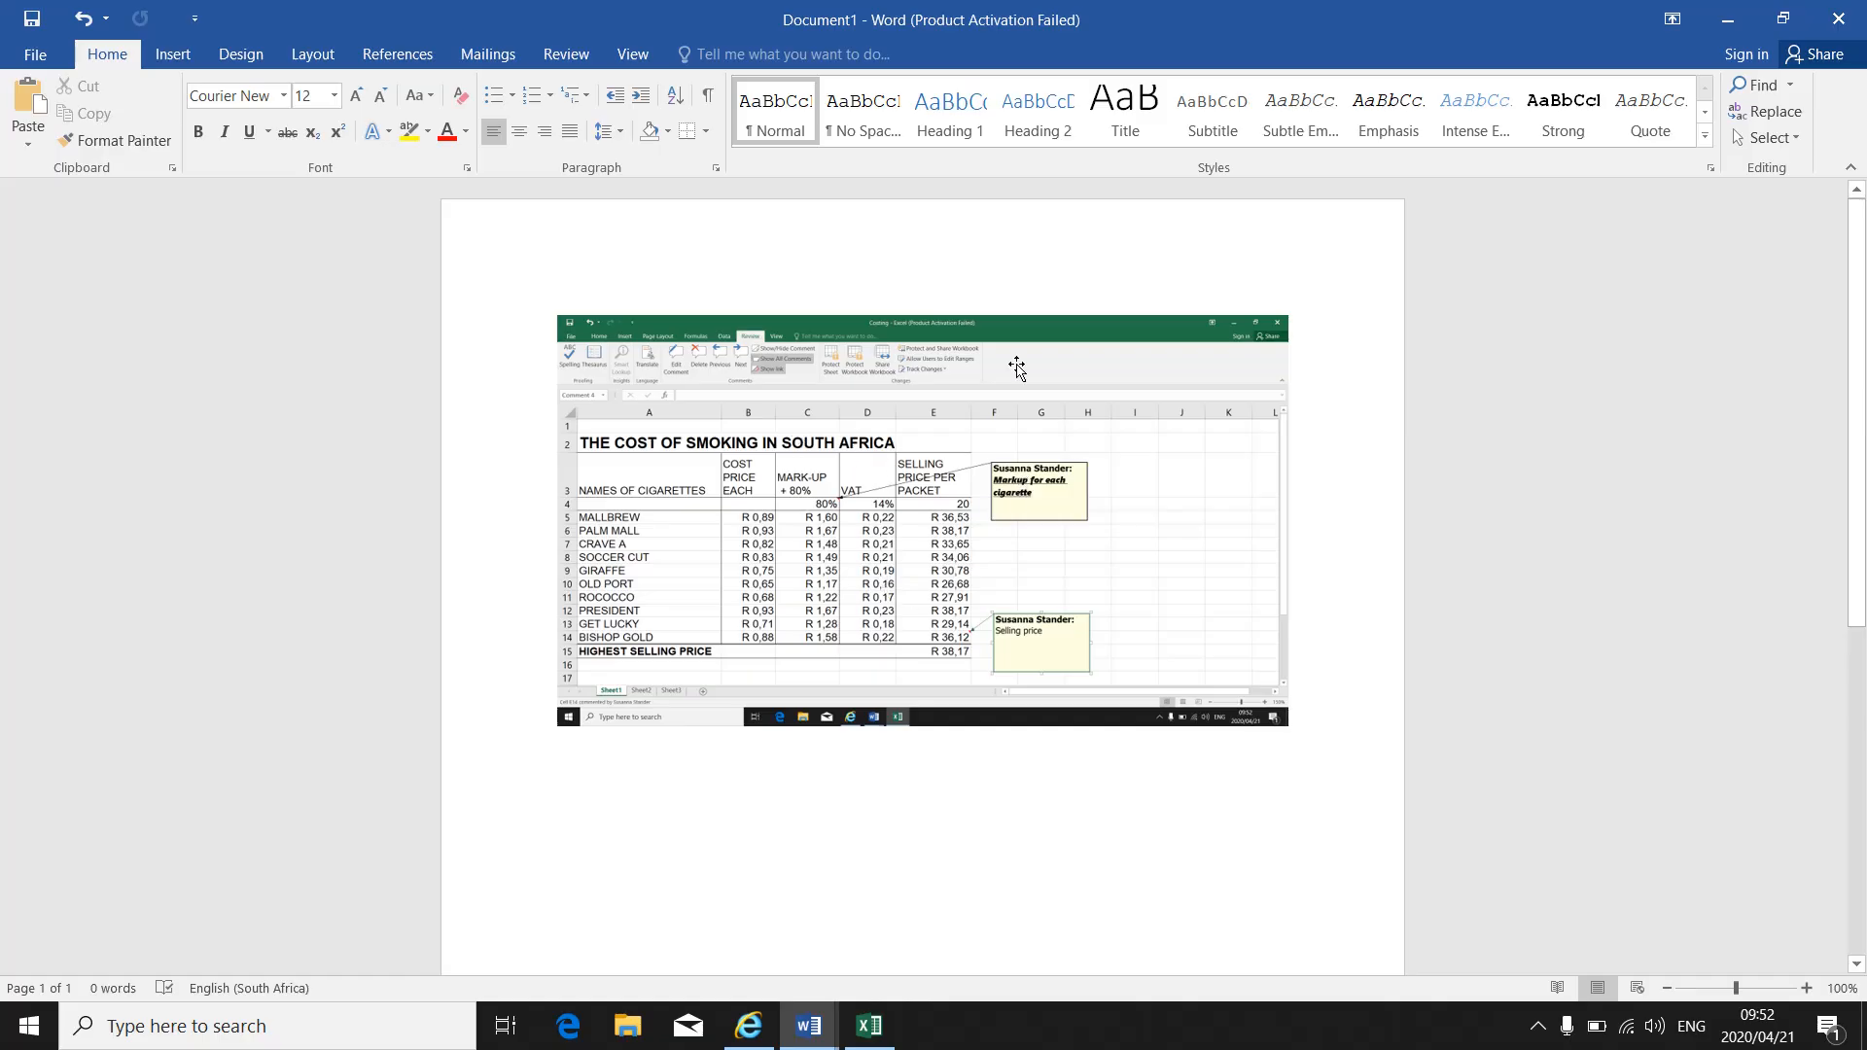
pyautogui.moveTo(764, 337)
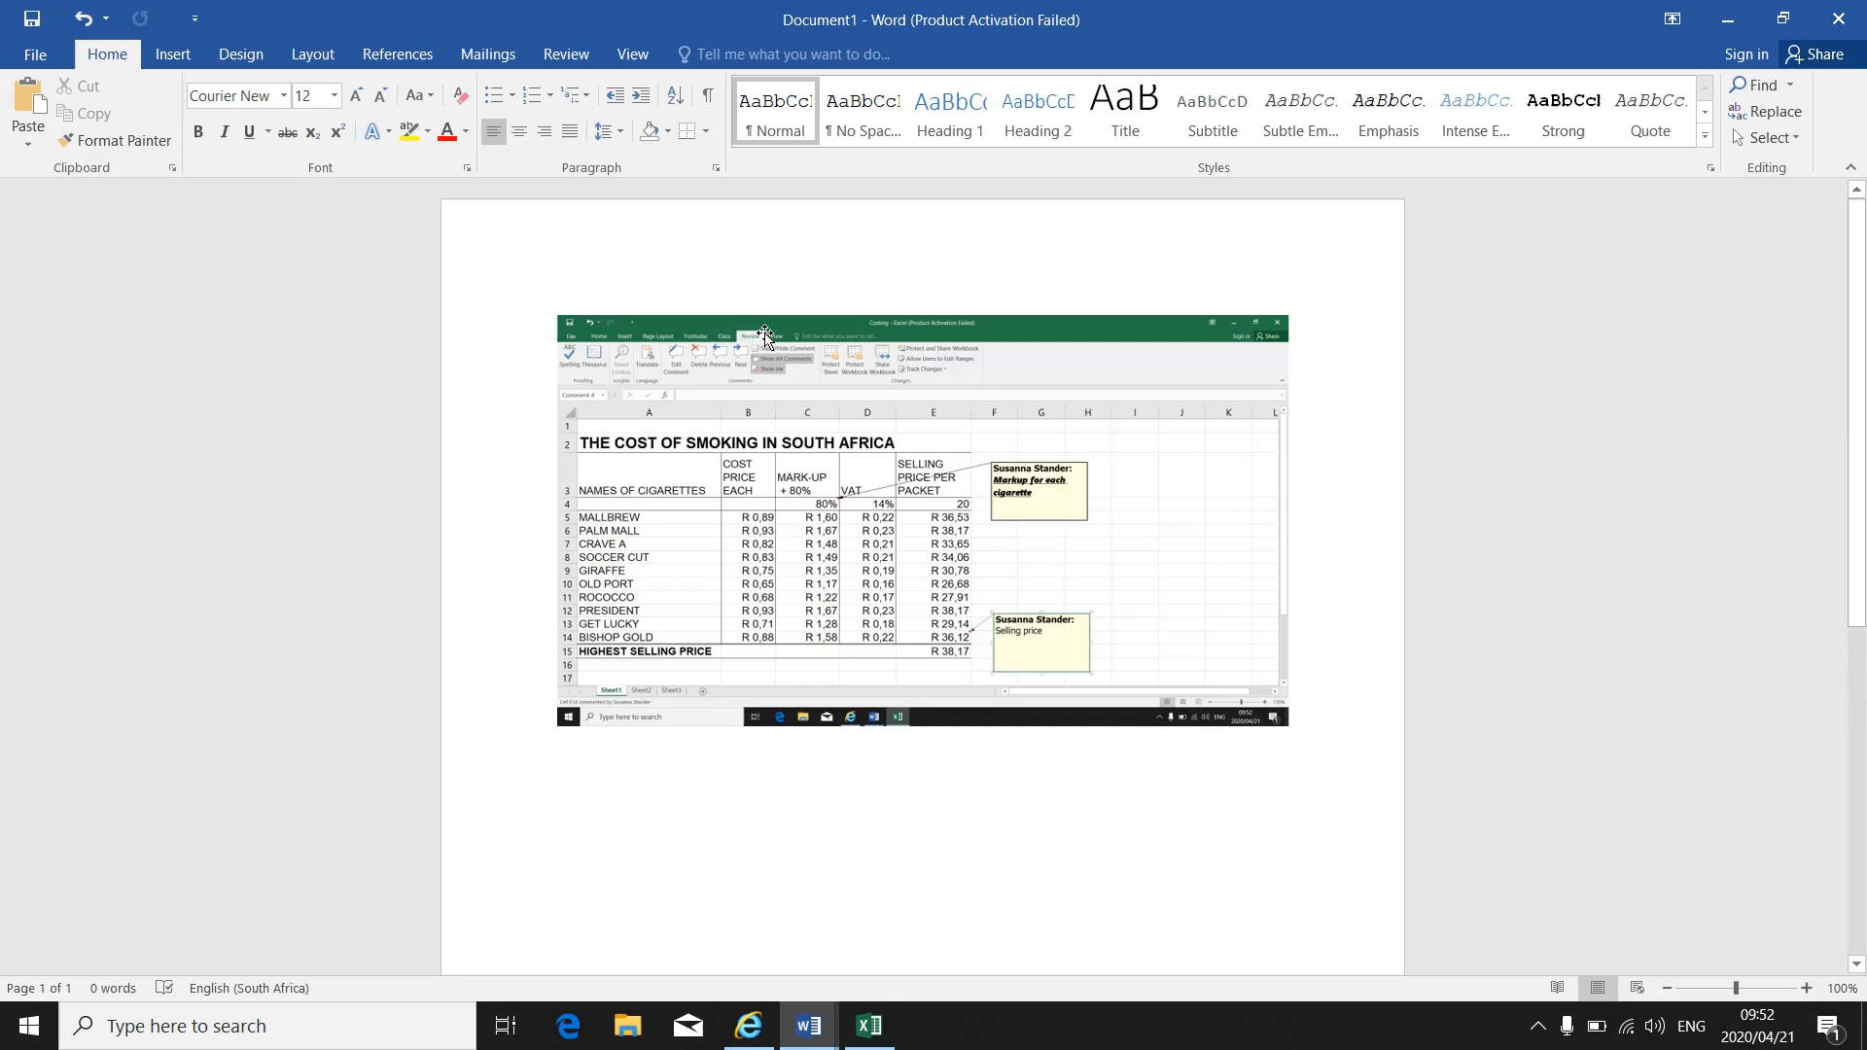
pyautogui.click(868, 1025)
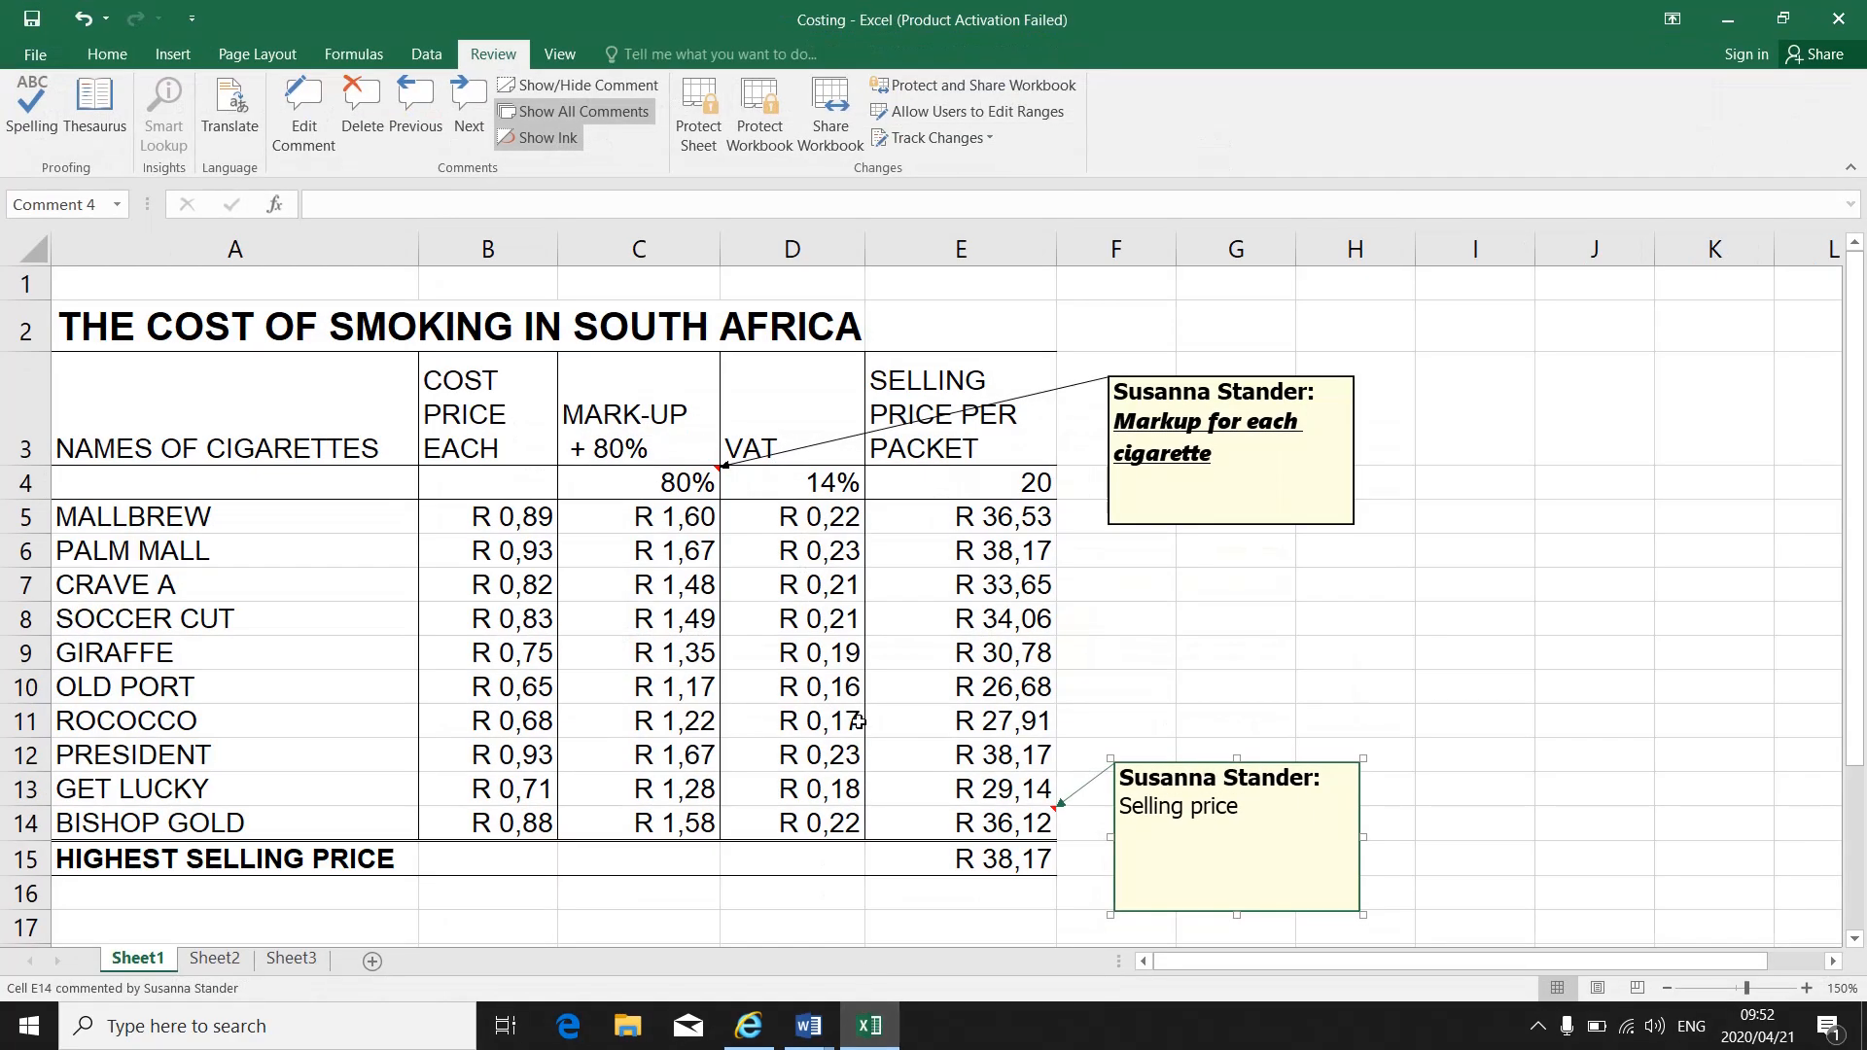
pyautogui.moveTo(6, 201)
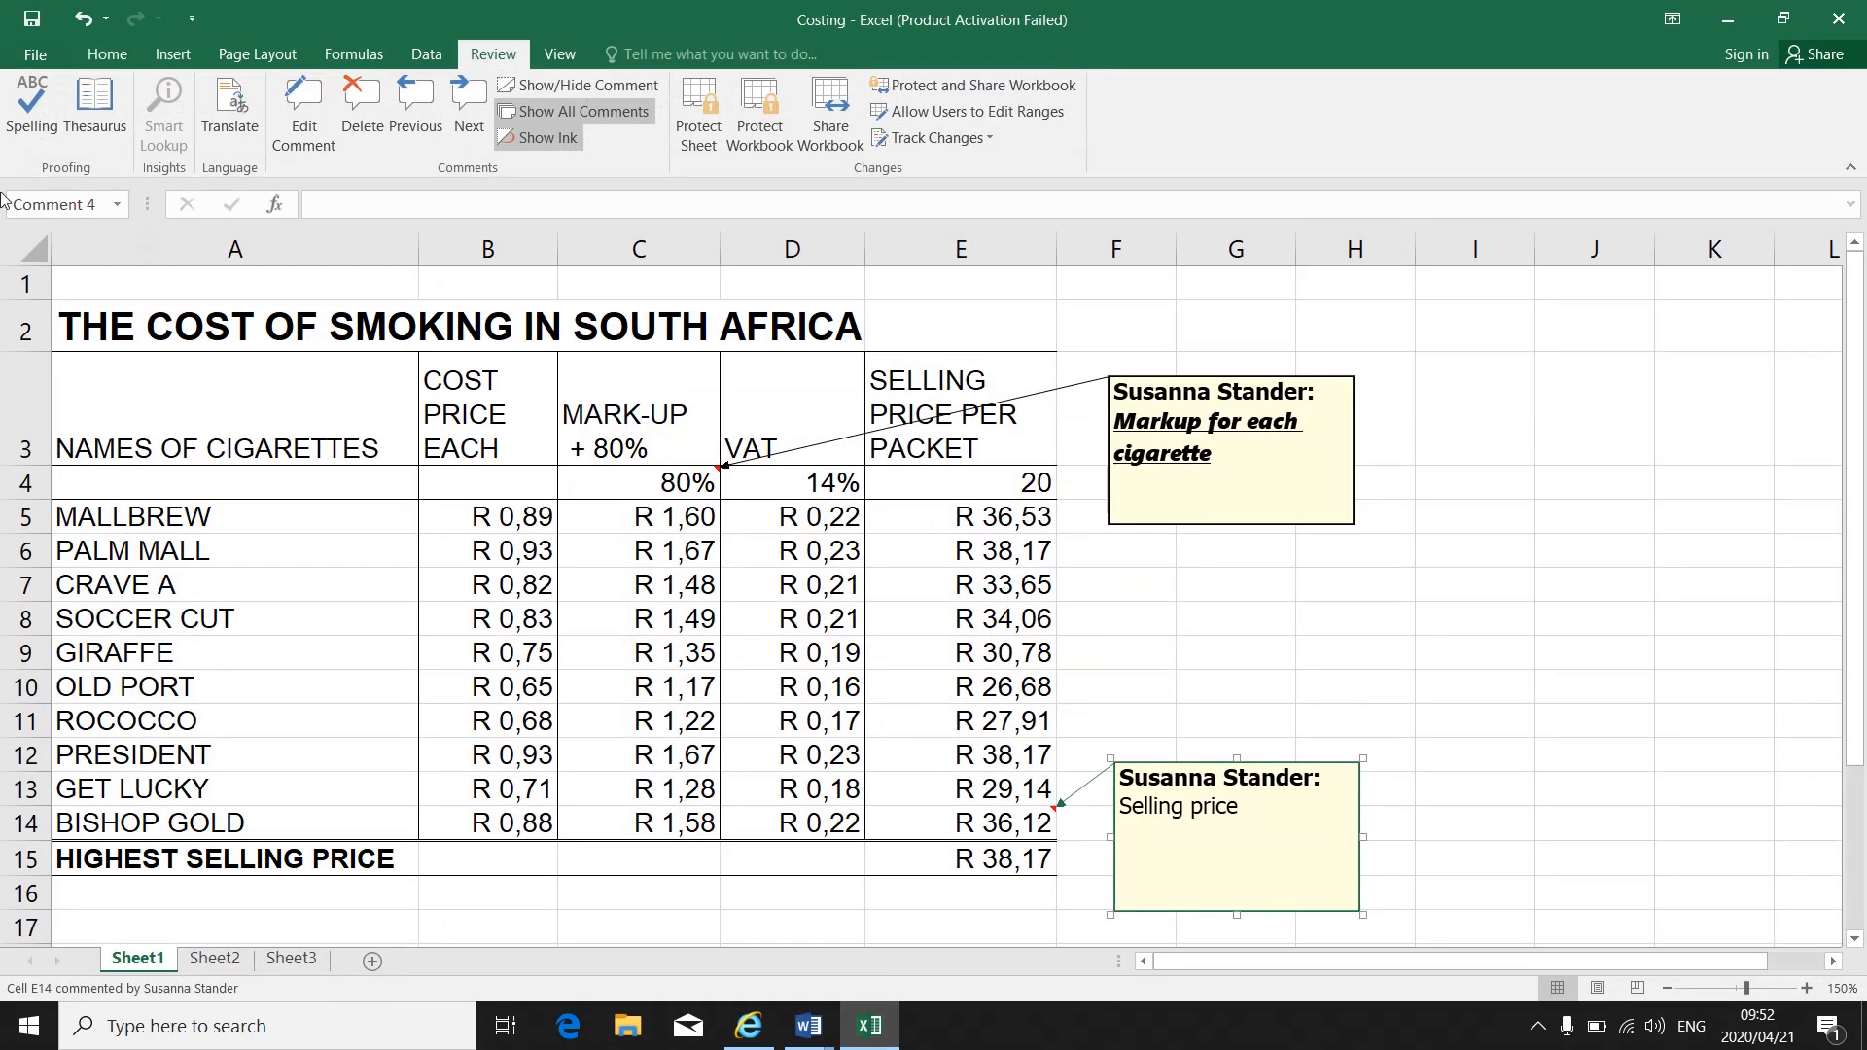
# - Show the Costing sheet's print preview and bring up its Page Setup dialog
pyautogui.click(35, 54)
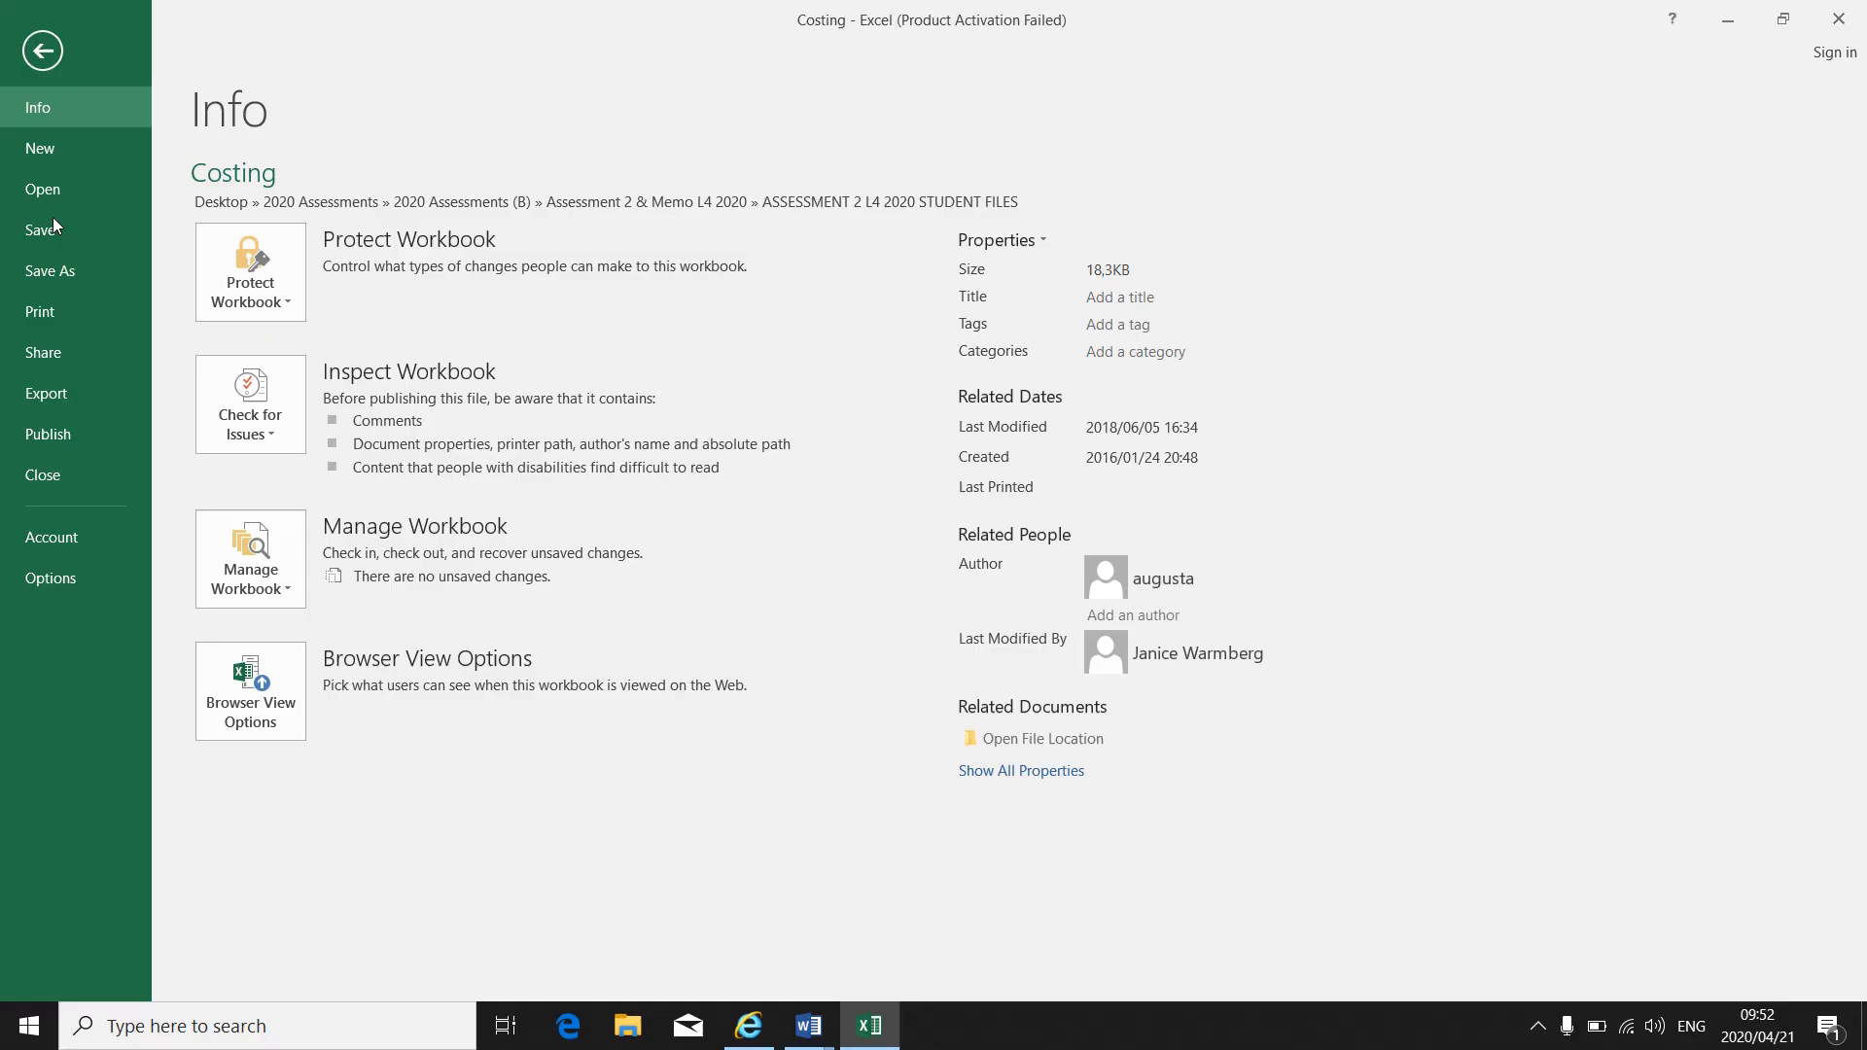
pyautogui.click(38, 311)
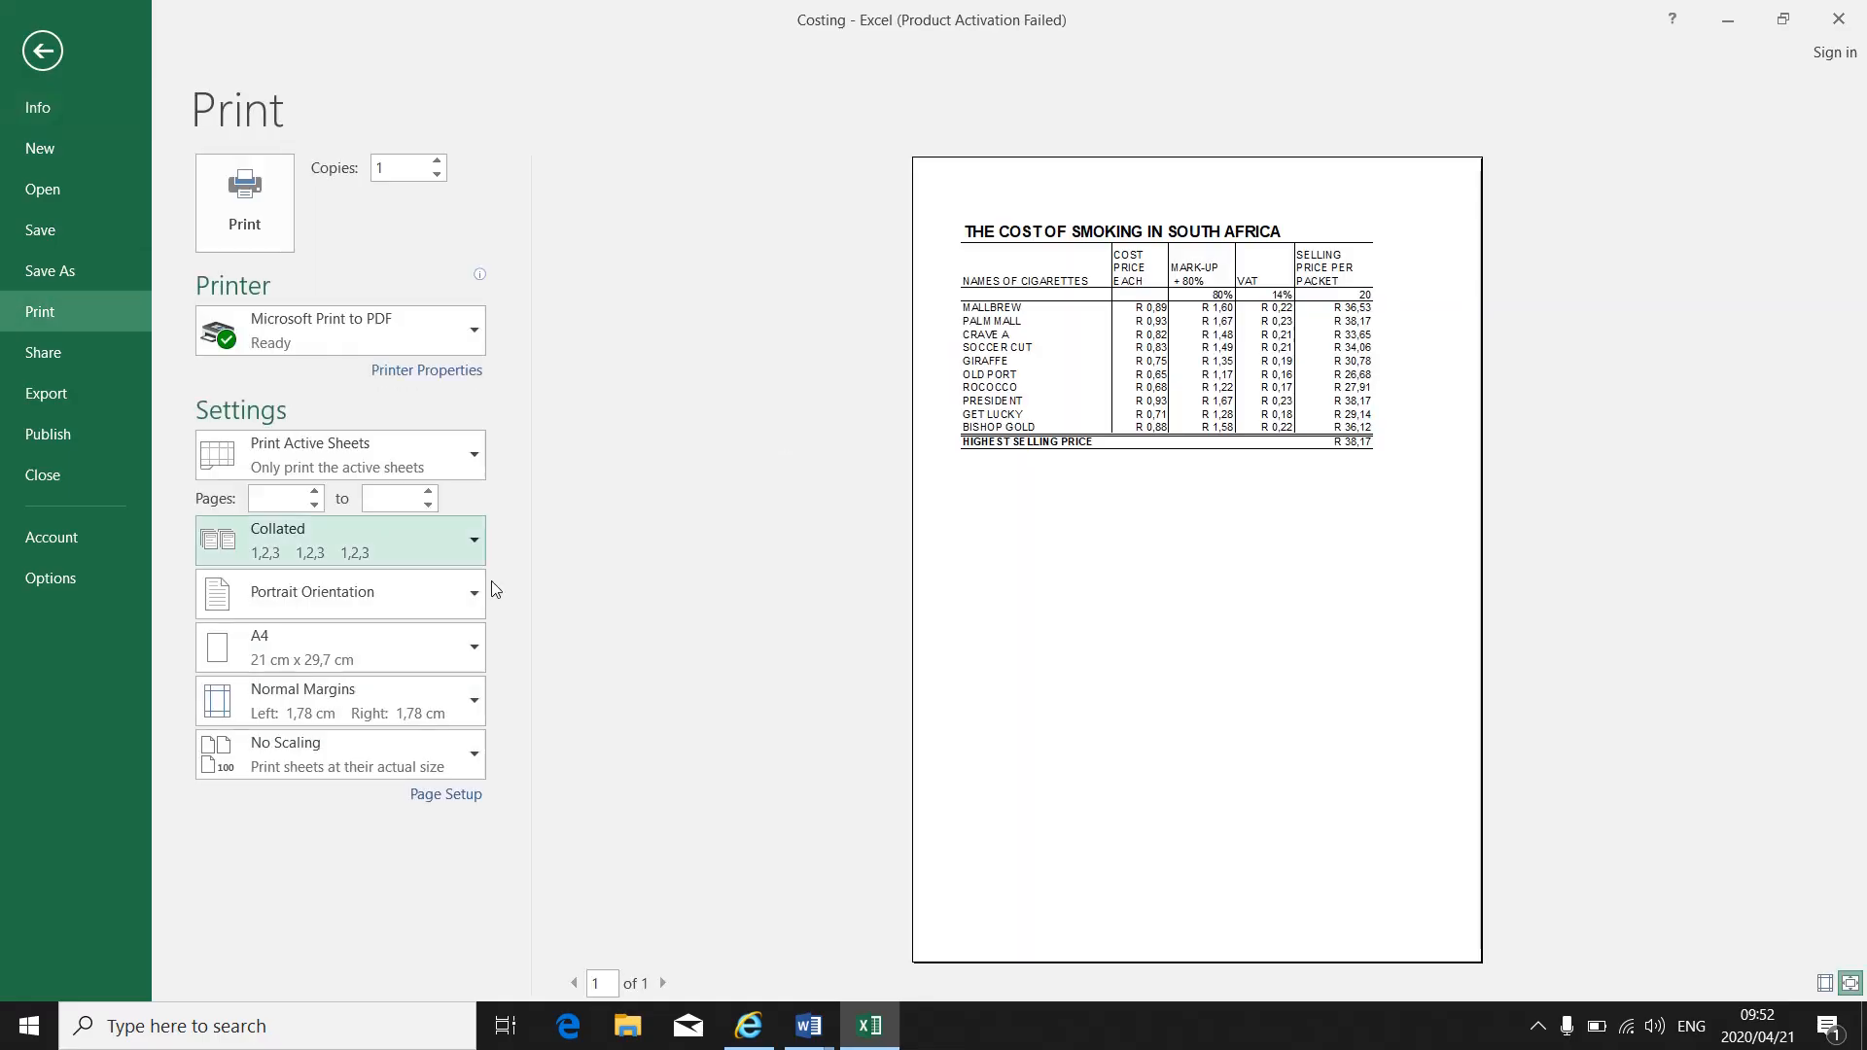
pyautogui.moveTo(1284, 434)
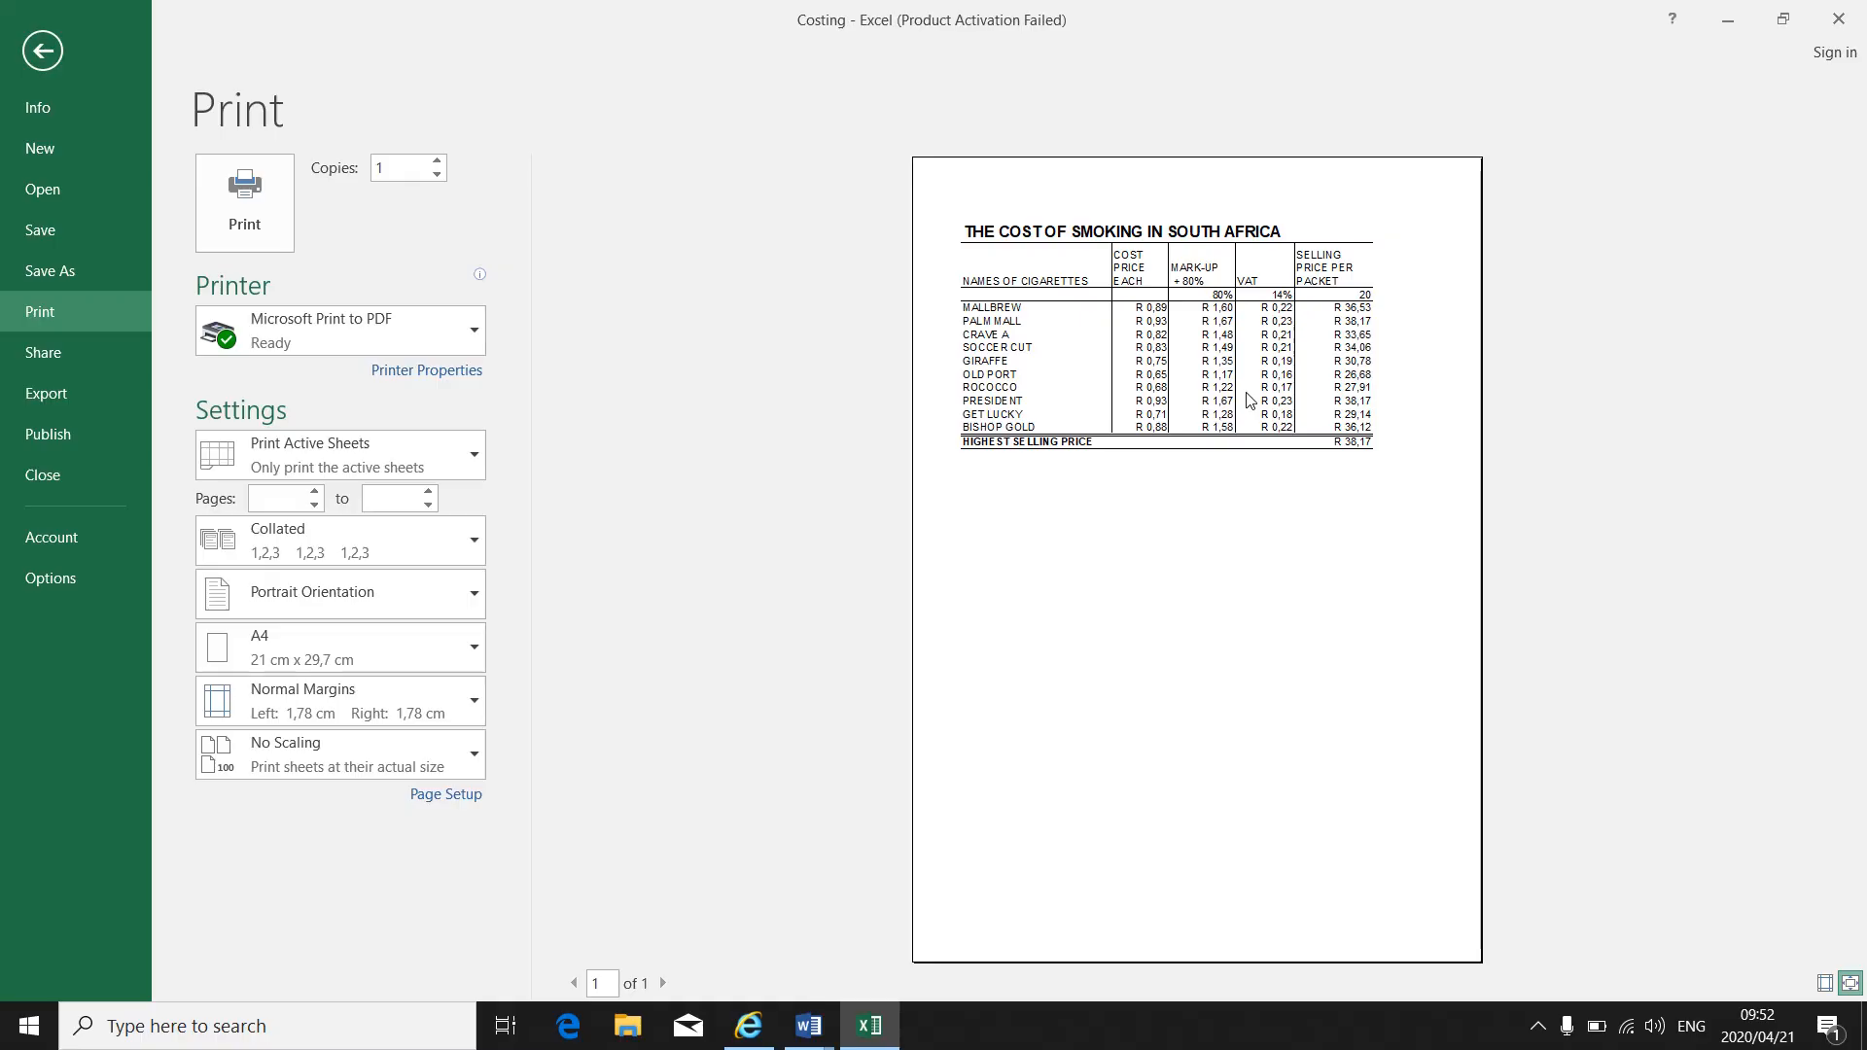
pyautogui.moveTo(445, 794)
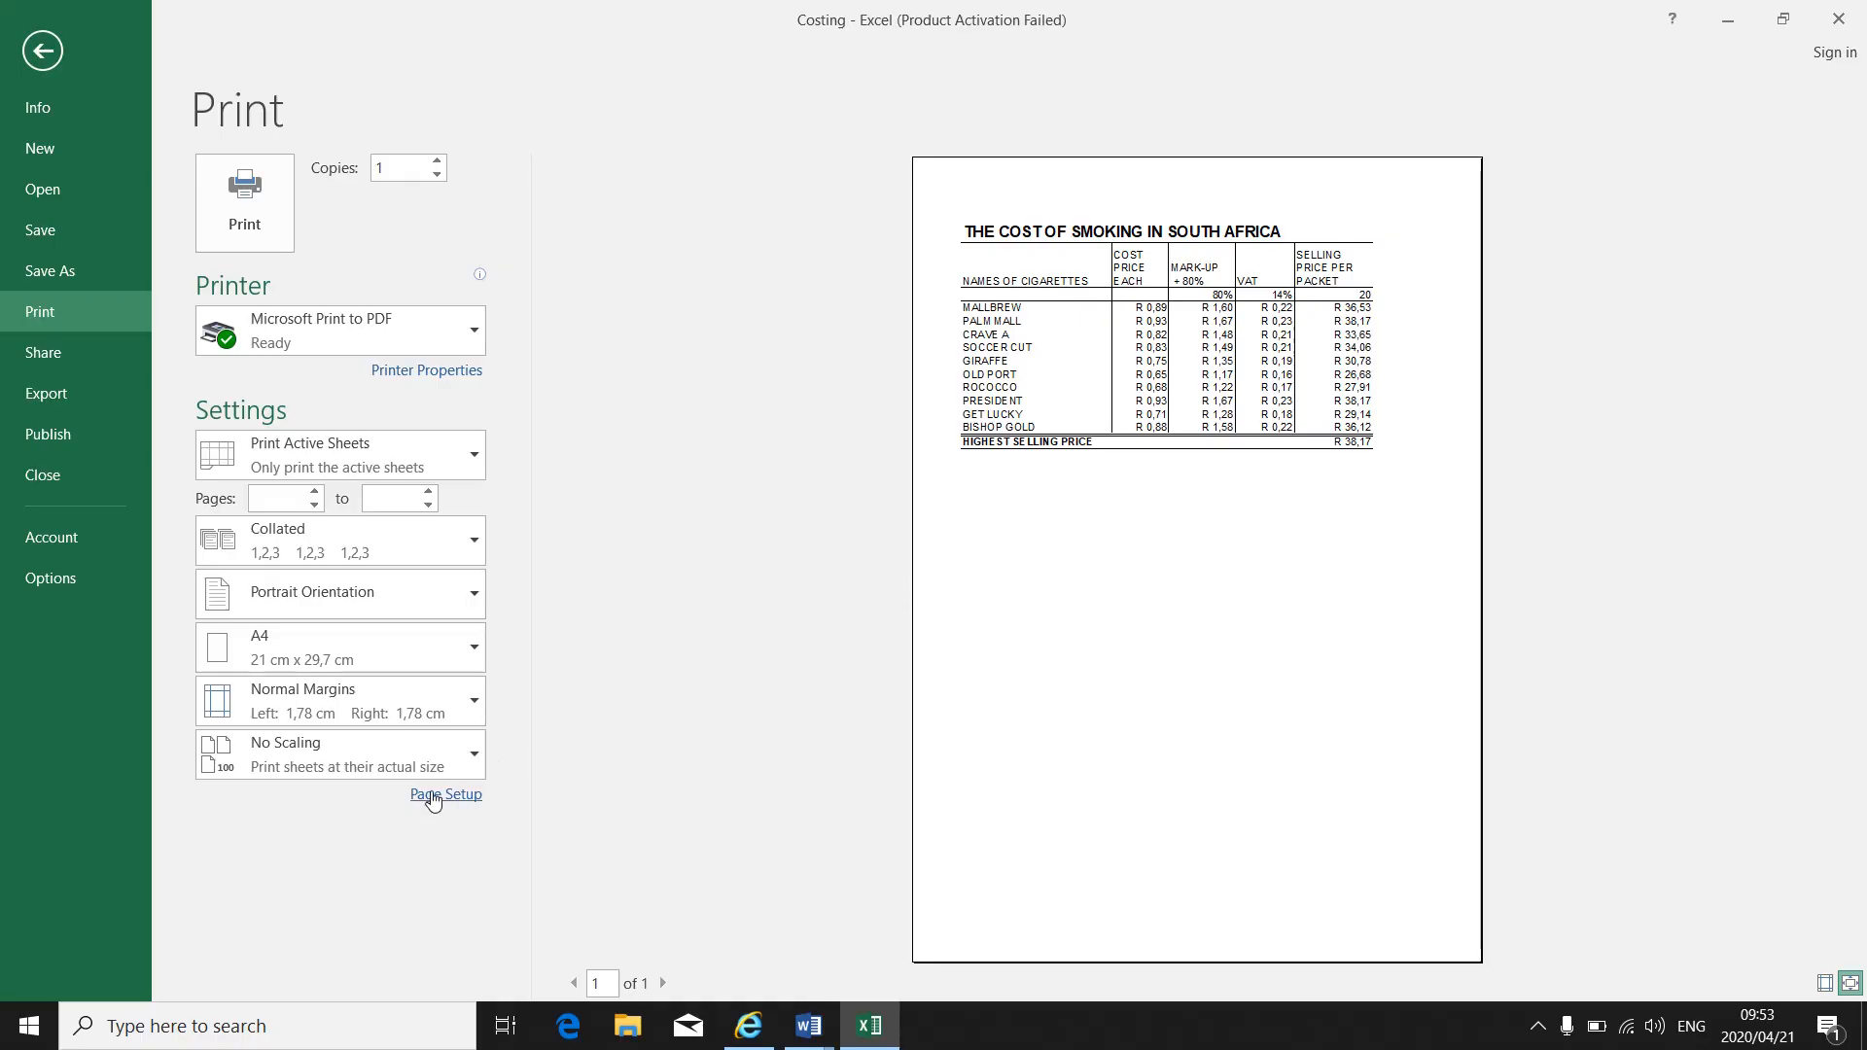
pyautogui.click(446, 793)
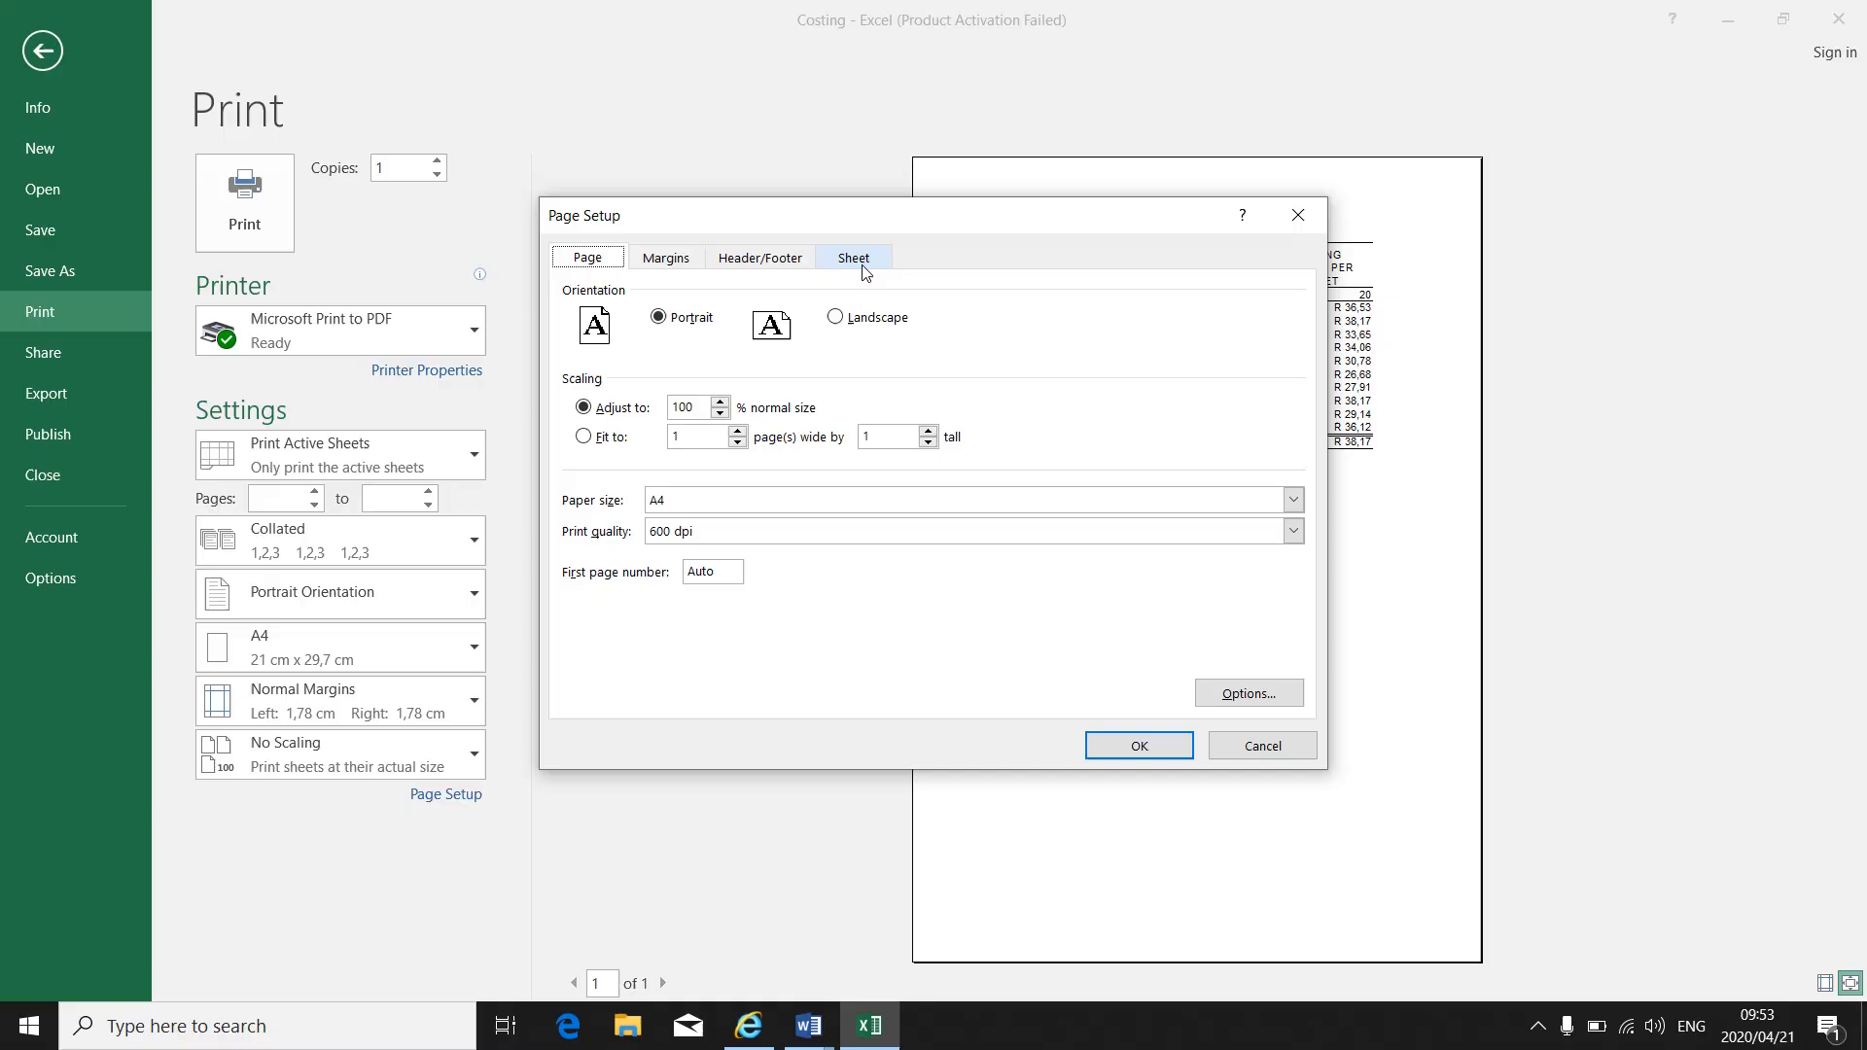
pyautogui.moveTo(564, 618)
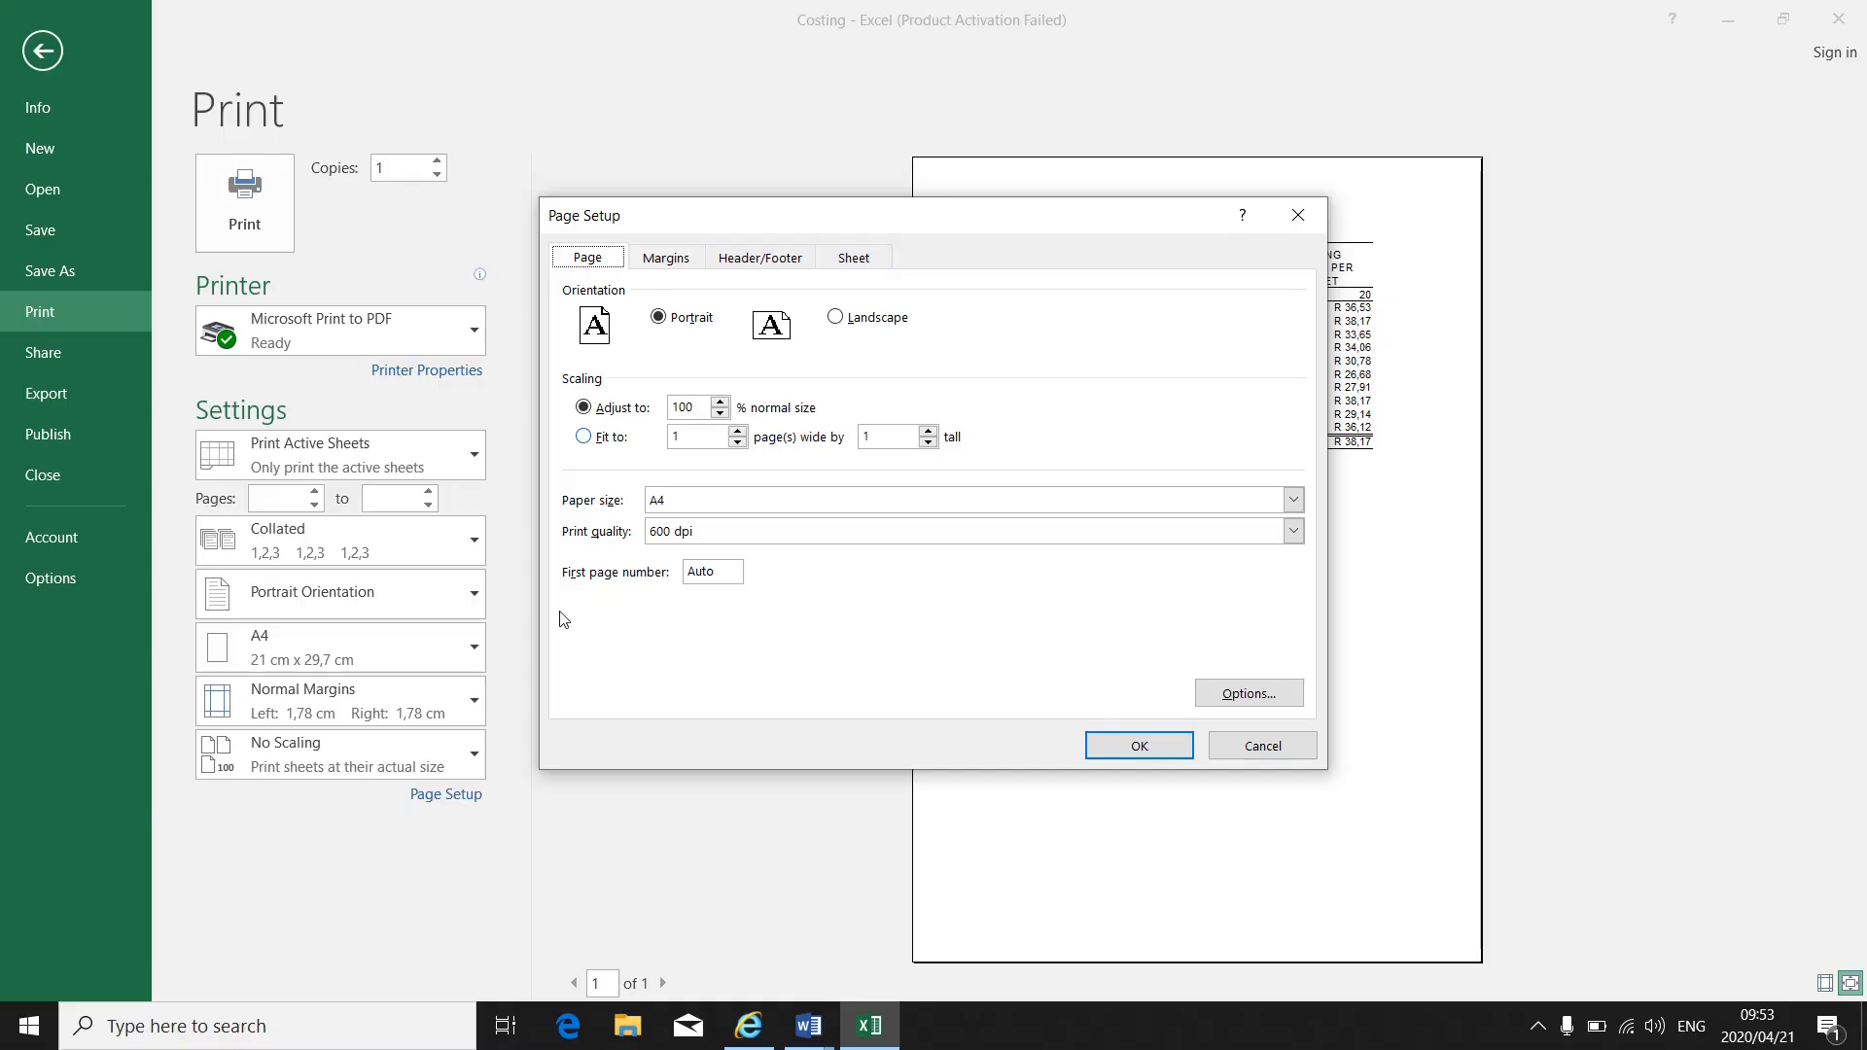
pyautogui.moveTo(922, 381)
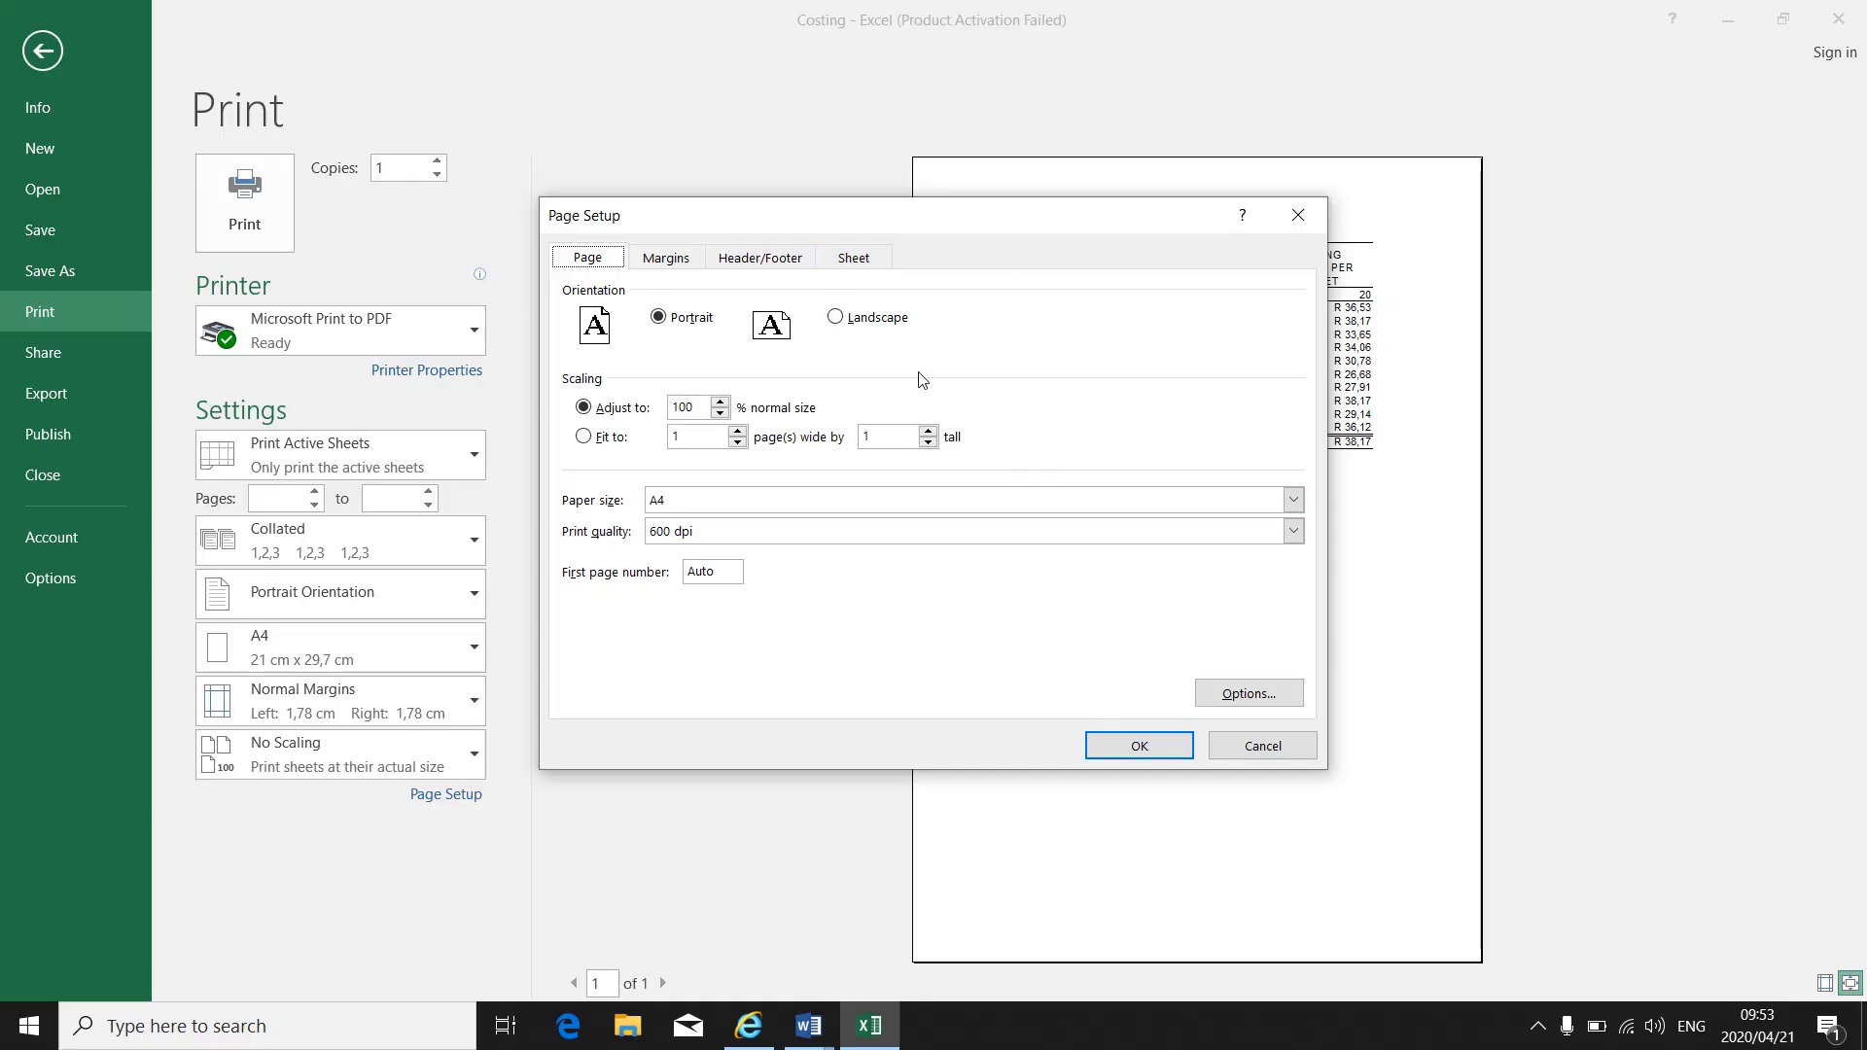
# - On the Sheet settings, set Comments to 'At end of sheet' and confirm
pyautogui.click(852, 256)
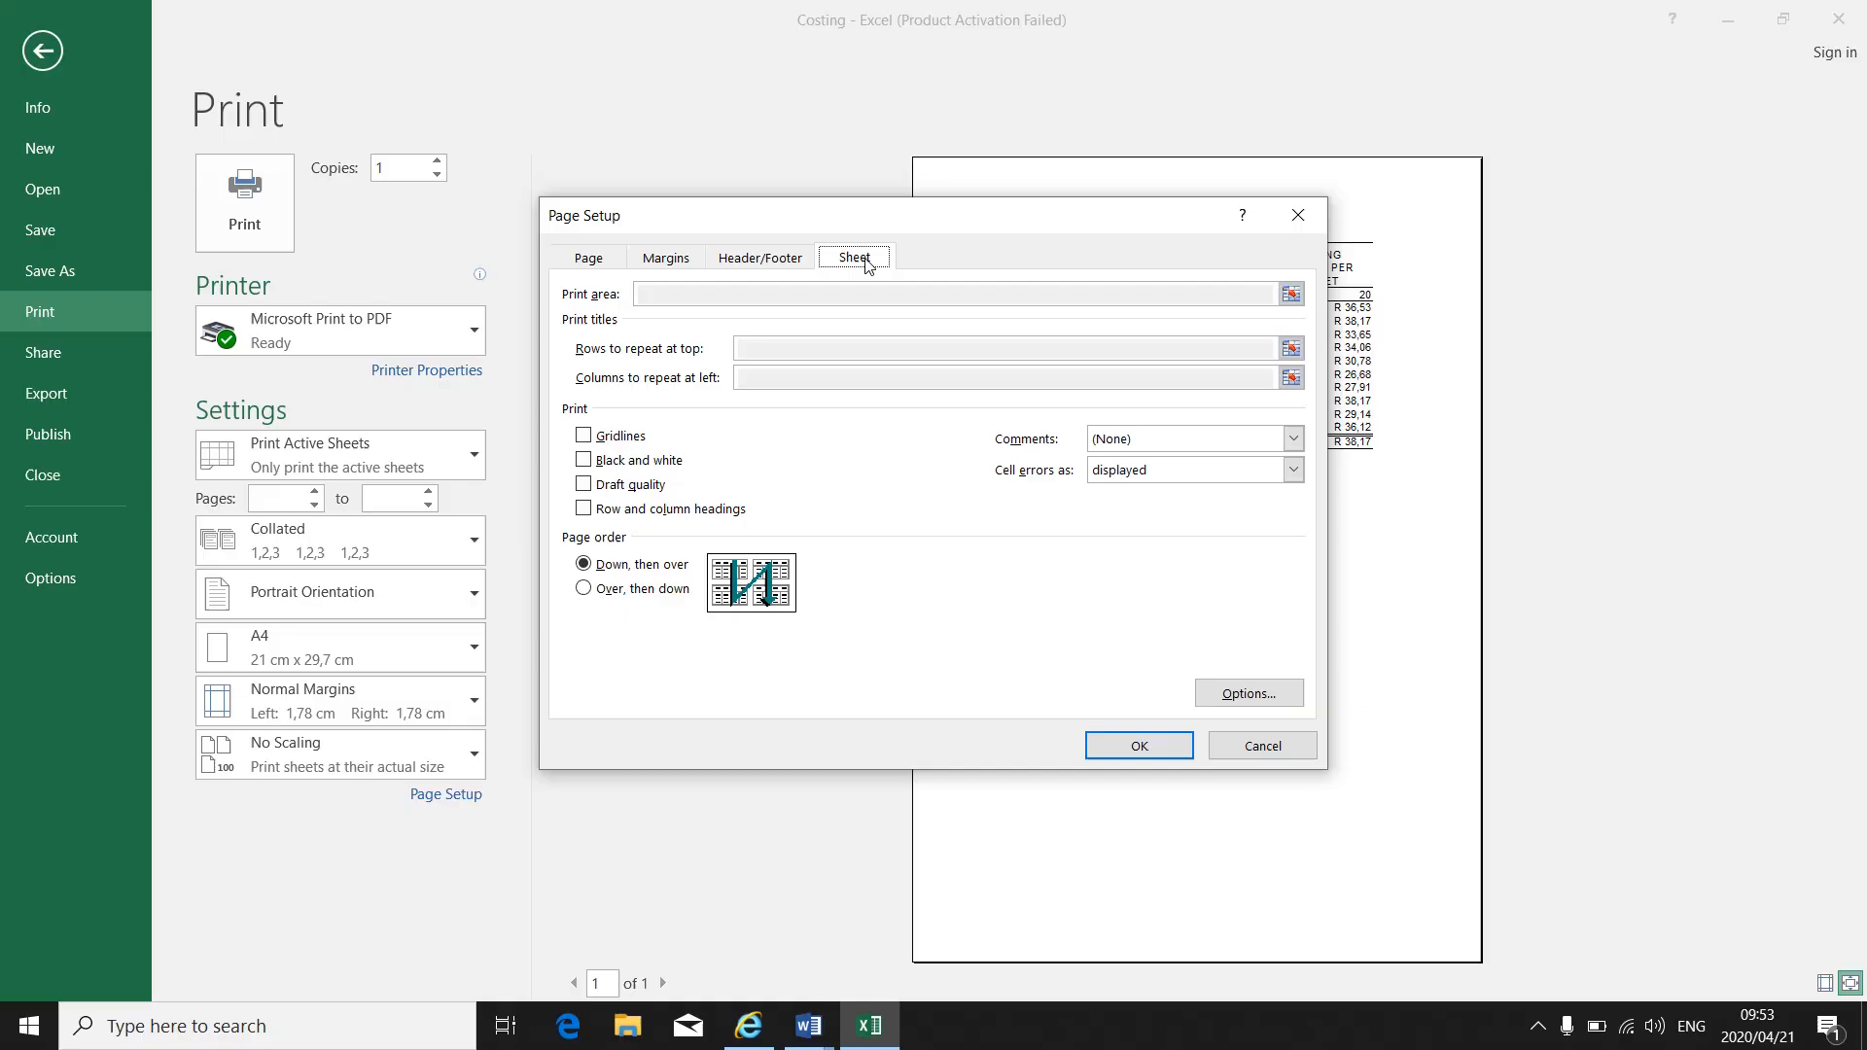
pyautogui.moveTo(704, 580)
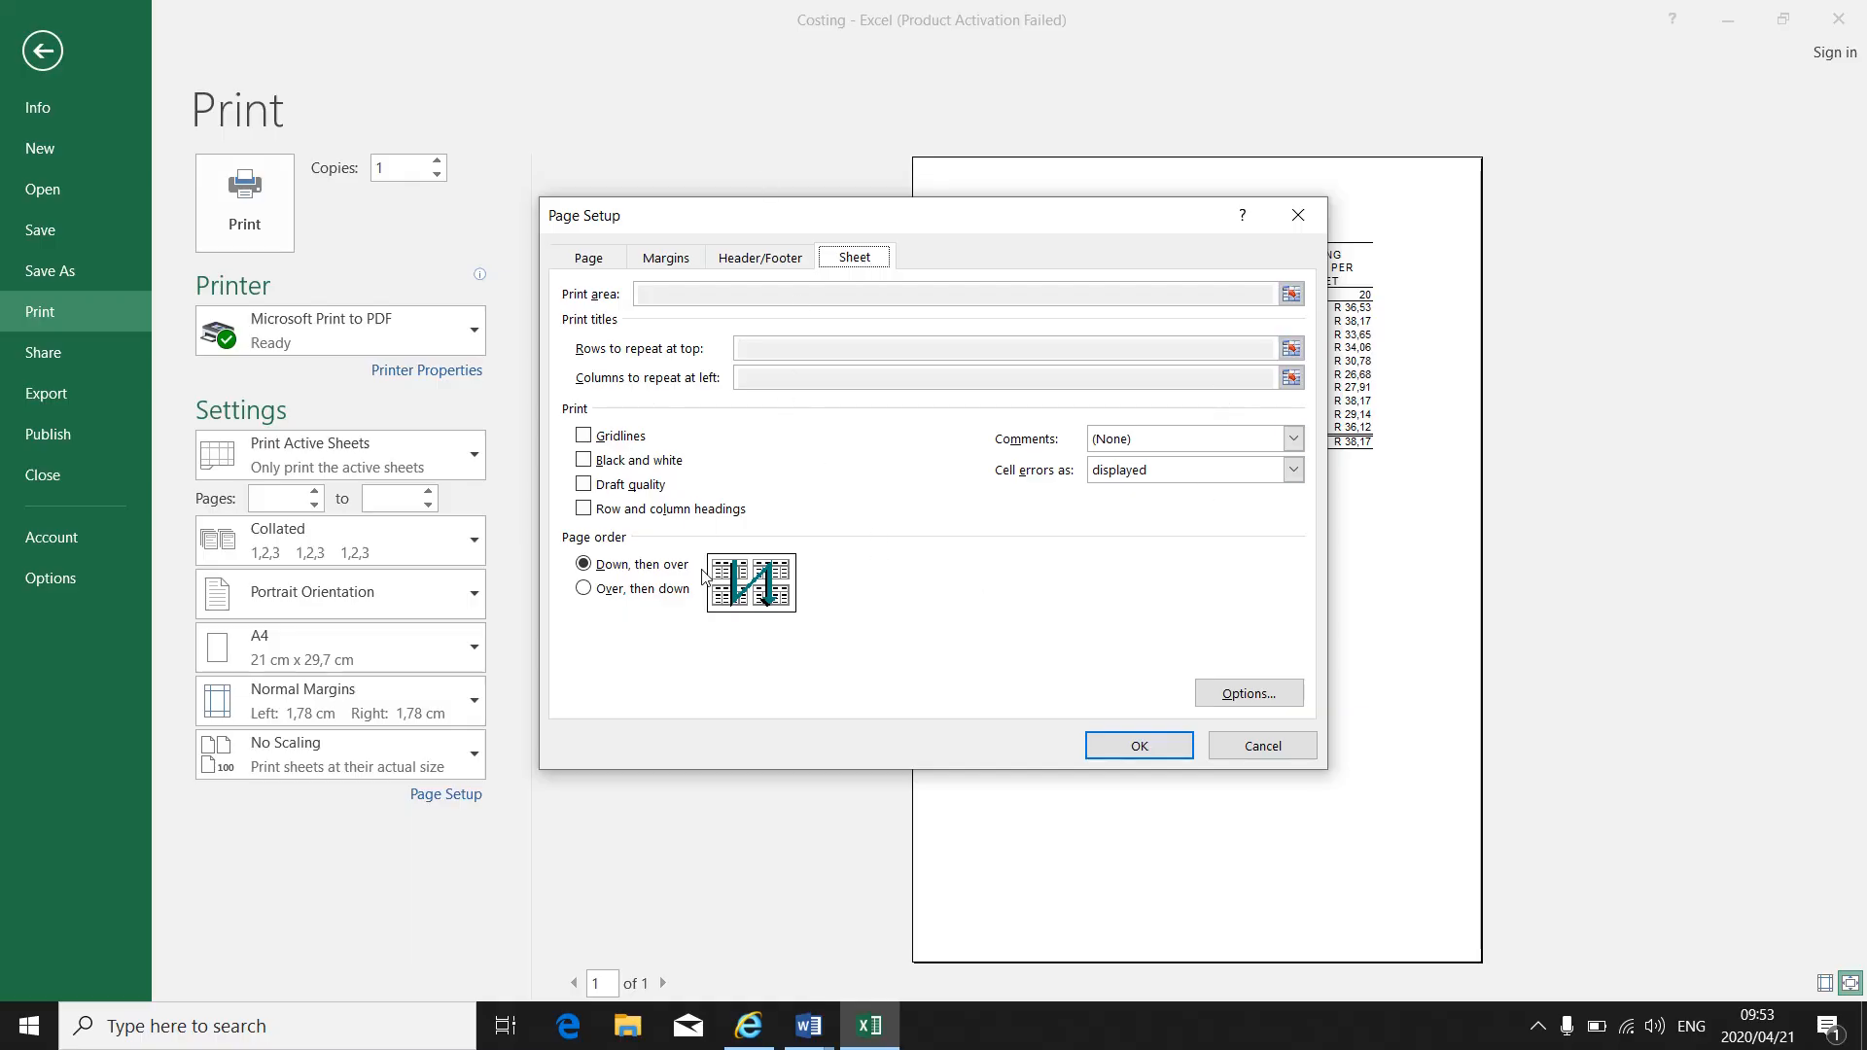
pyautogui.moveTo(1017, 442)
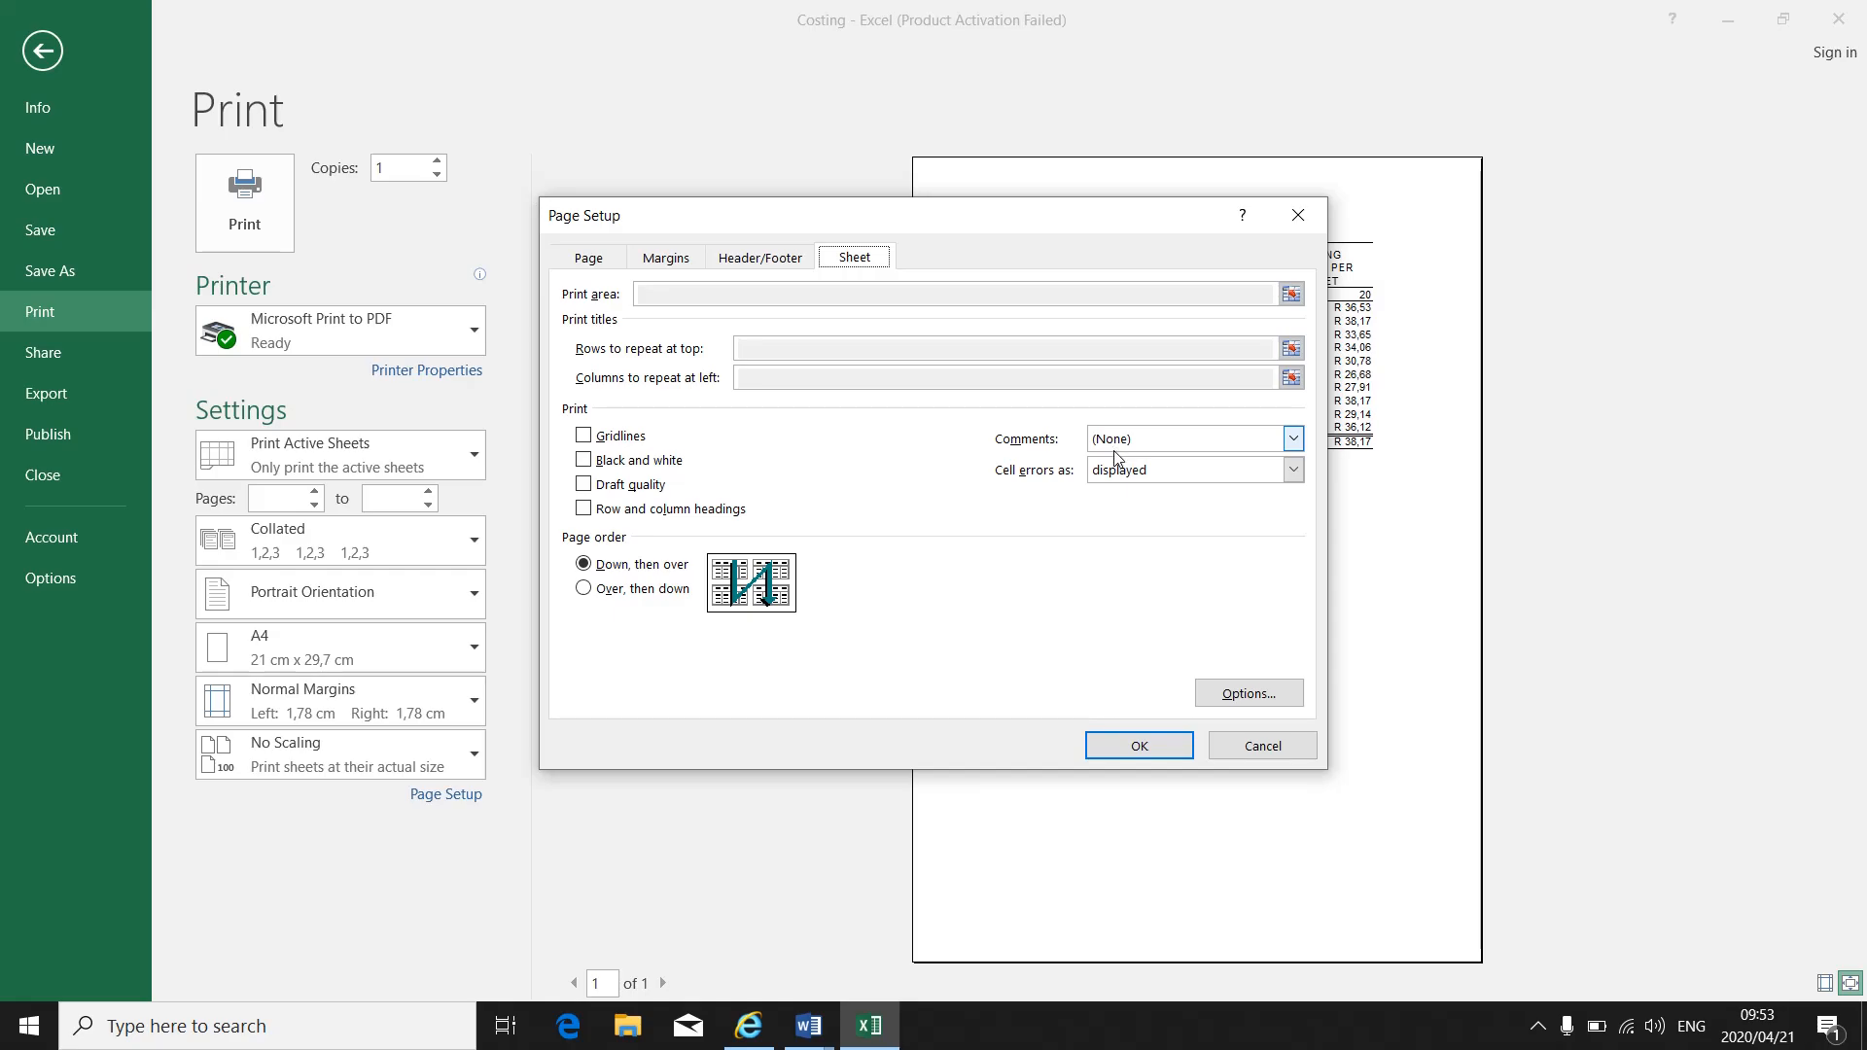
pyautogui.click(1292, 438)
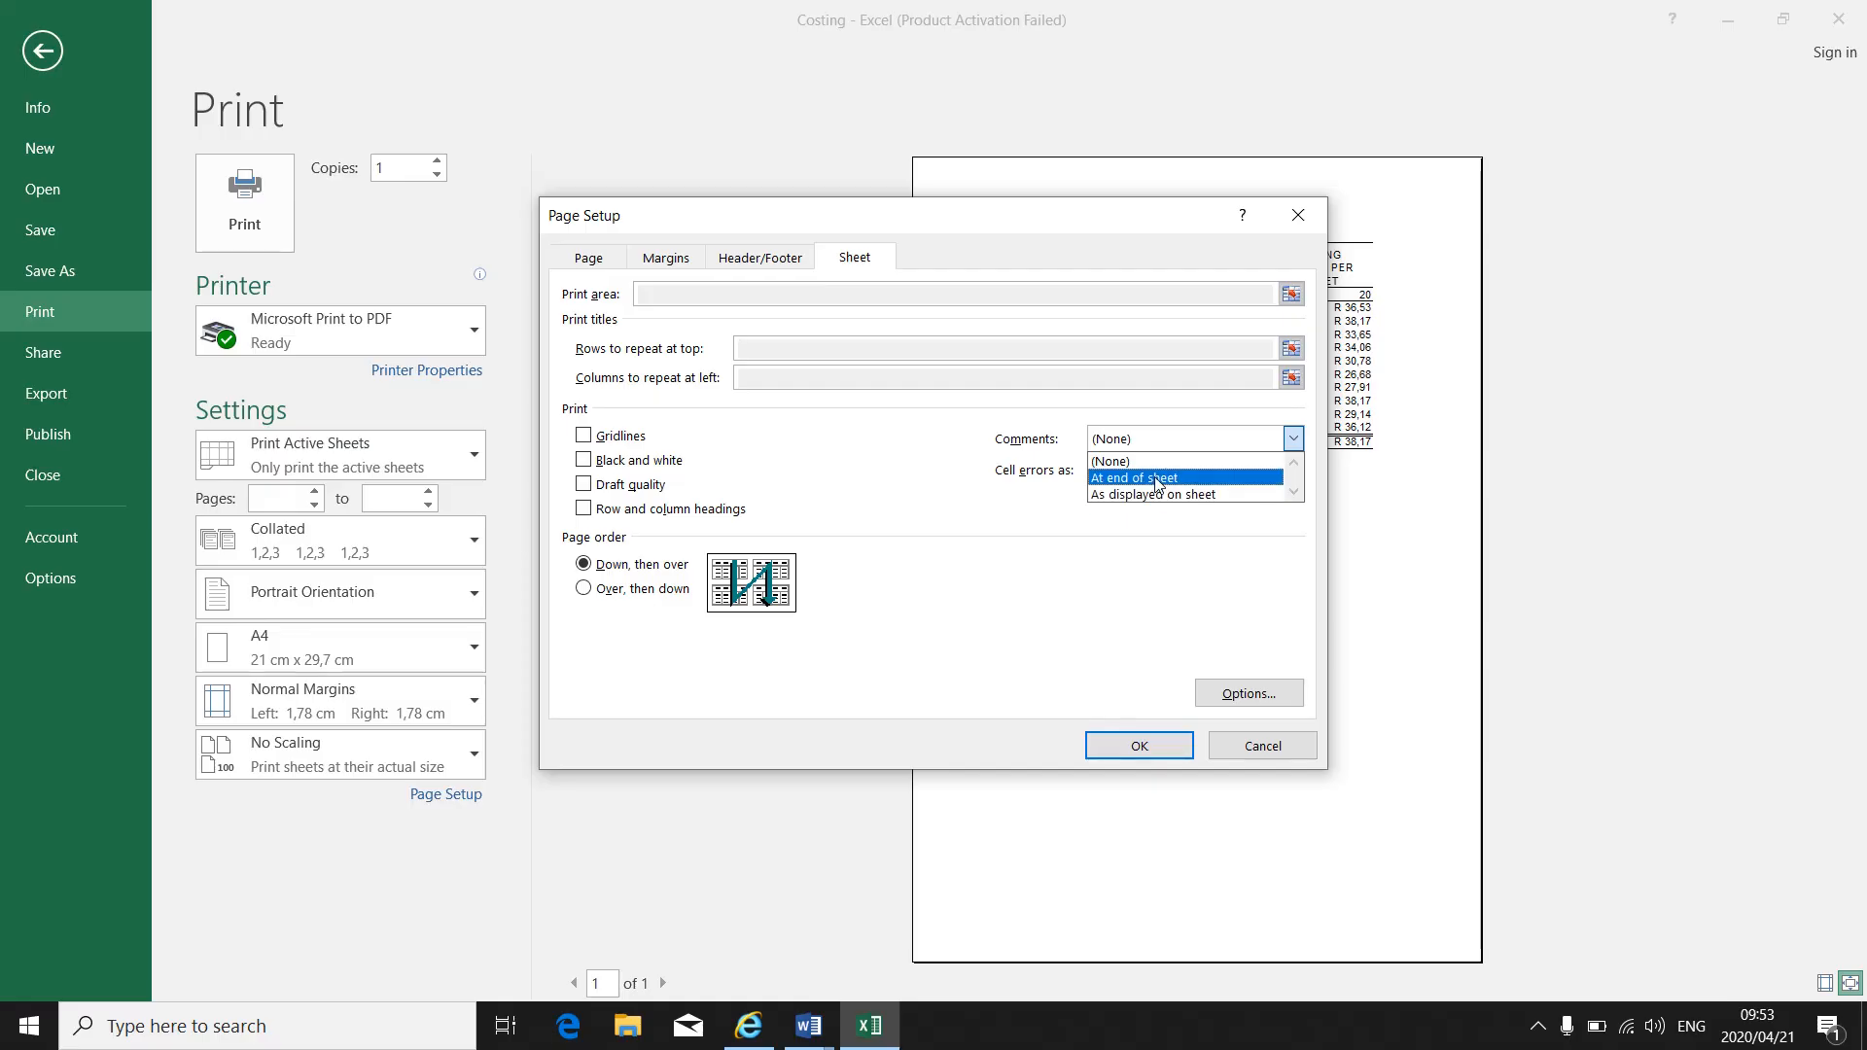
pyautogui.moveTo(1155, 492)
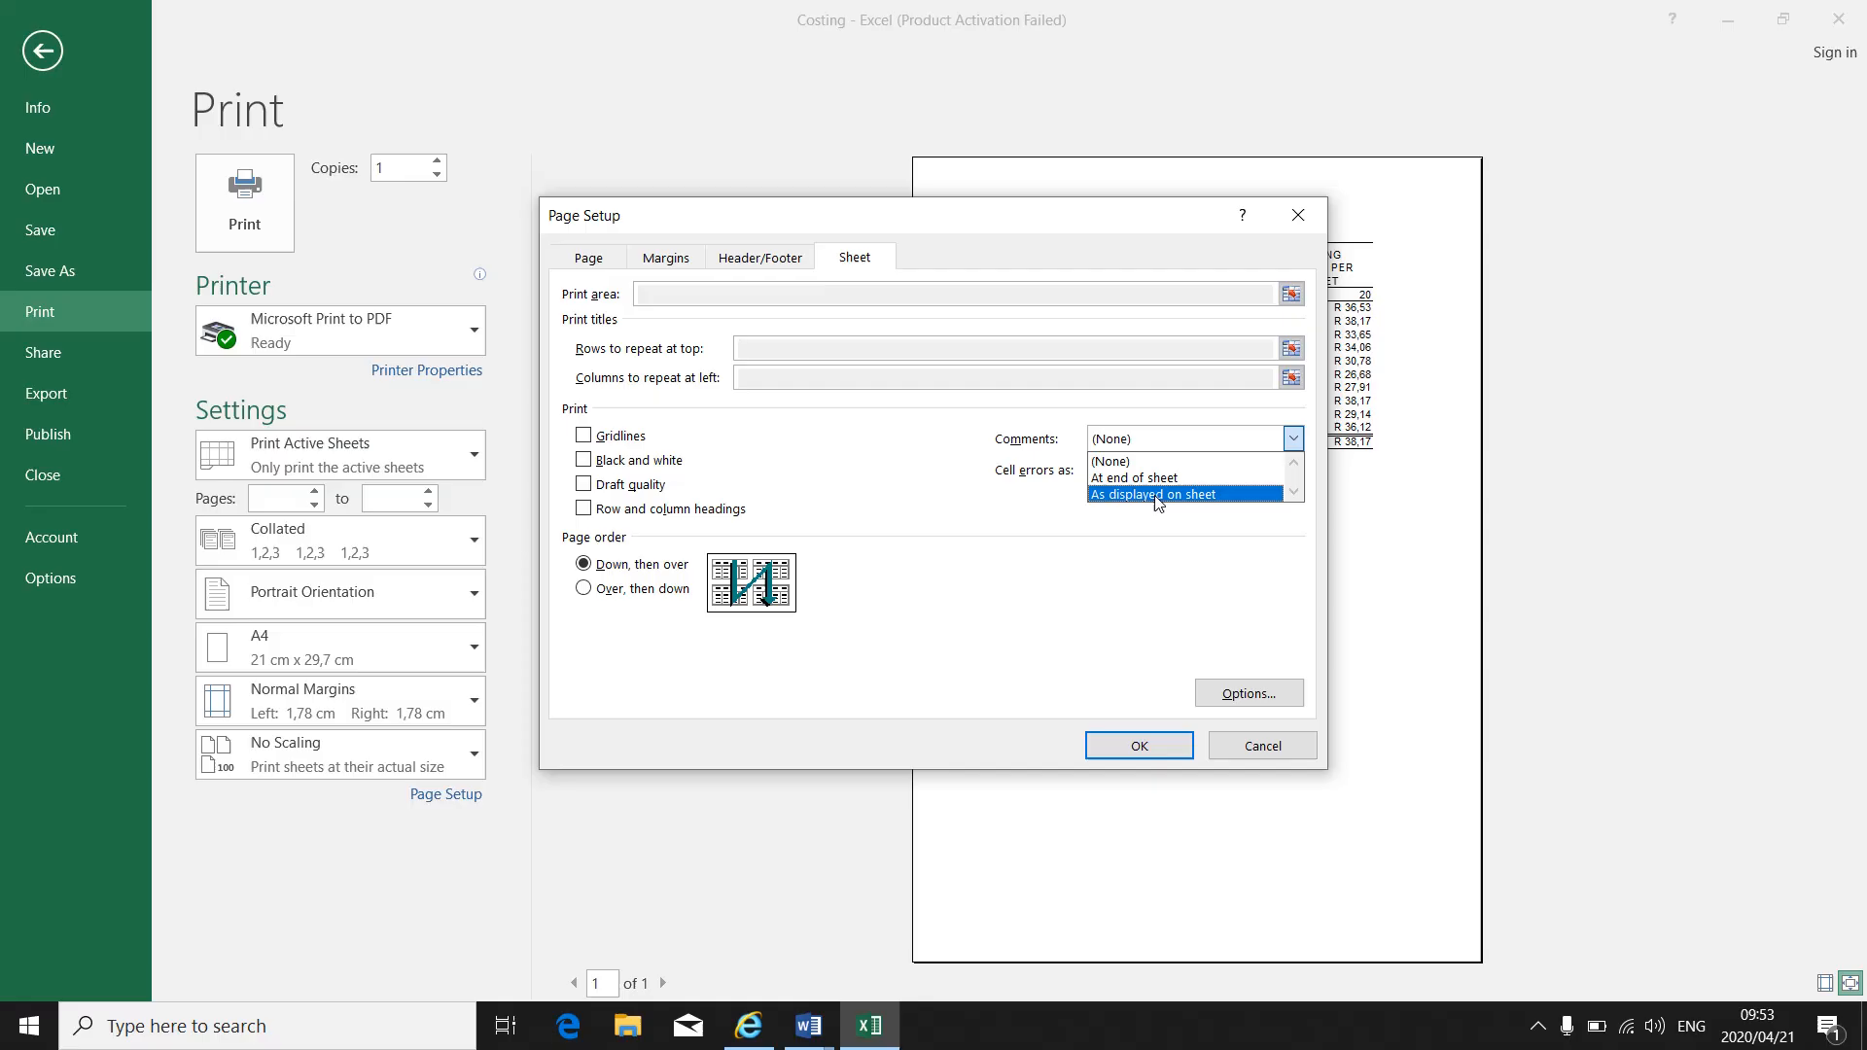
pyautogui.moveTo(1151, 478)
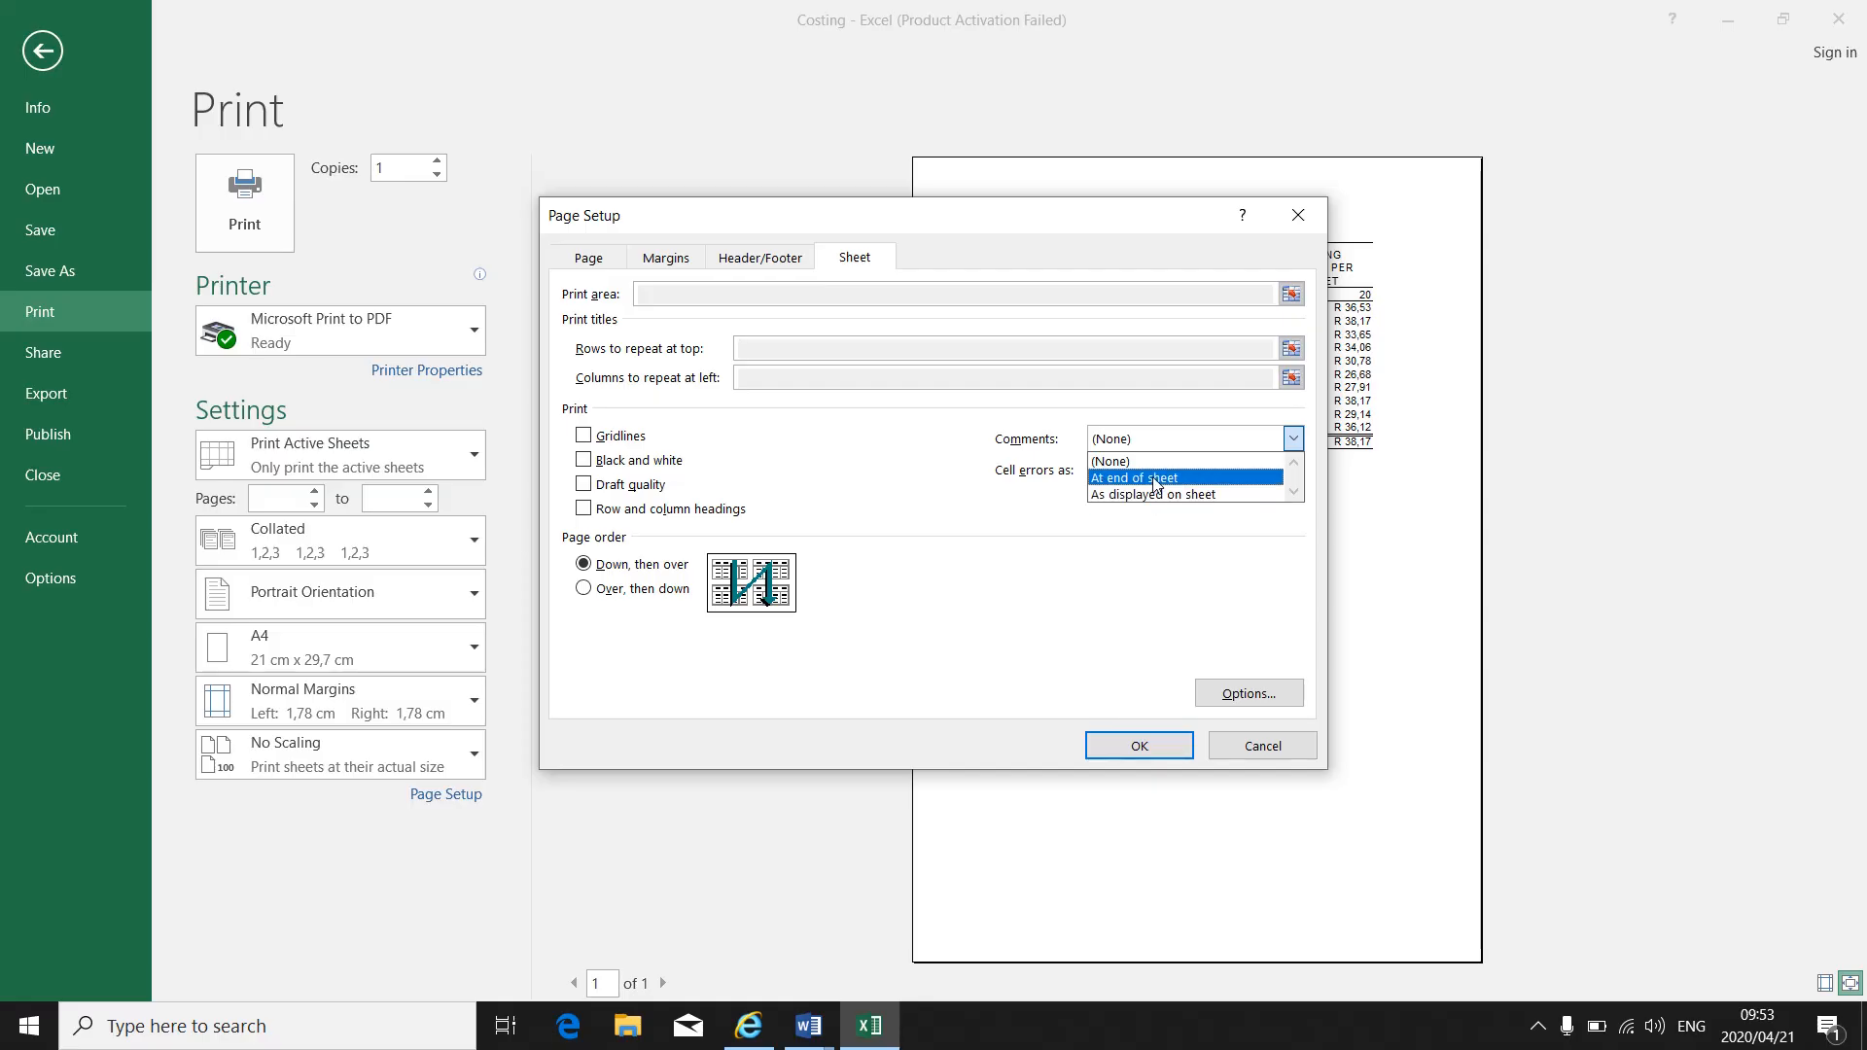
pyautogui.click(1180, 479)
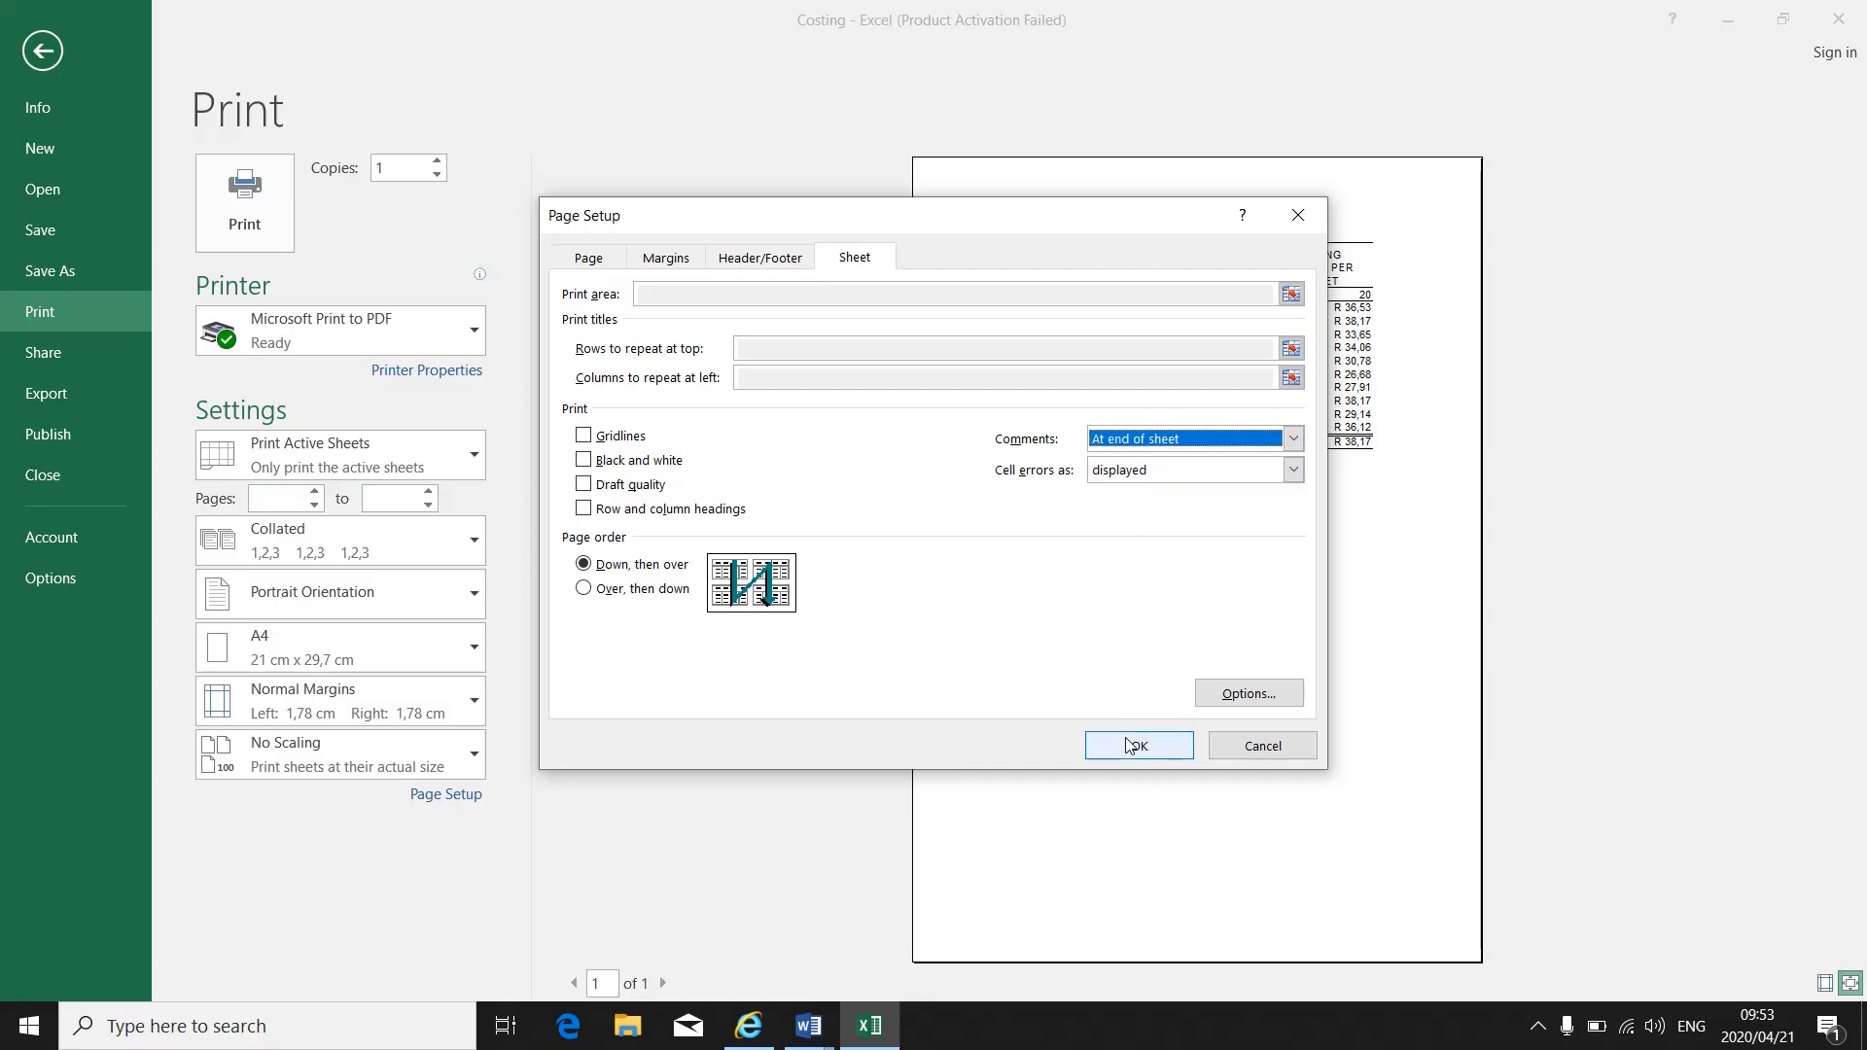
pyautogui.click(1135, 745)
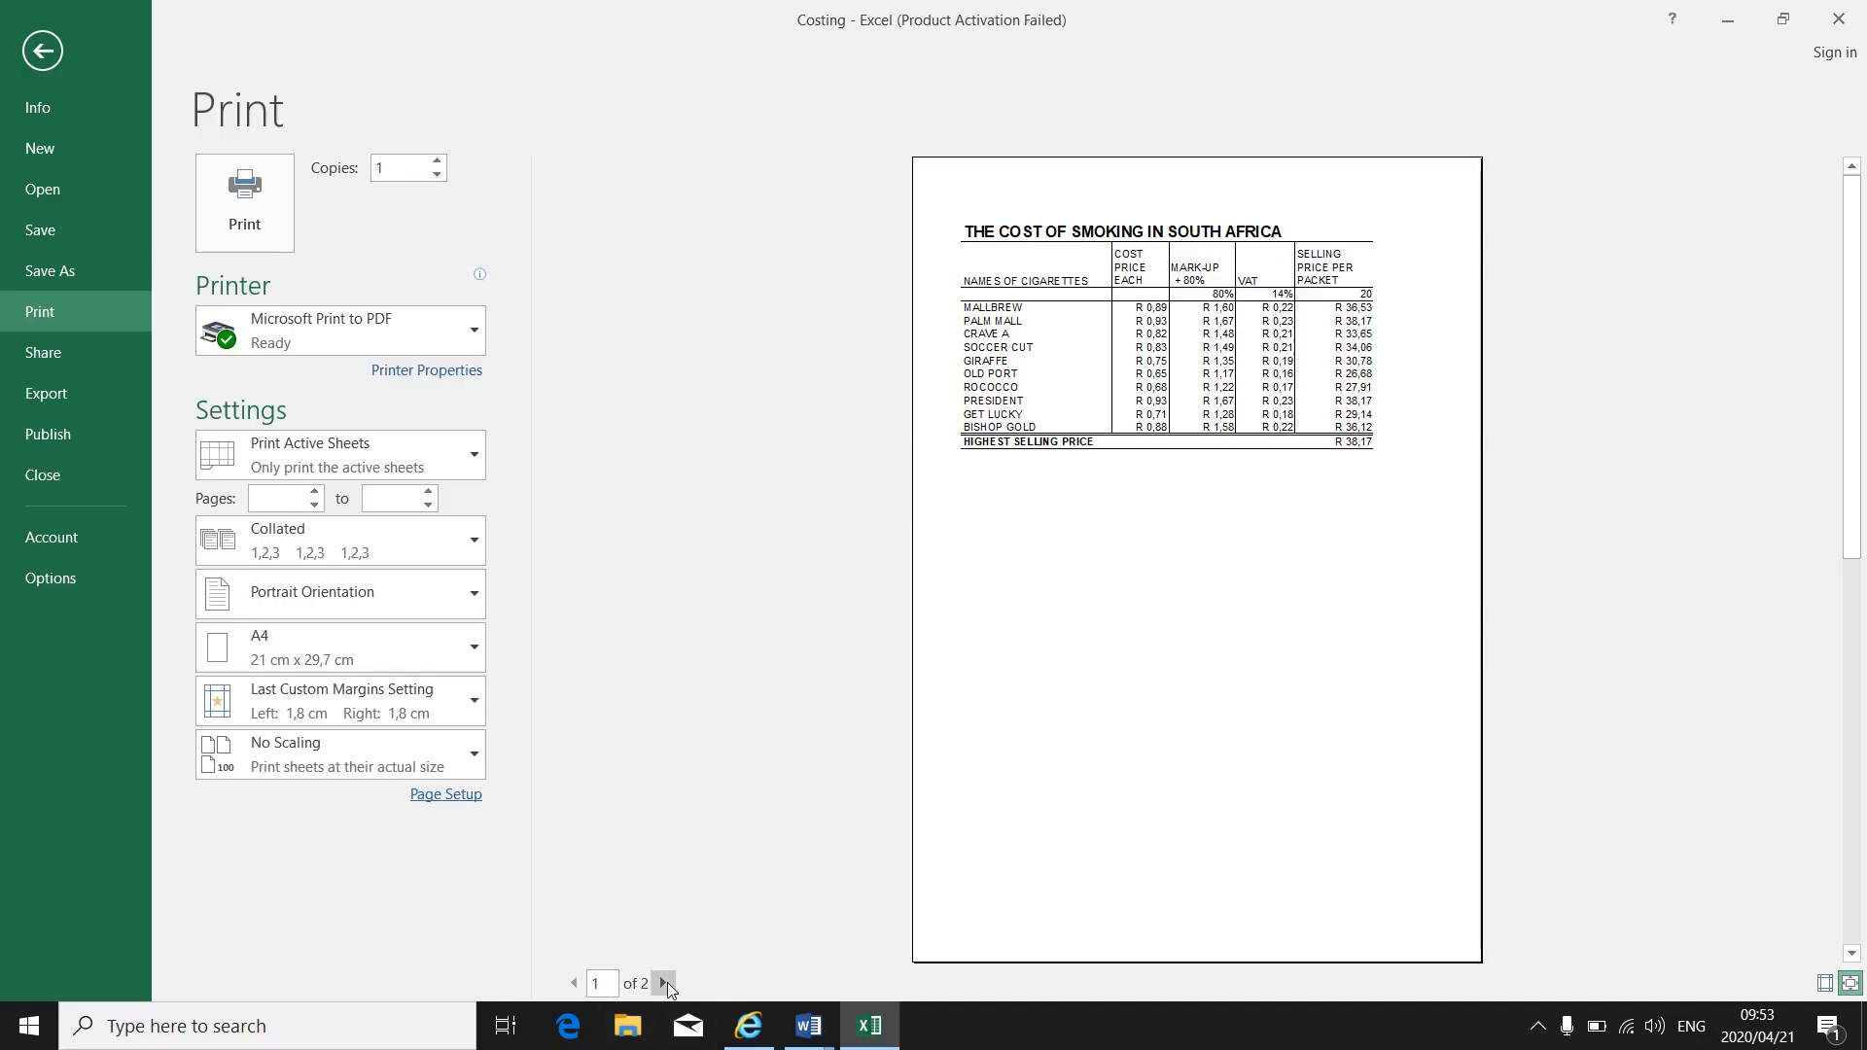
# - Check the second preview page of comments, then return to Page Setup
pyautogui.click(665, 984)
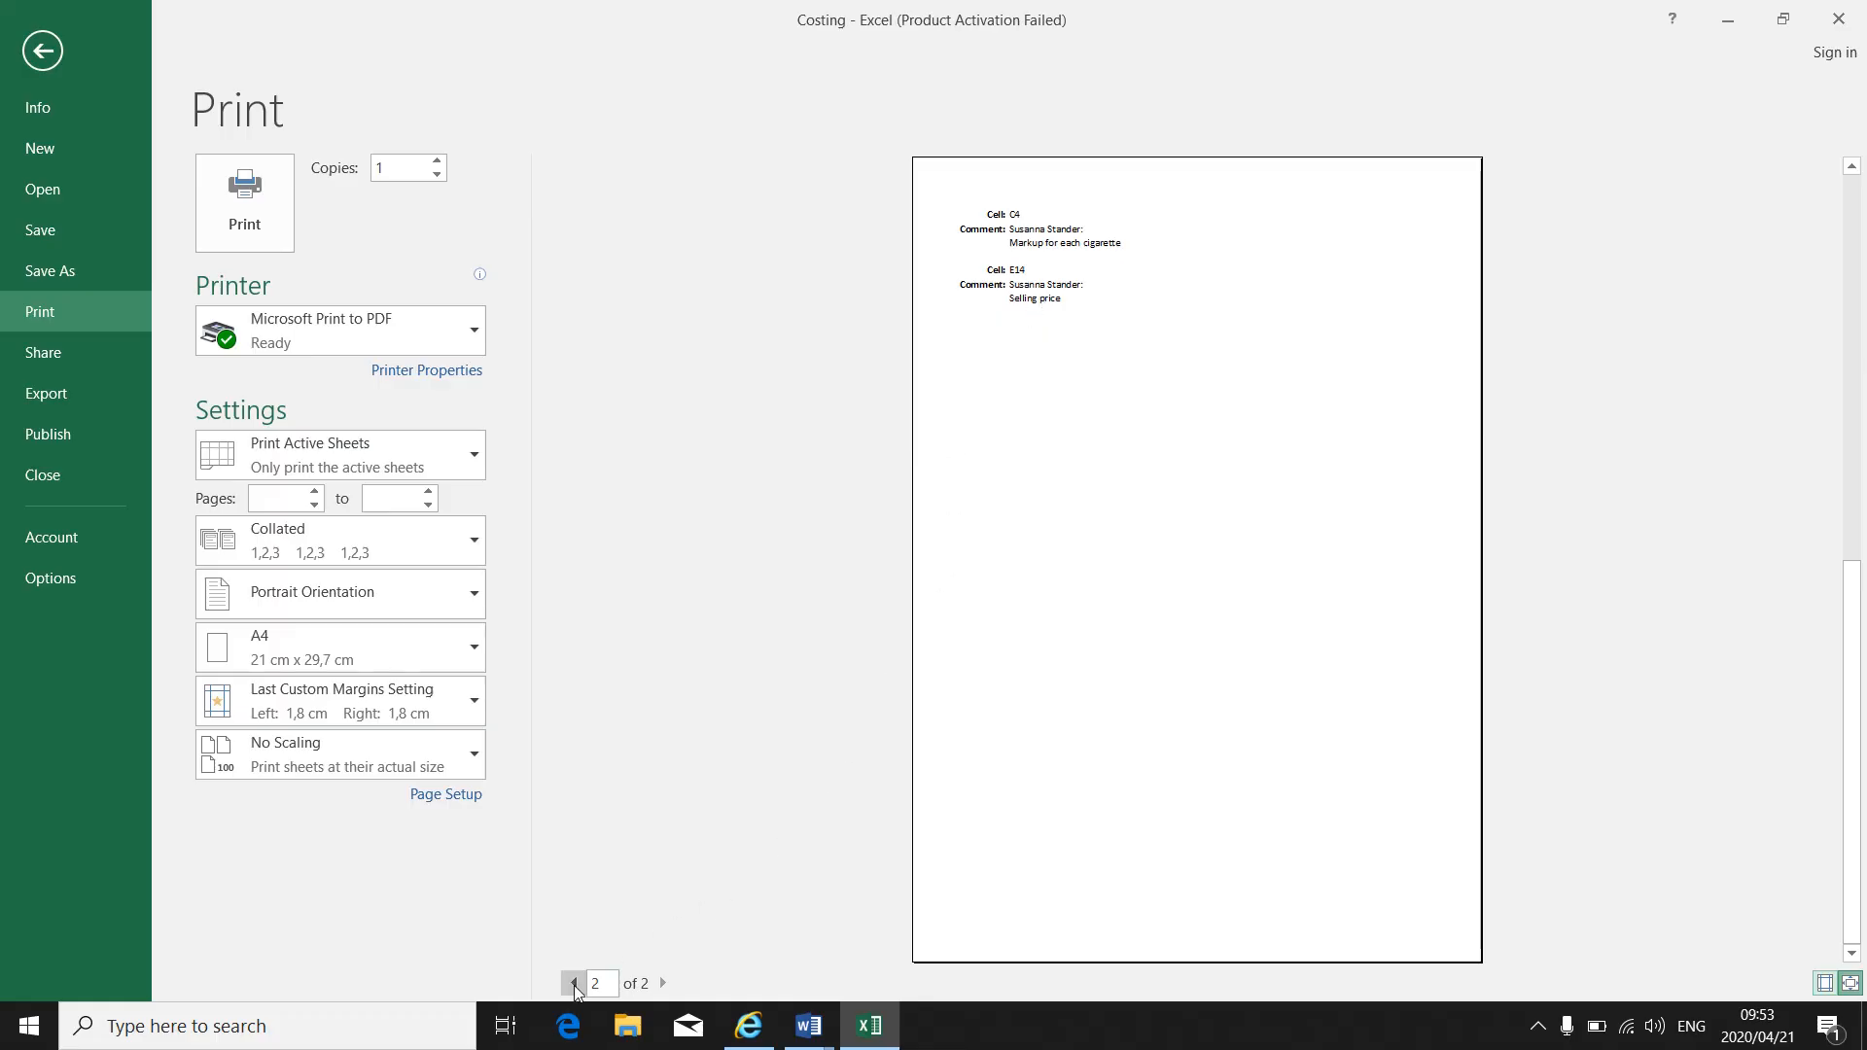
pyautogui.click(572, 984)
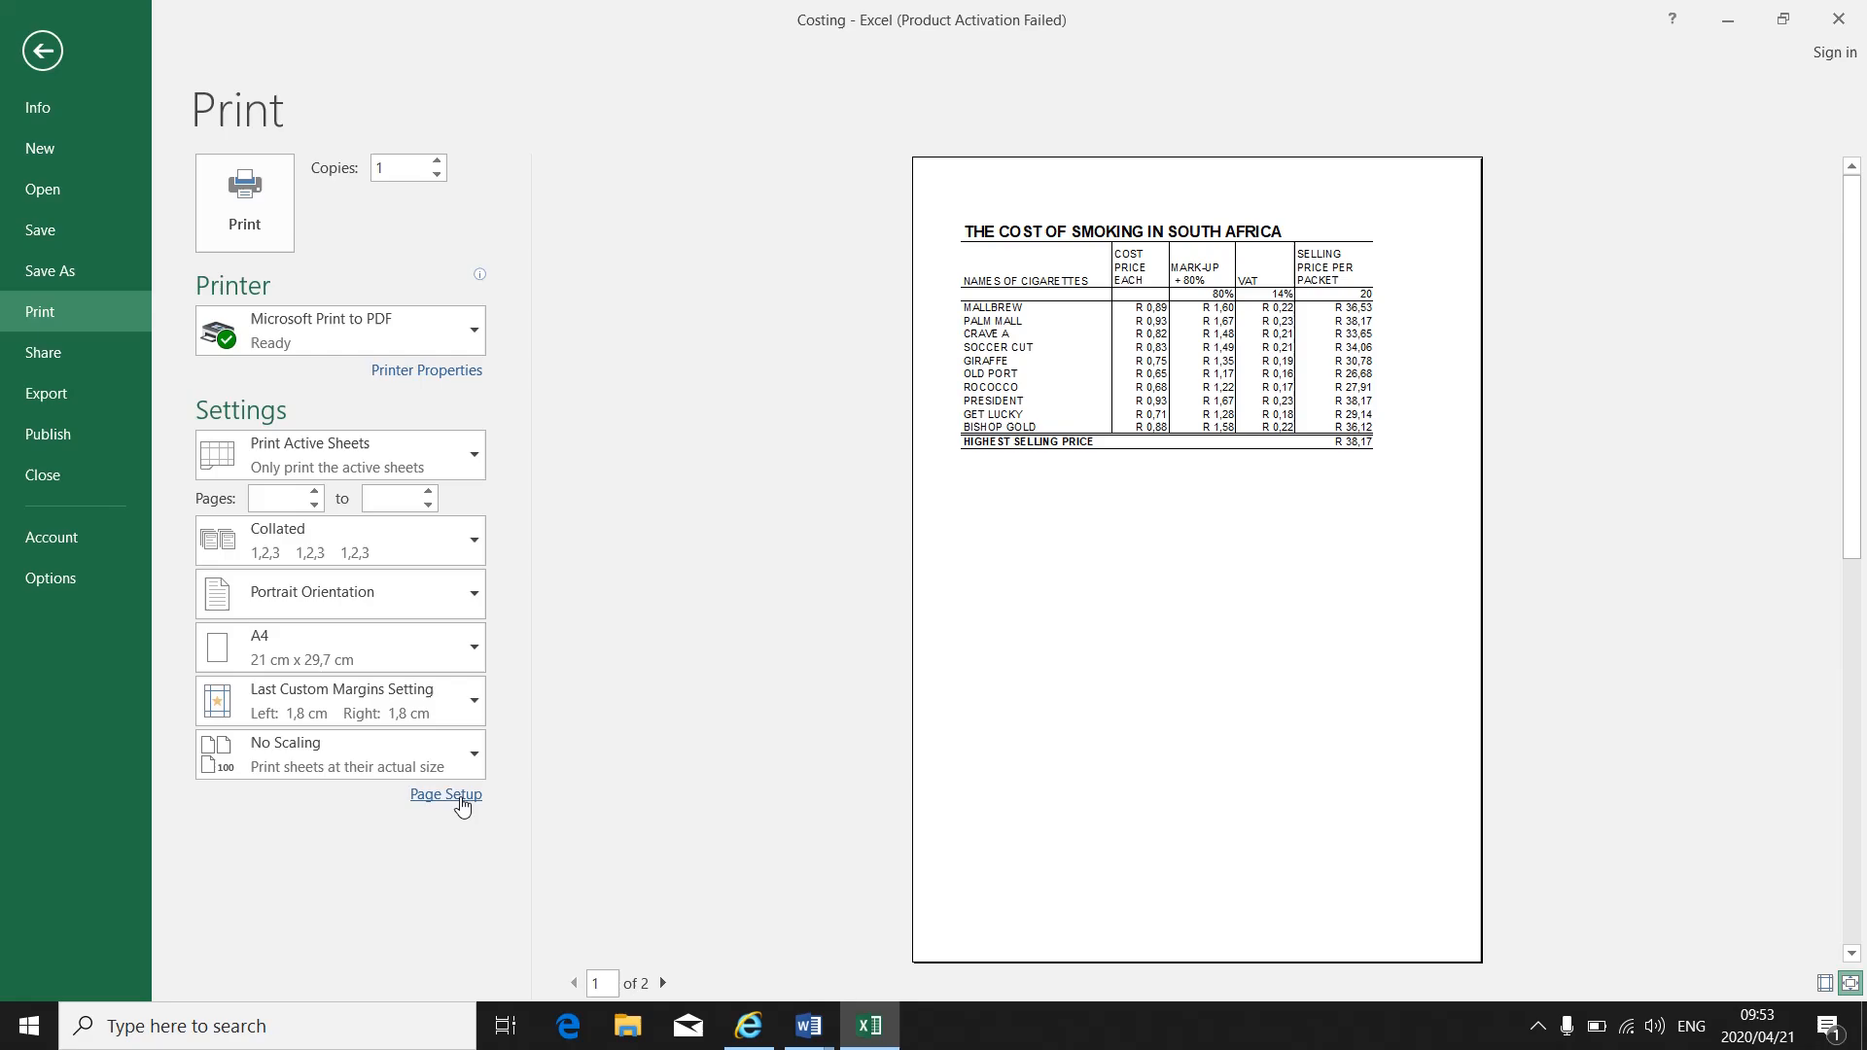
pyautogui.click(445, 793)
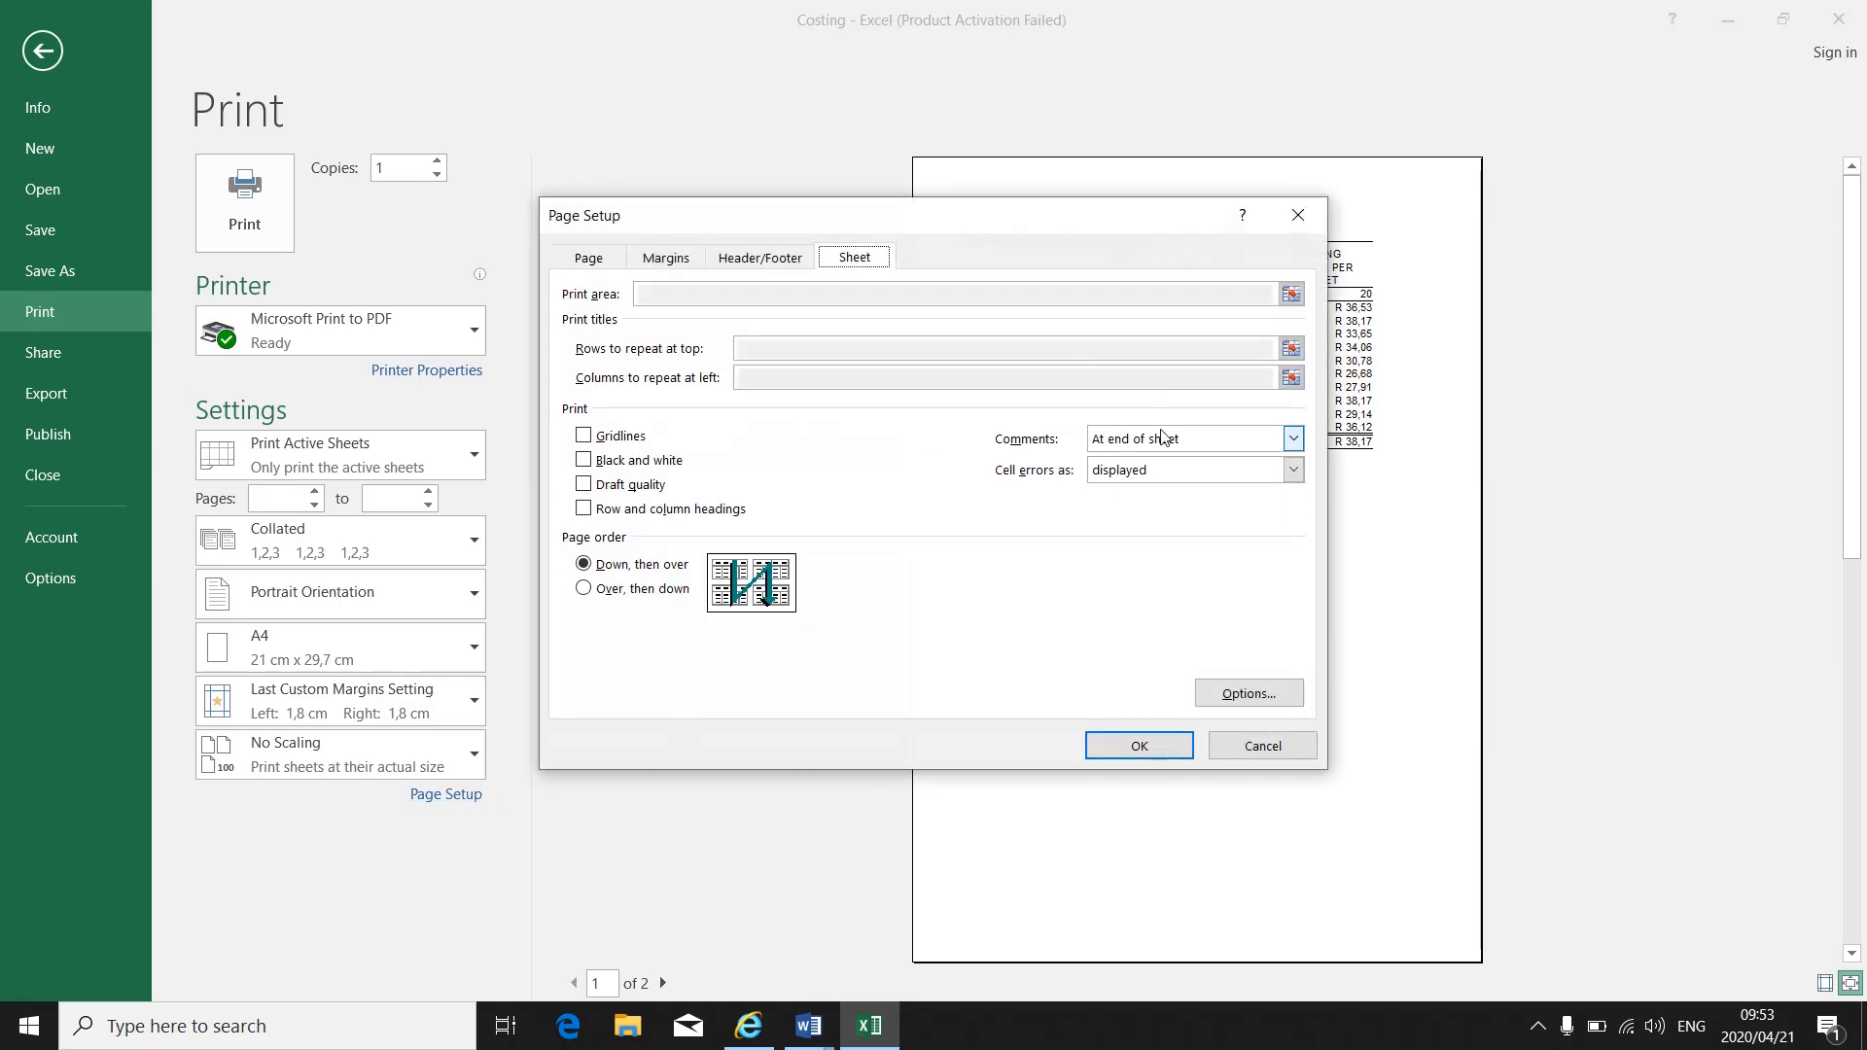
# - Set Comments to 'As displayed on sheet' so they print beside the table
pyautogui.click(1291, 438)
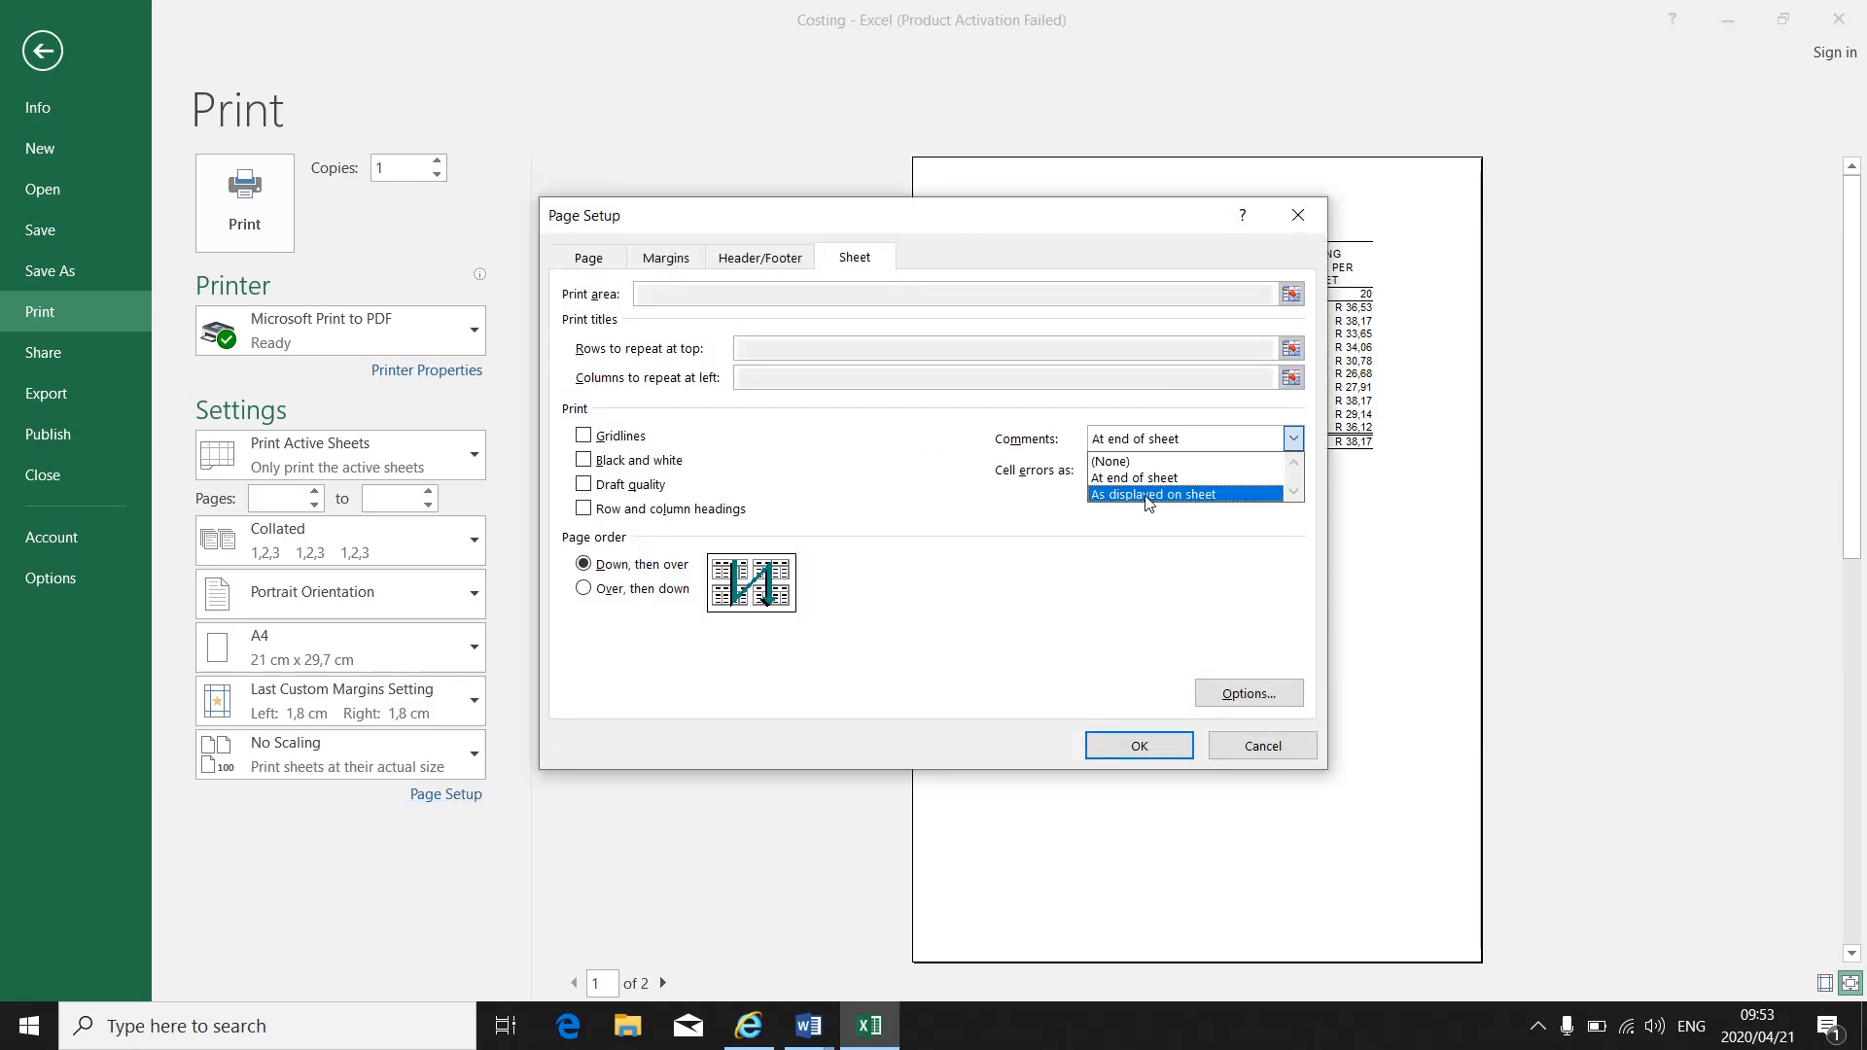
pyautogui.click(1150, 492)
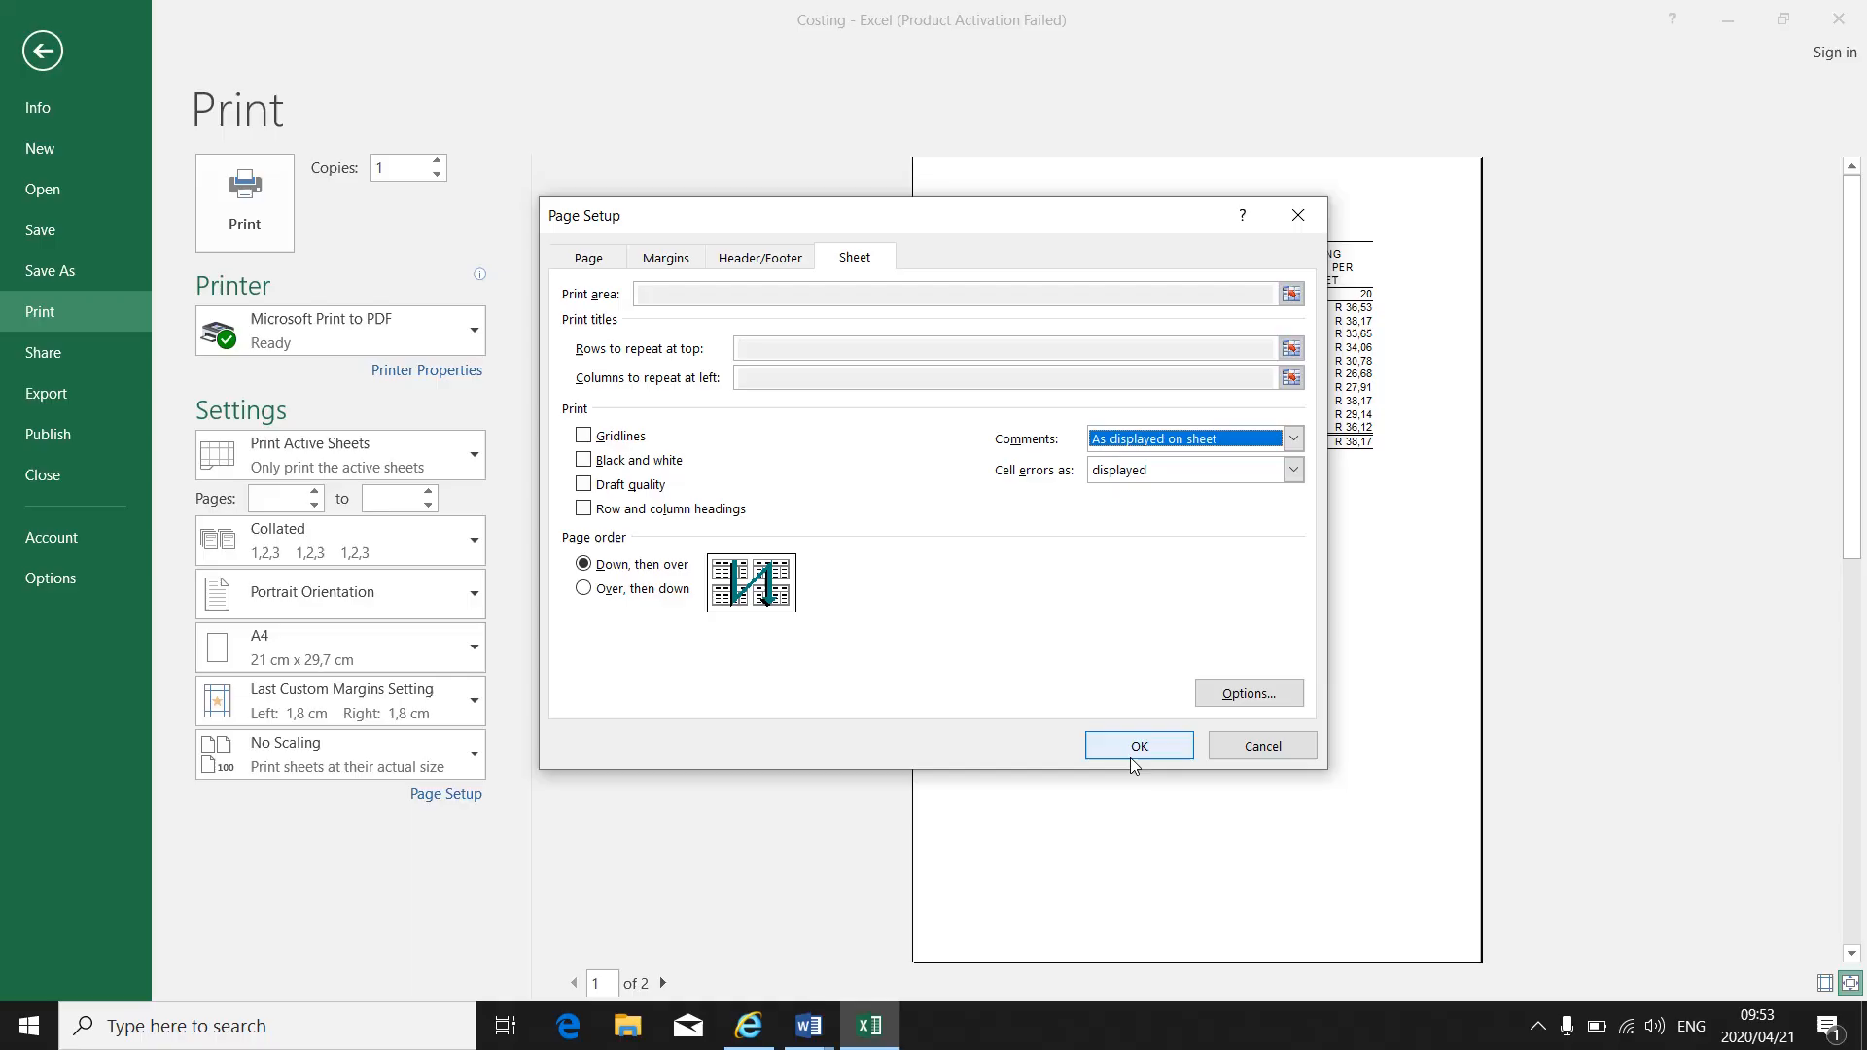
pyautogui.click(1138, 745)
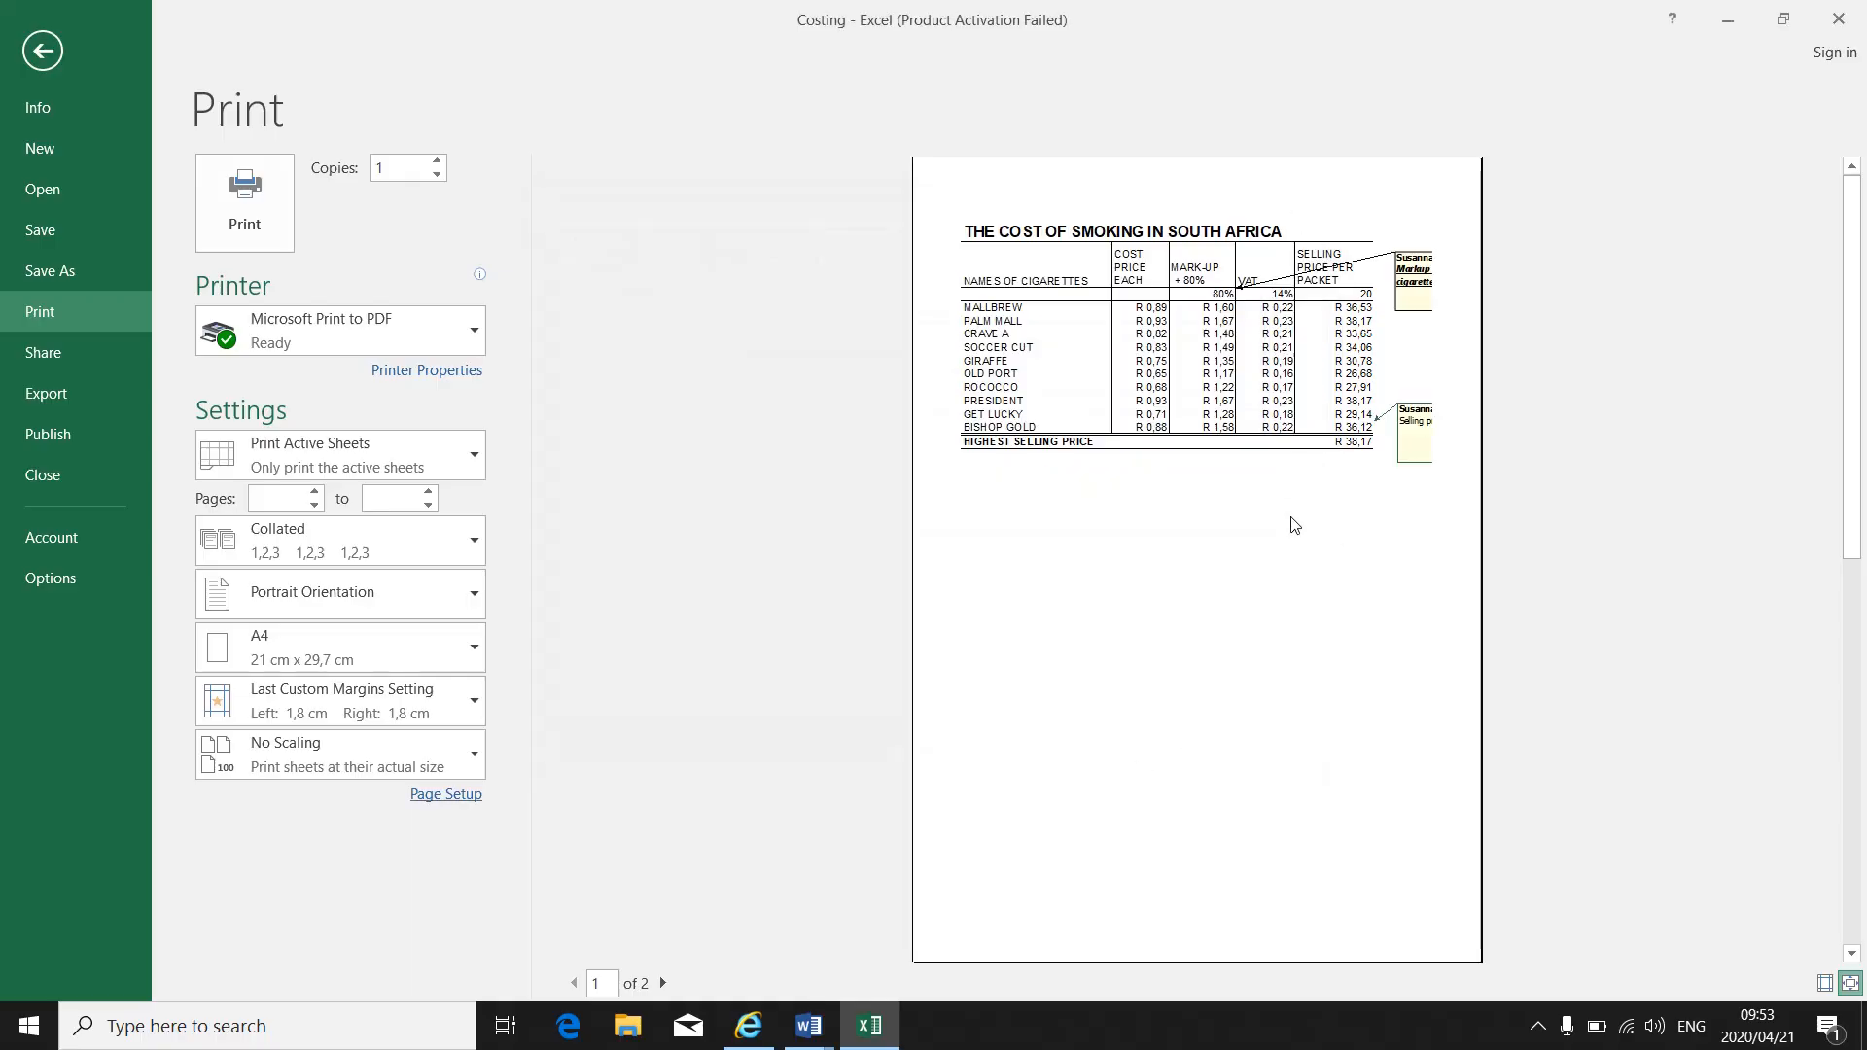
pyautogui.moveTo(718, 549)
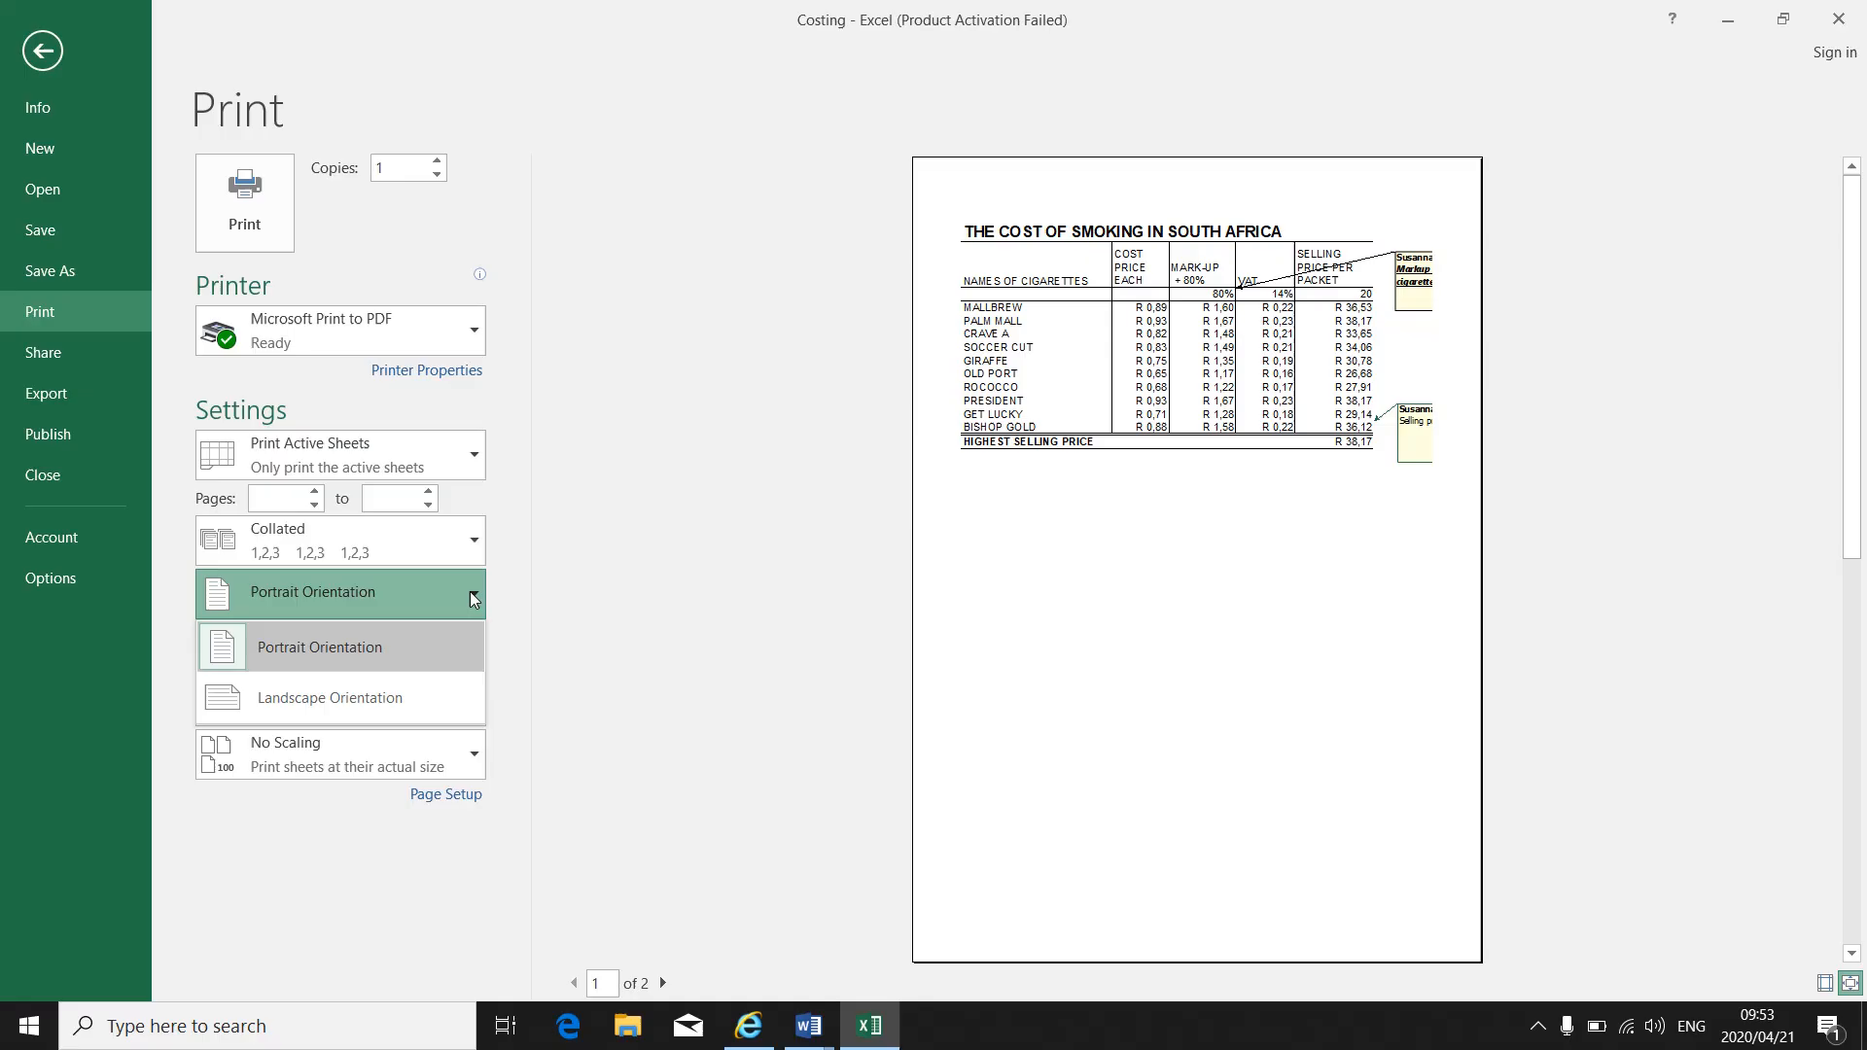
# - Switch the printout to Landscape Orientation so everything fits on one page
pyautogui.click(328, 696)
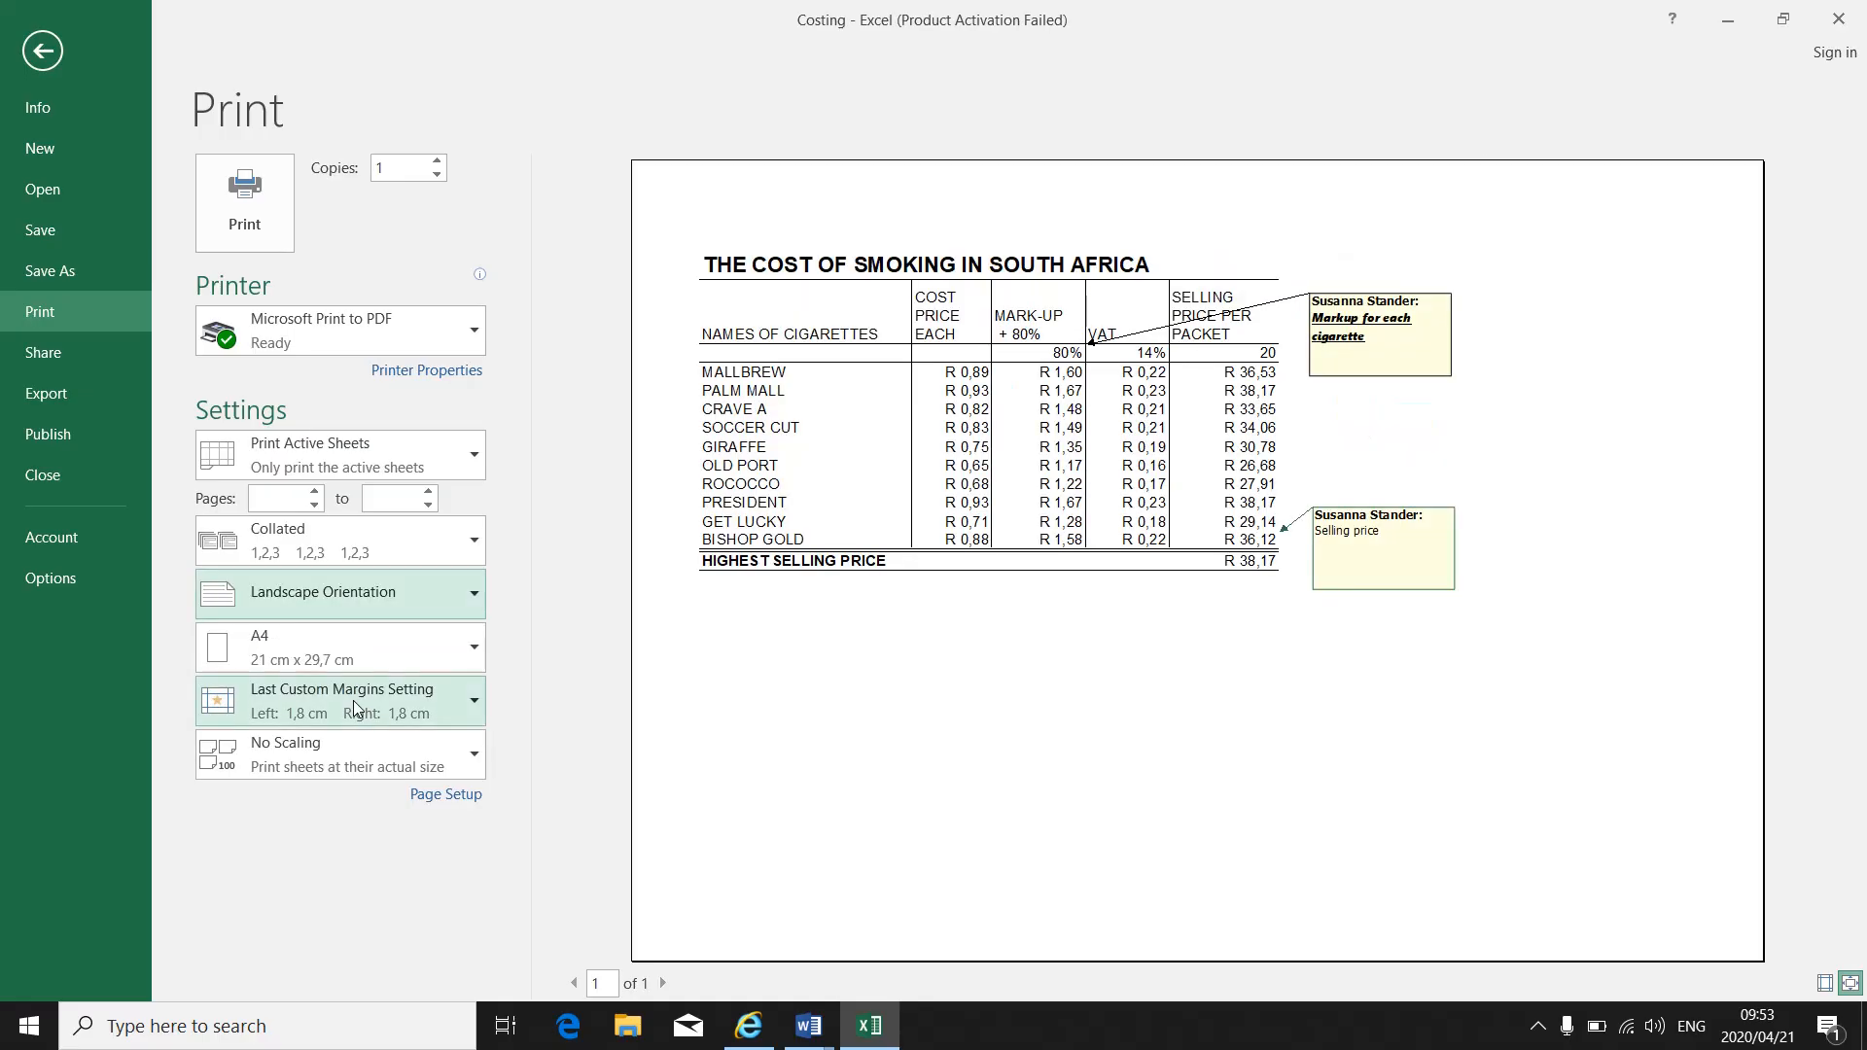
pyautogui.moveTo(1647, 230)
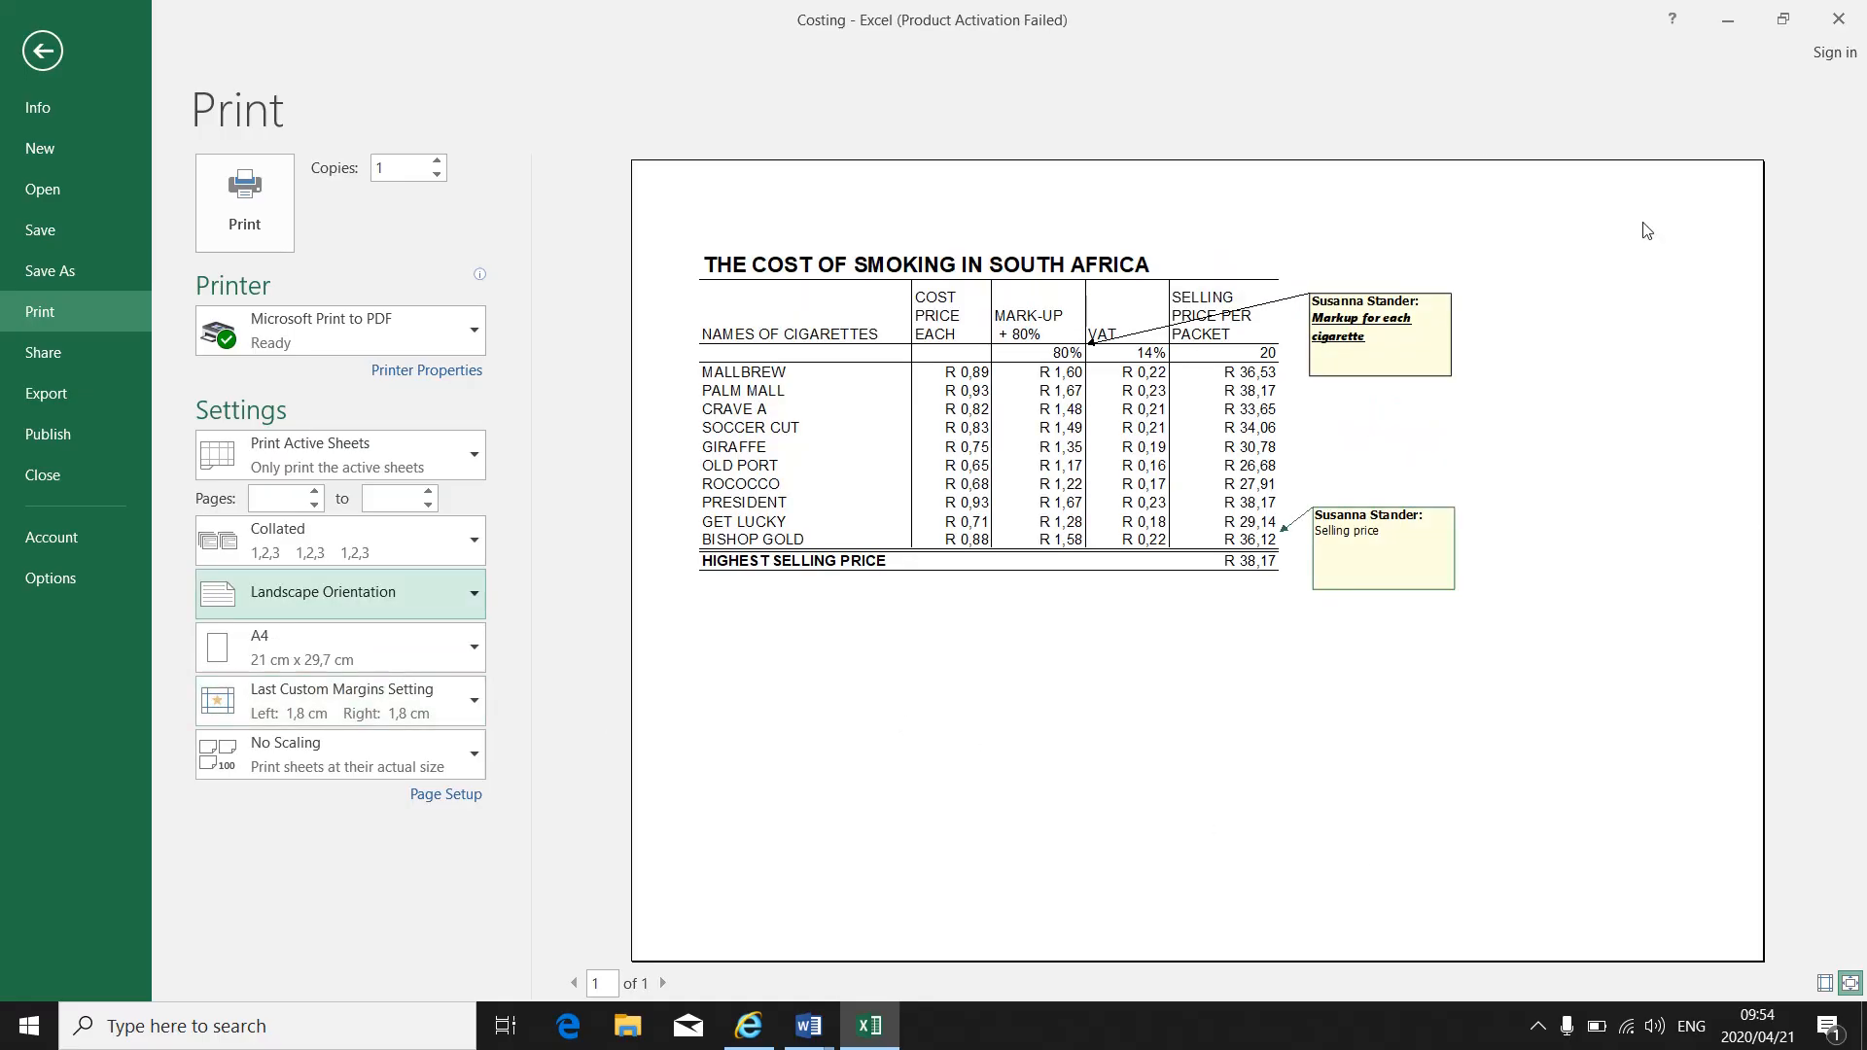
pyautogui.moveTo(1237, 518)
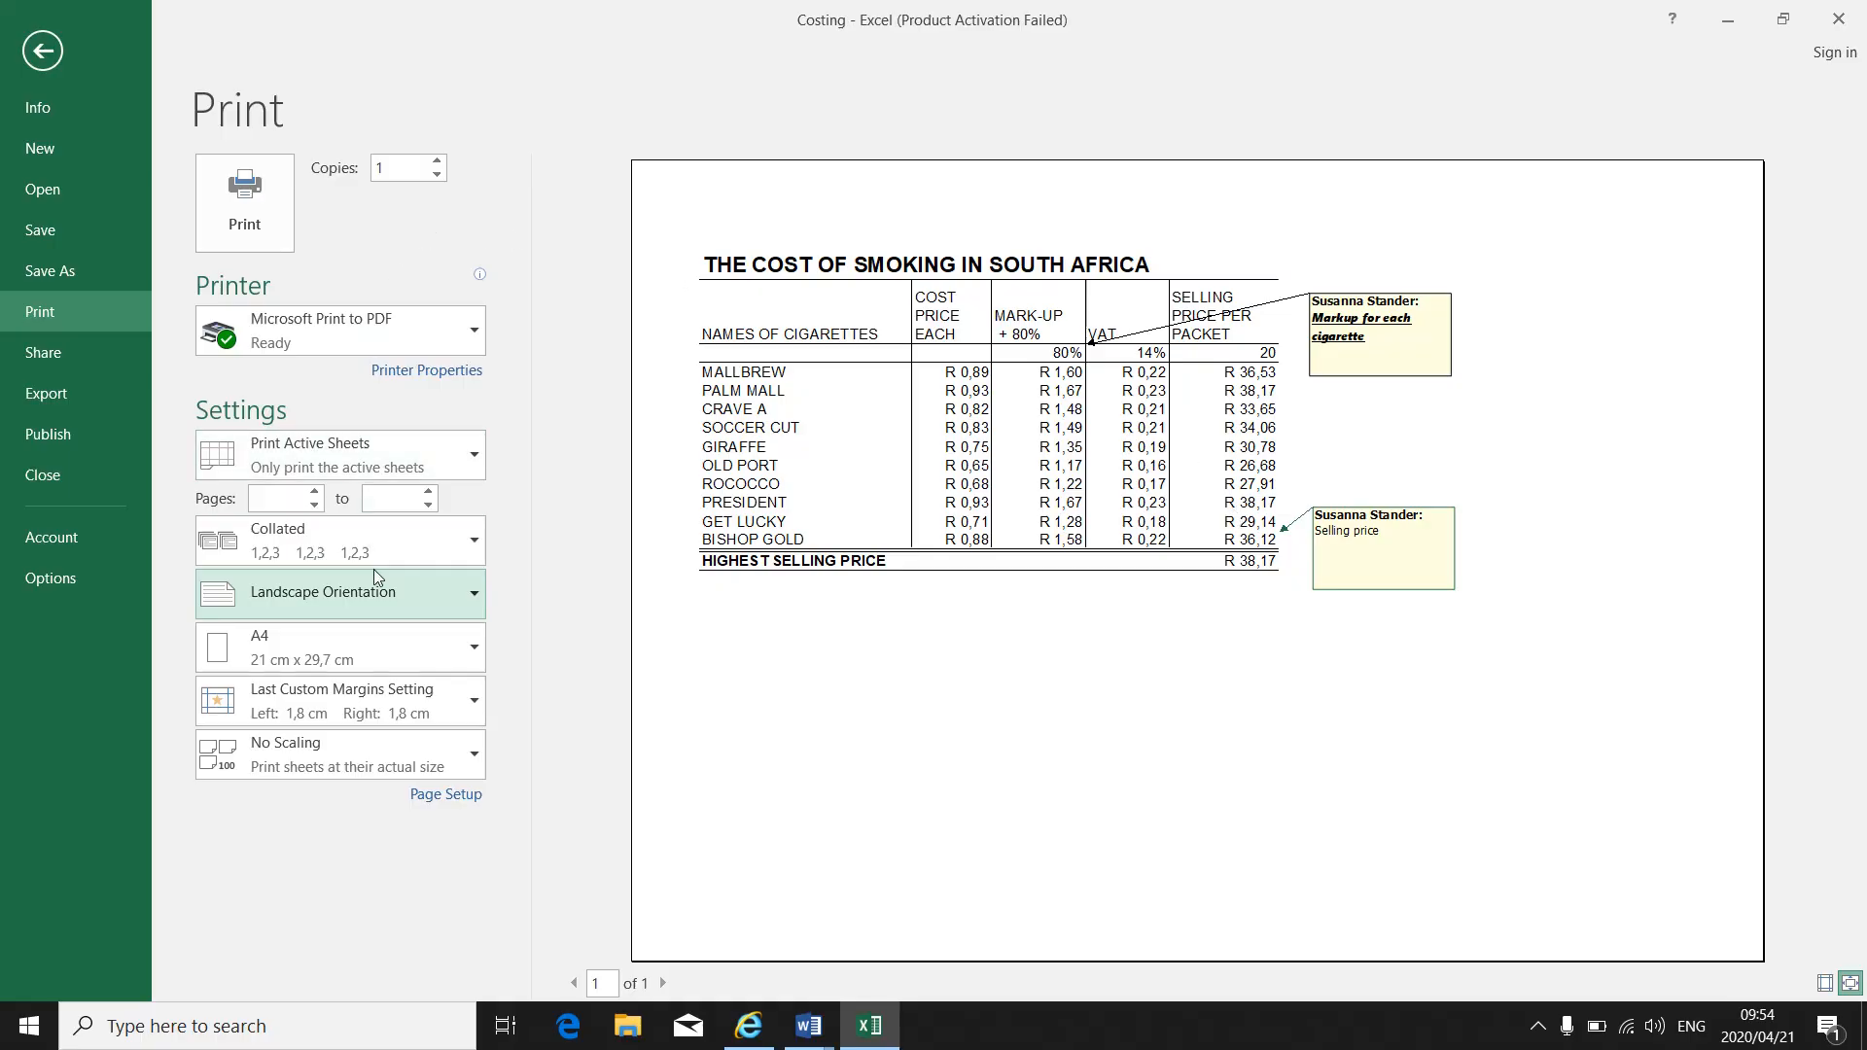
pyautogui.moveTo(1146, 744)
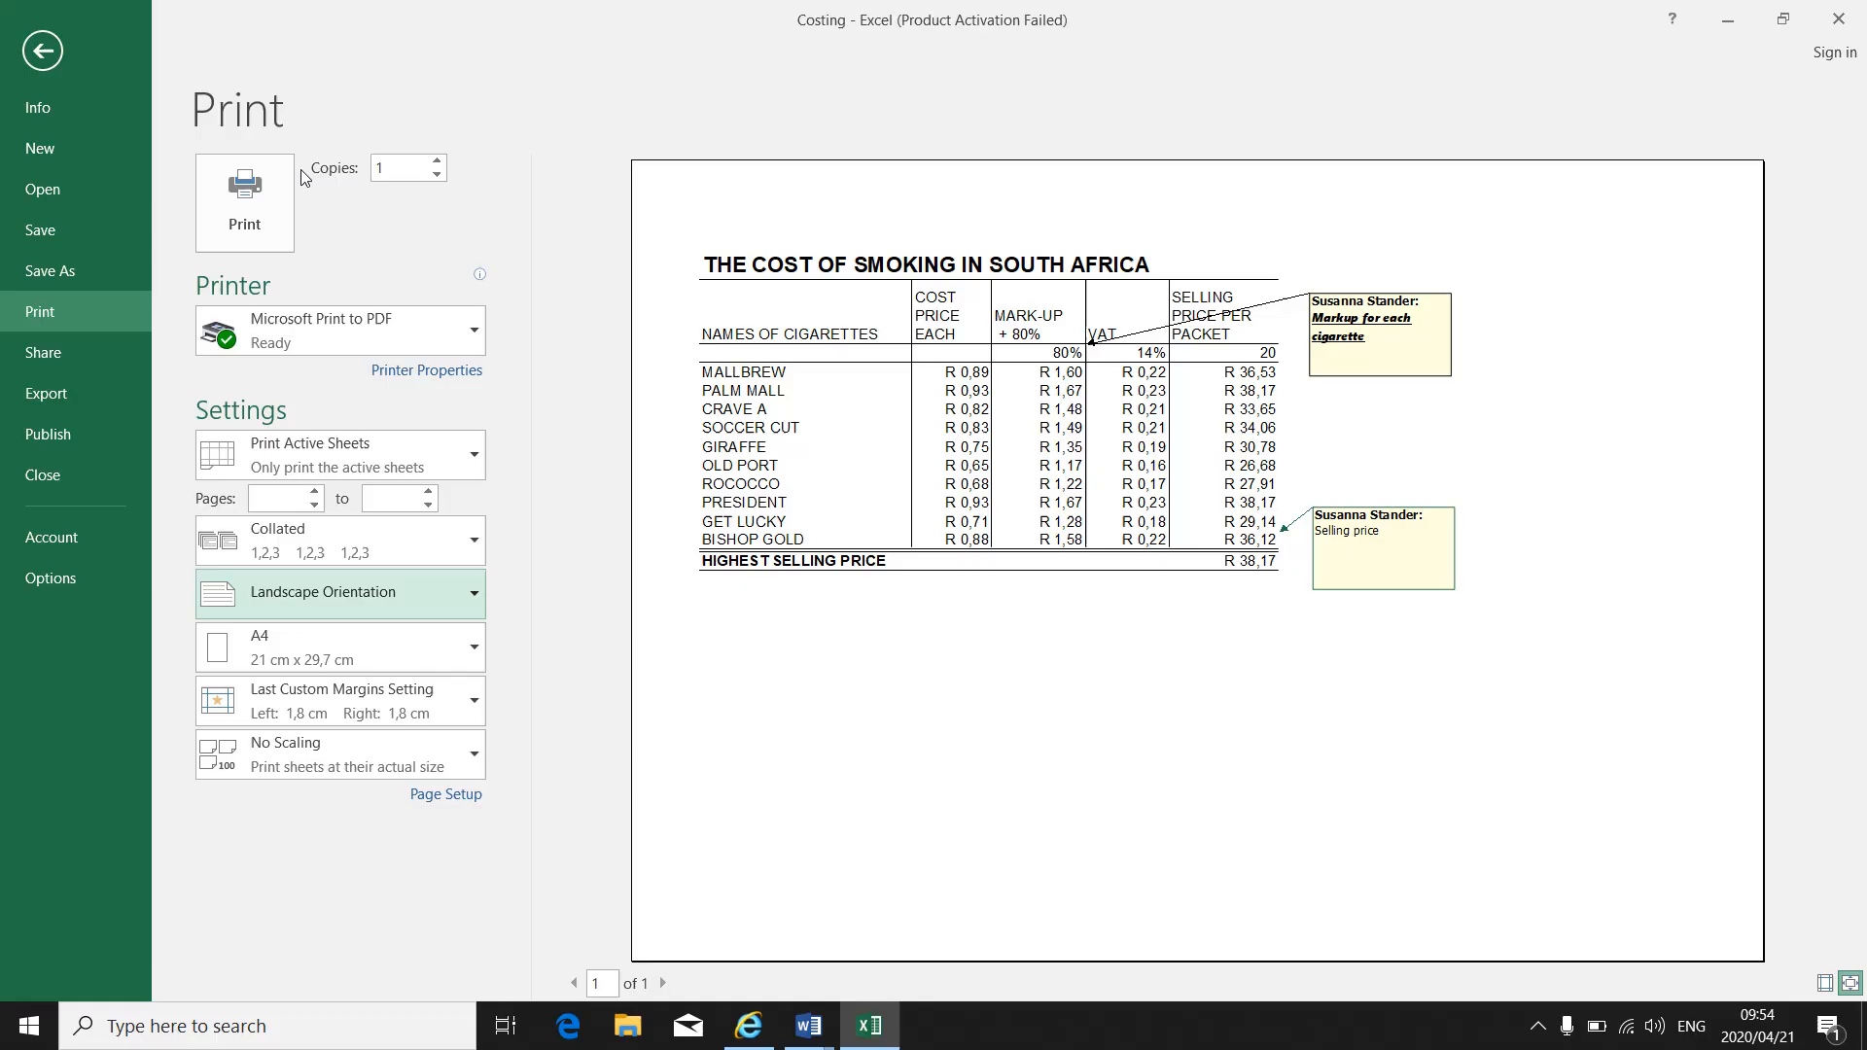
pyautogui.moveTo(445, 793)
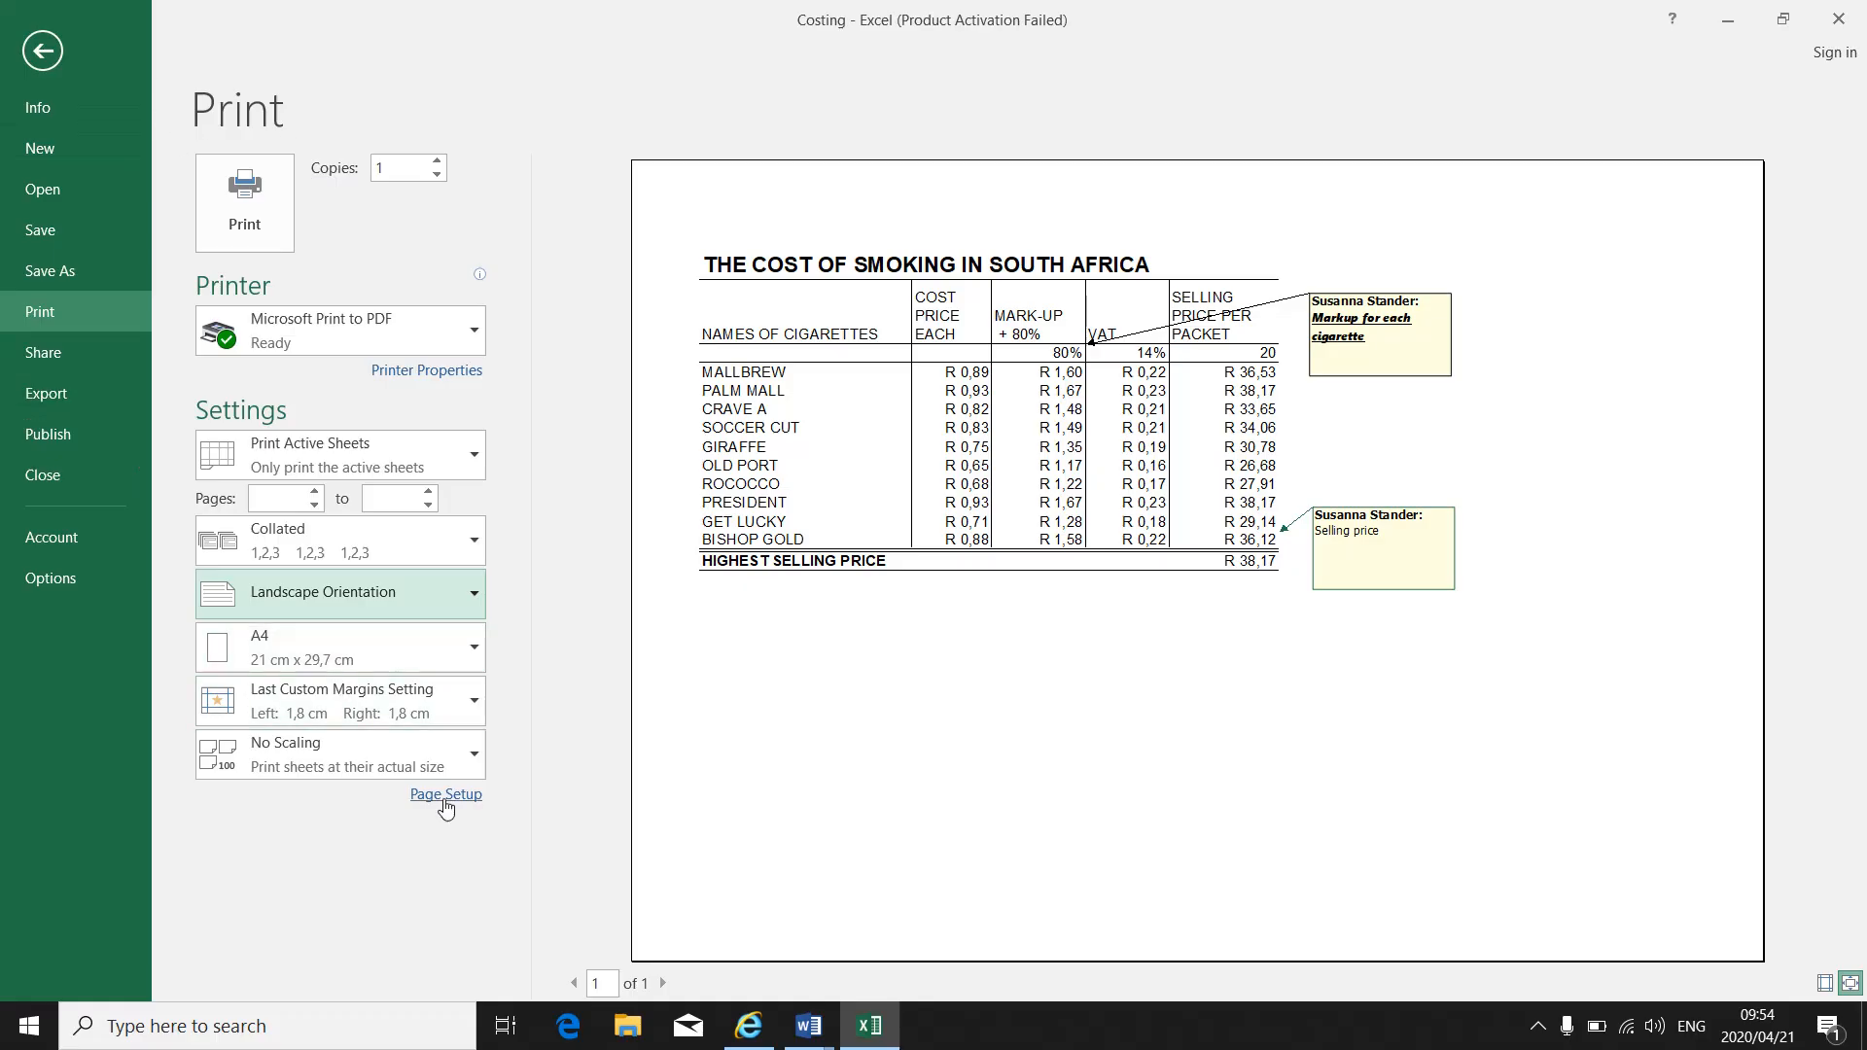
pyautogui.click(445, 794)
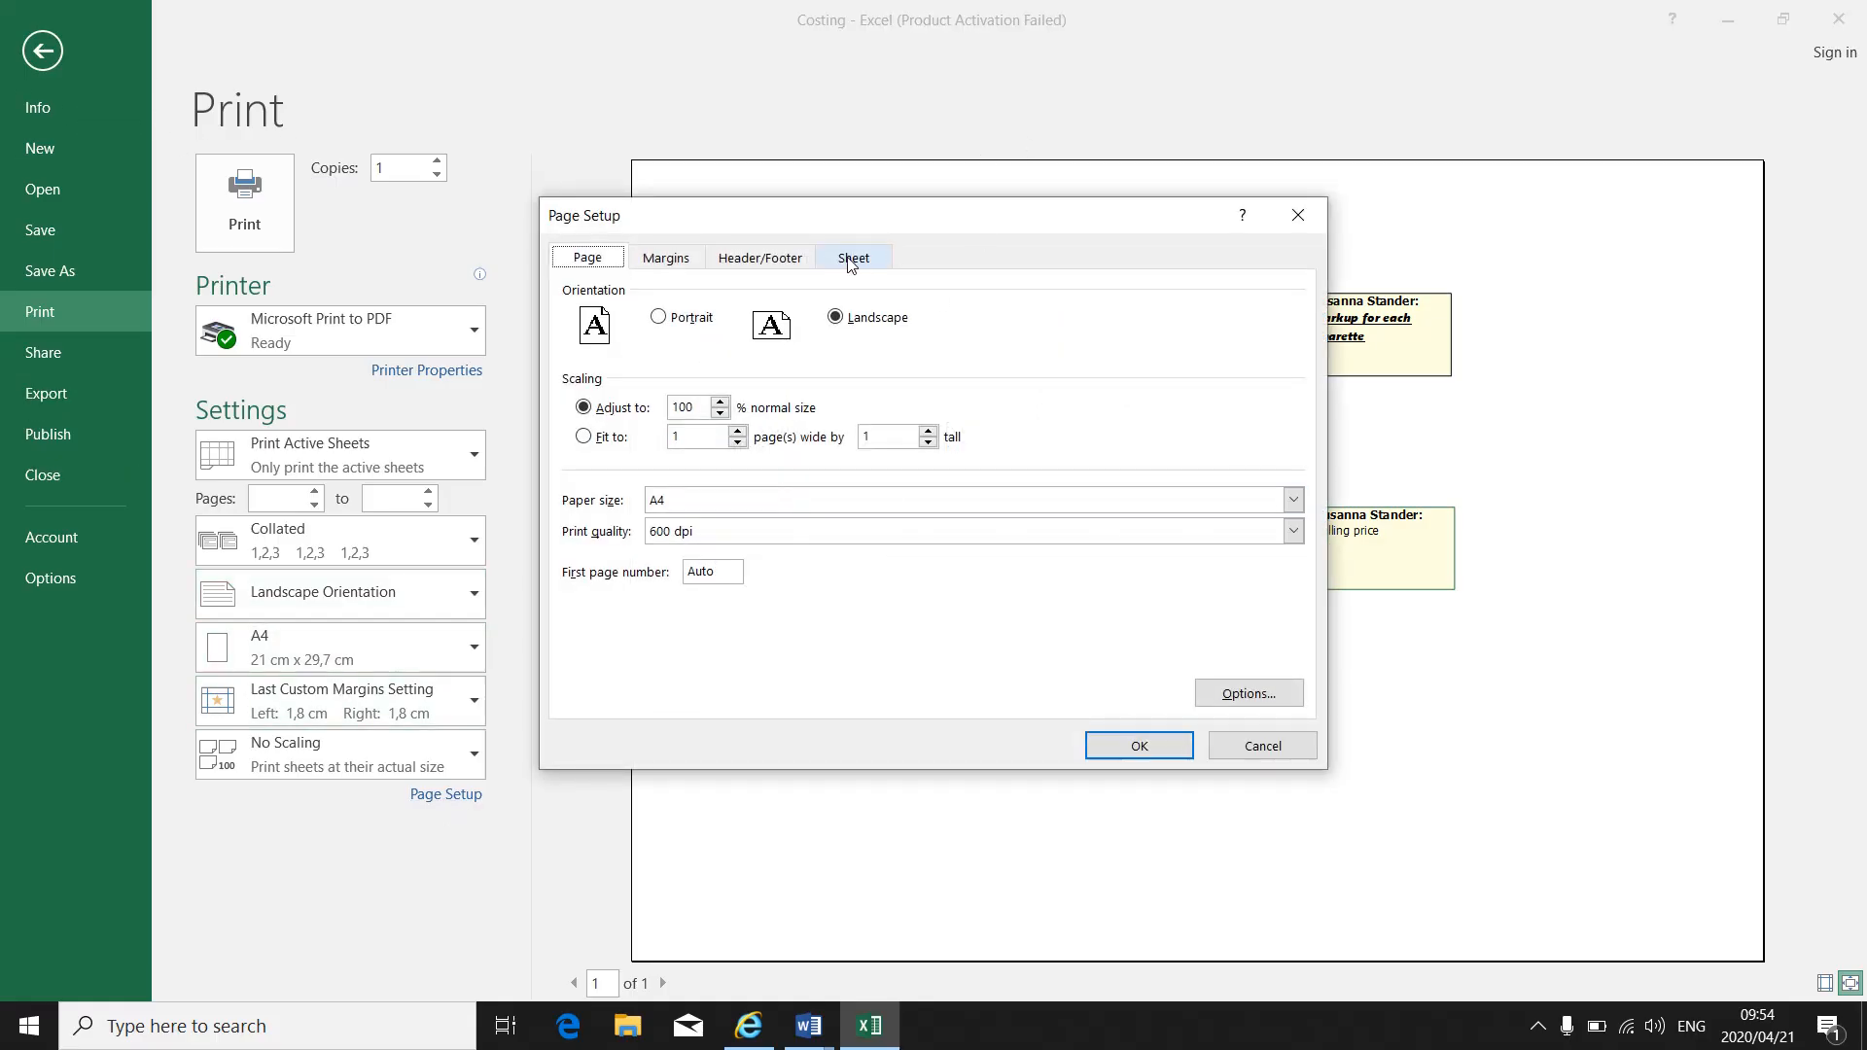
pyautogui.click(854, 257)
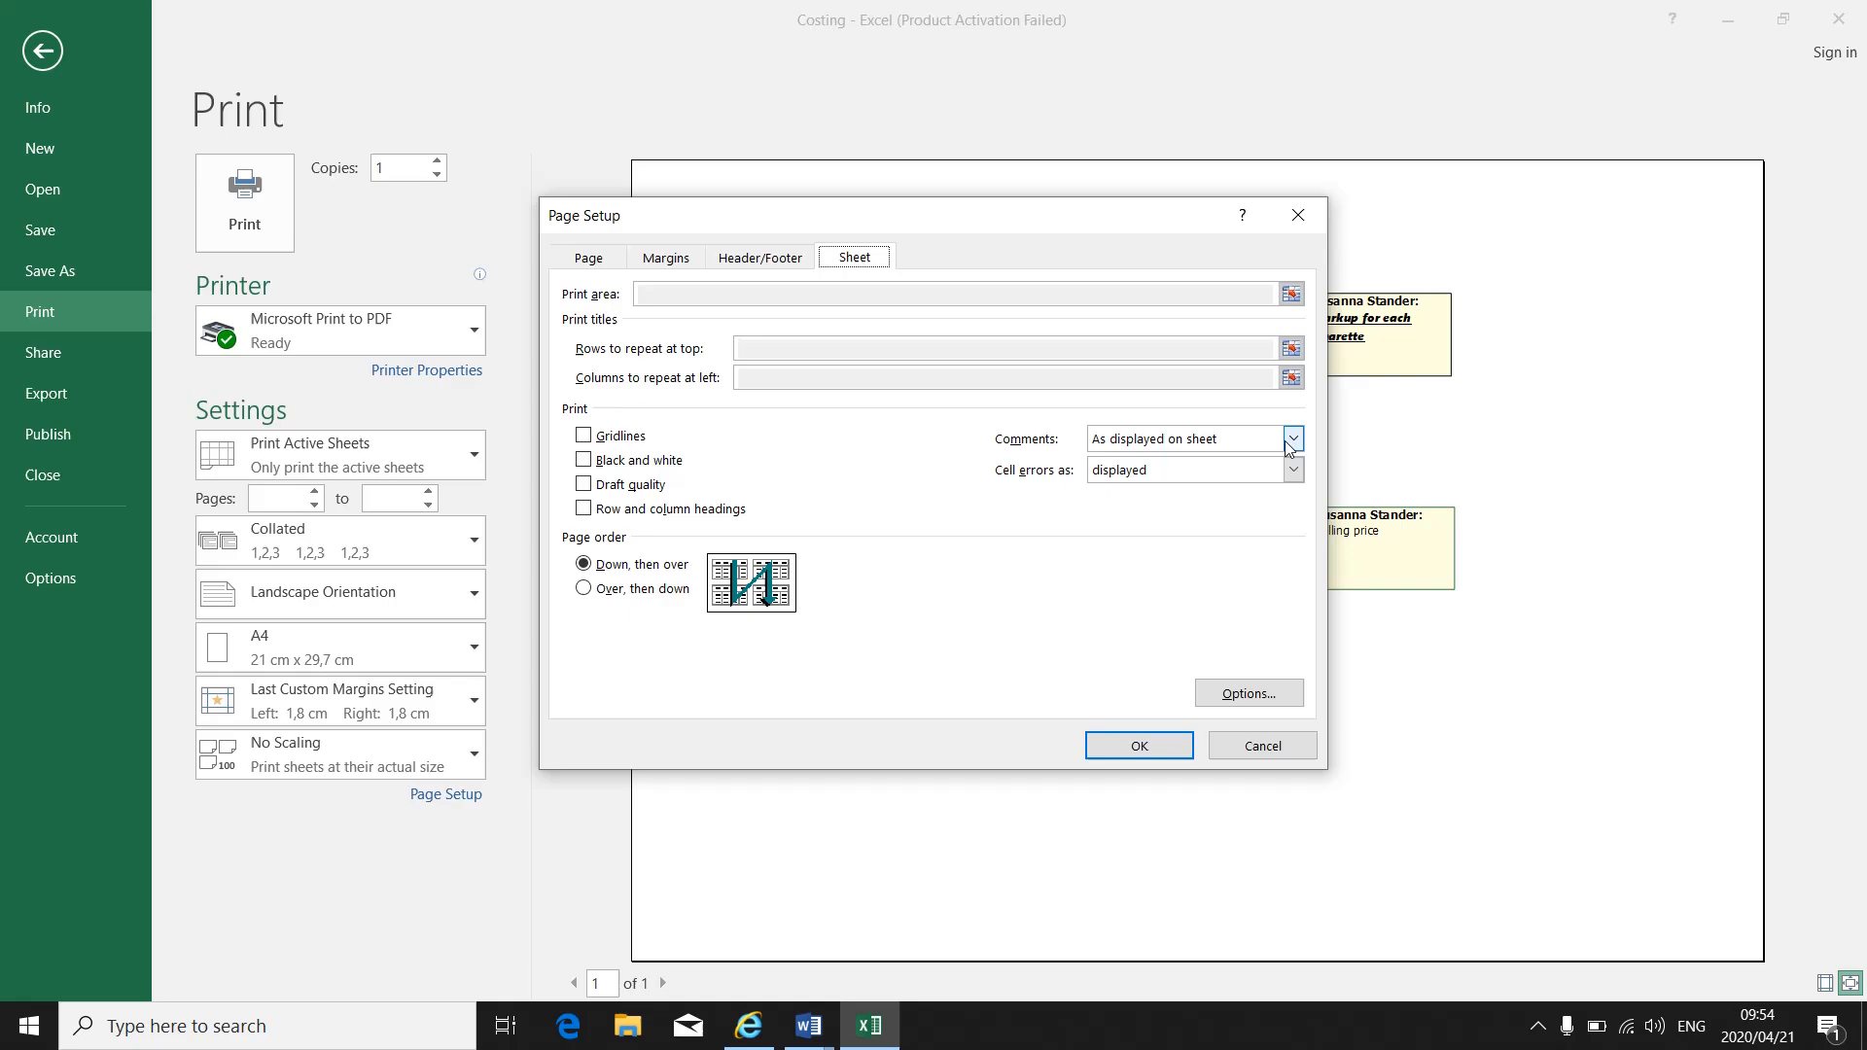
pyautogui.click(1293, 437)
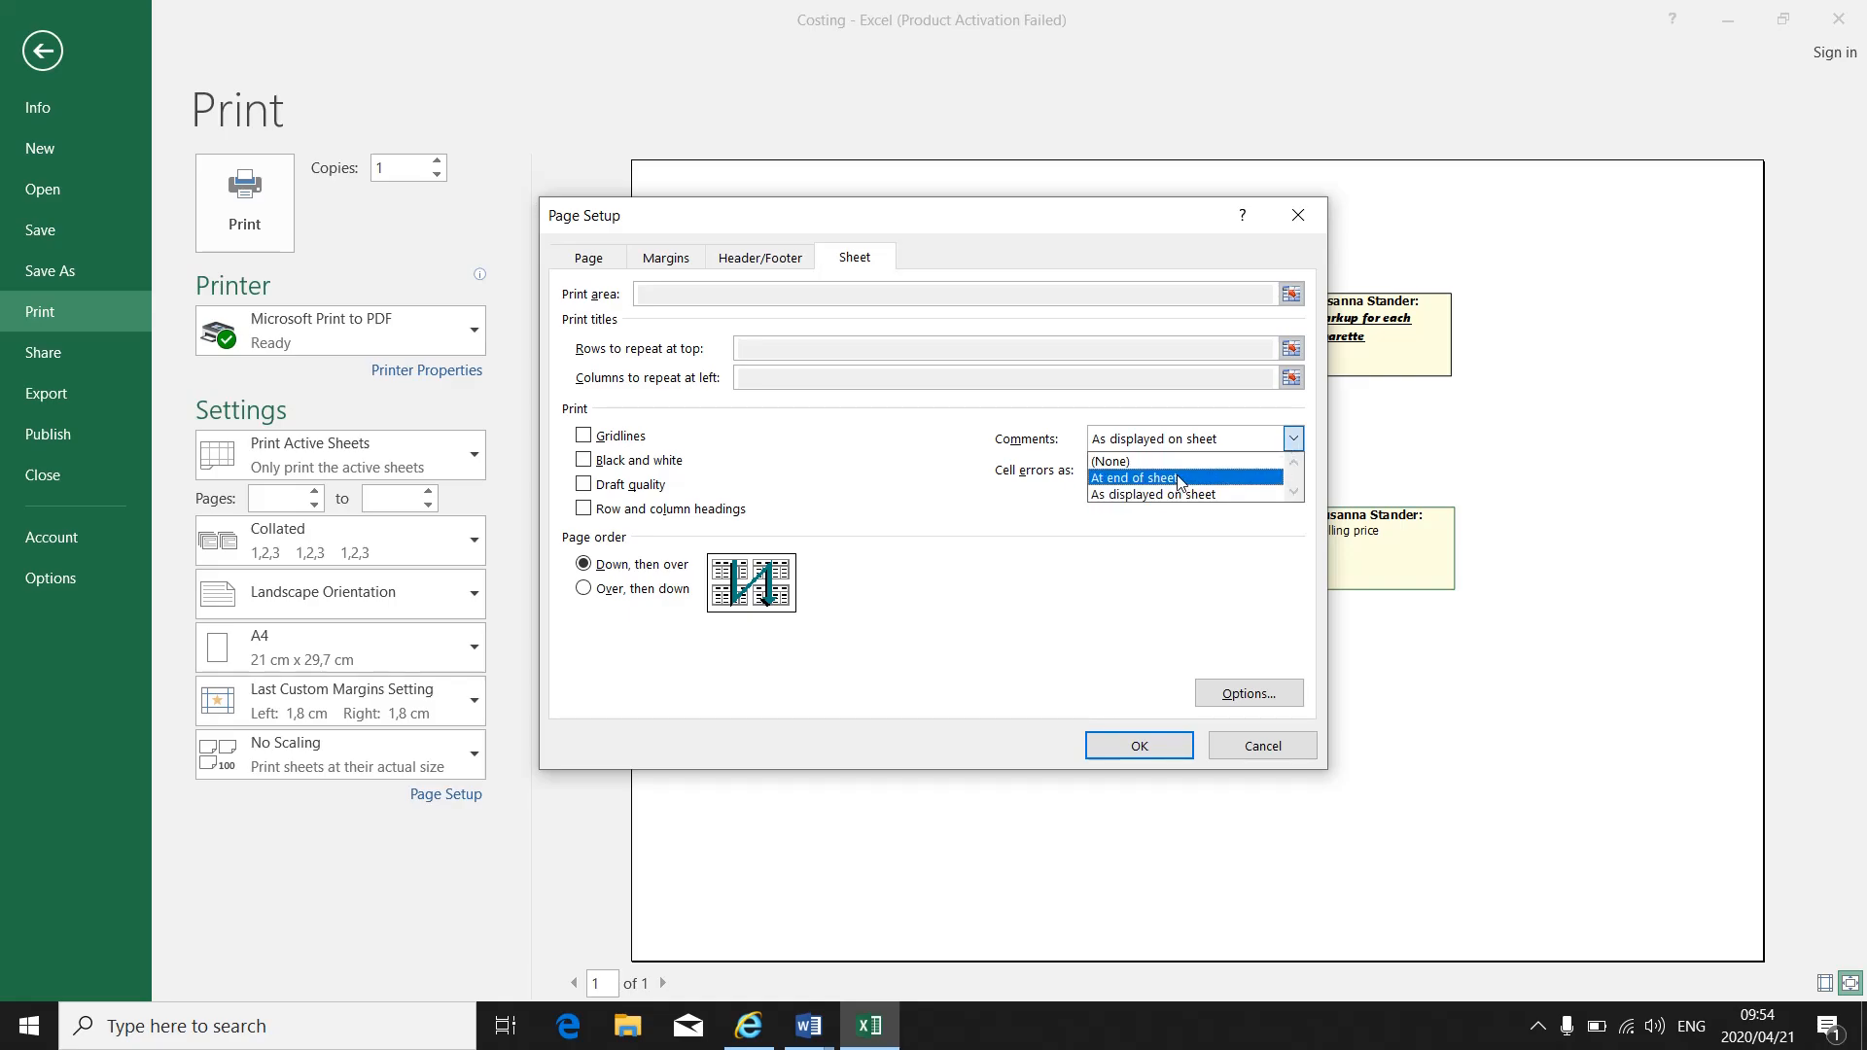
pyautogui.moveTo(1179, 492)
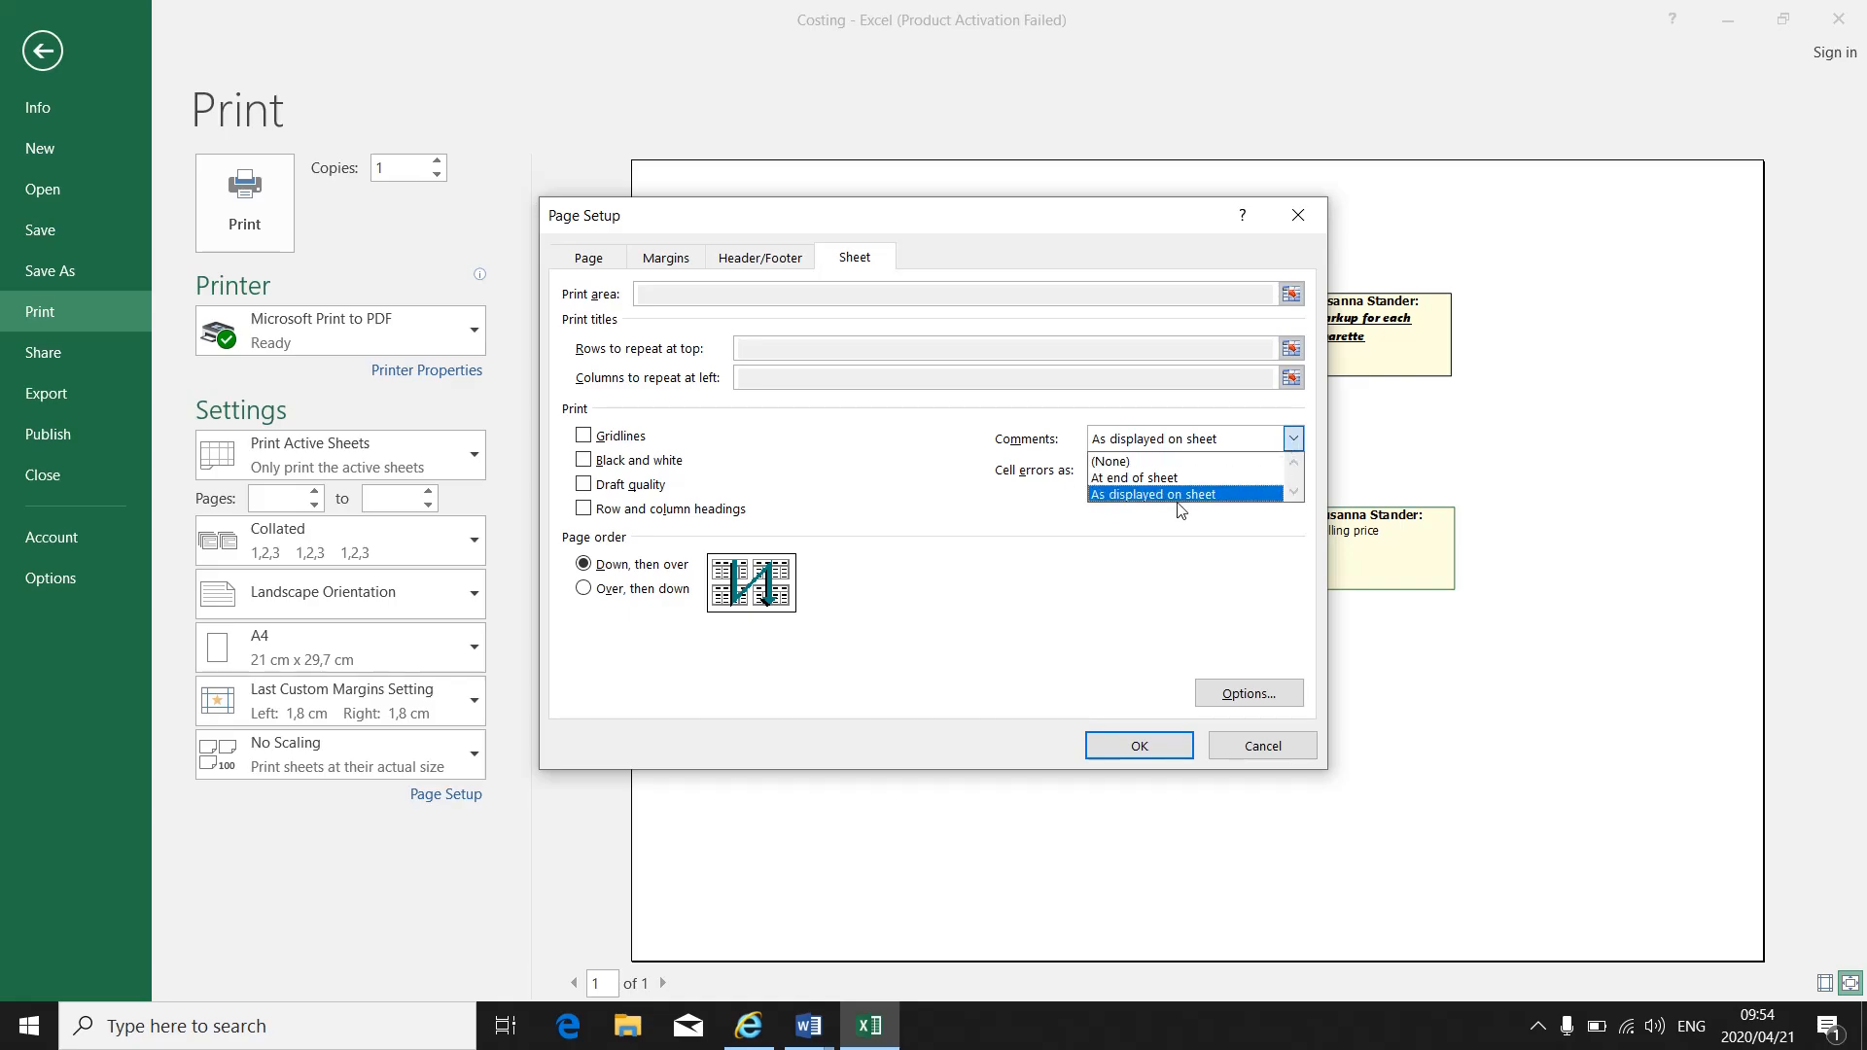
pyautogui.moveTo(1140, 498)
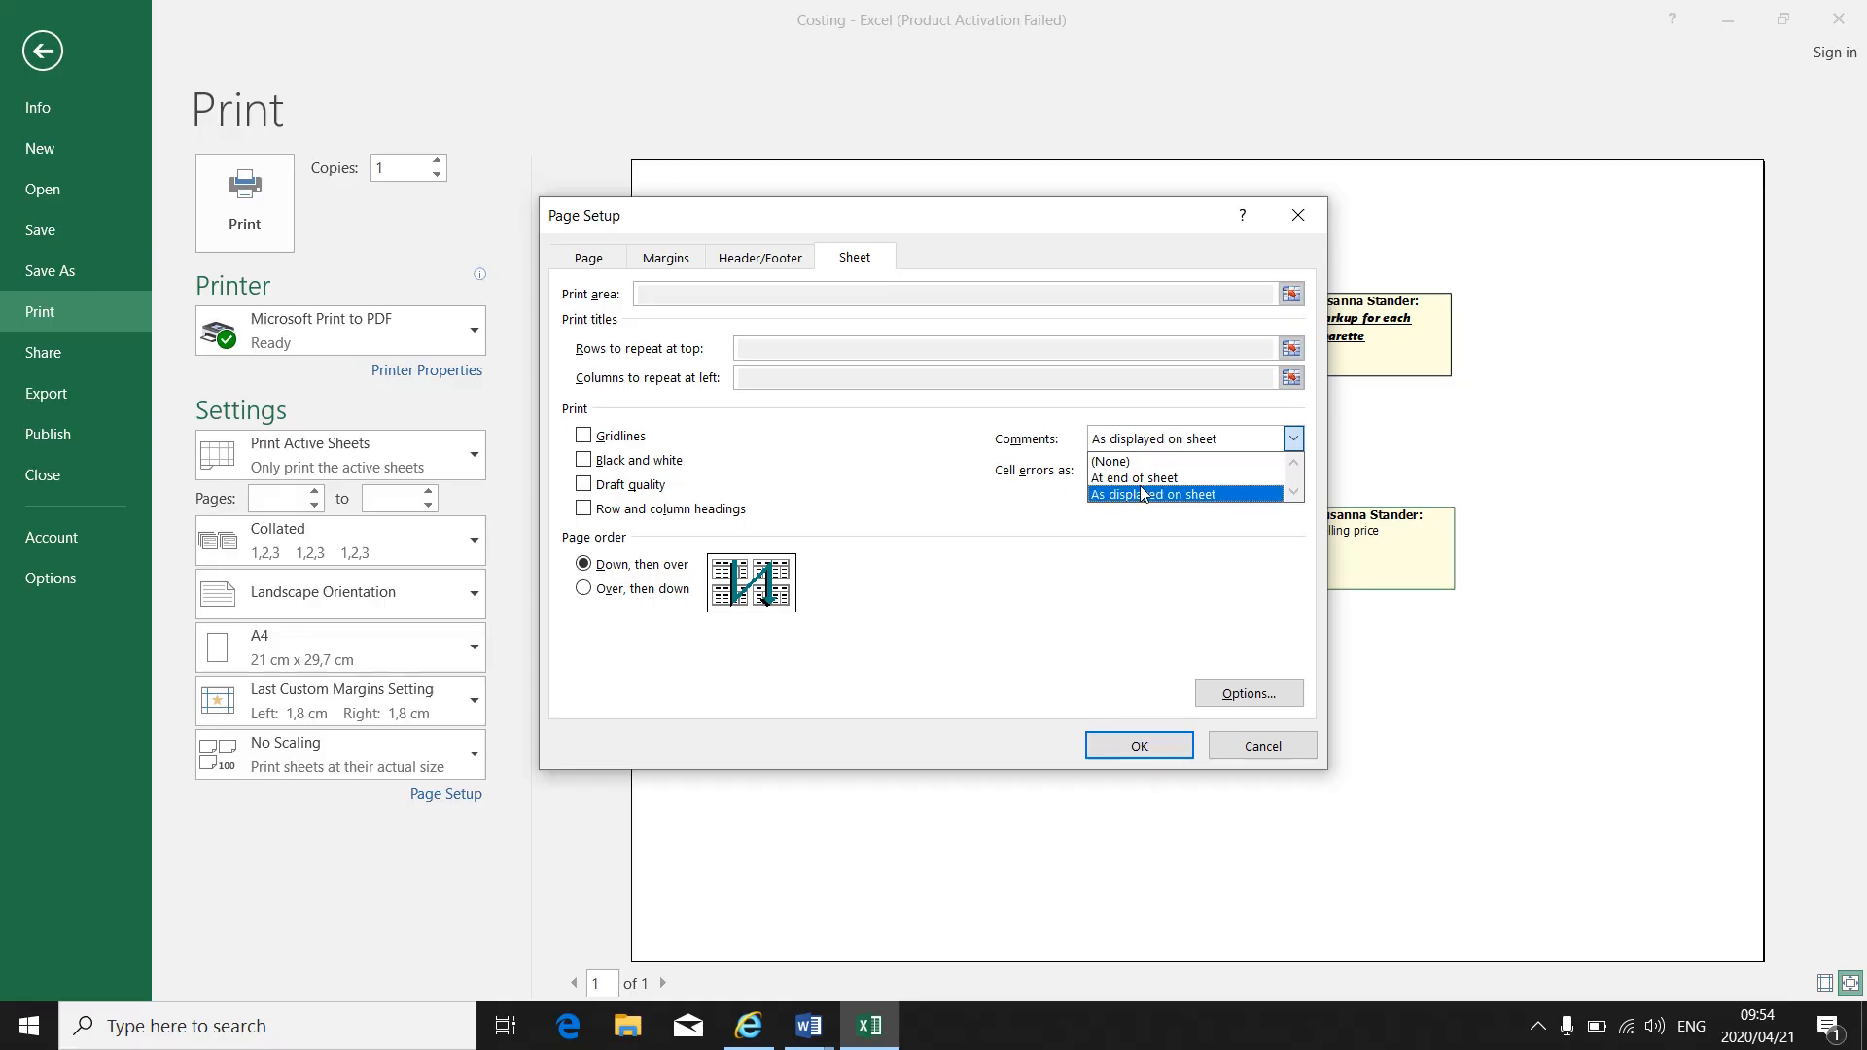
pyautogui.click(1136, 745)
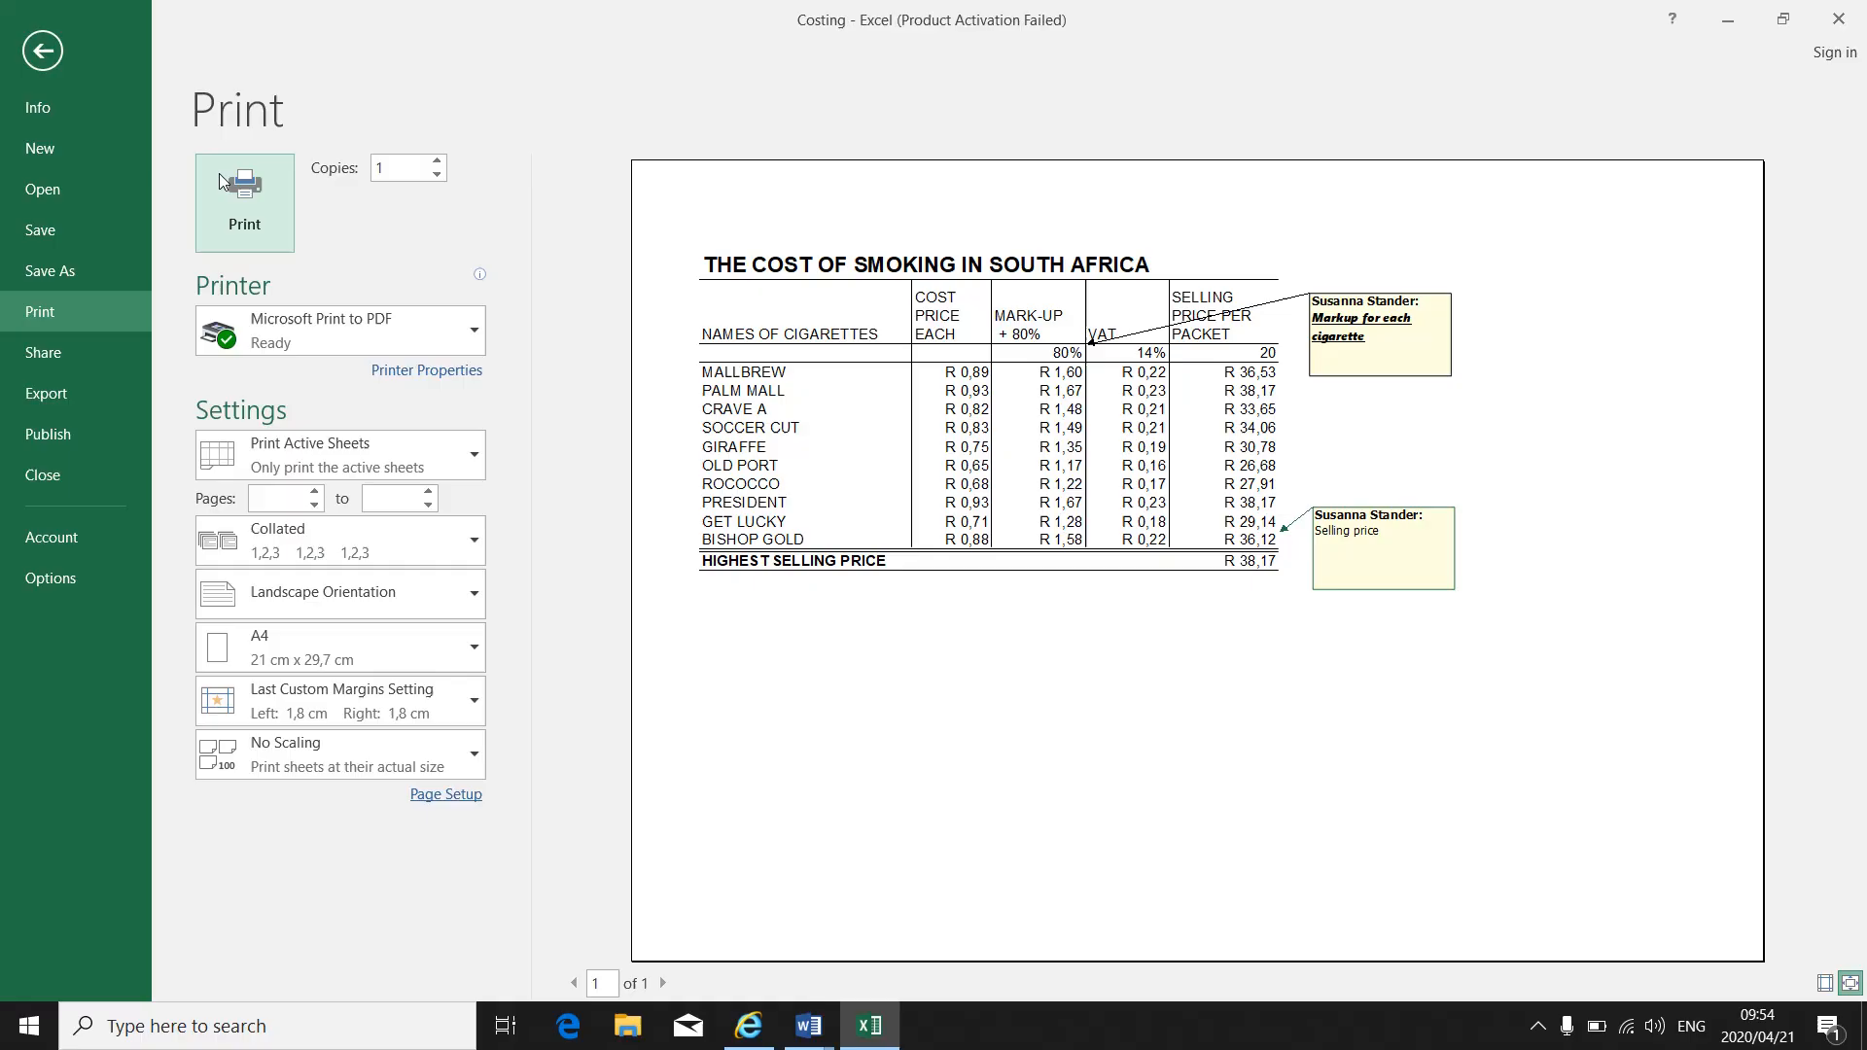
pyautogui.moveTo(91, 85)
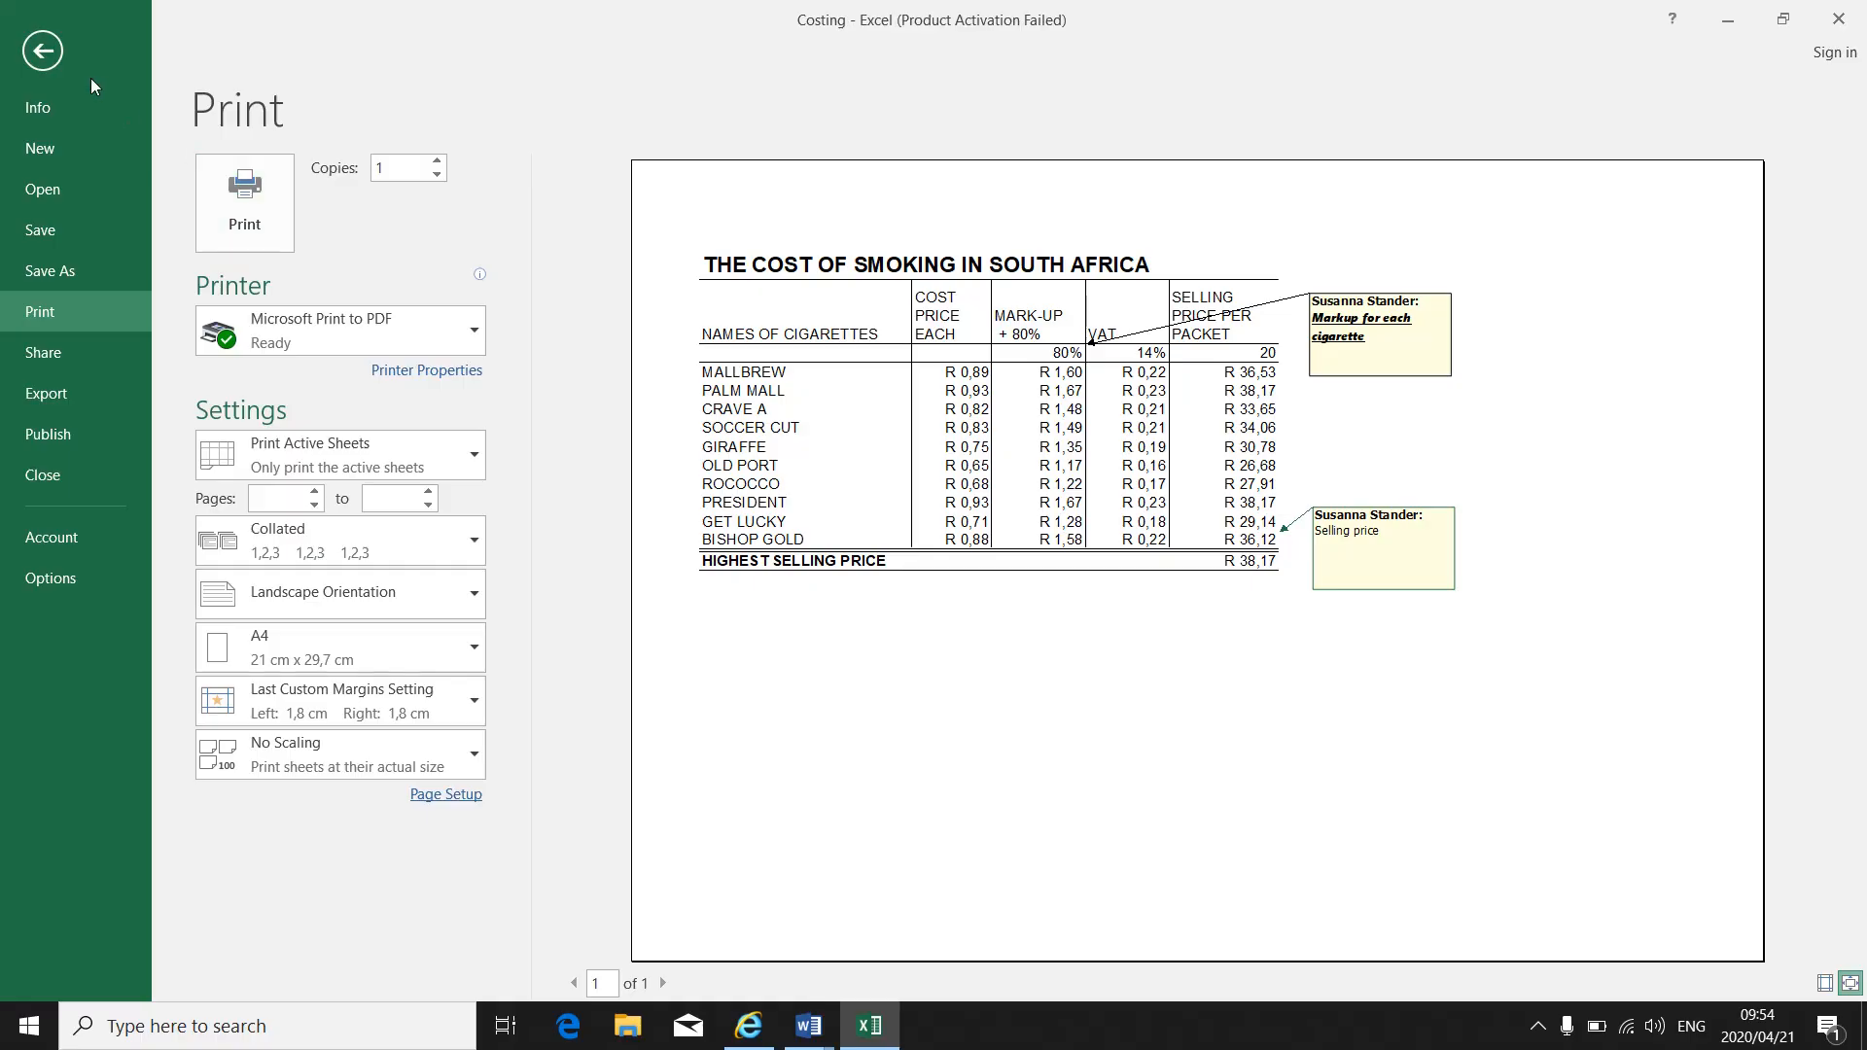
pyautogui.click(41, 50)
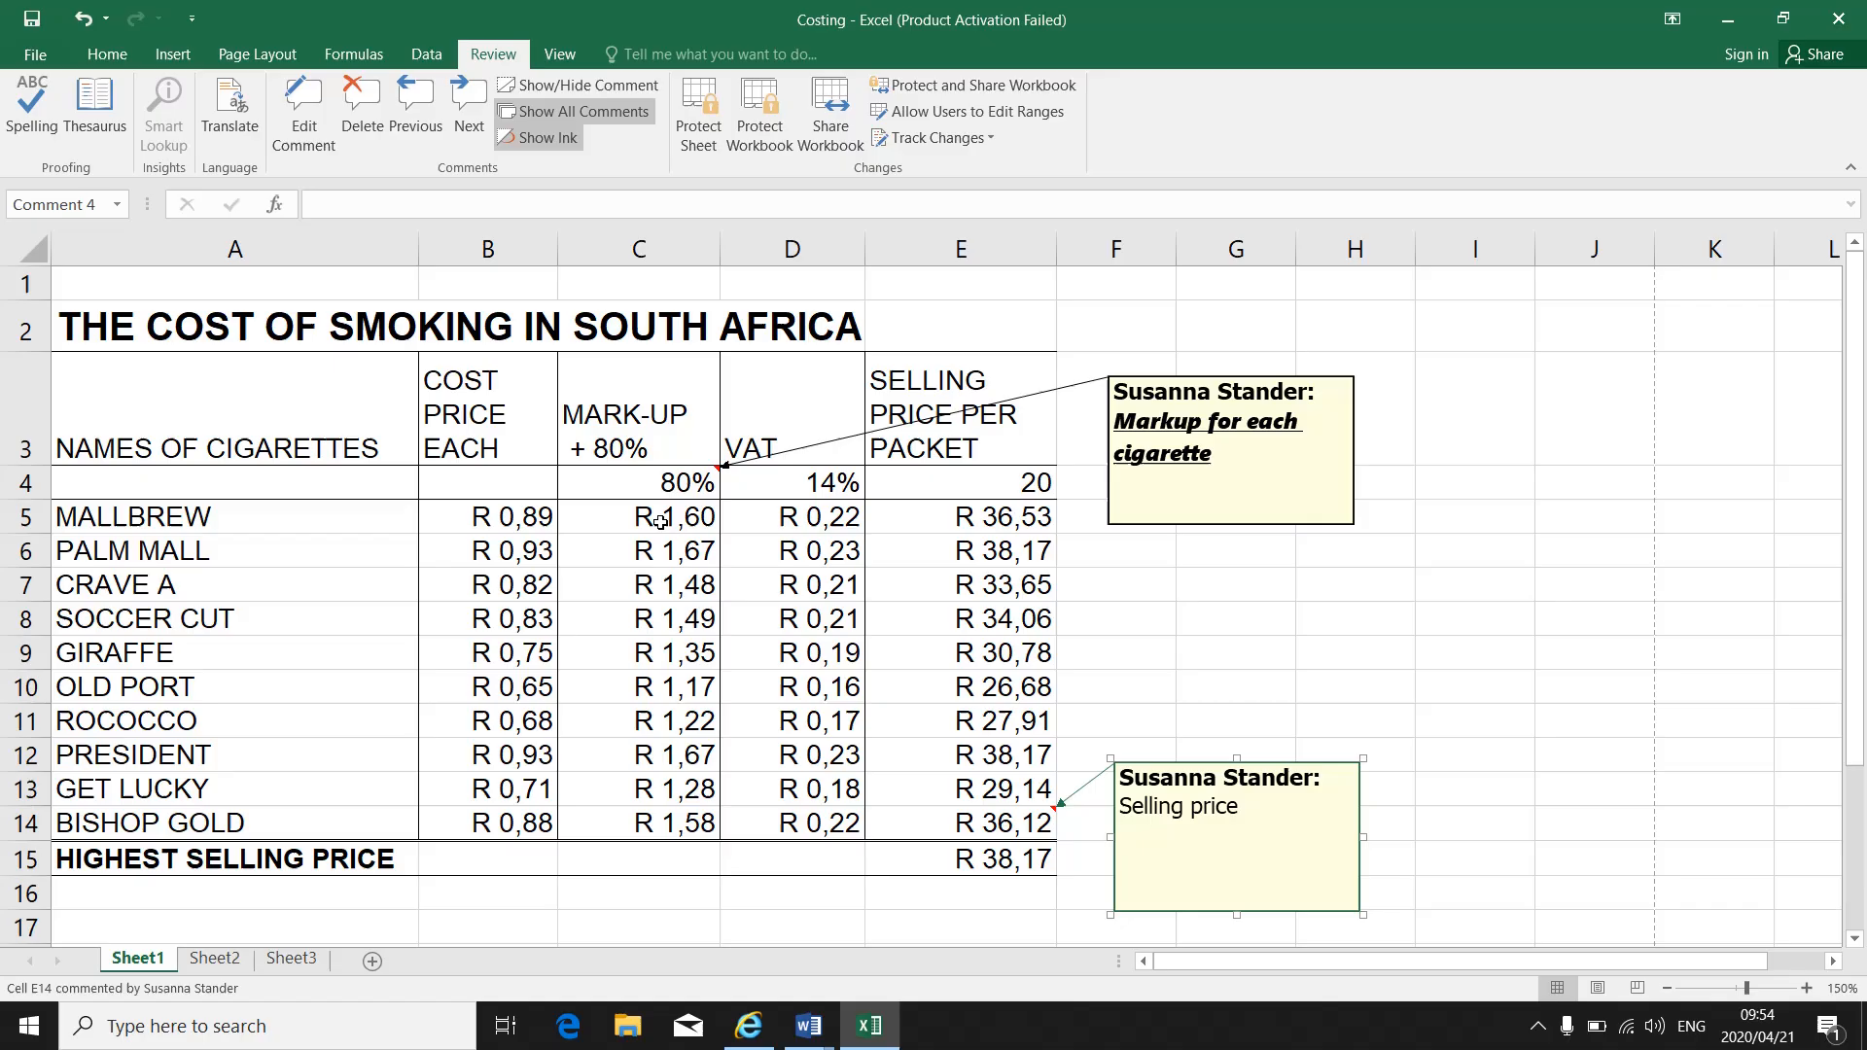
# - Add a new, still-empty comment to cell C5 and place the cursor in it
pyautogui.click(638, 516)
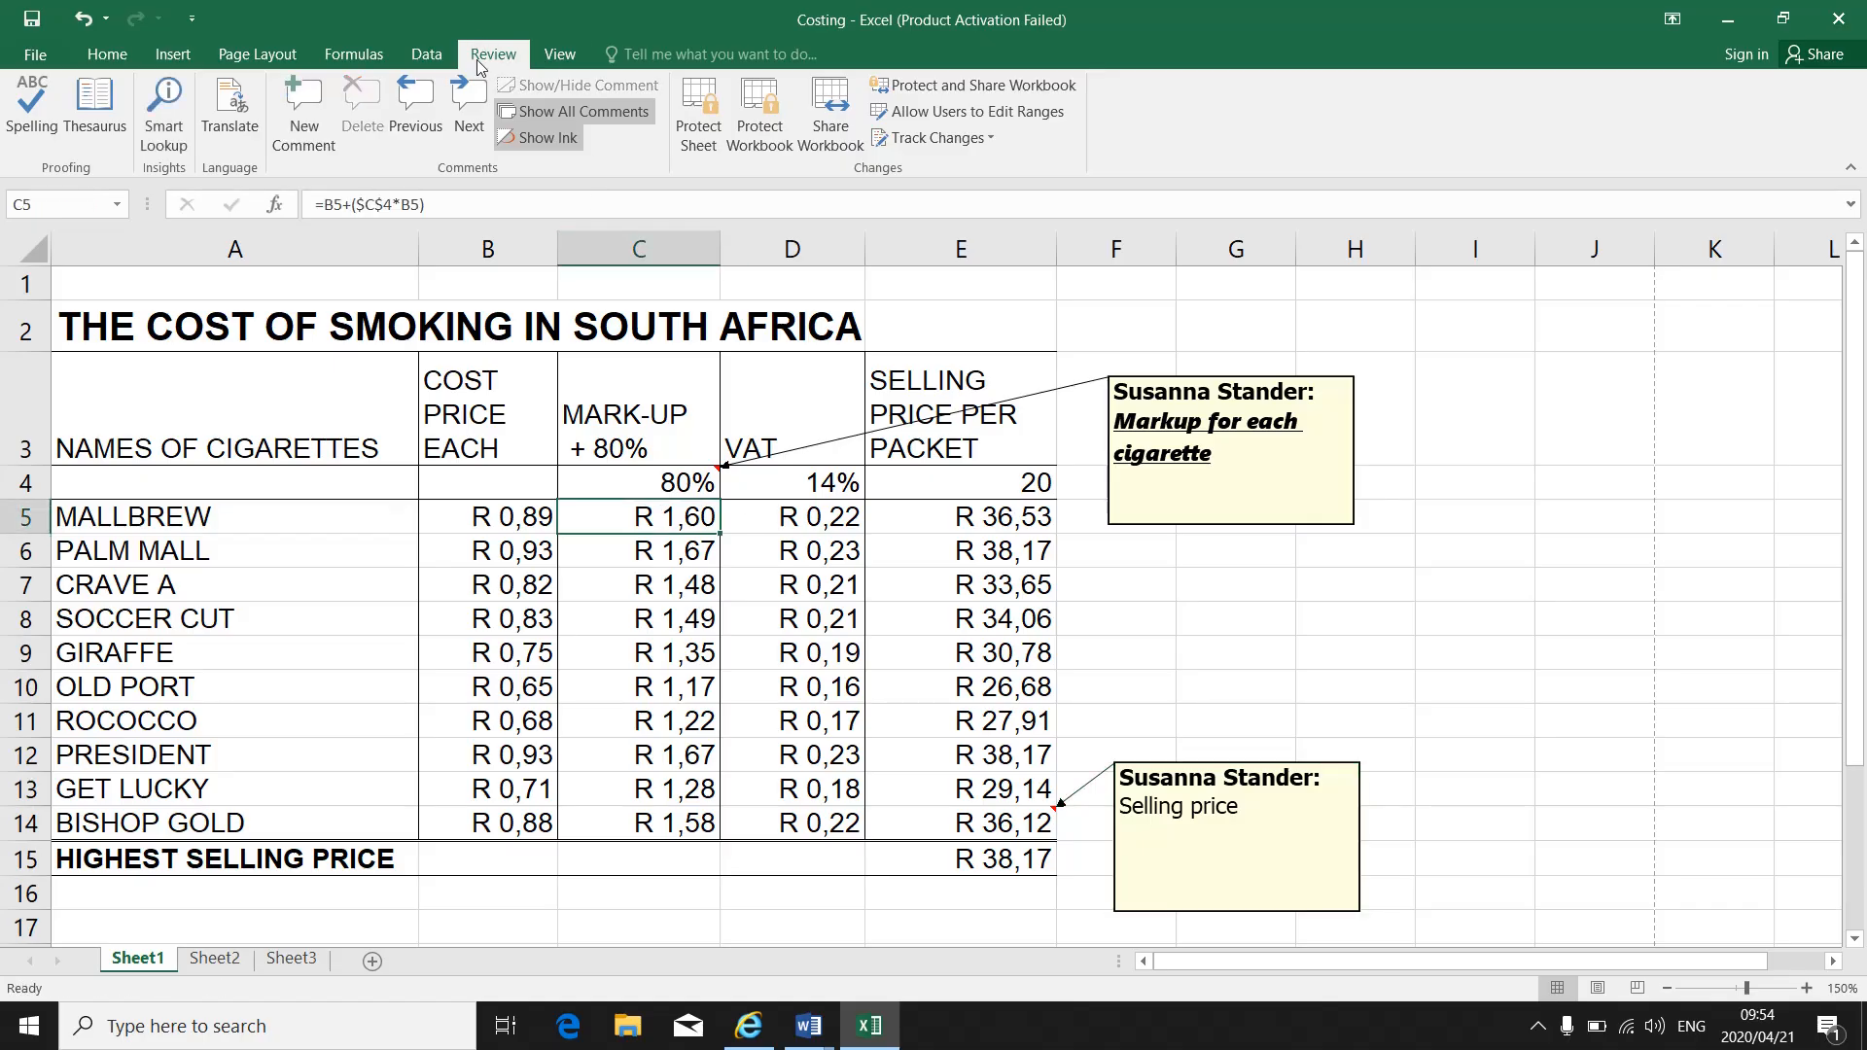
pyautogui.click(304, 107)
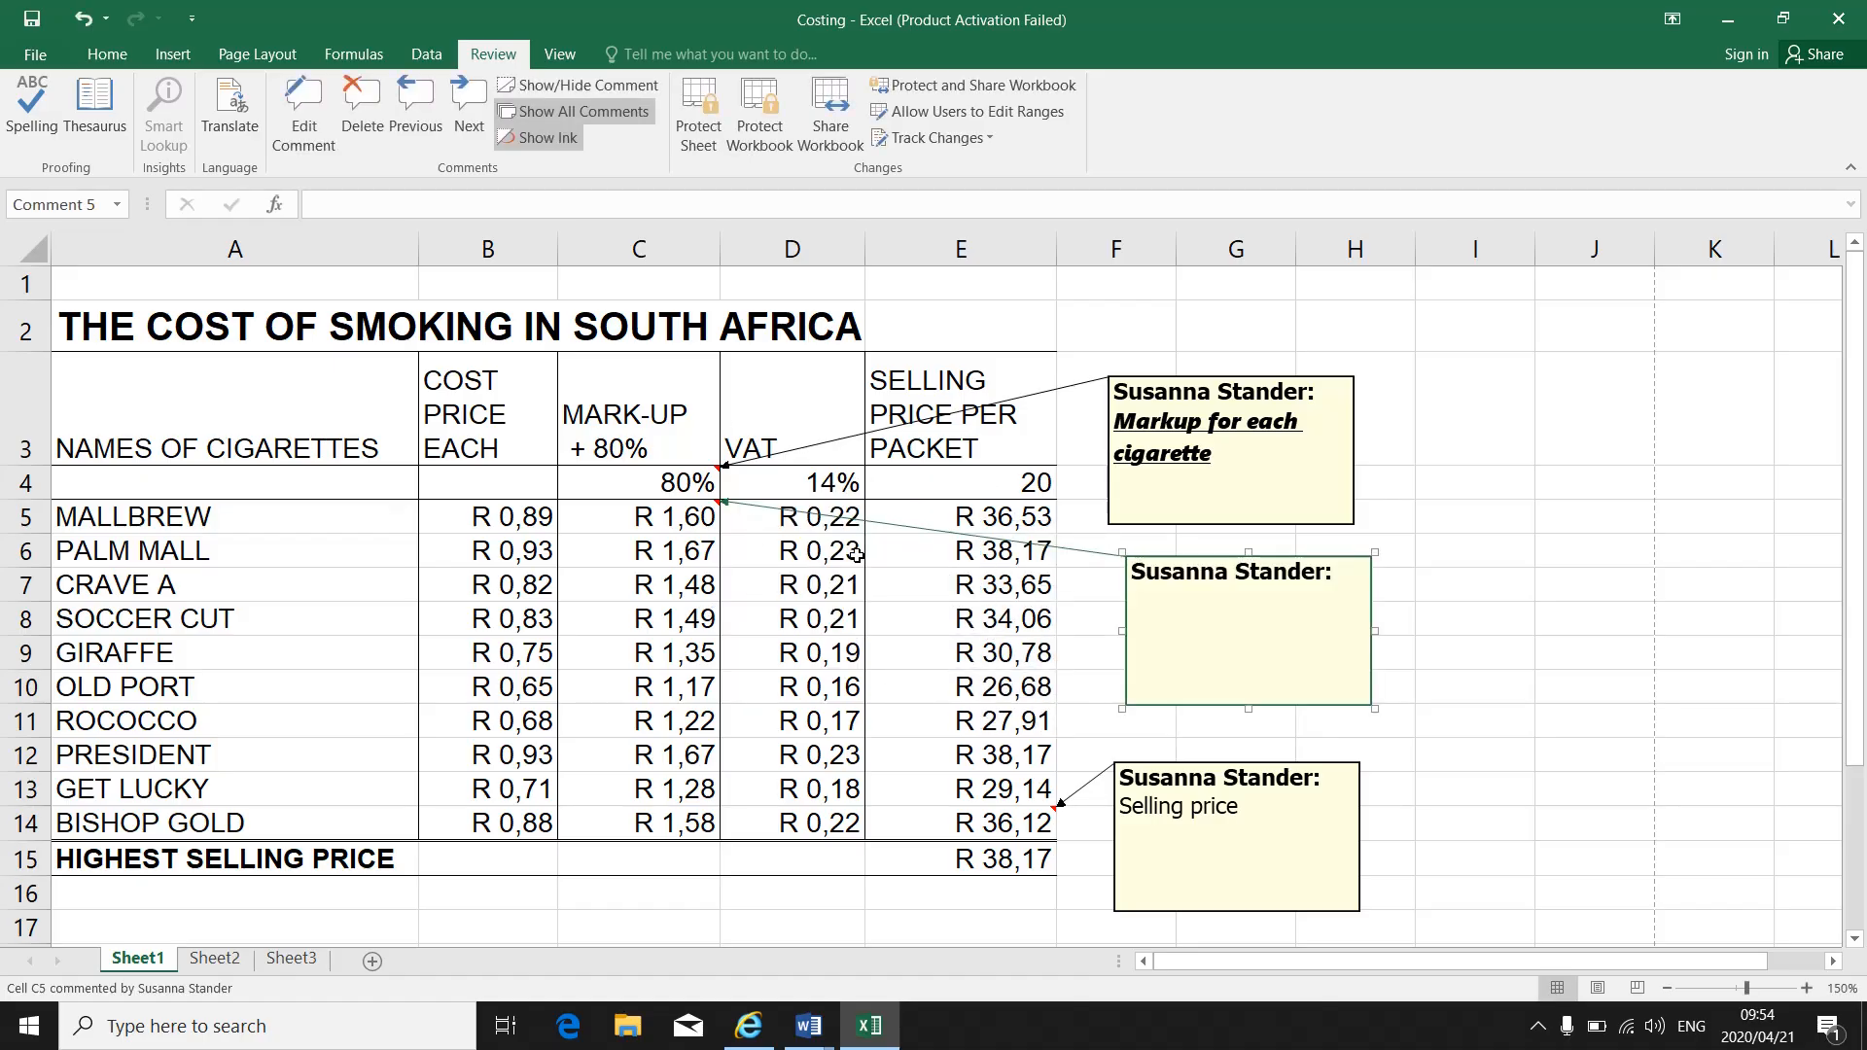
pyautogui.click(1210, 630)
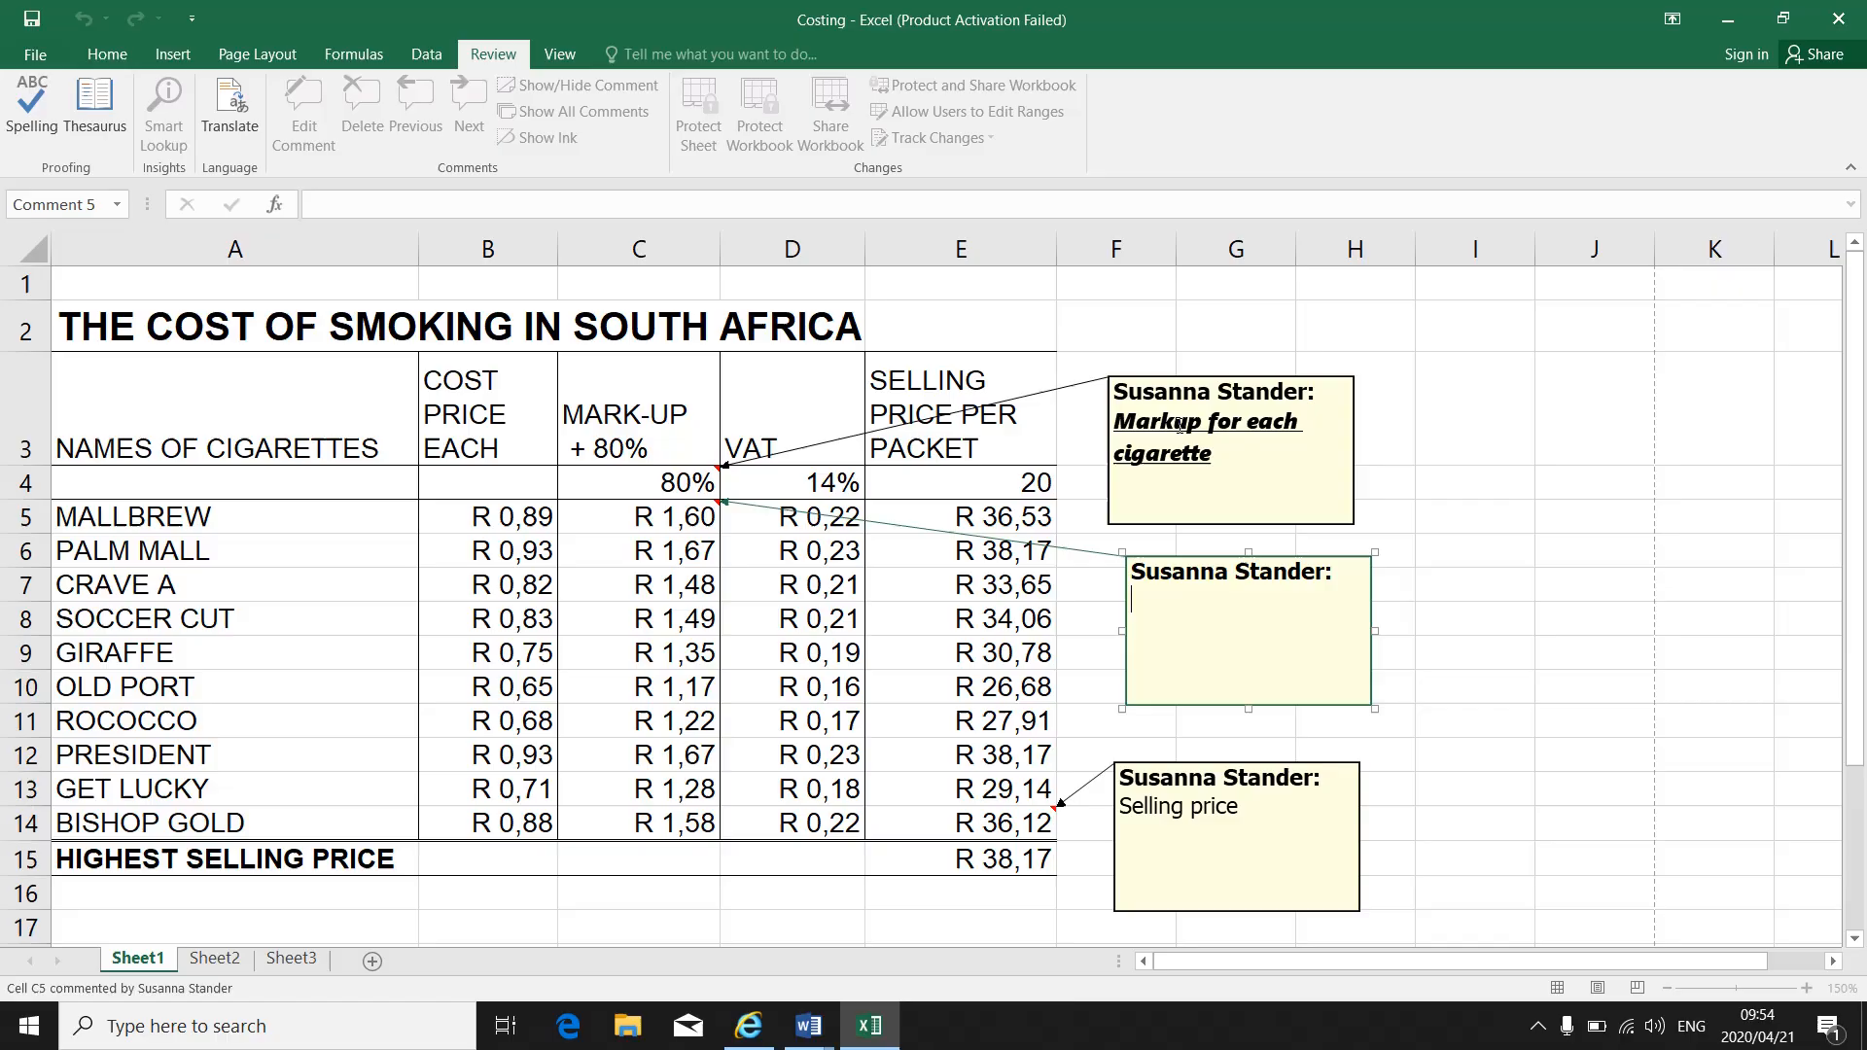
pyautogui.moveTo(1171, 538)
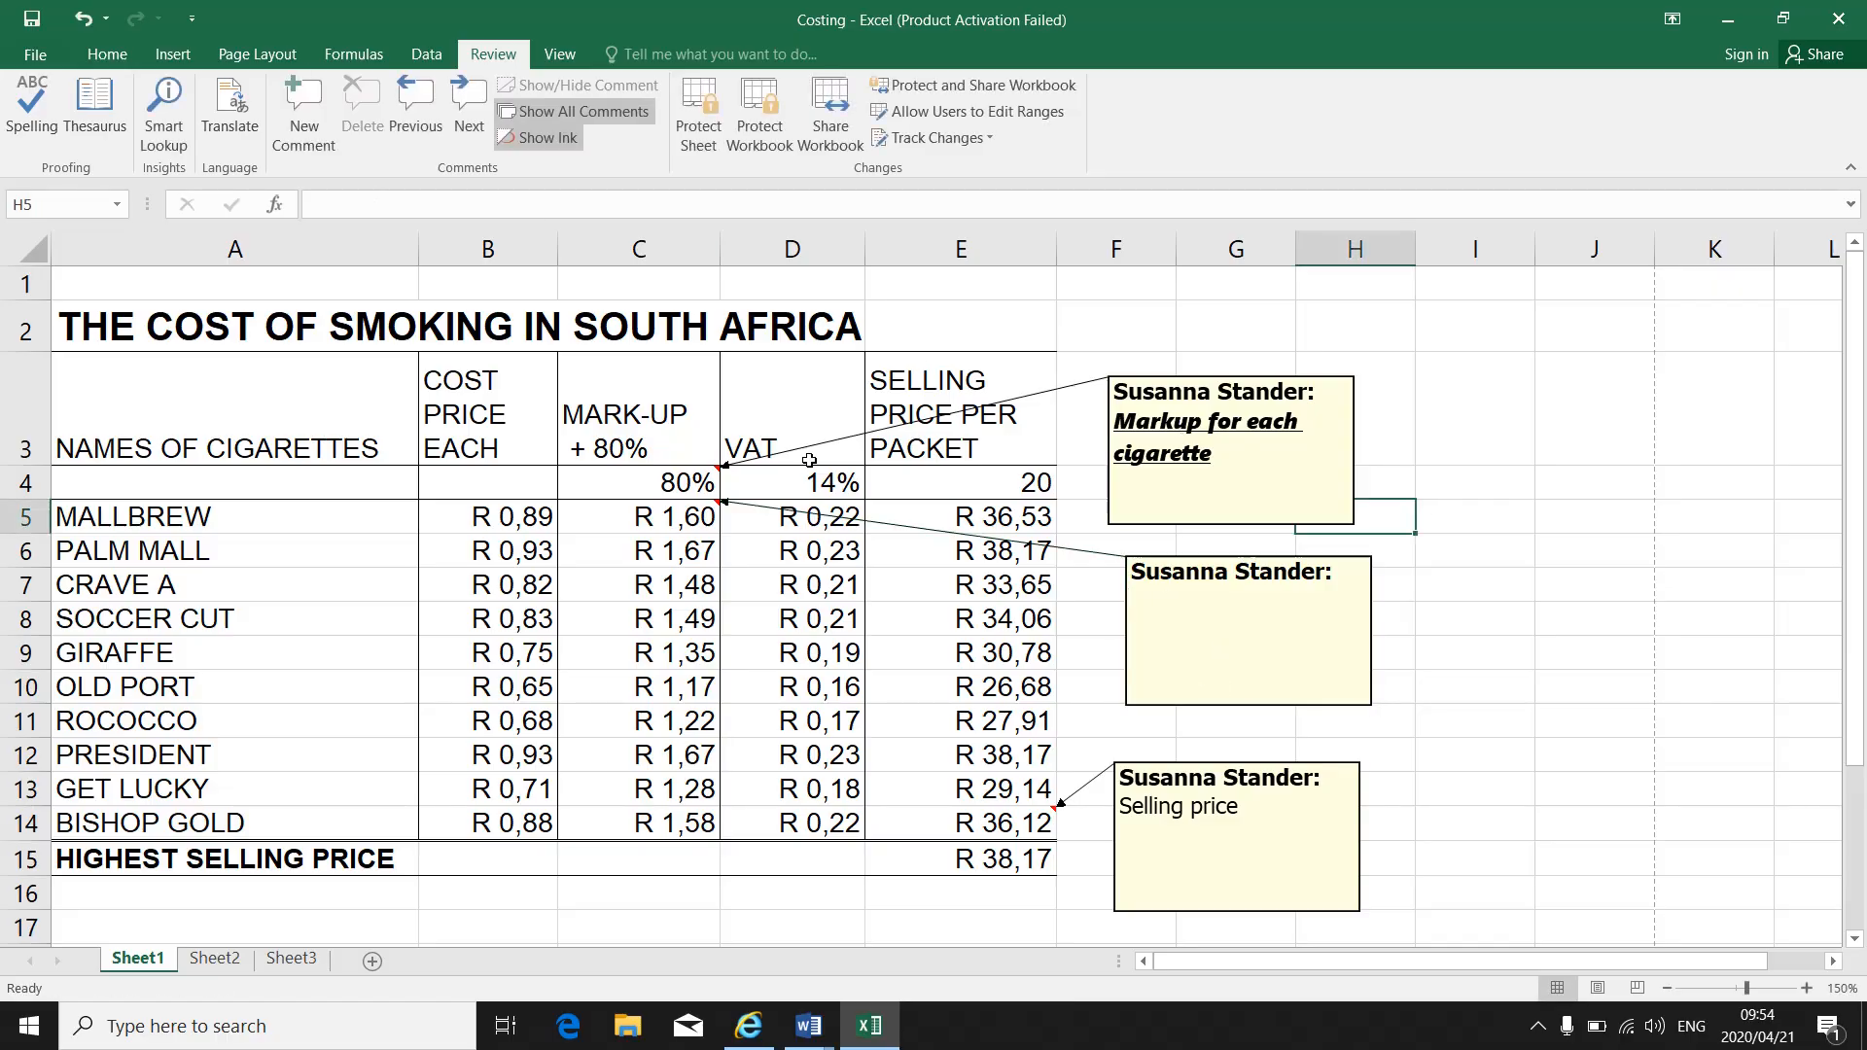
pyautogui.moveTo(583, 110)
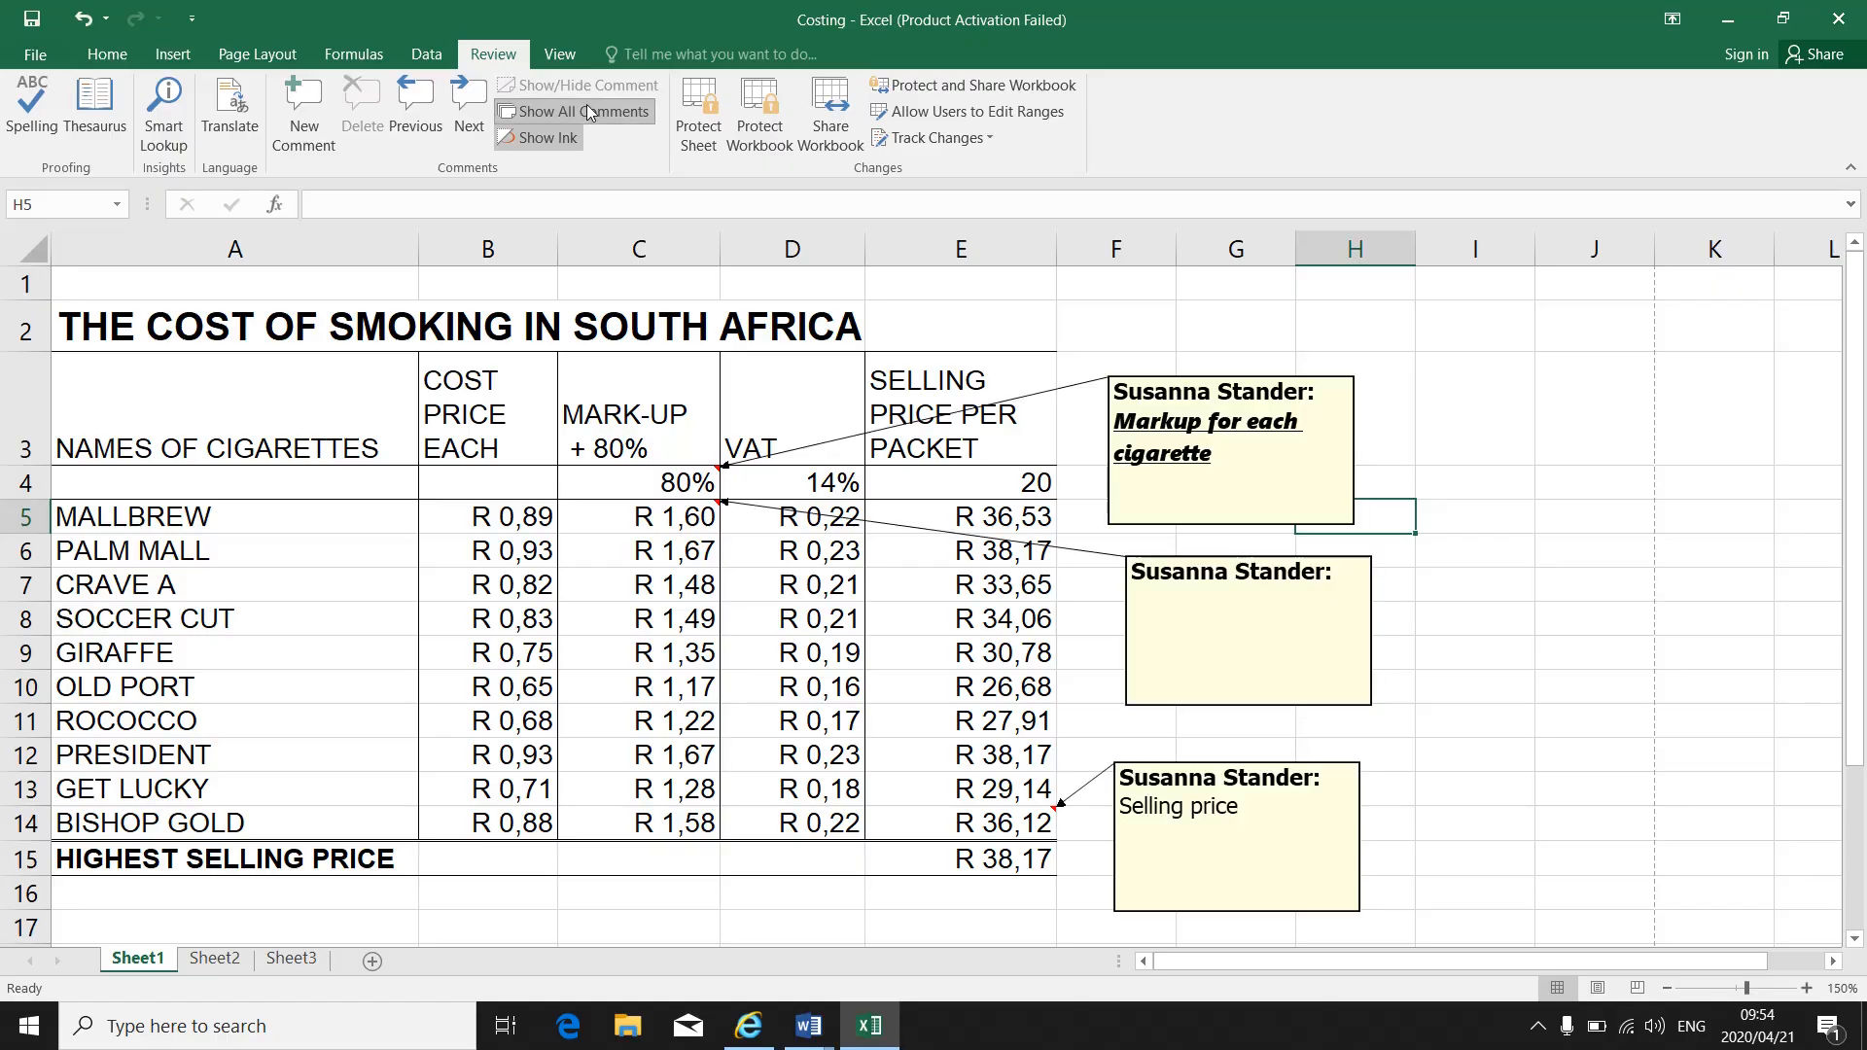
pyautogui.click(584, 111)
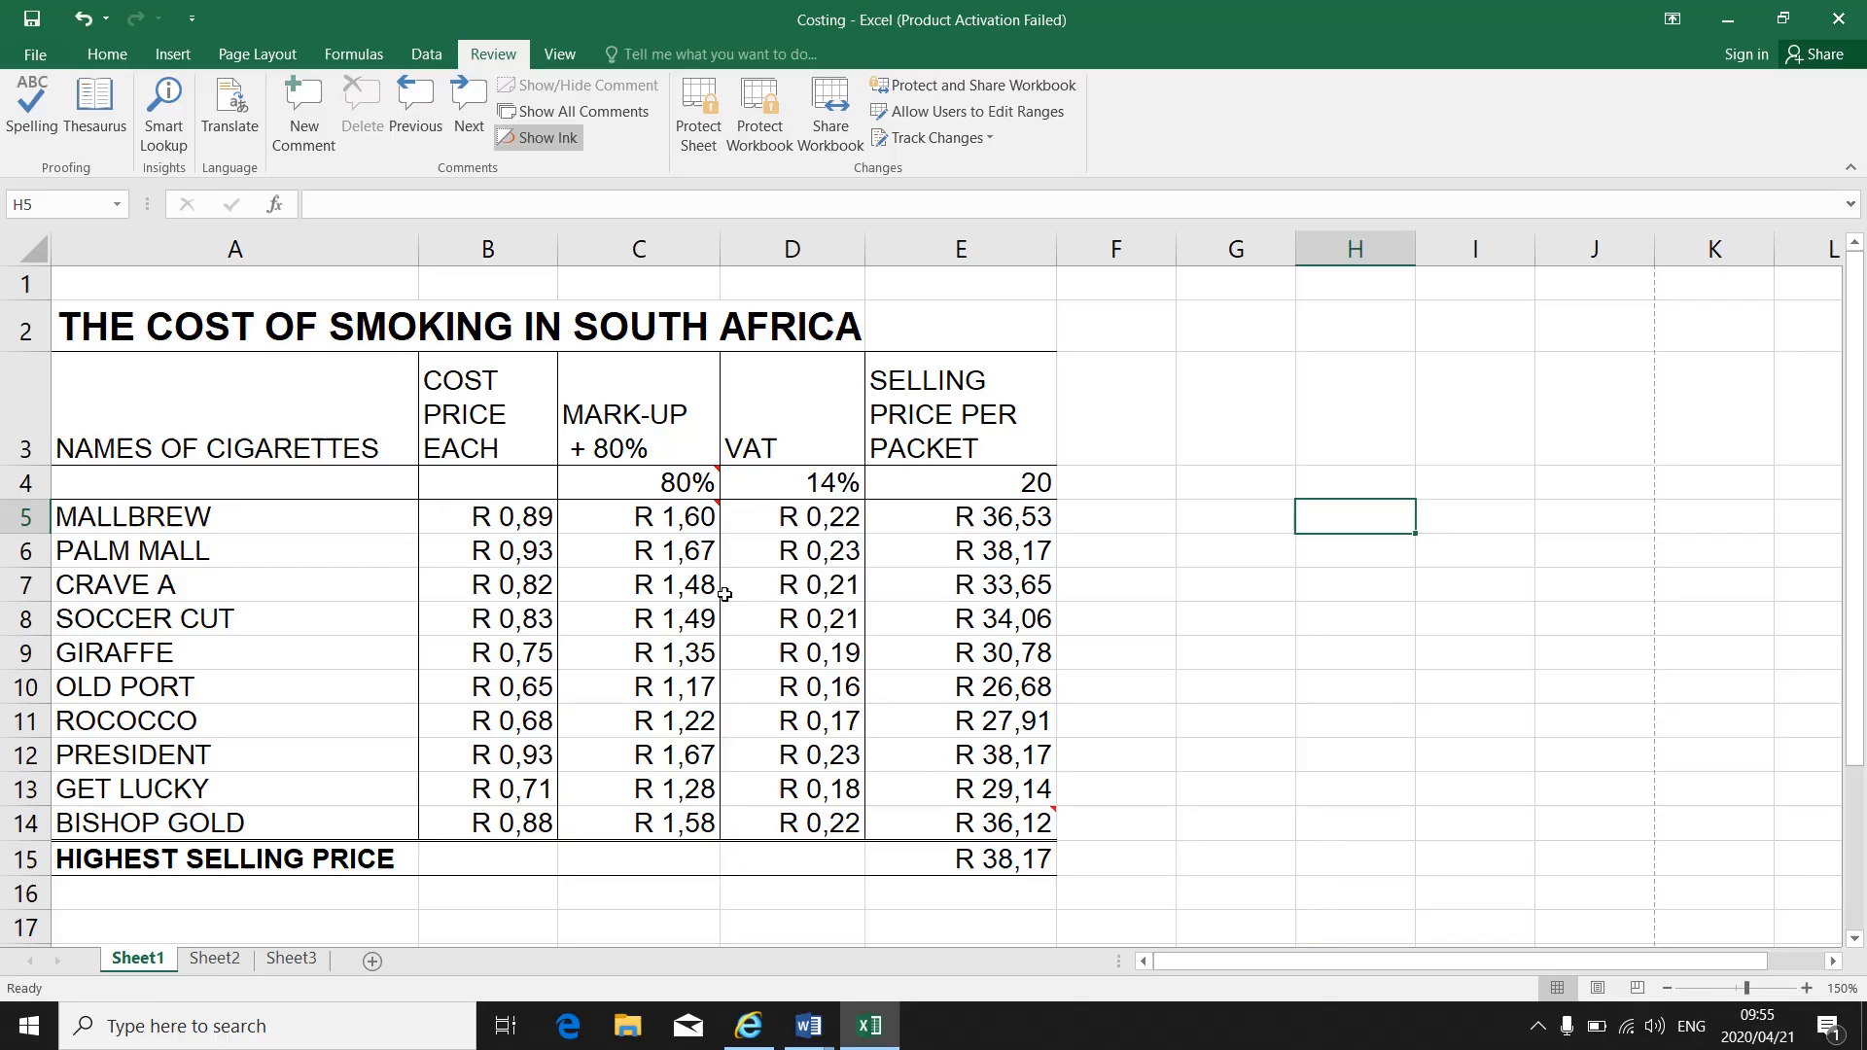
pyautogui.moveTo(713, 482)
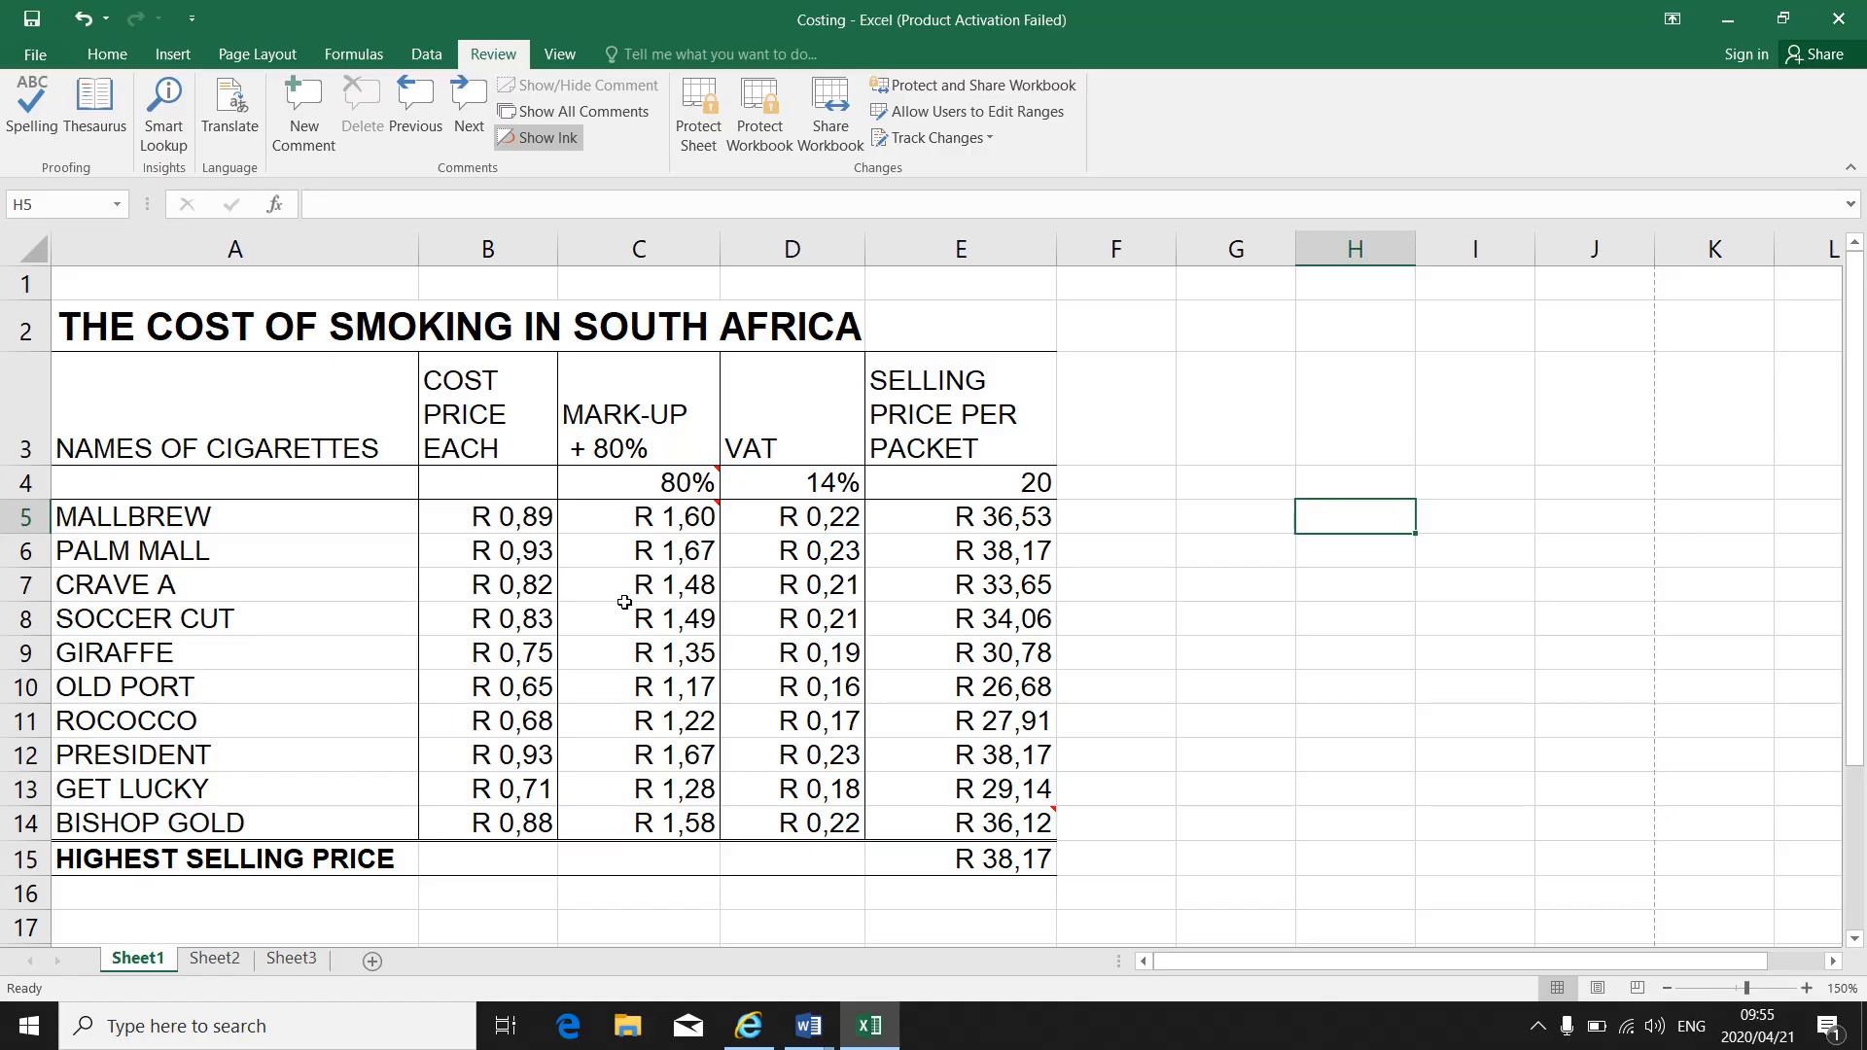
pyautogui.click(582, 111)
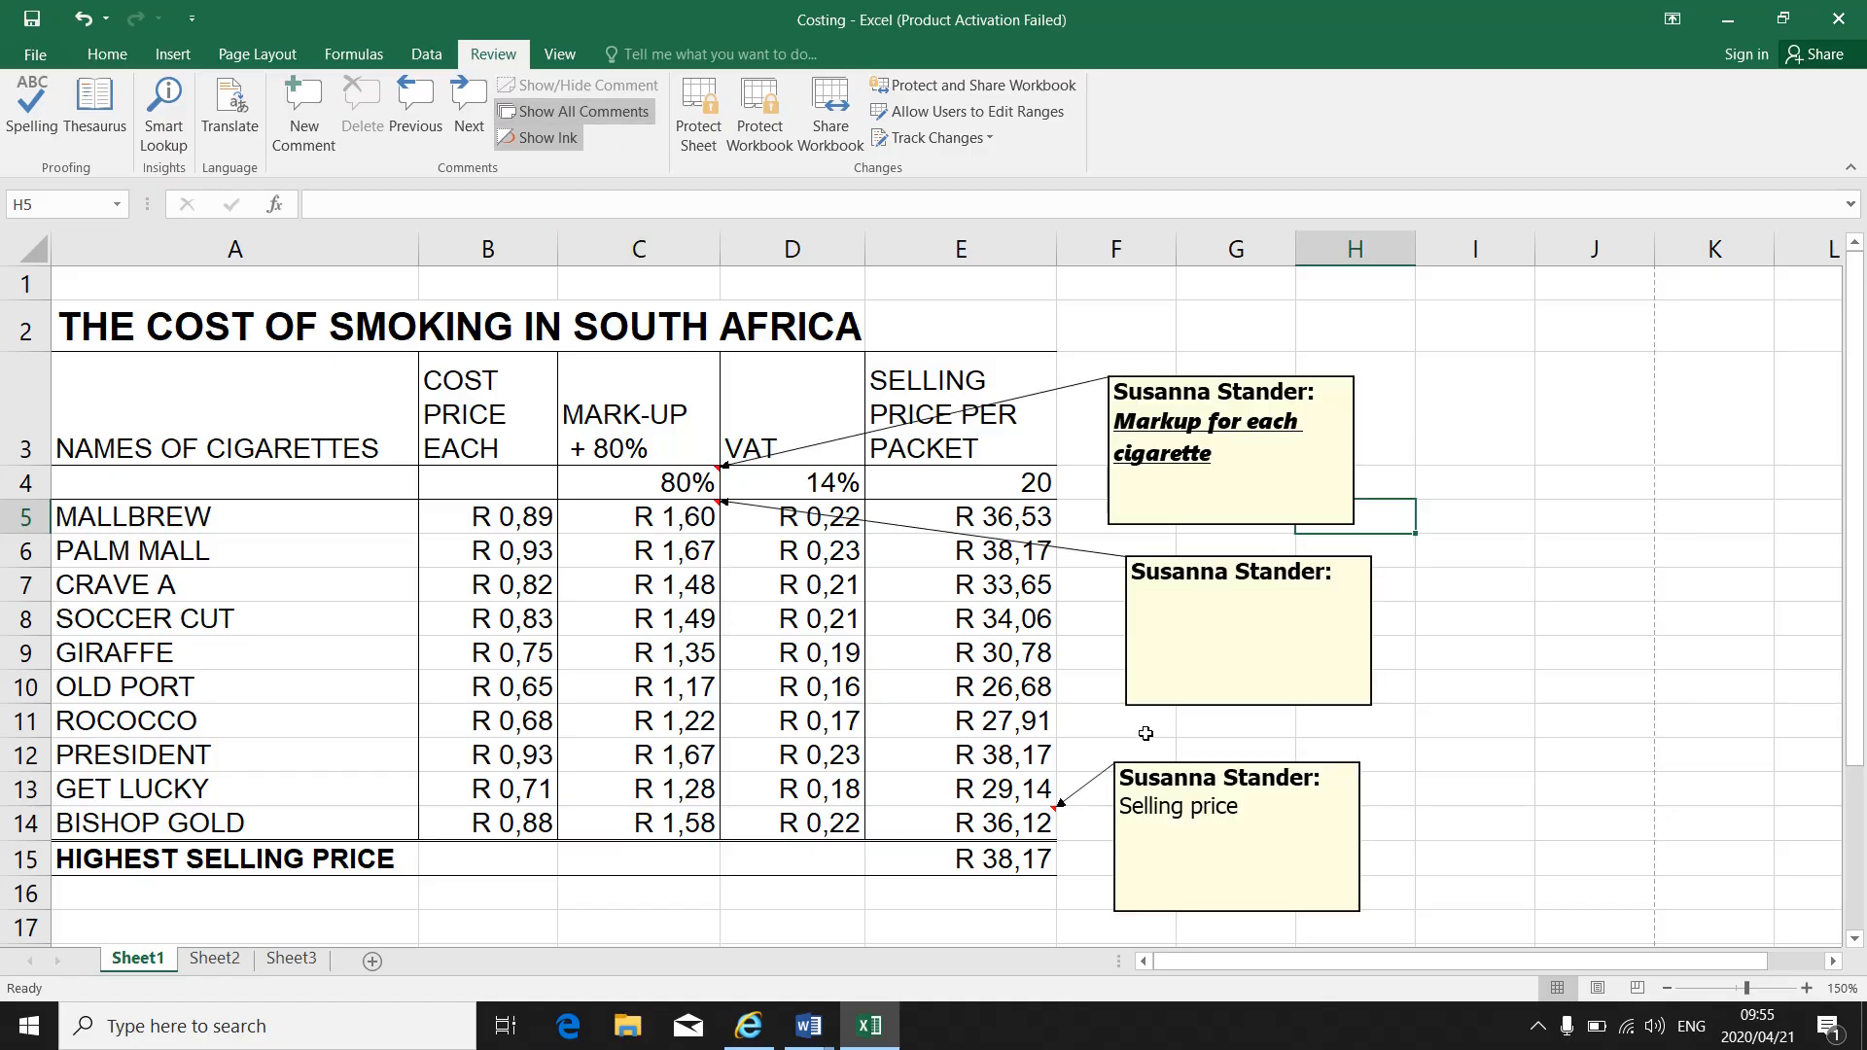
pyautogui.scroll(-3)
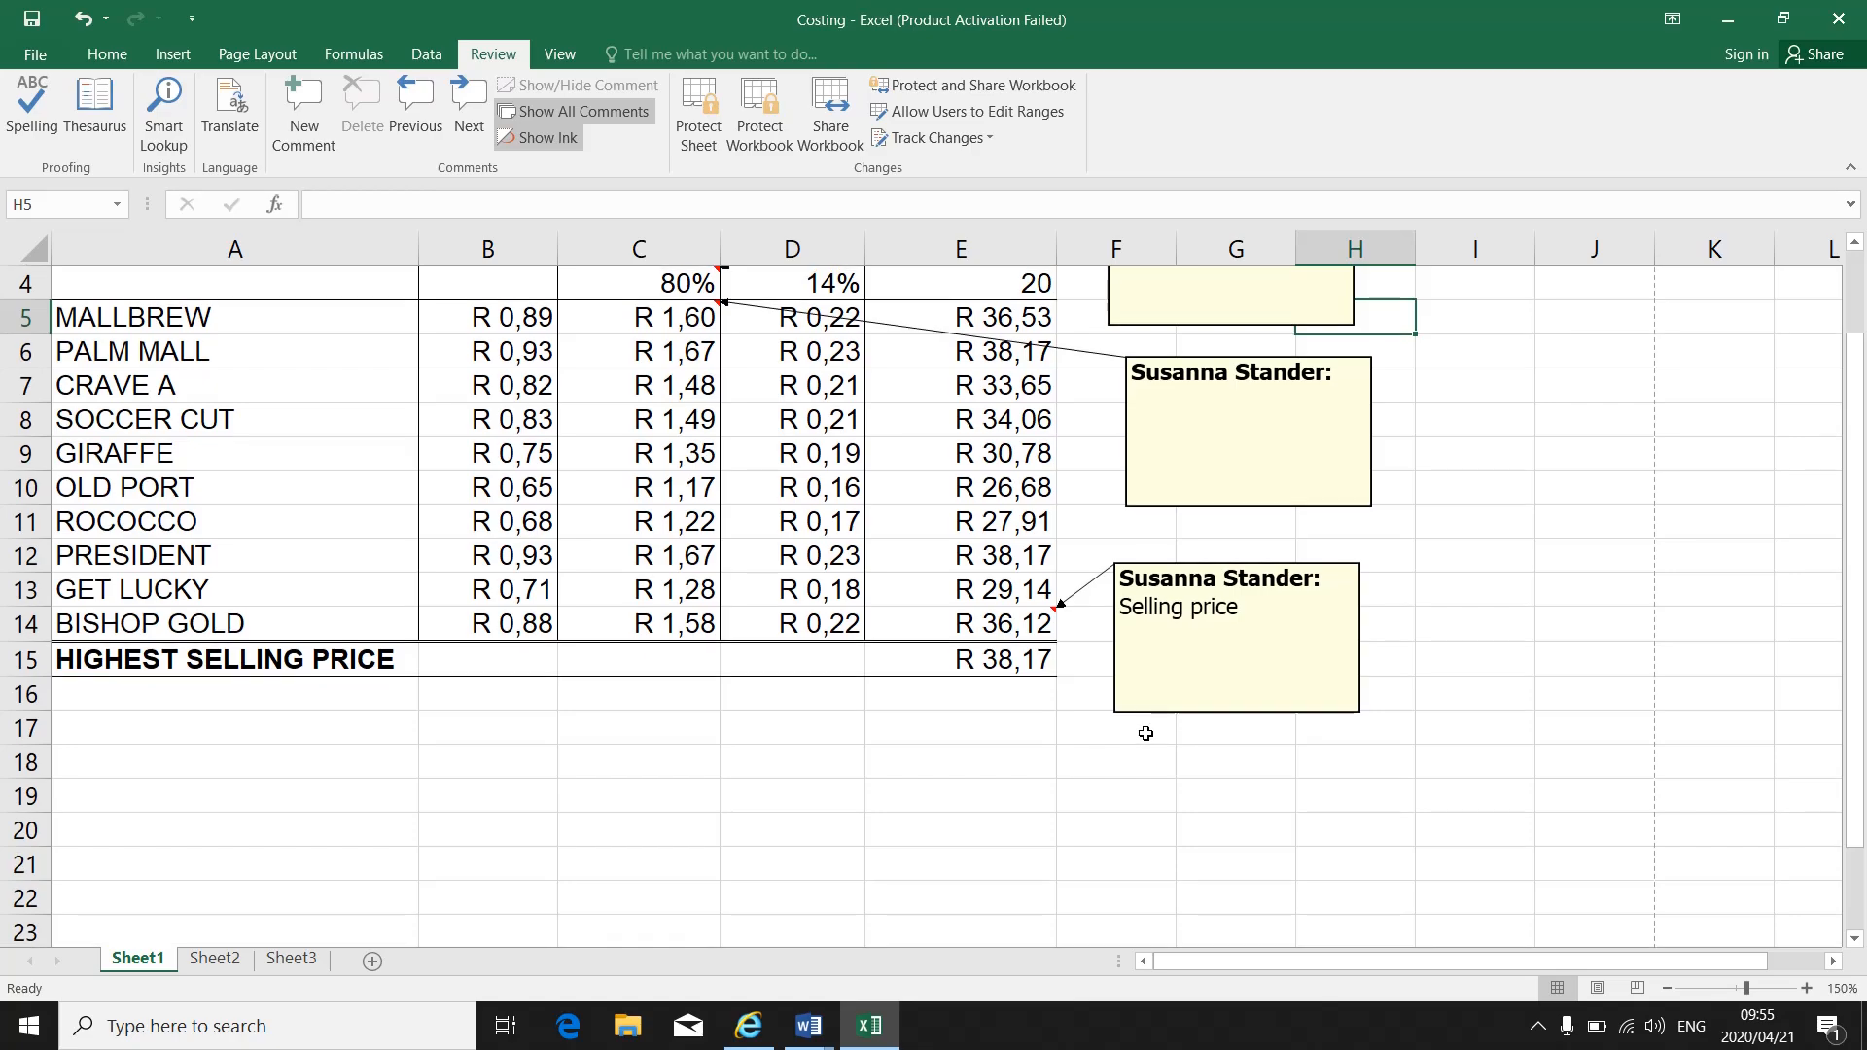
pyautogui.scroll(-3)
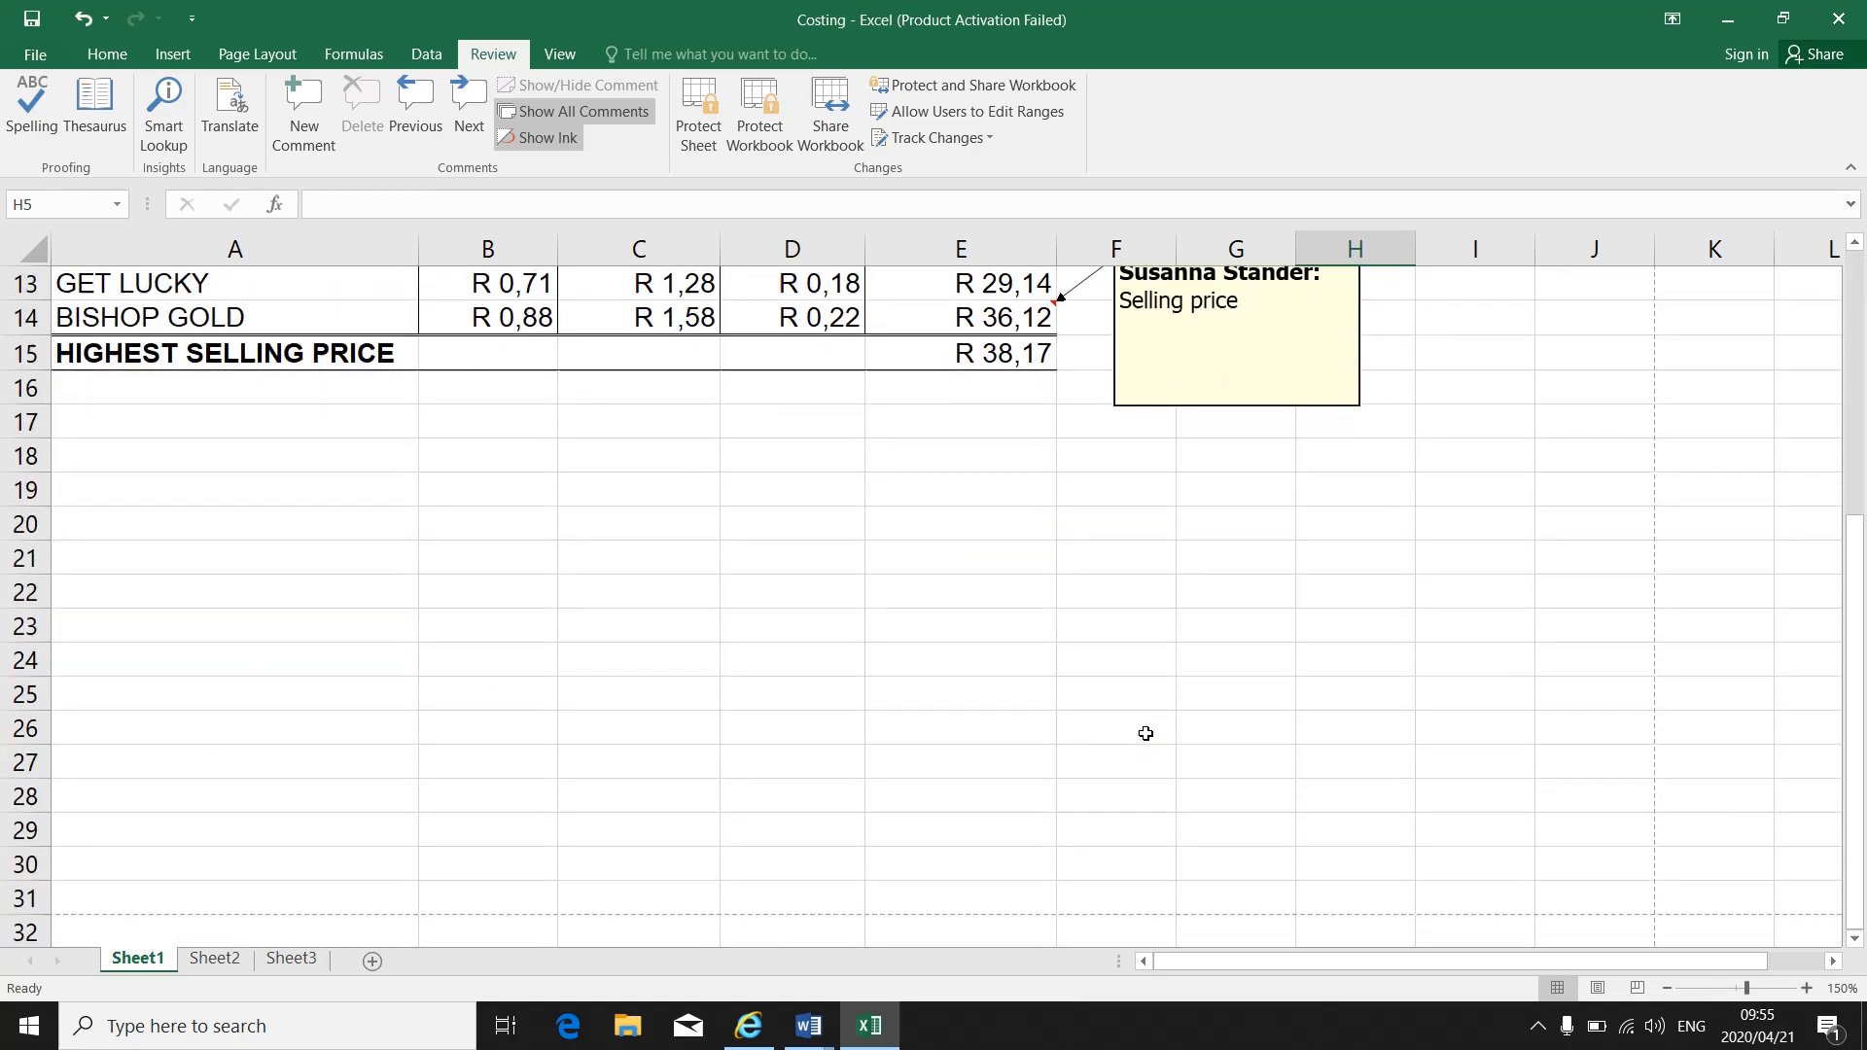
pyautogui.scroll(3)
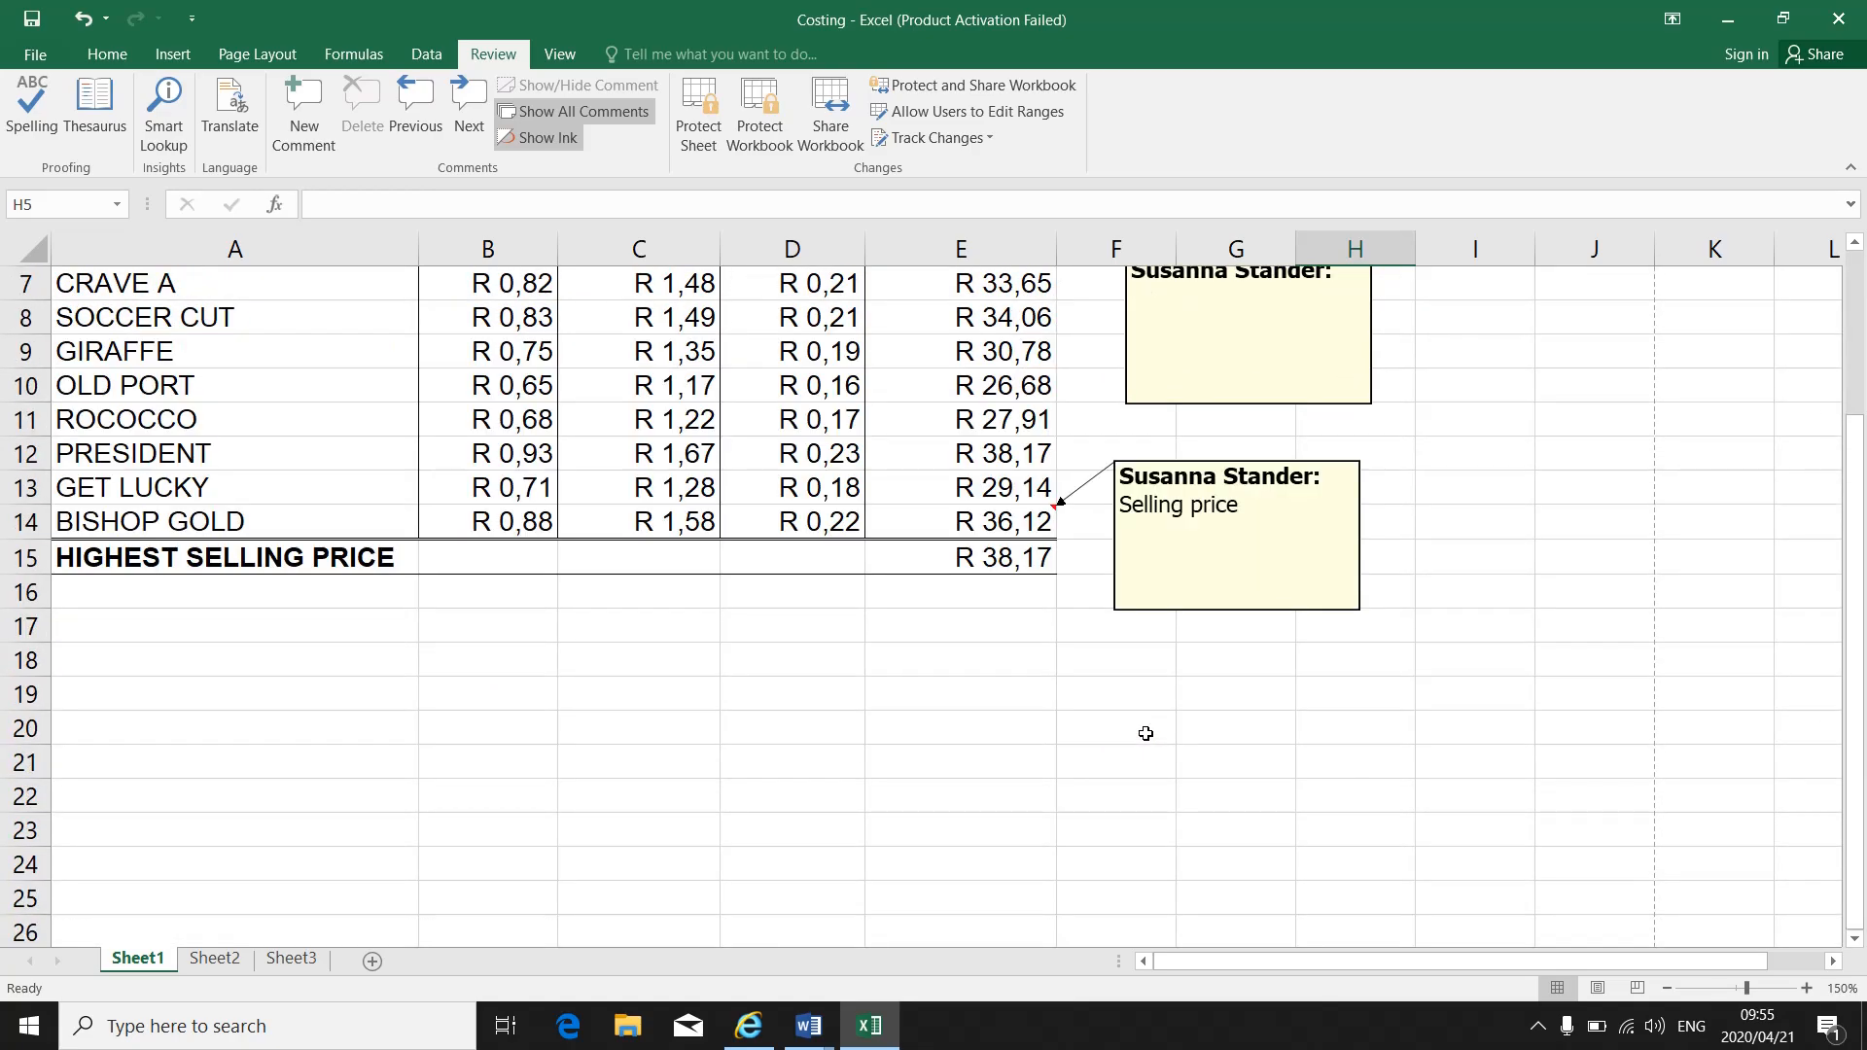
pyautogui.scroll(3)
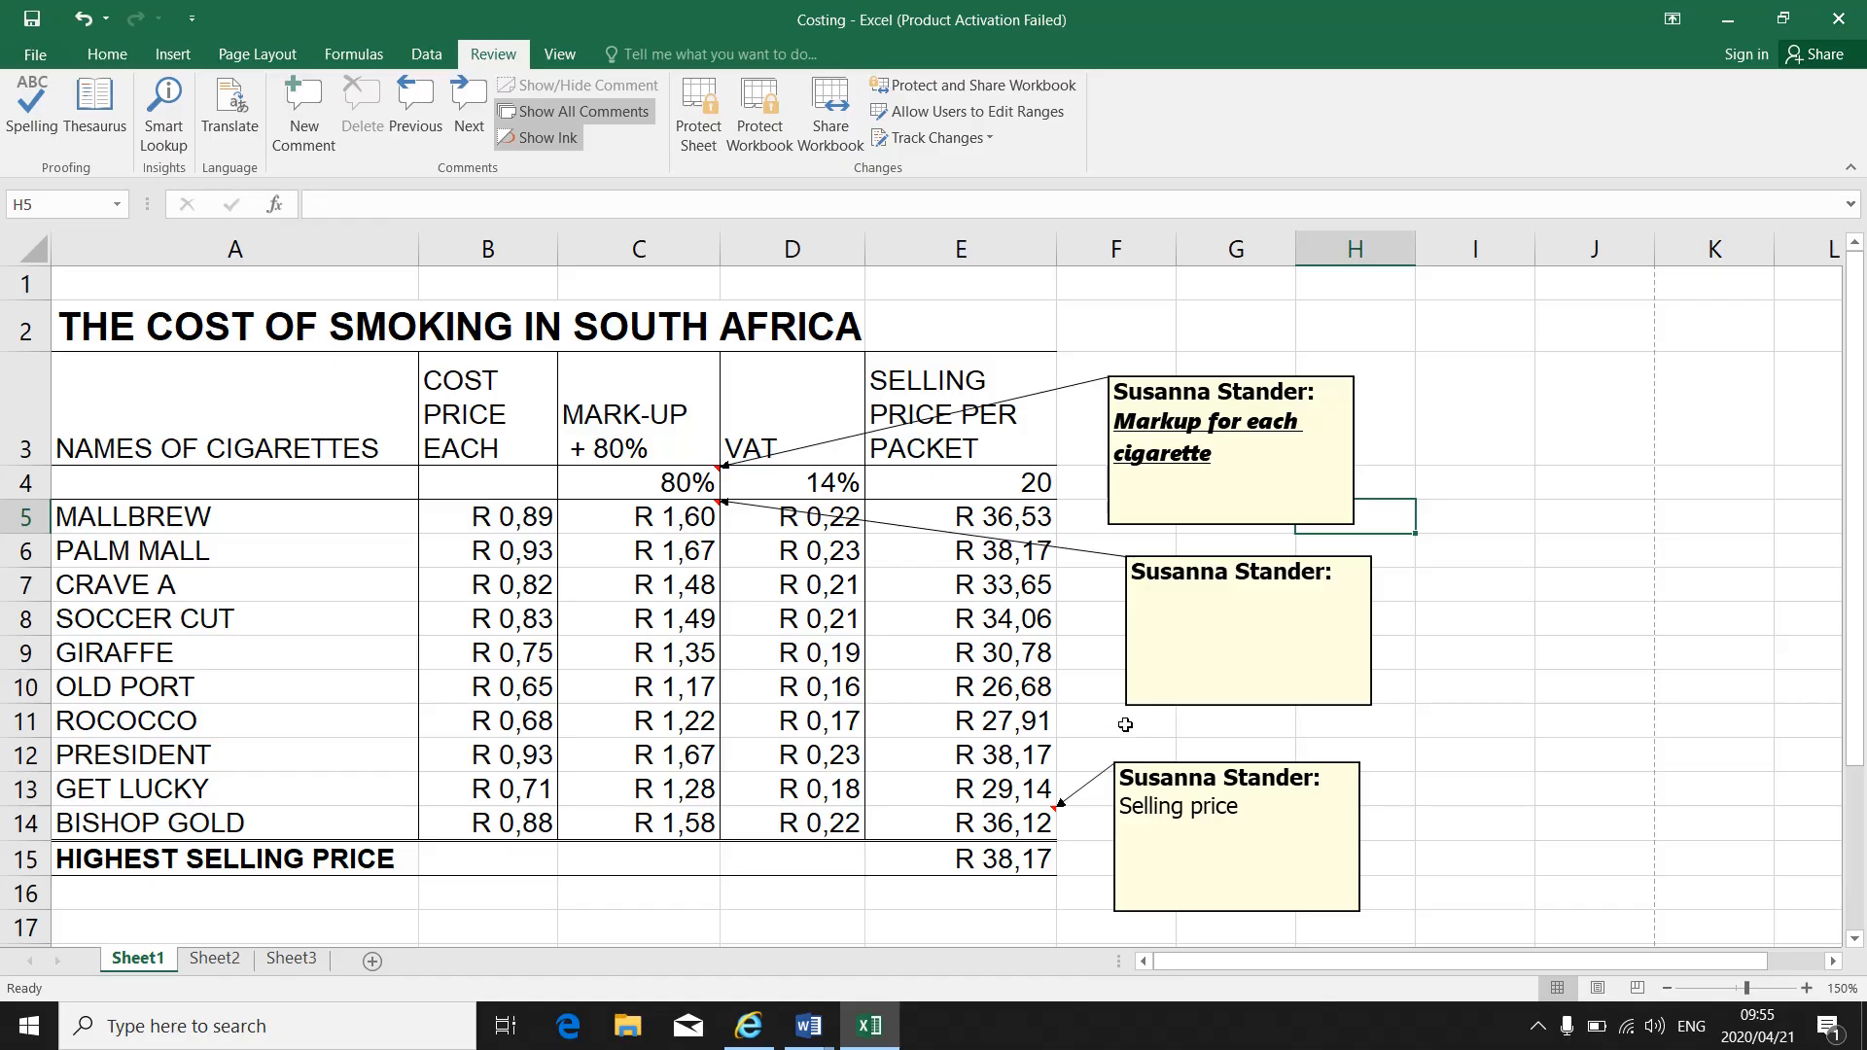
# - From the print preview, set Comments to 'At end of sheet' in Page Setup and apply
pyautogui.click(35, 55)
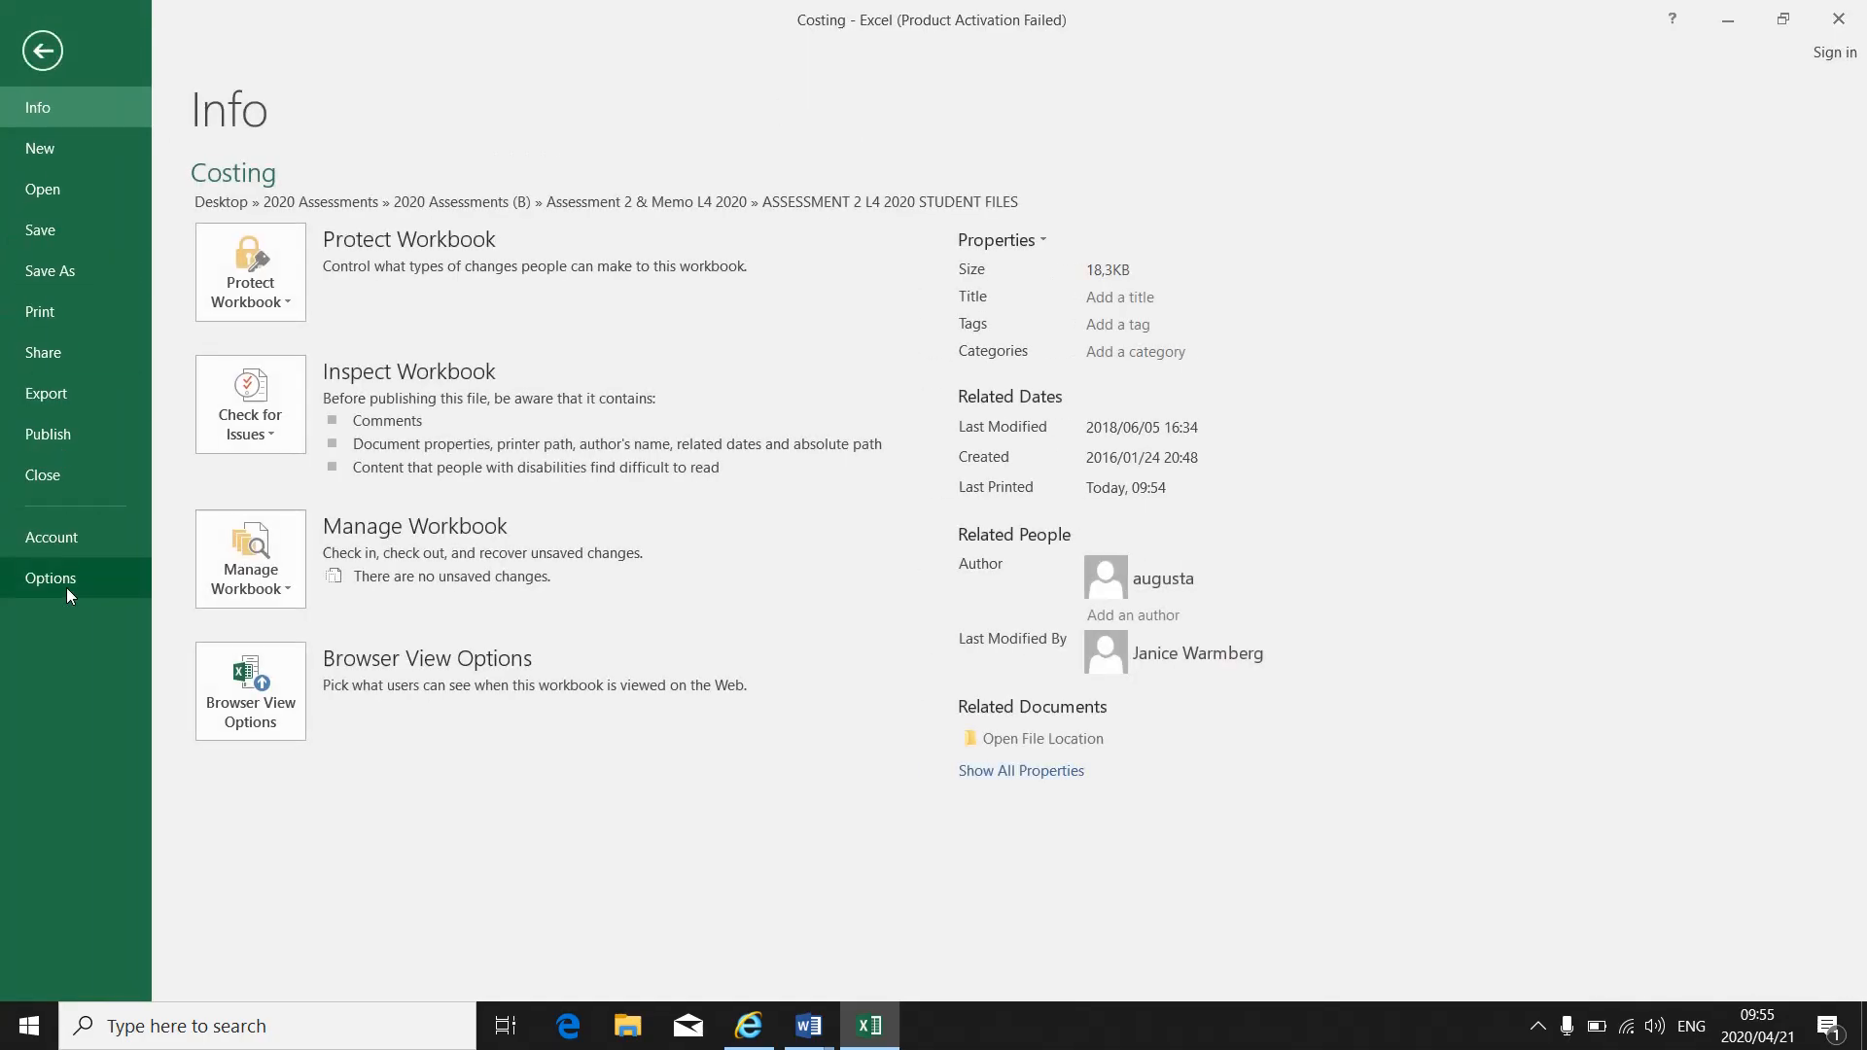
pyautogui.click(38, 313)
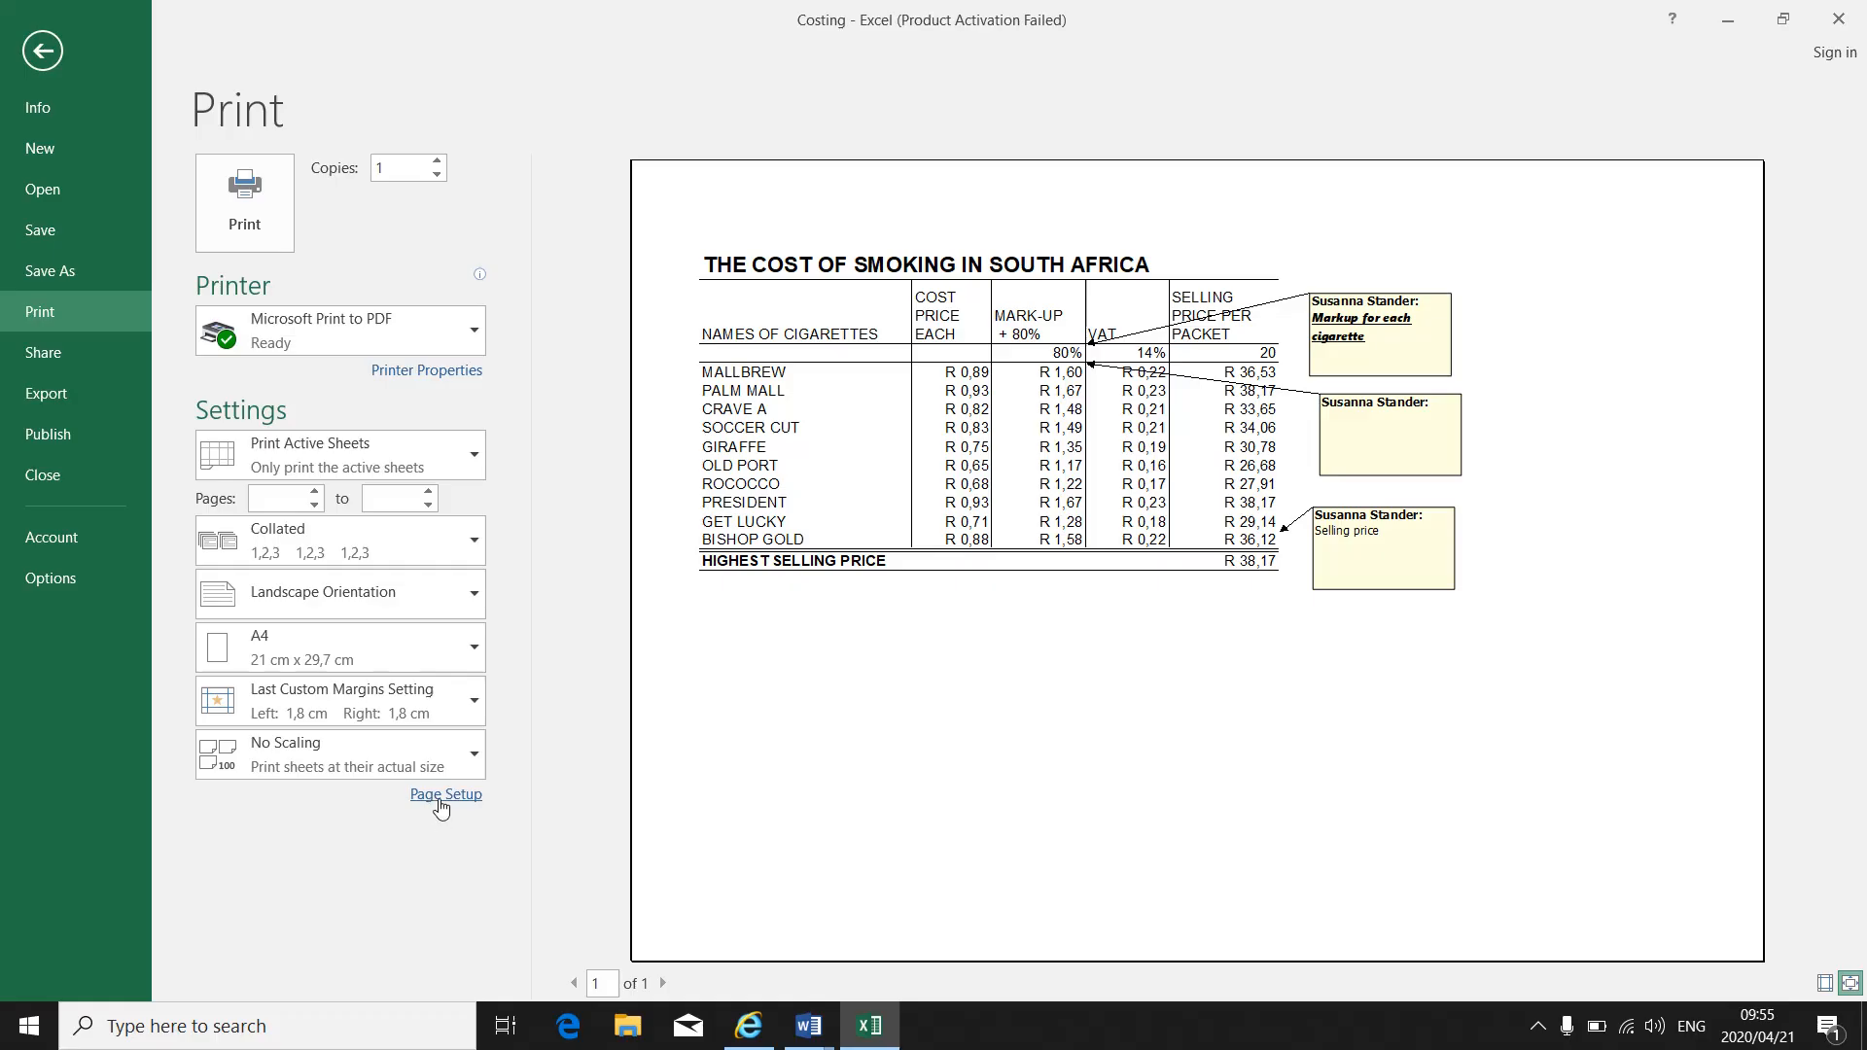
pyautogui.click(445, 793)
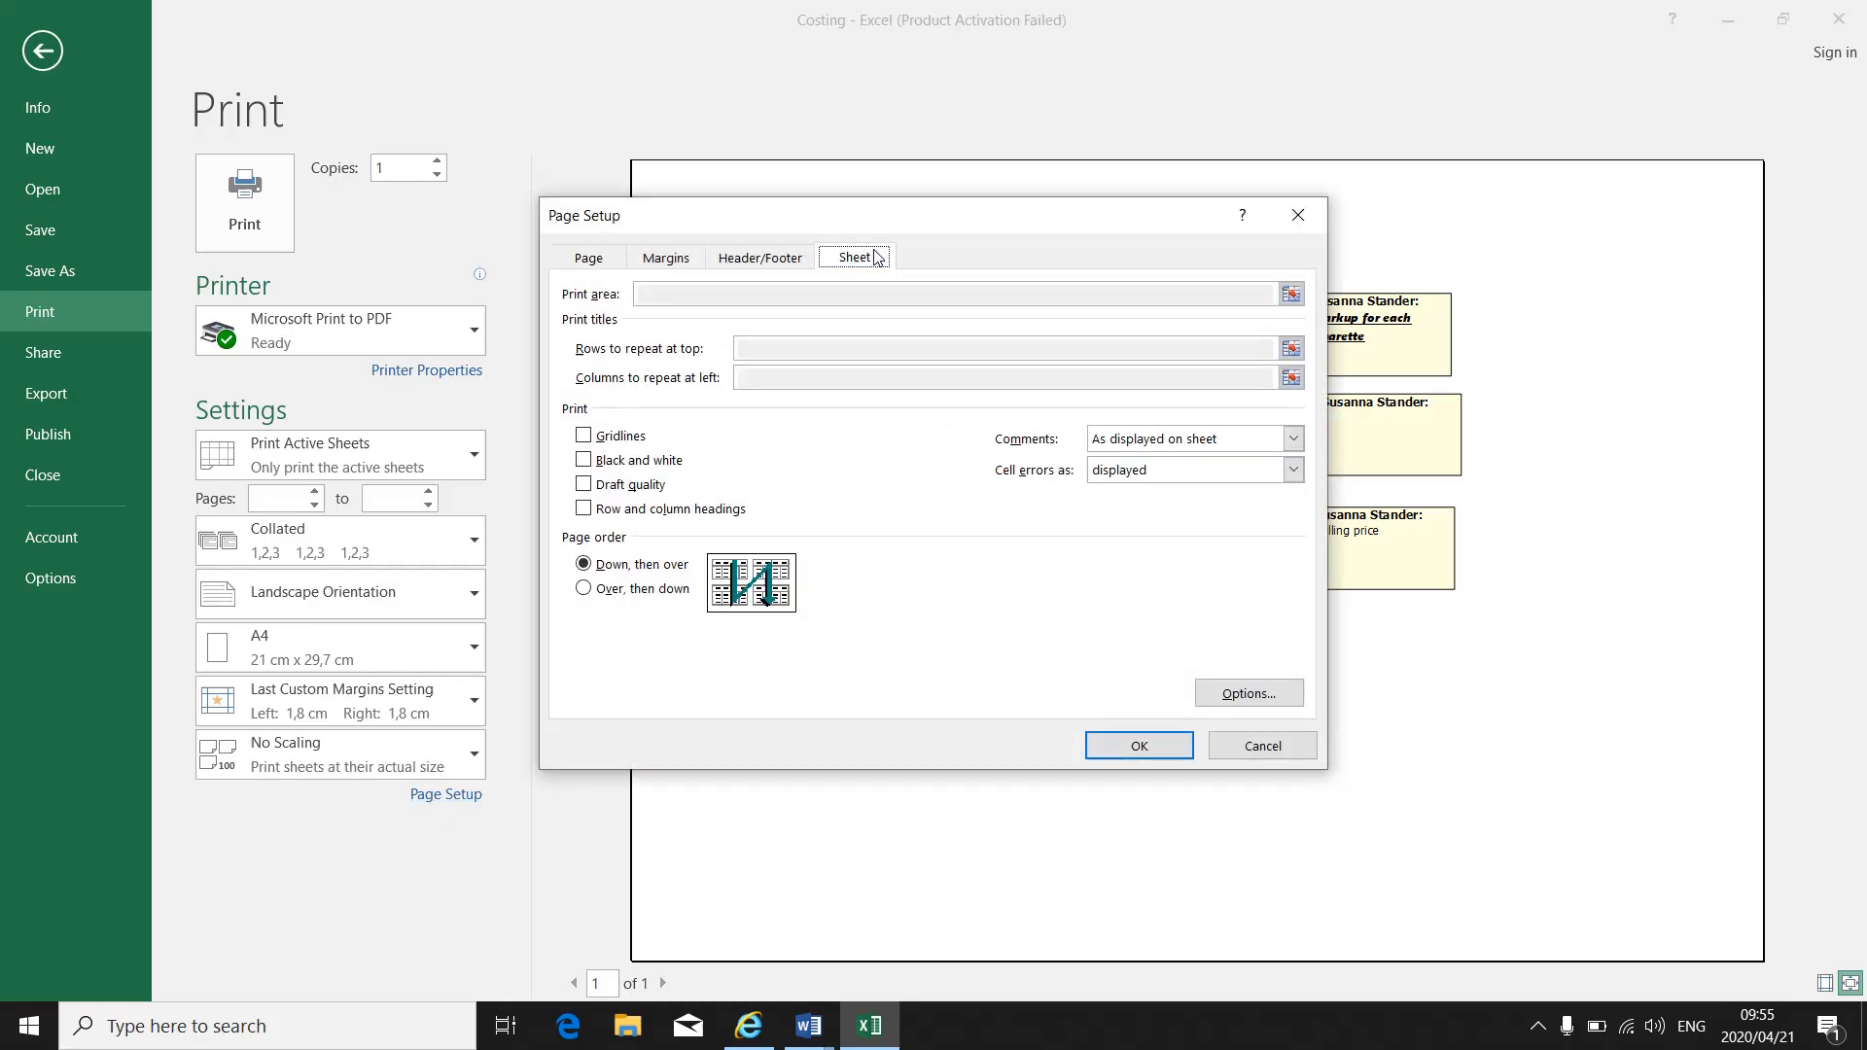
pyautogui.click(1294, 437)
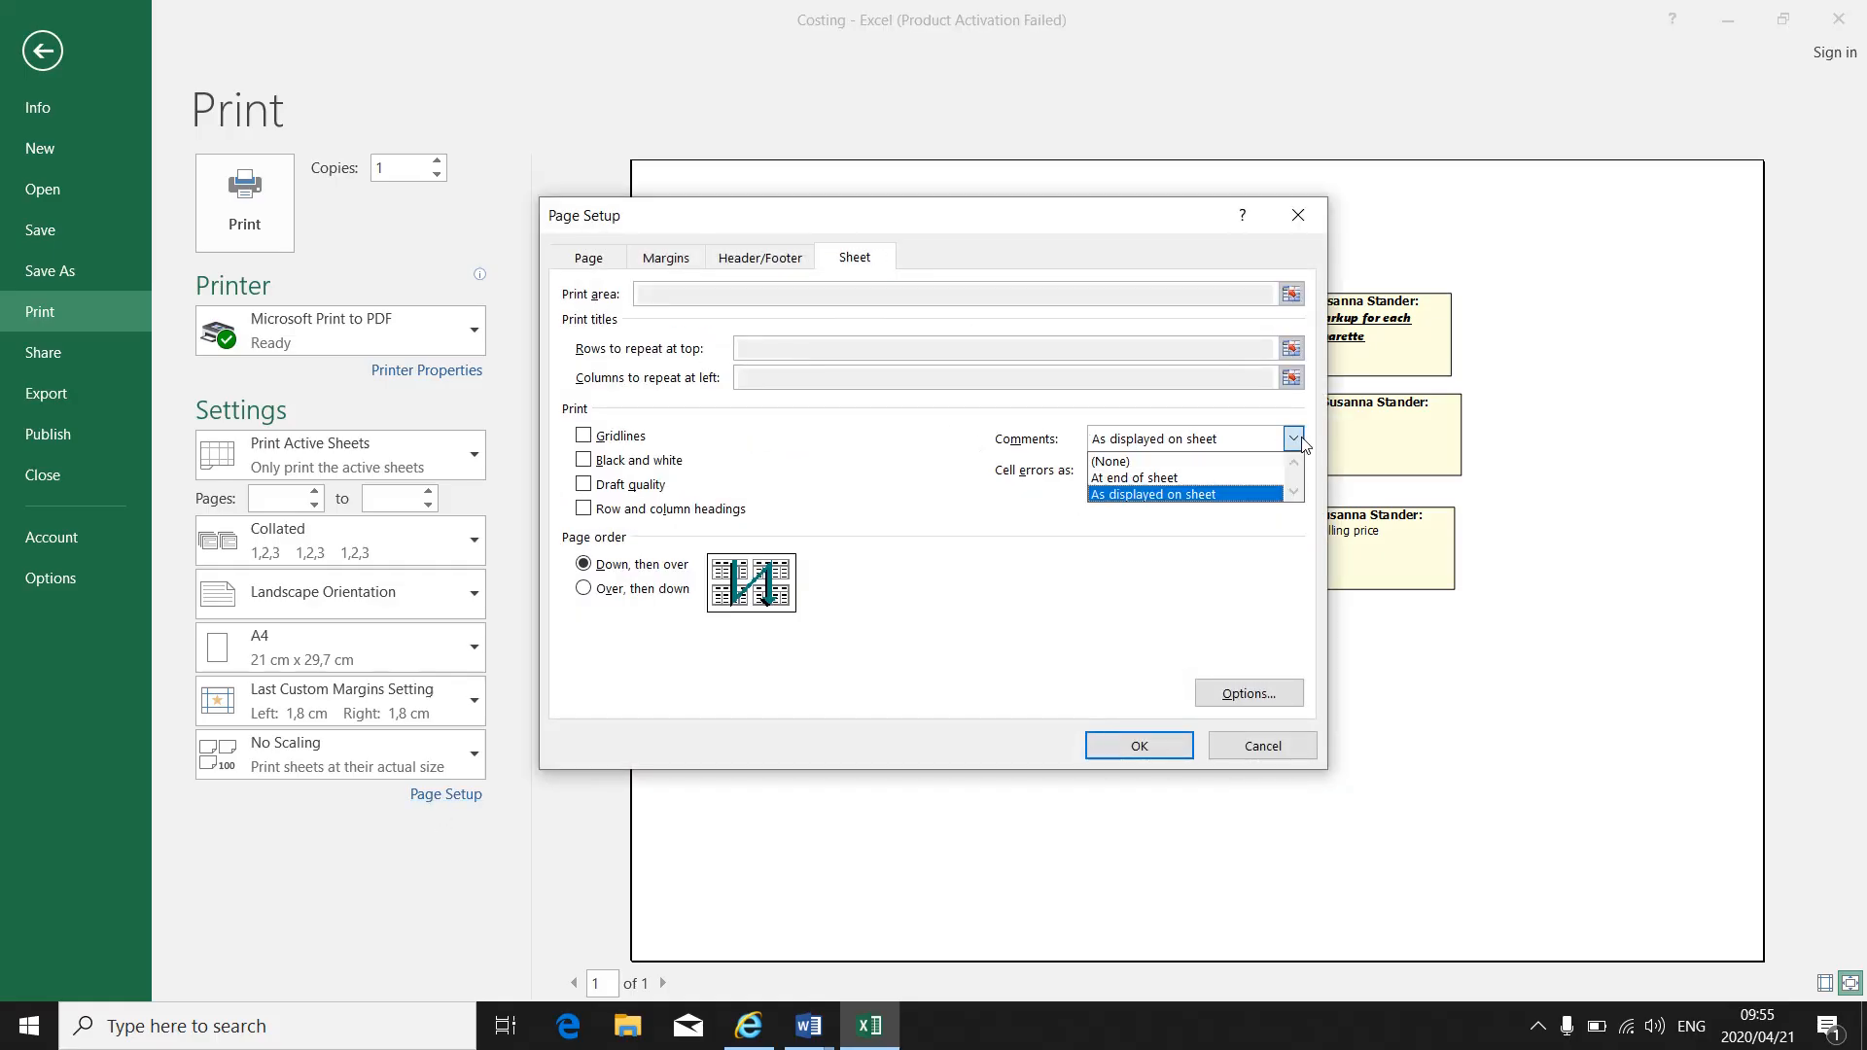
pyautogui.click(1132, 479)
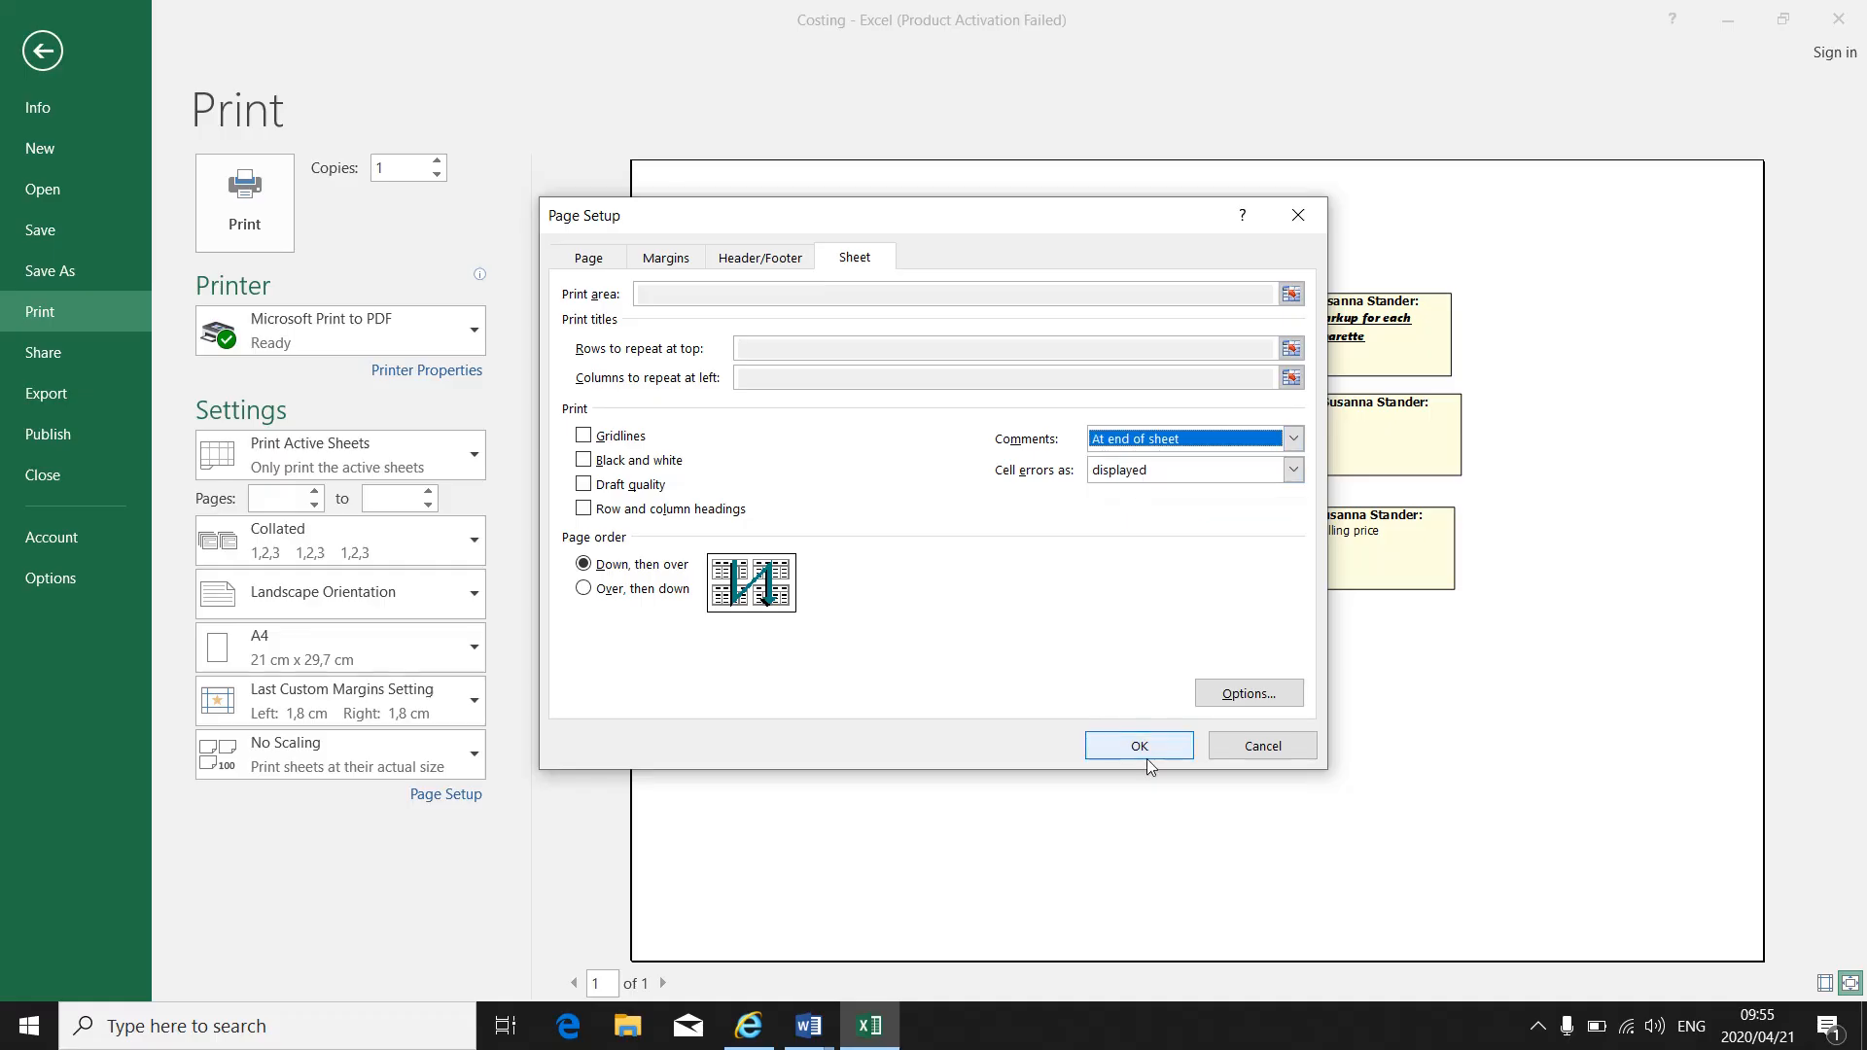
pyautogui.click(1138, 745)
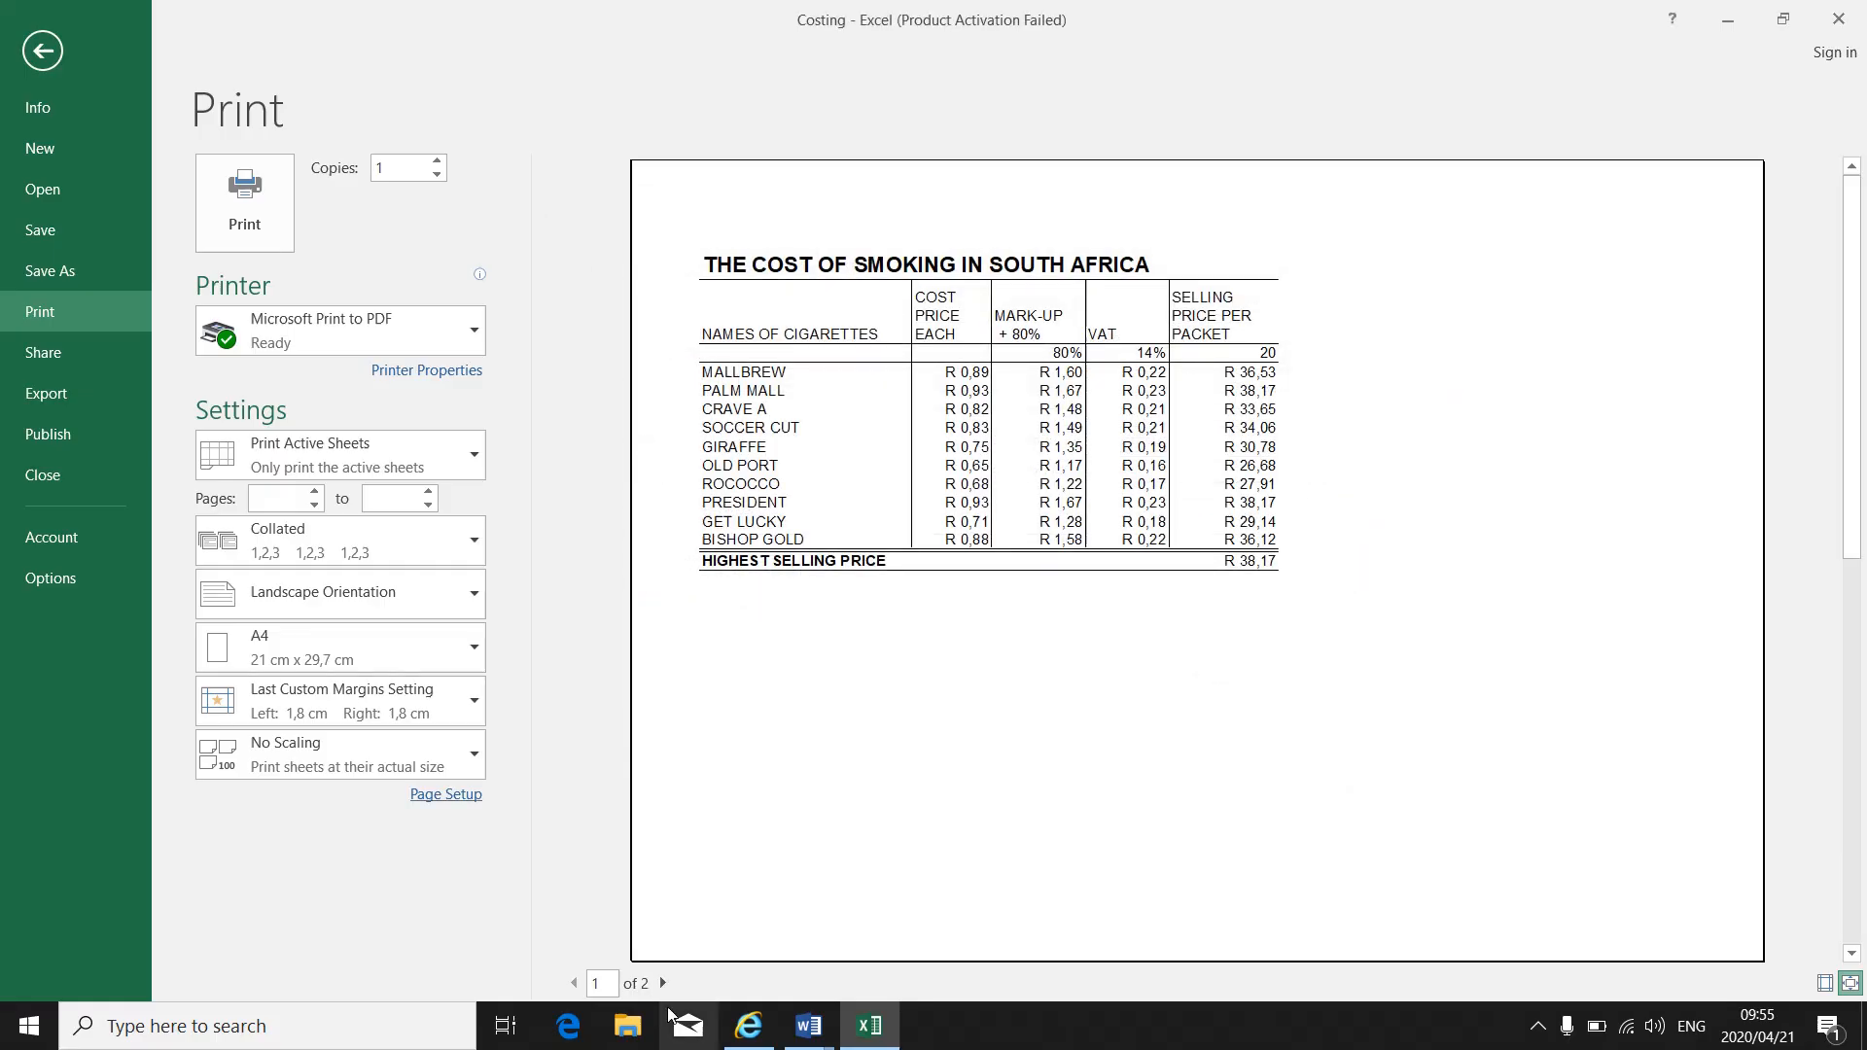
# - Check the comments page, then set Comments to 'As displayed on sheet' and apply
pyautogui.click(662, 985)
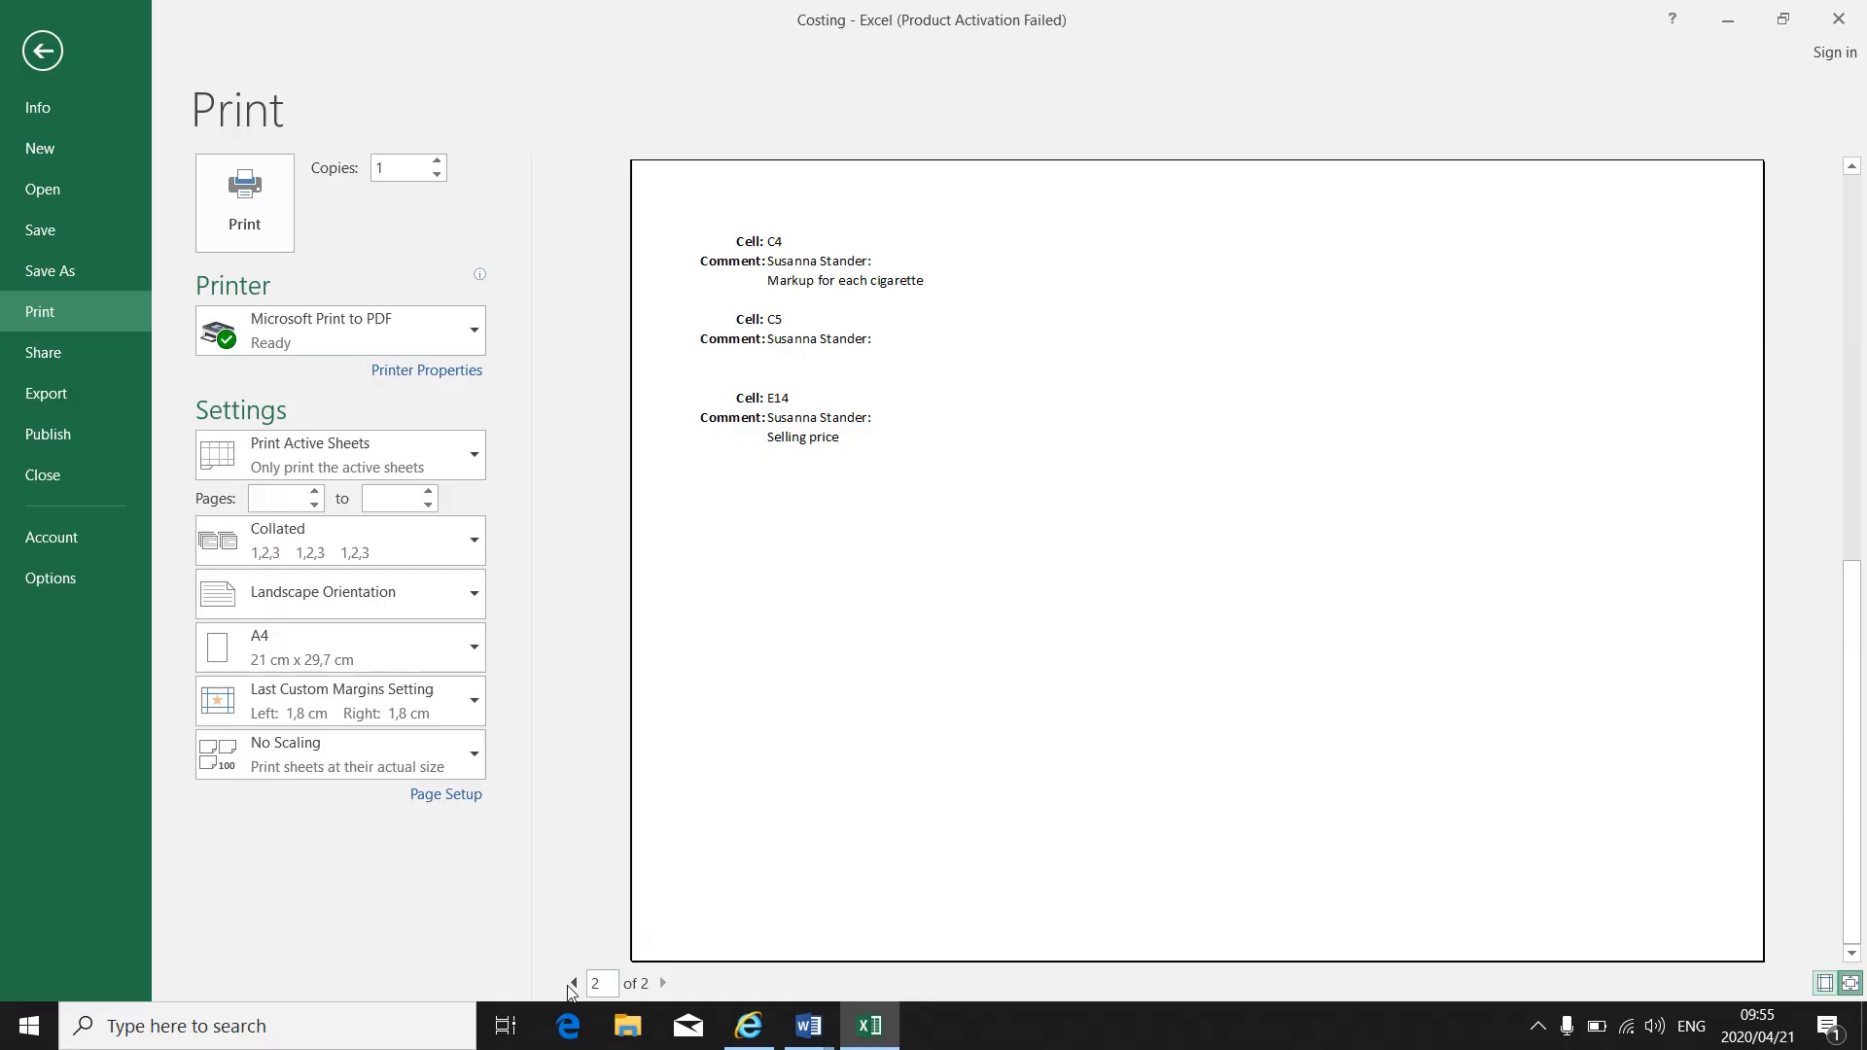
pyautogui.click(446, 794)
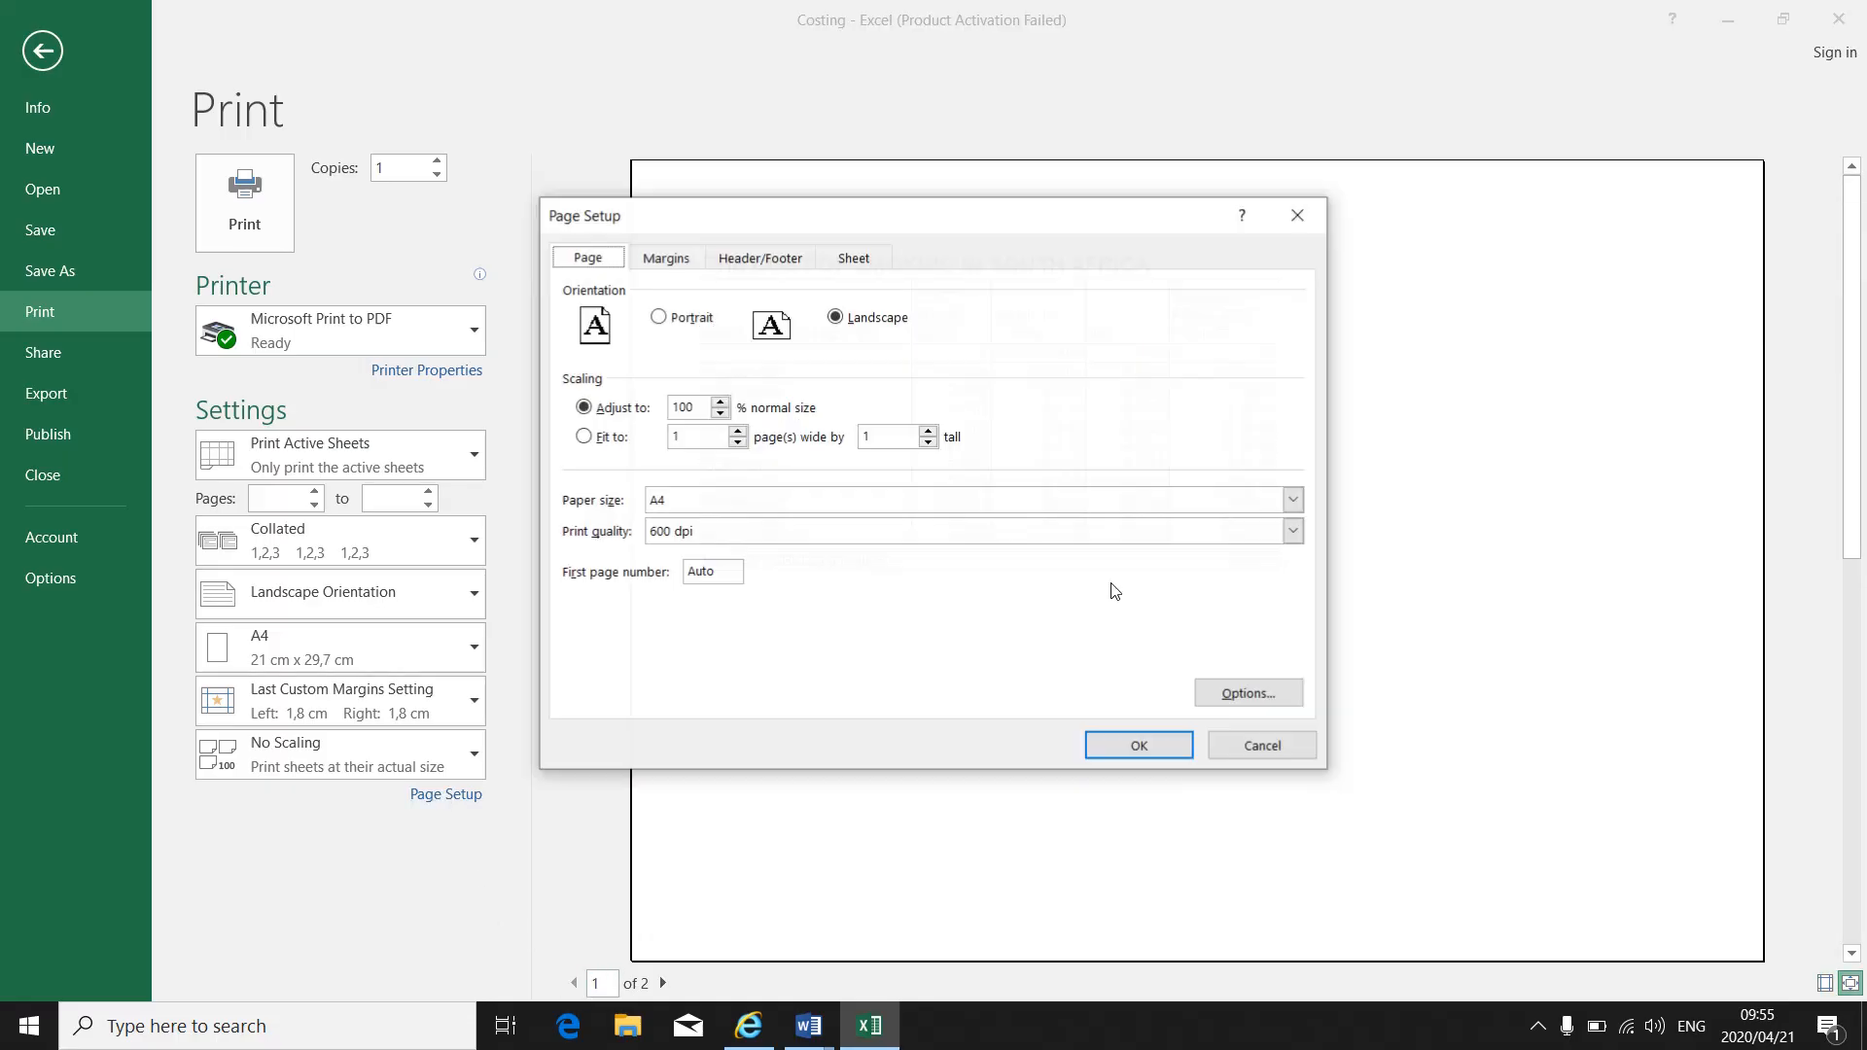
pyautogui.click(852, 257)
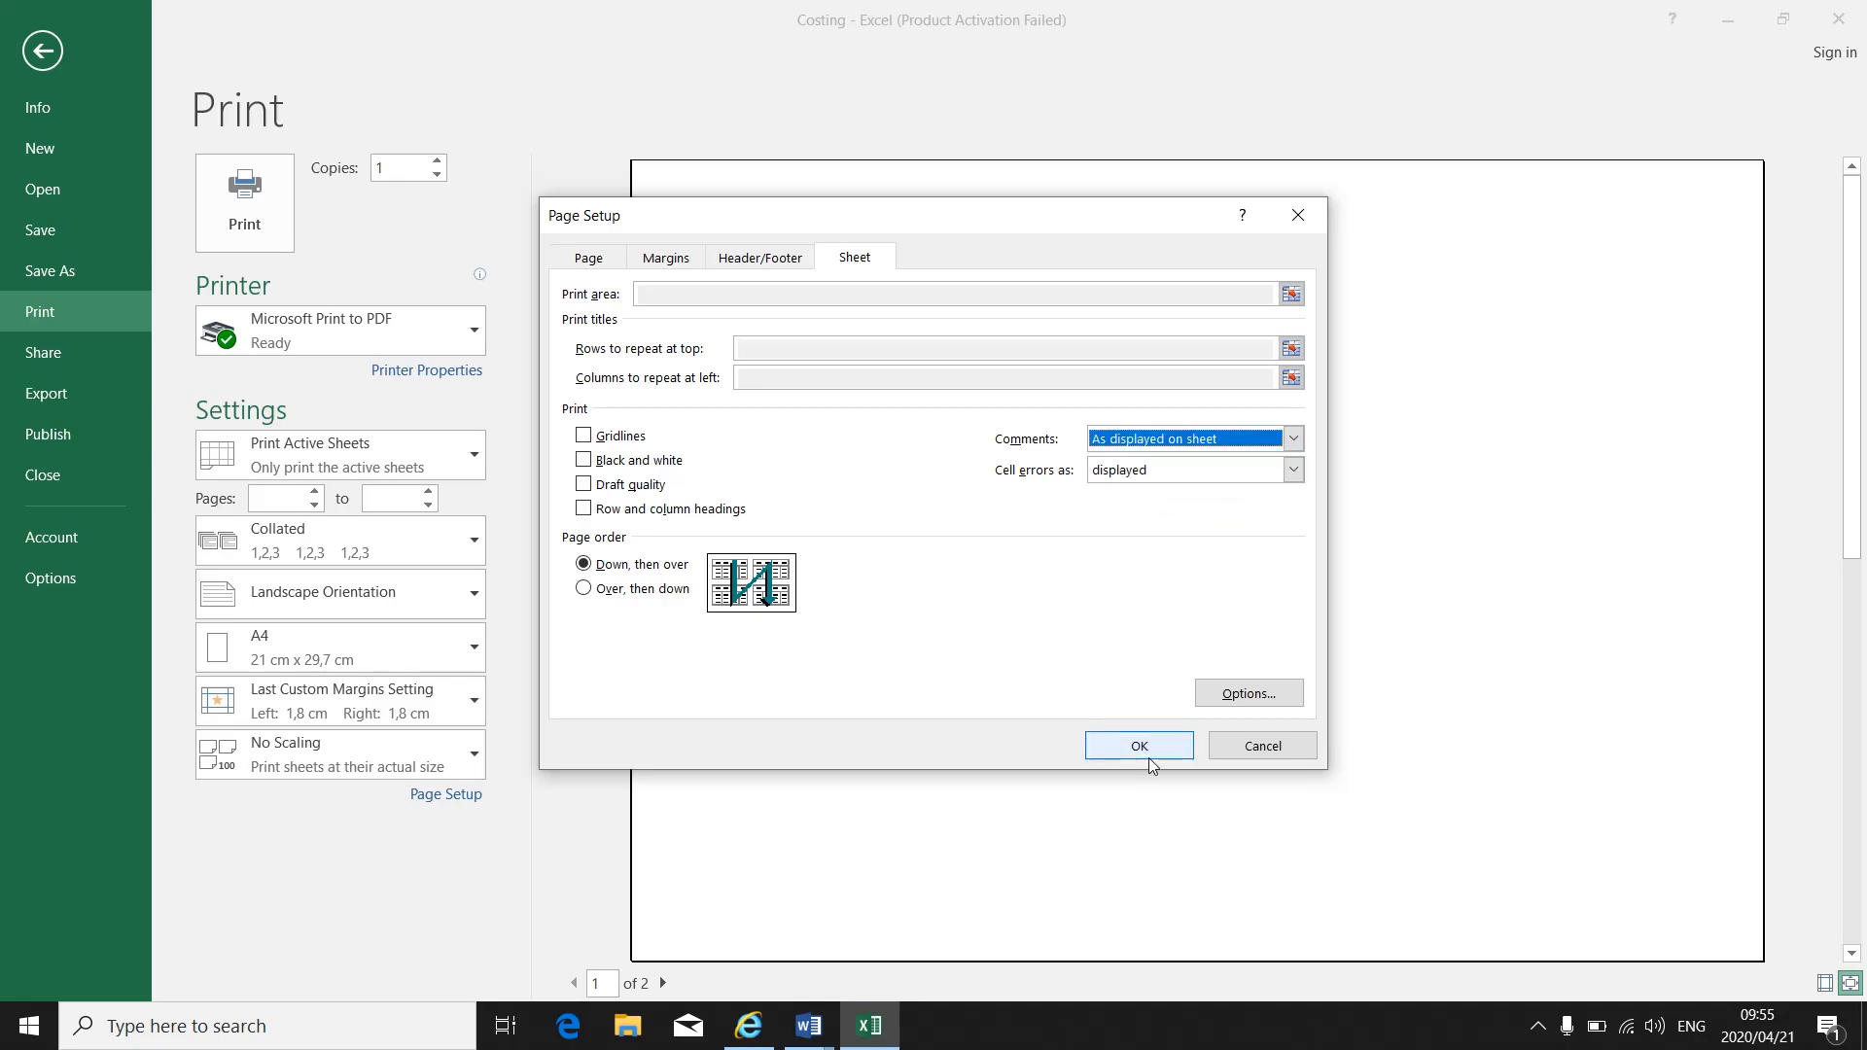
pyautogui.click(1136, 745)
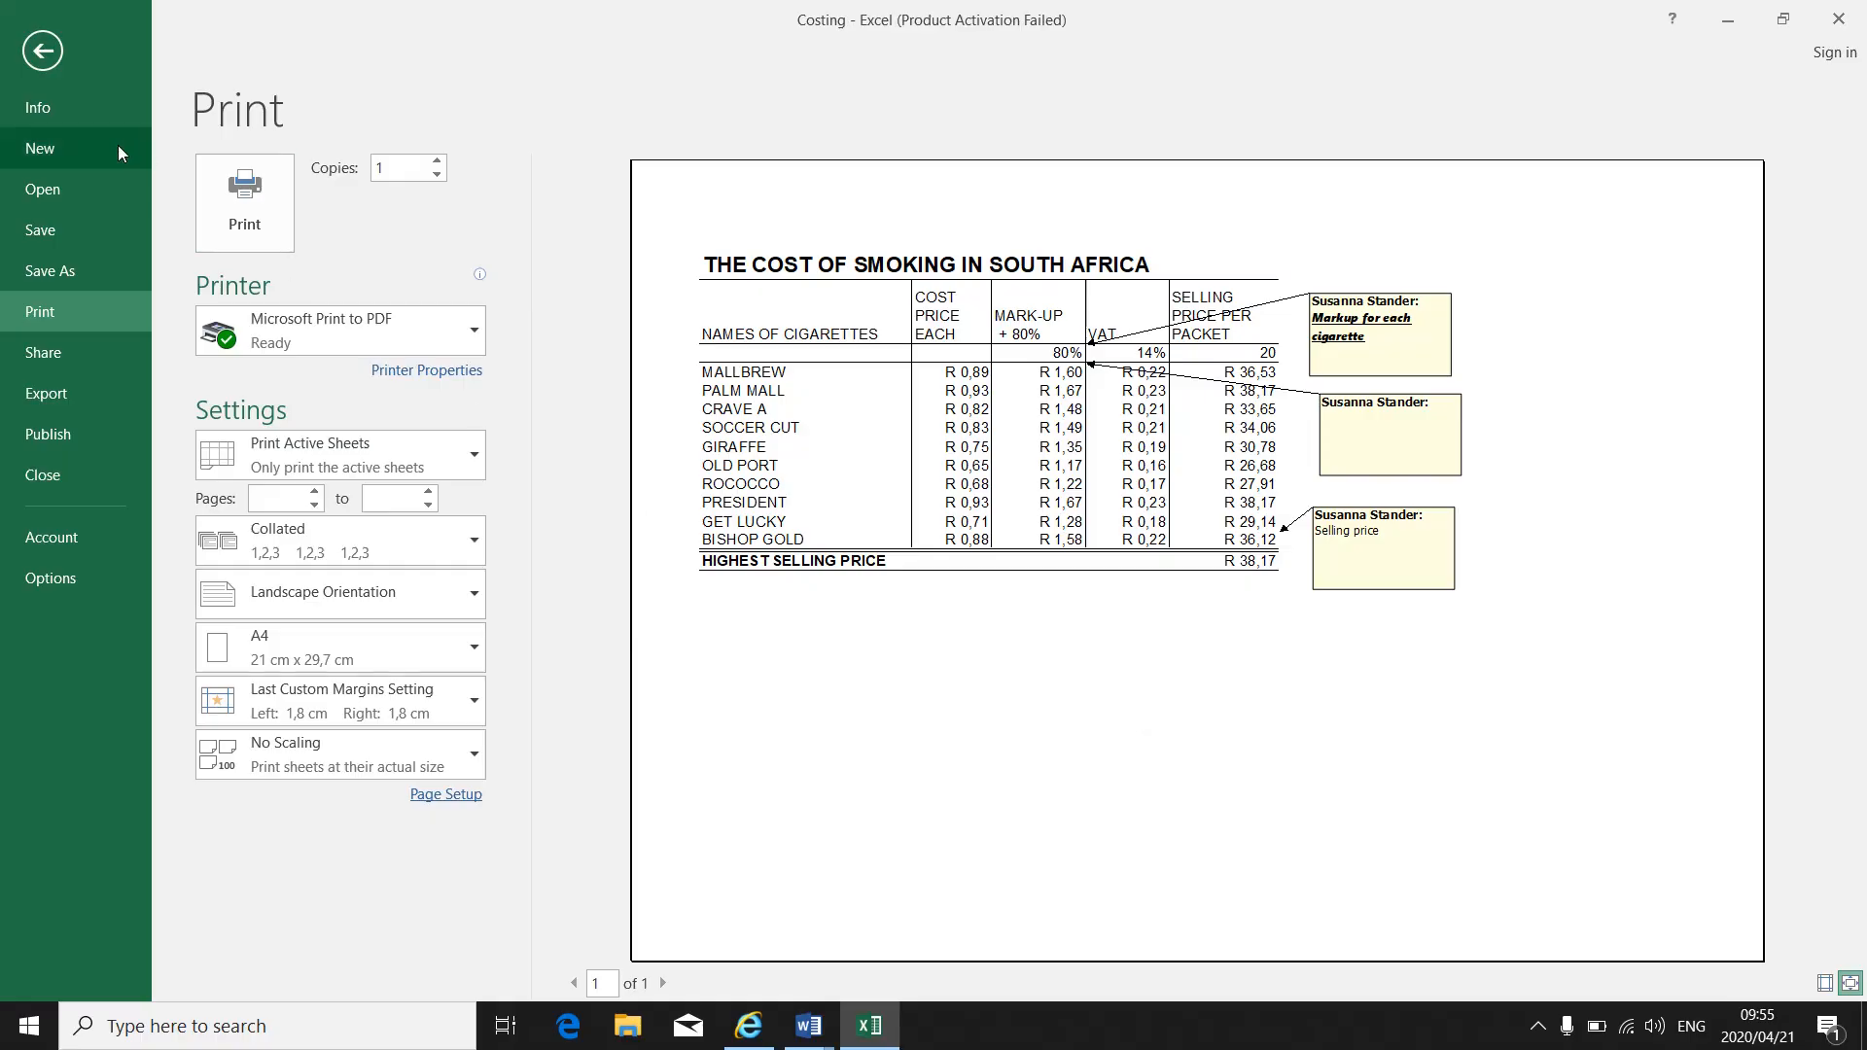
# - Return to the sheet and delete the empty comment on C5
pyautogui.click(41, 50)
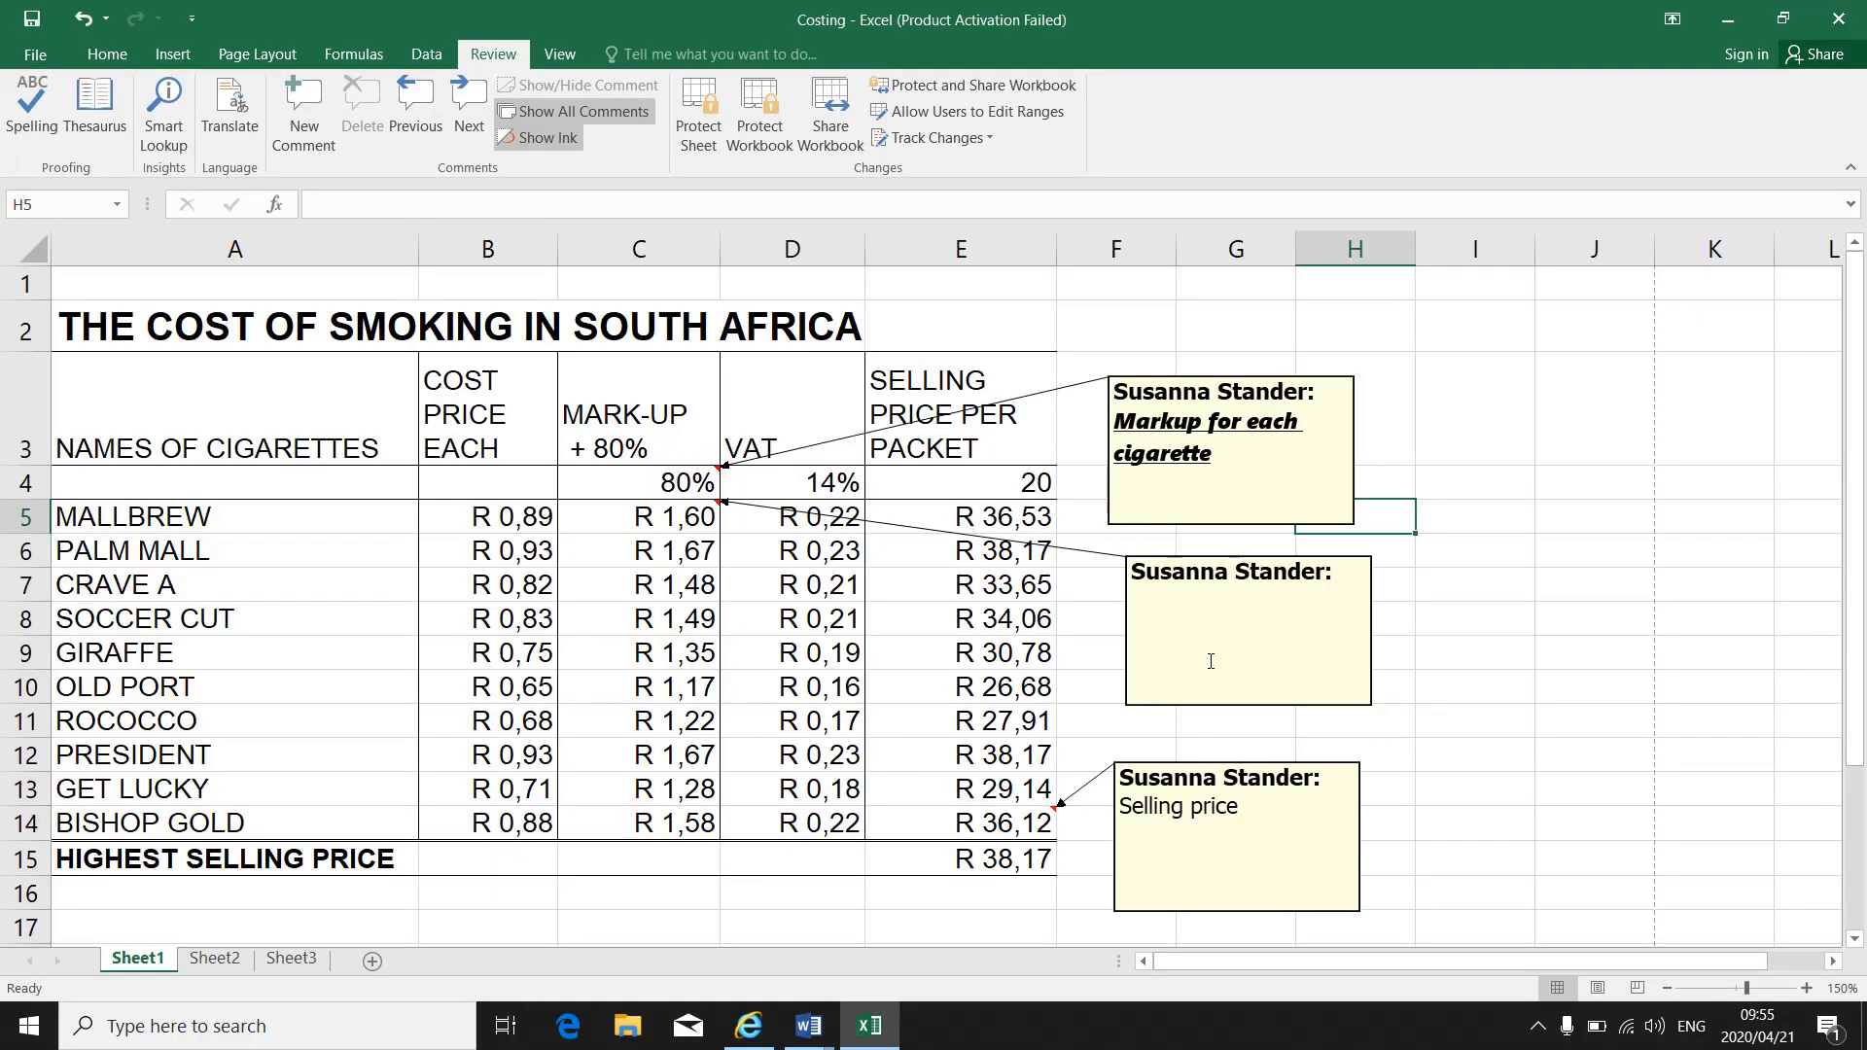
pyautogui.click(1247, 630)
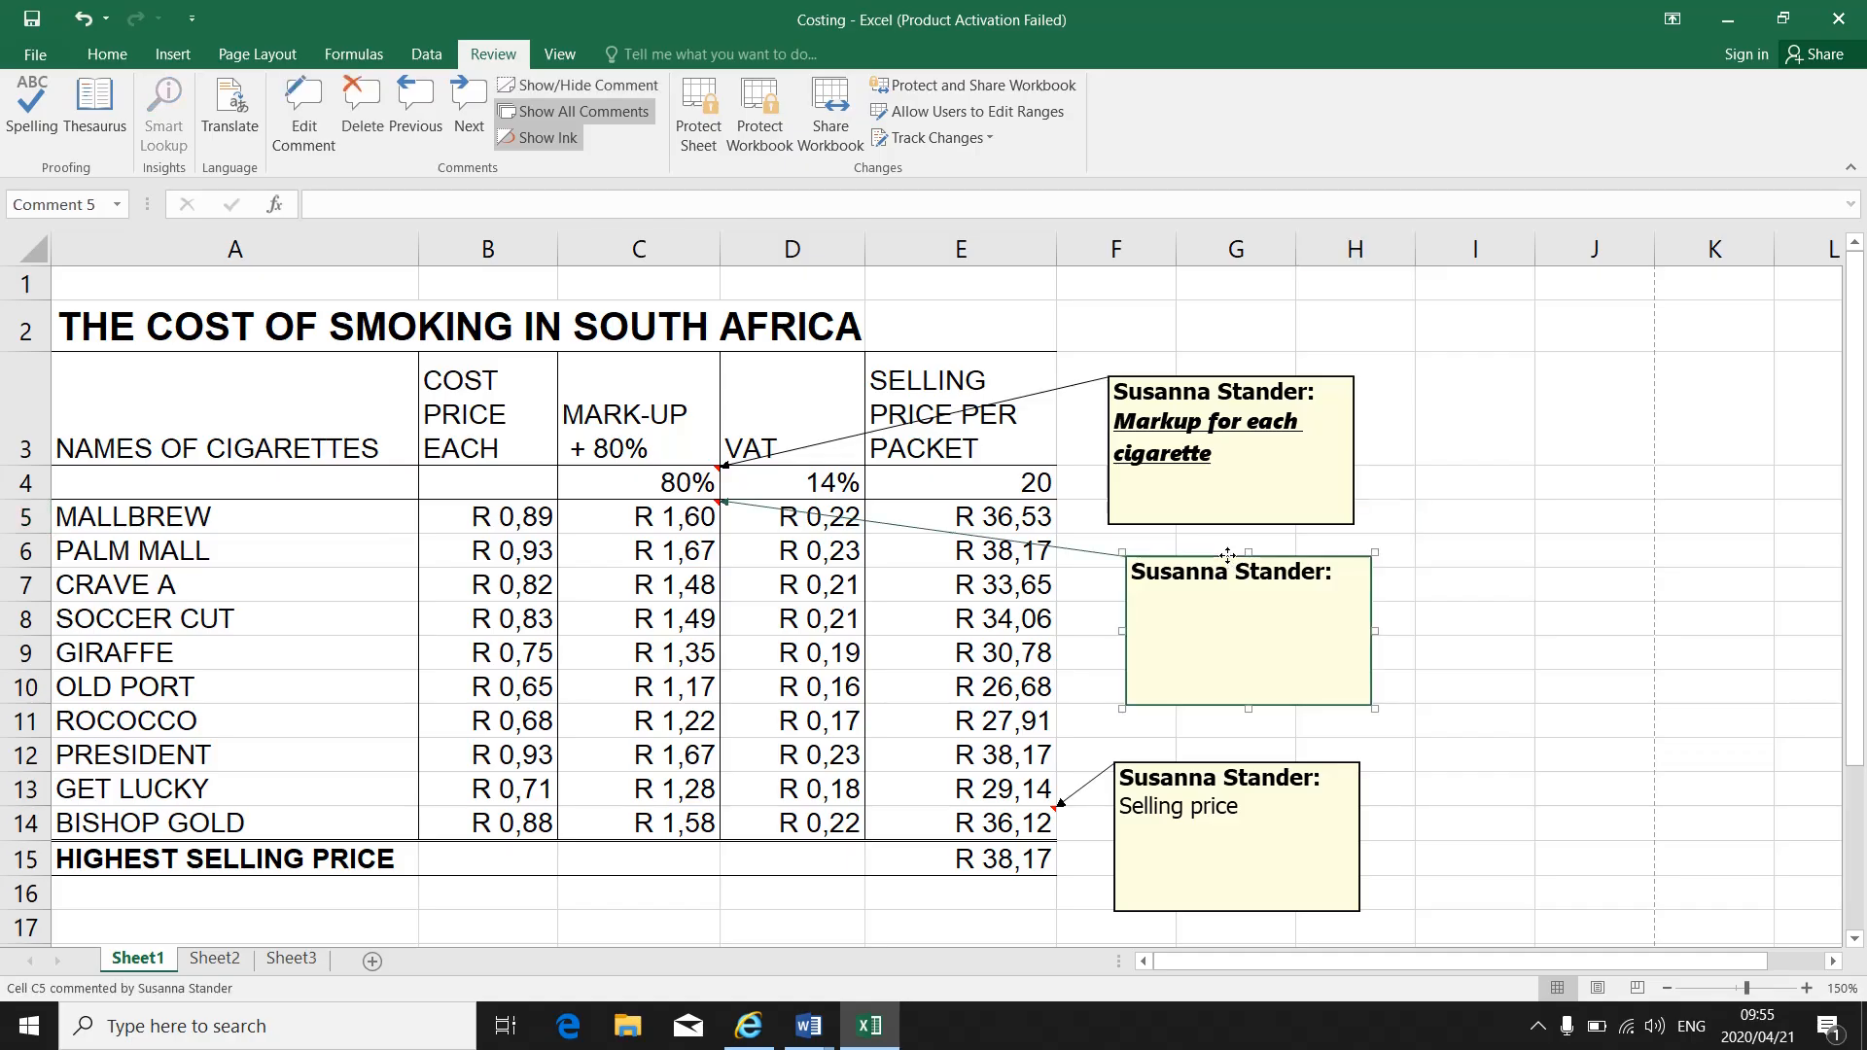
pyautogui.click(362, 105)
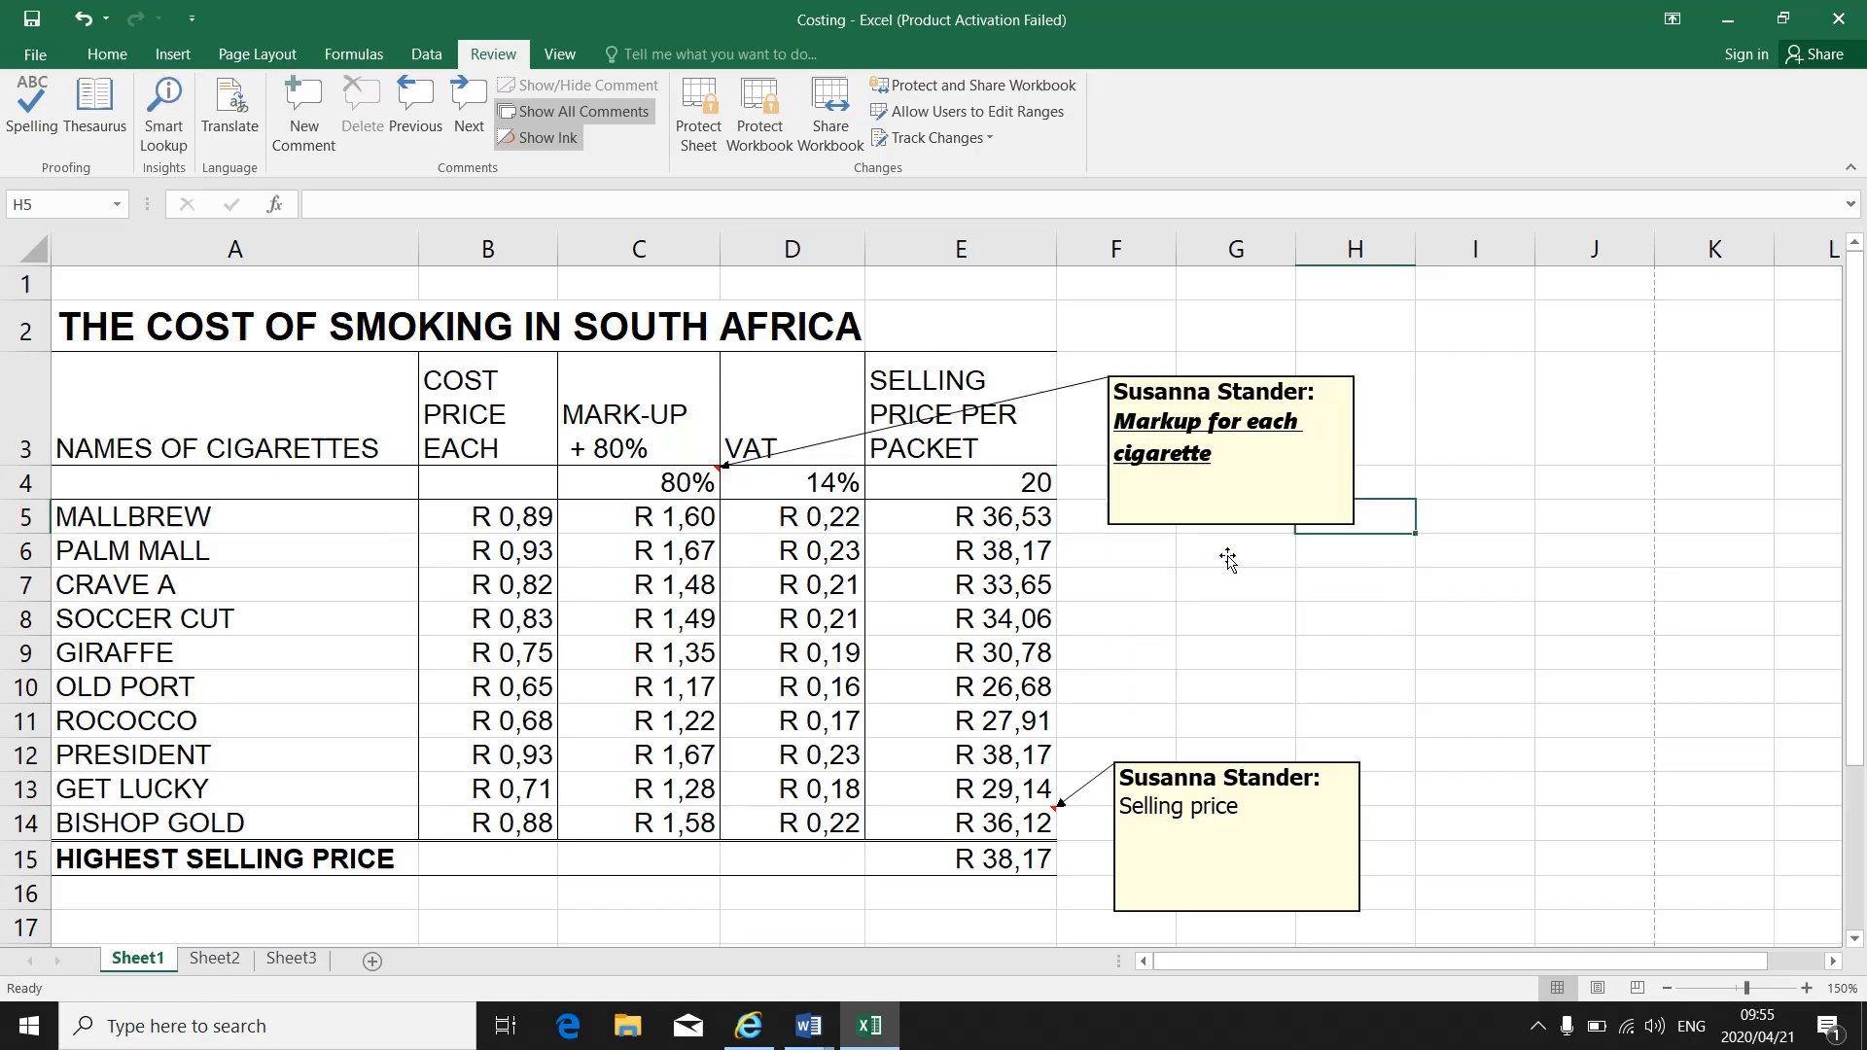
pyautogui.moveTo(735, 619)
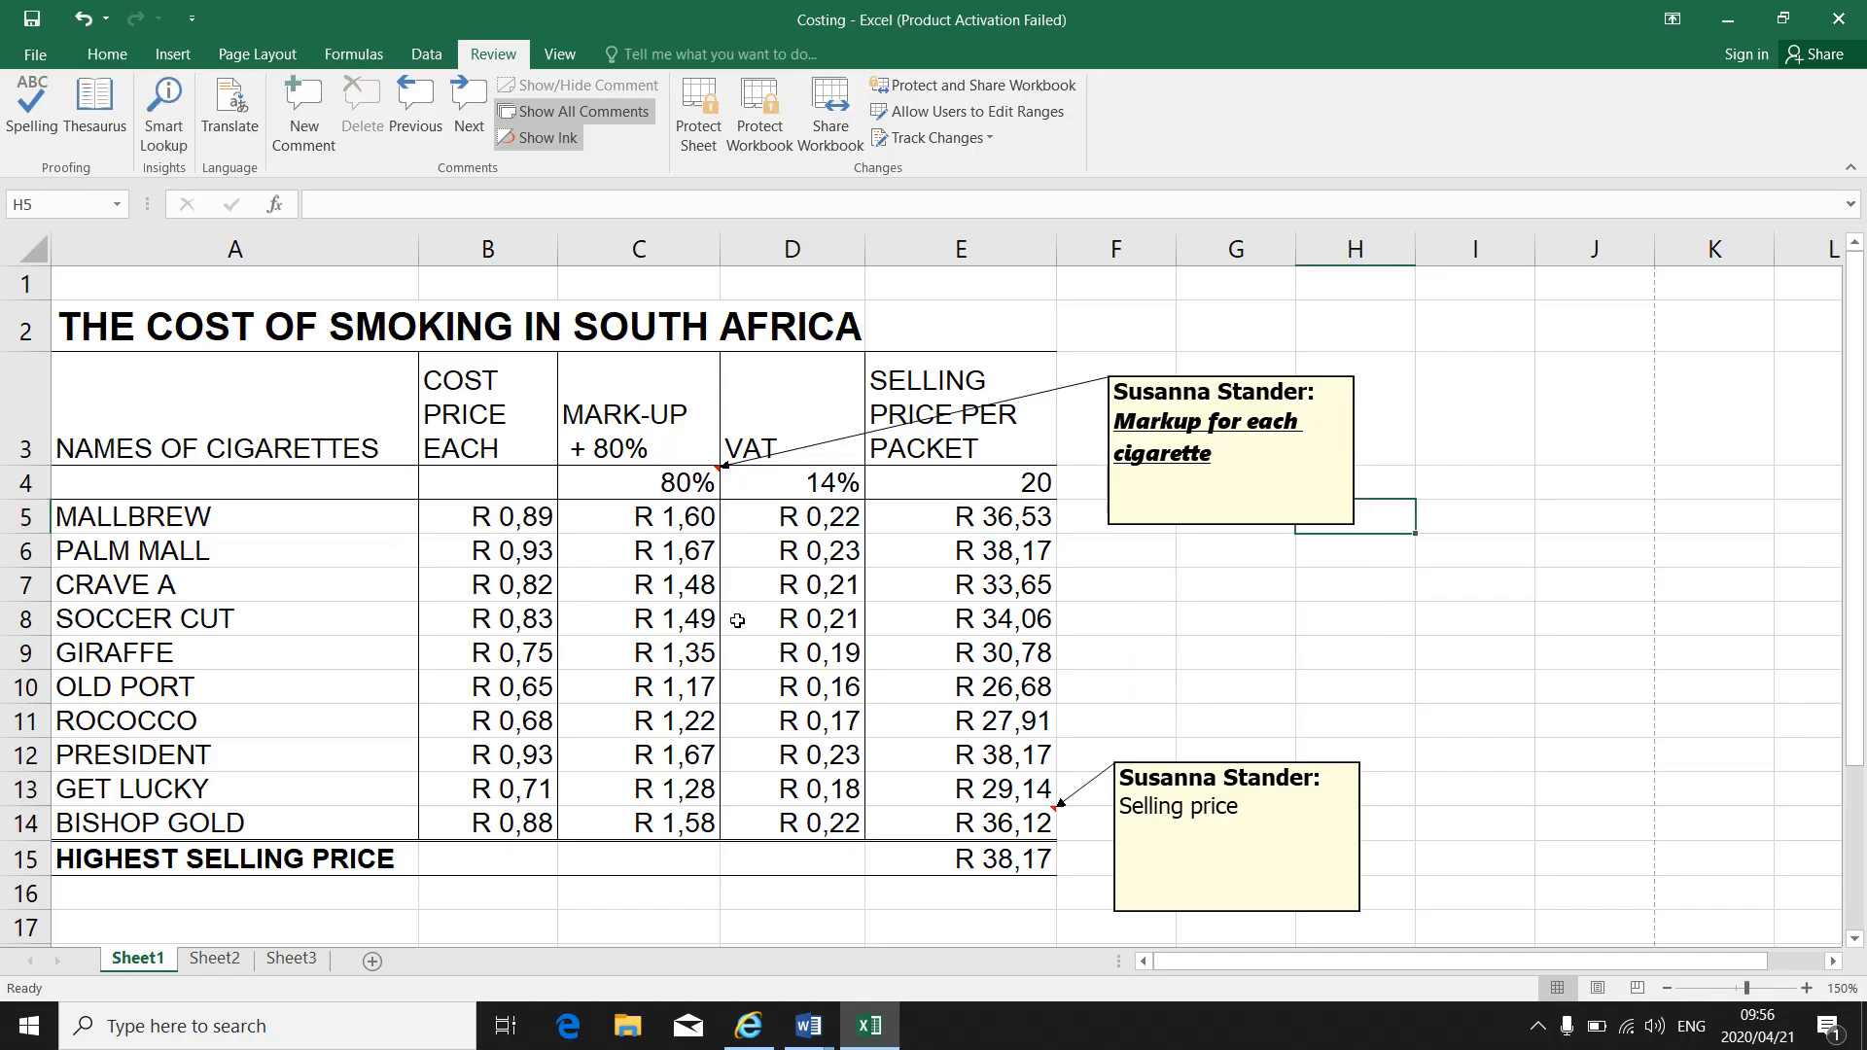
pyautogui.moveTo(781, 634)
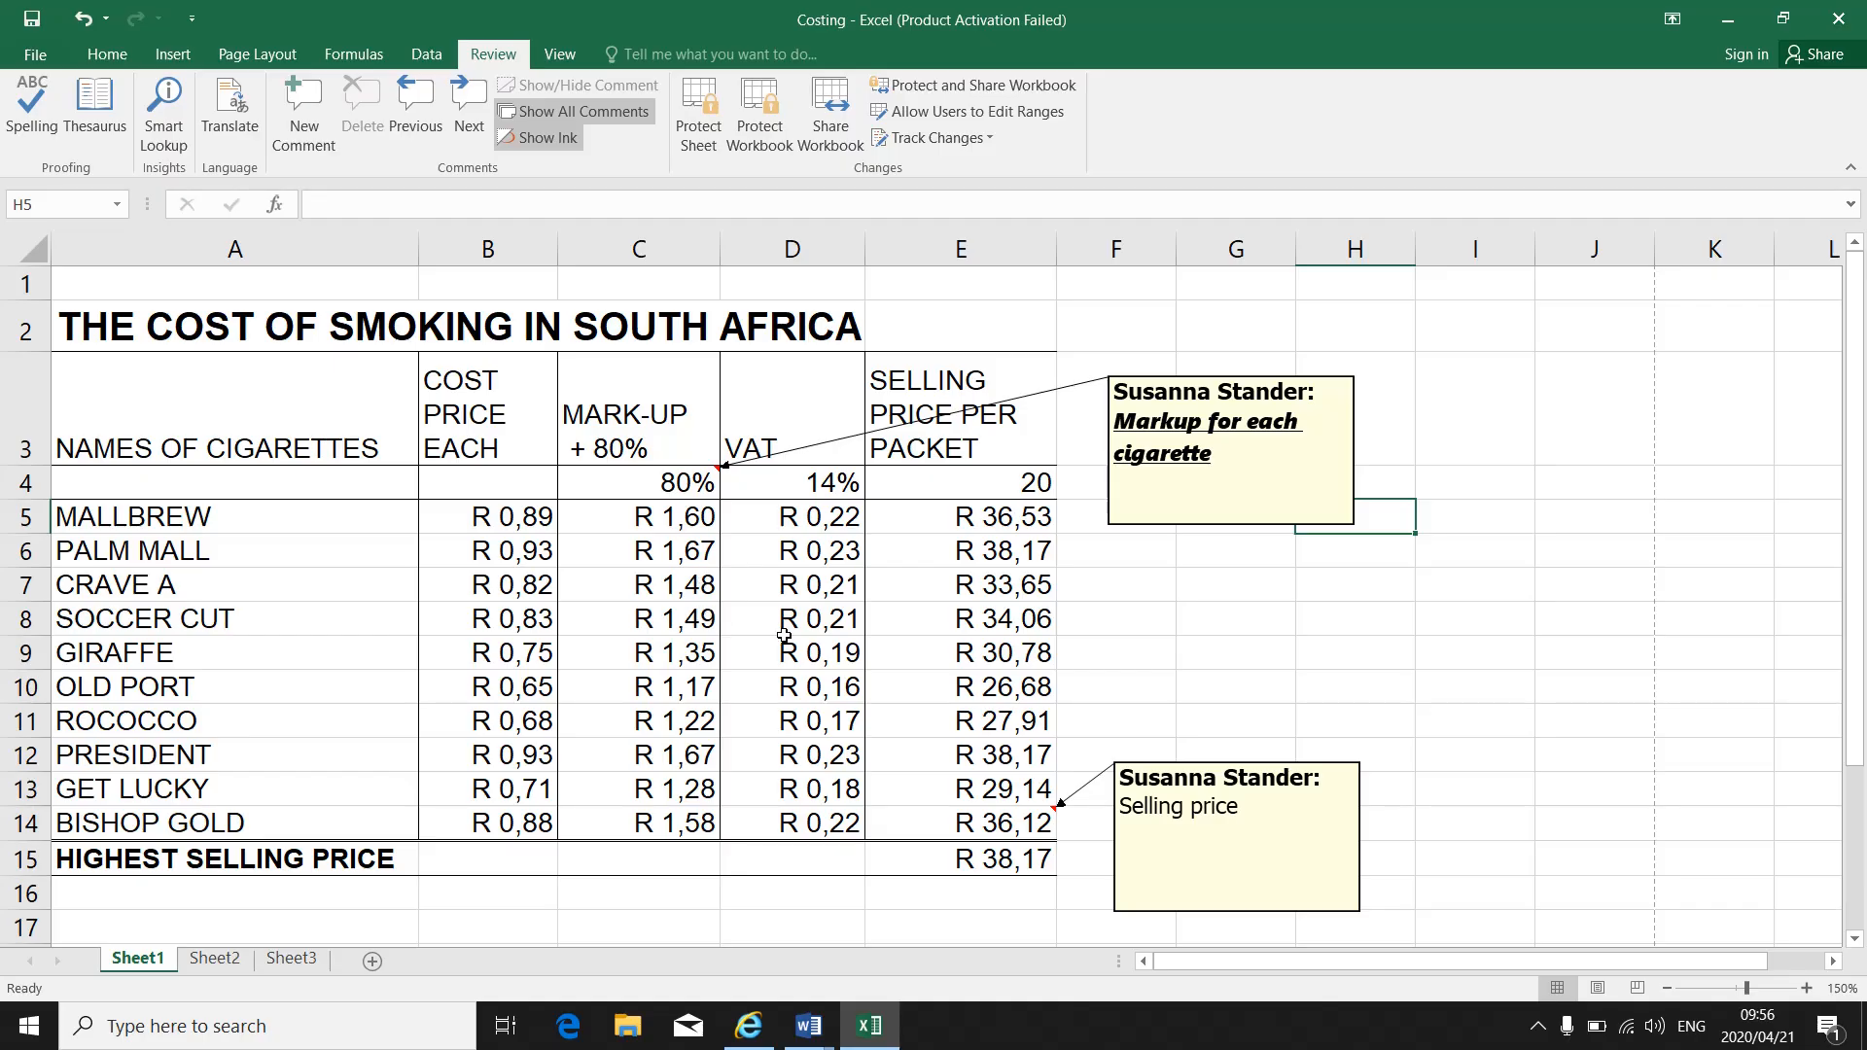
pyautogui.moveTo(881, 734)
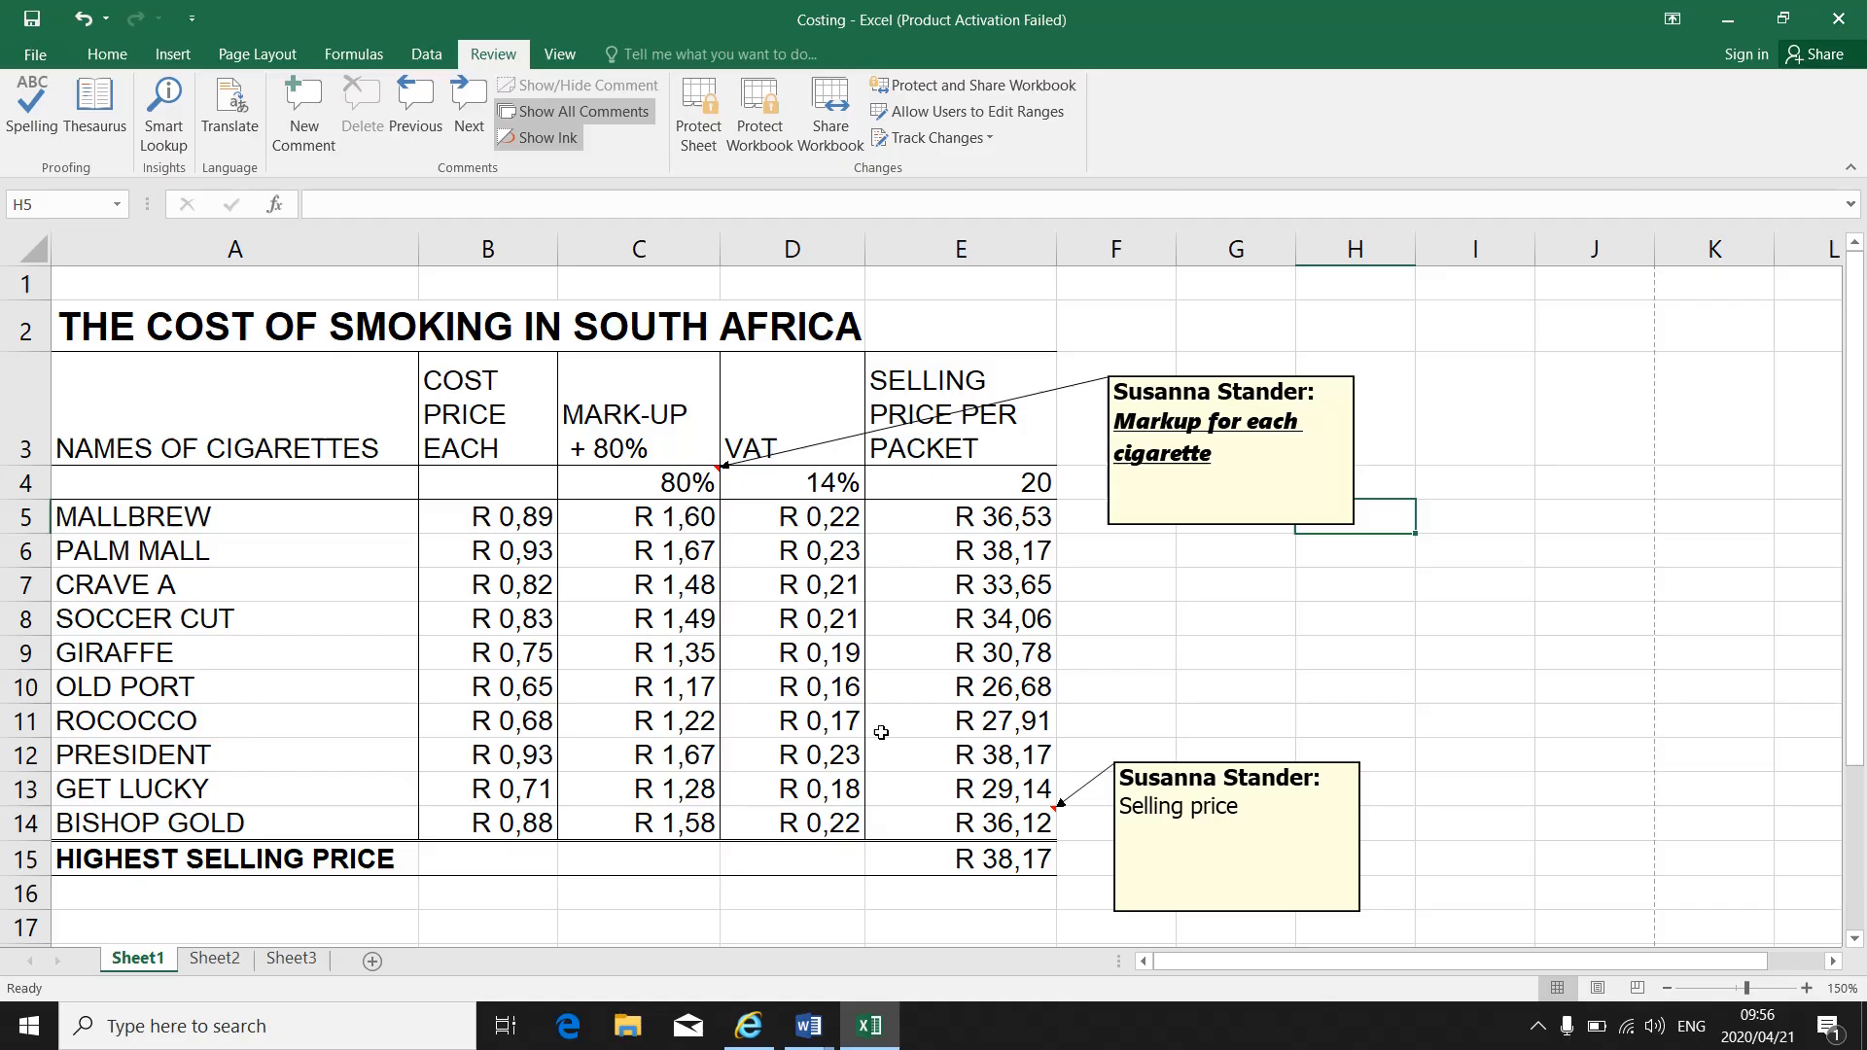
pyautogui.moveTo(1535, 1025)
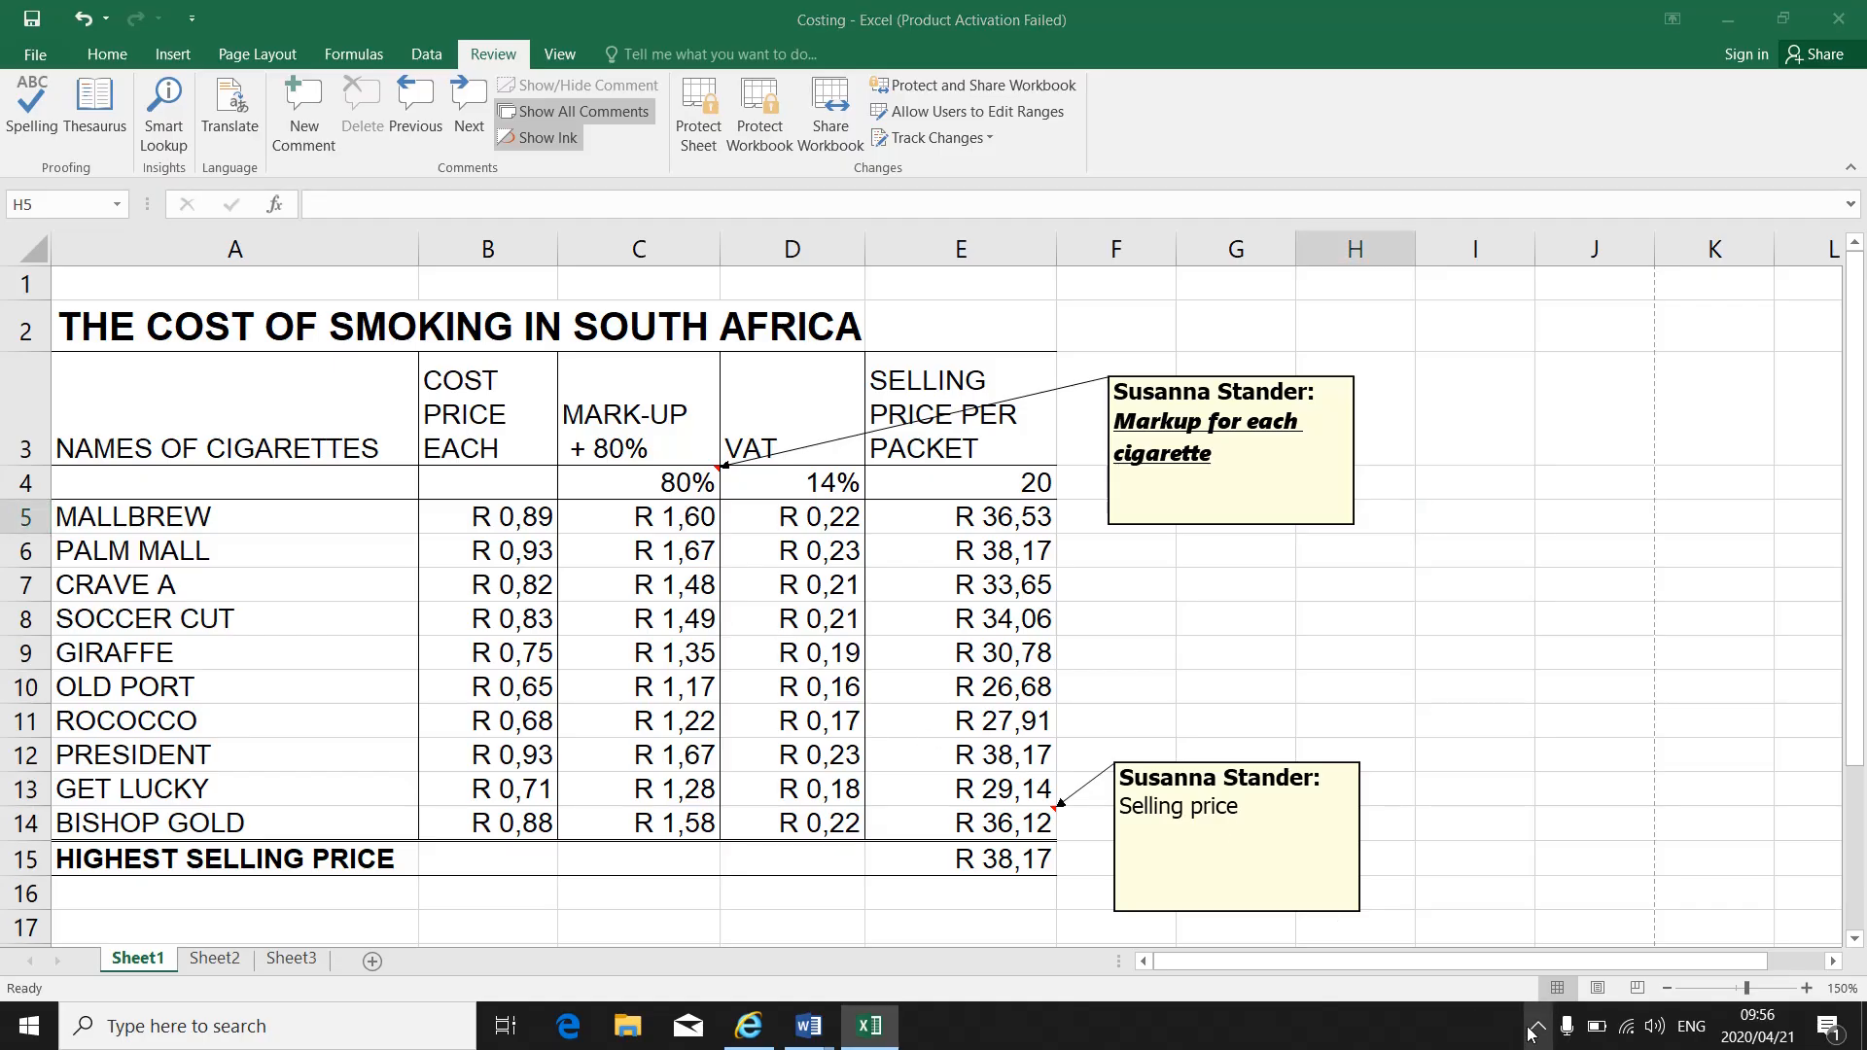